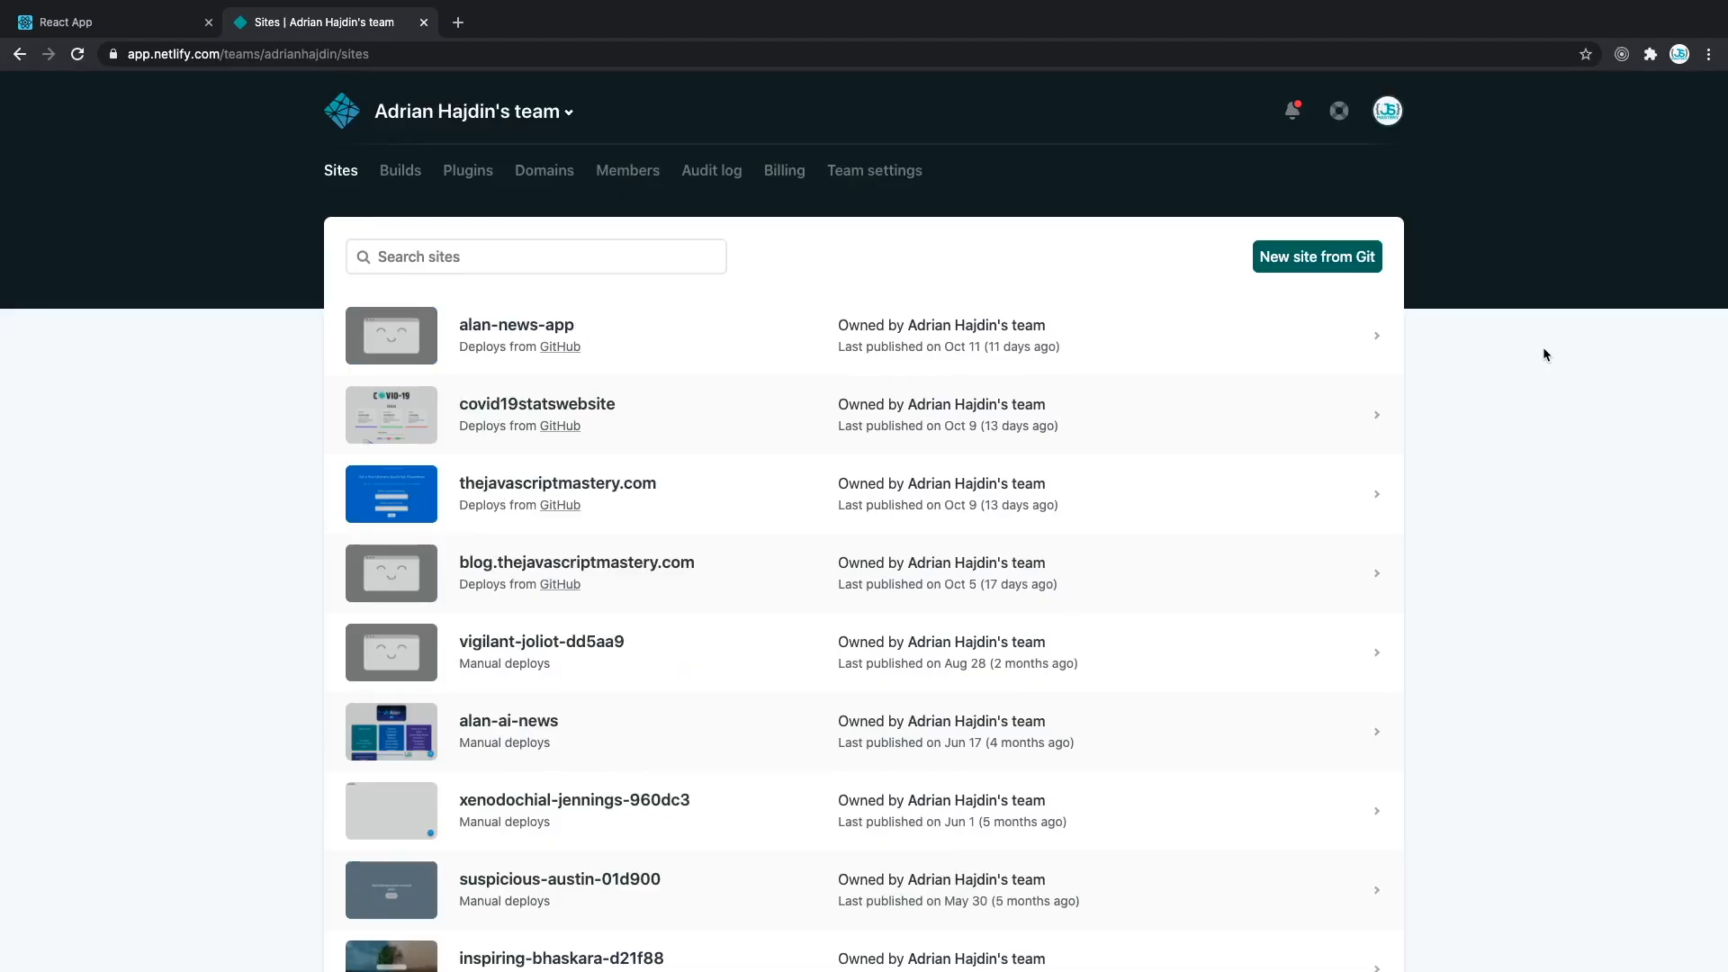
mouse_move(1563, 312)
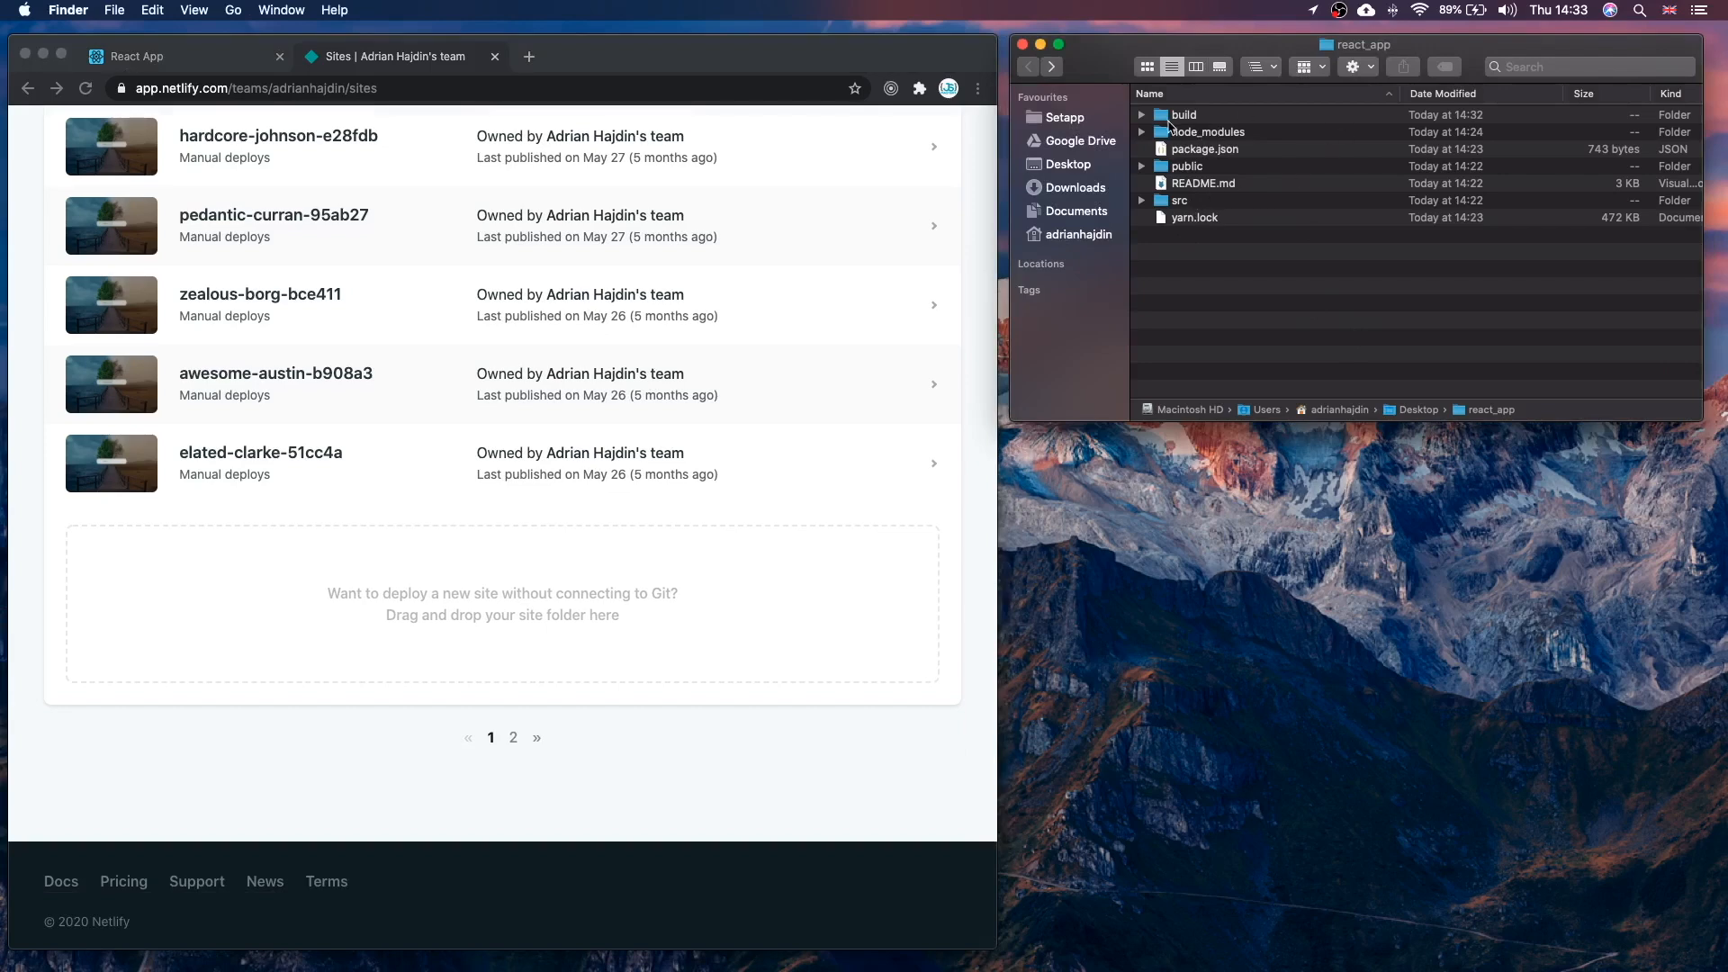
- Drop the react_app build folder onto Netlify's drag-and-drop deploy area as a new site
left_click(1182, 115)
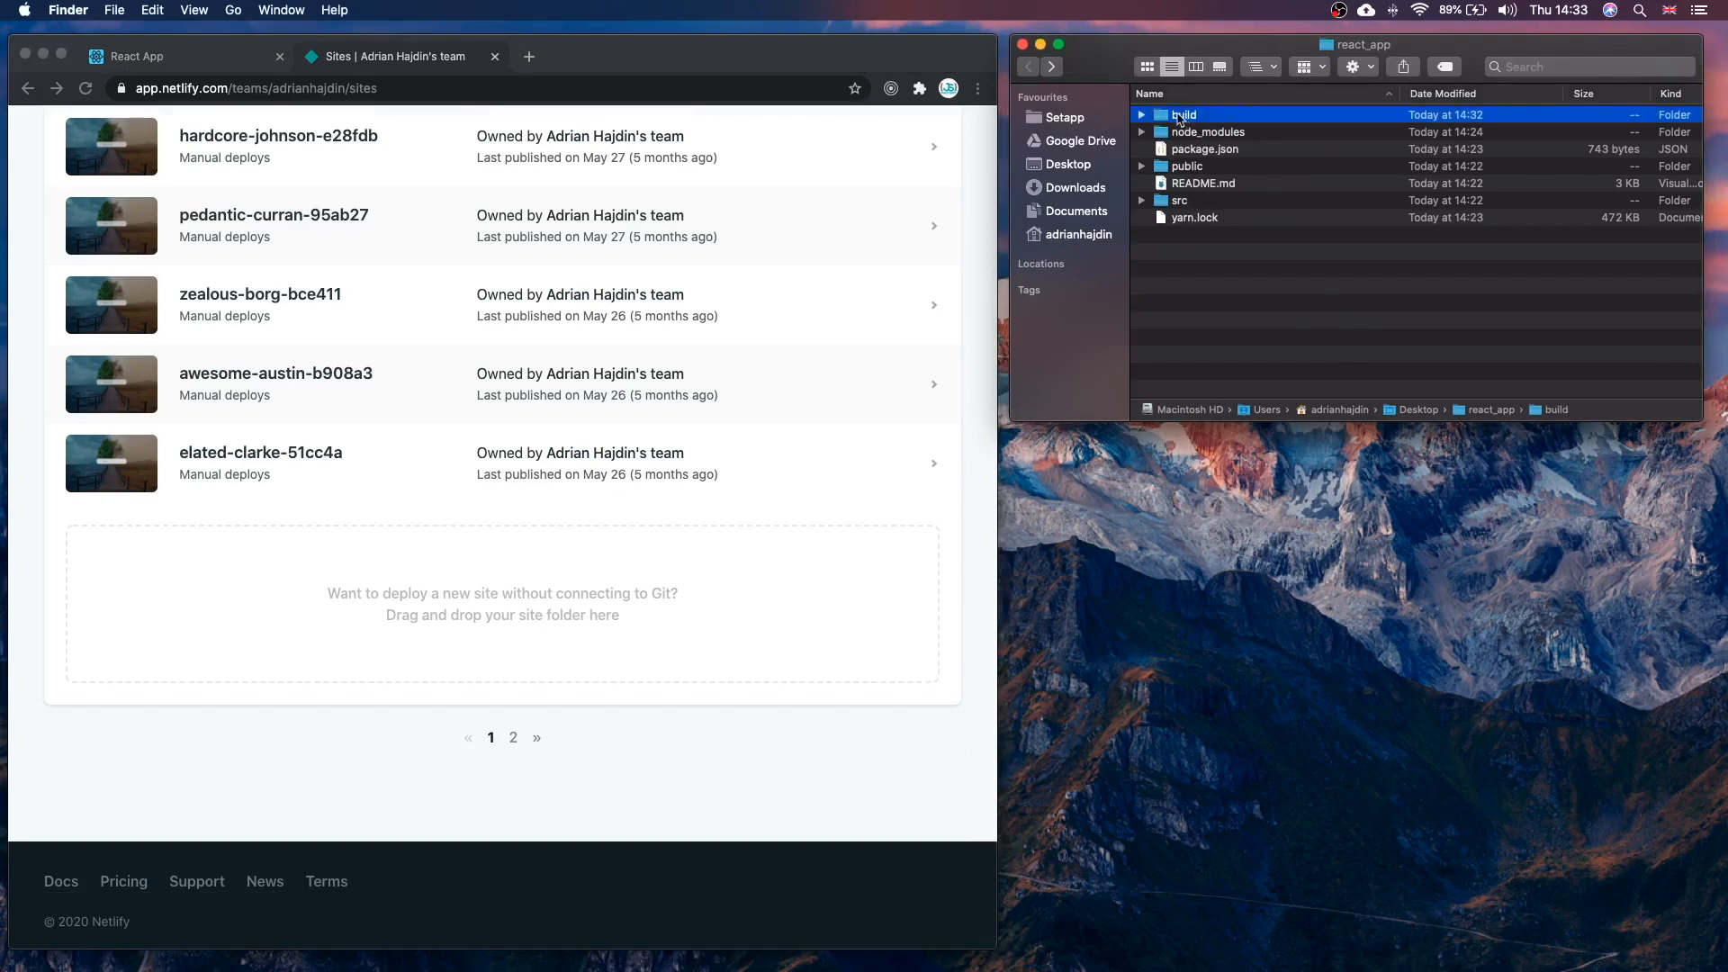
left_click_drag(1181, 116, 496, 591)
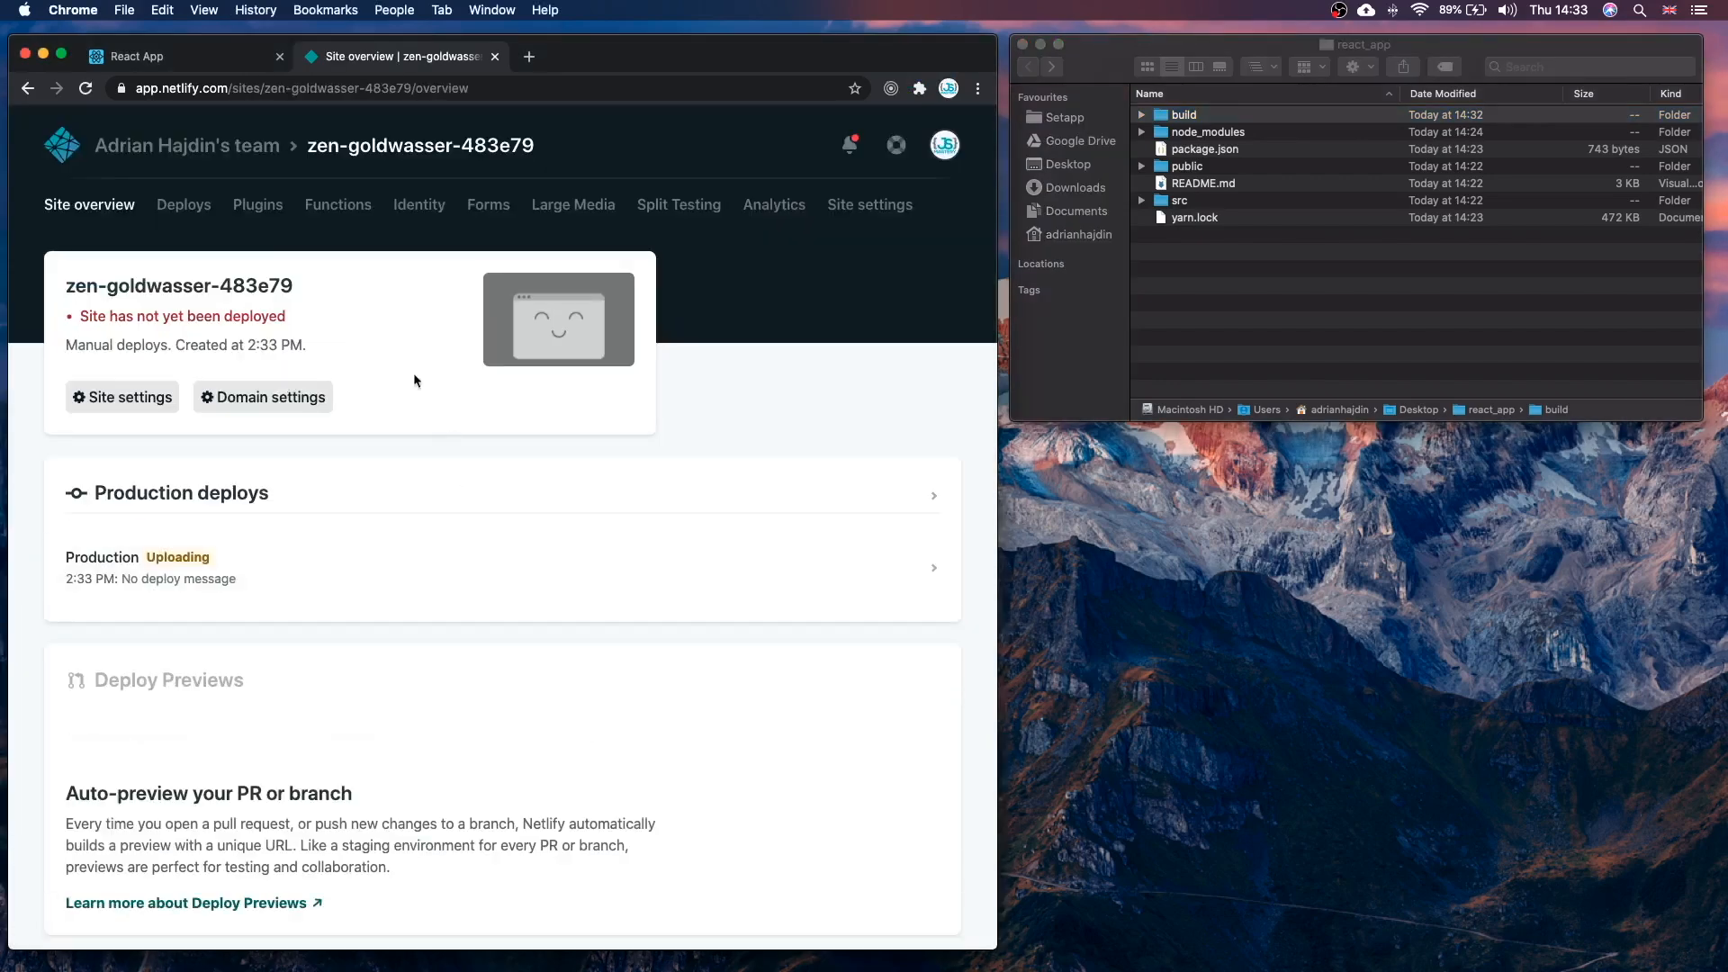
mouse_move(376, 317)
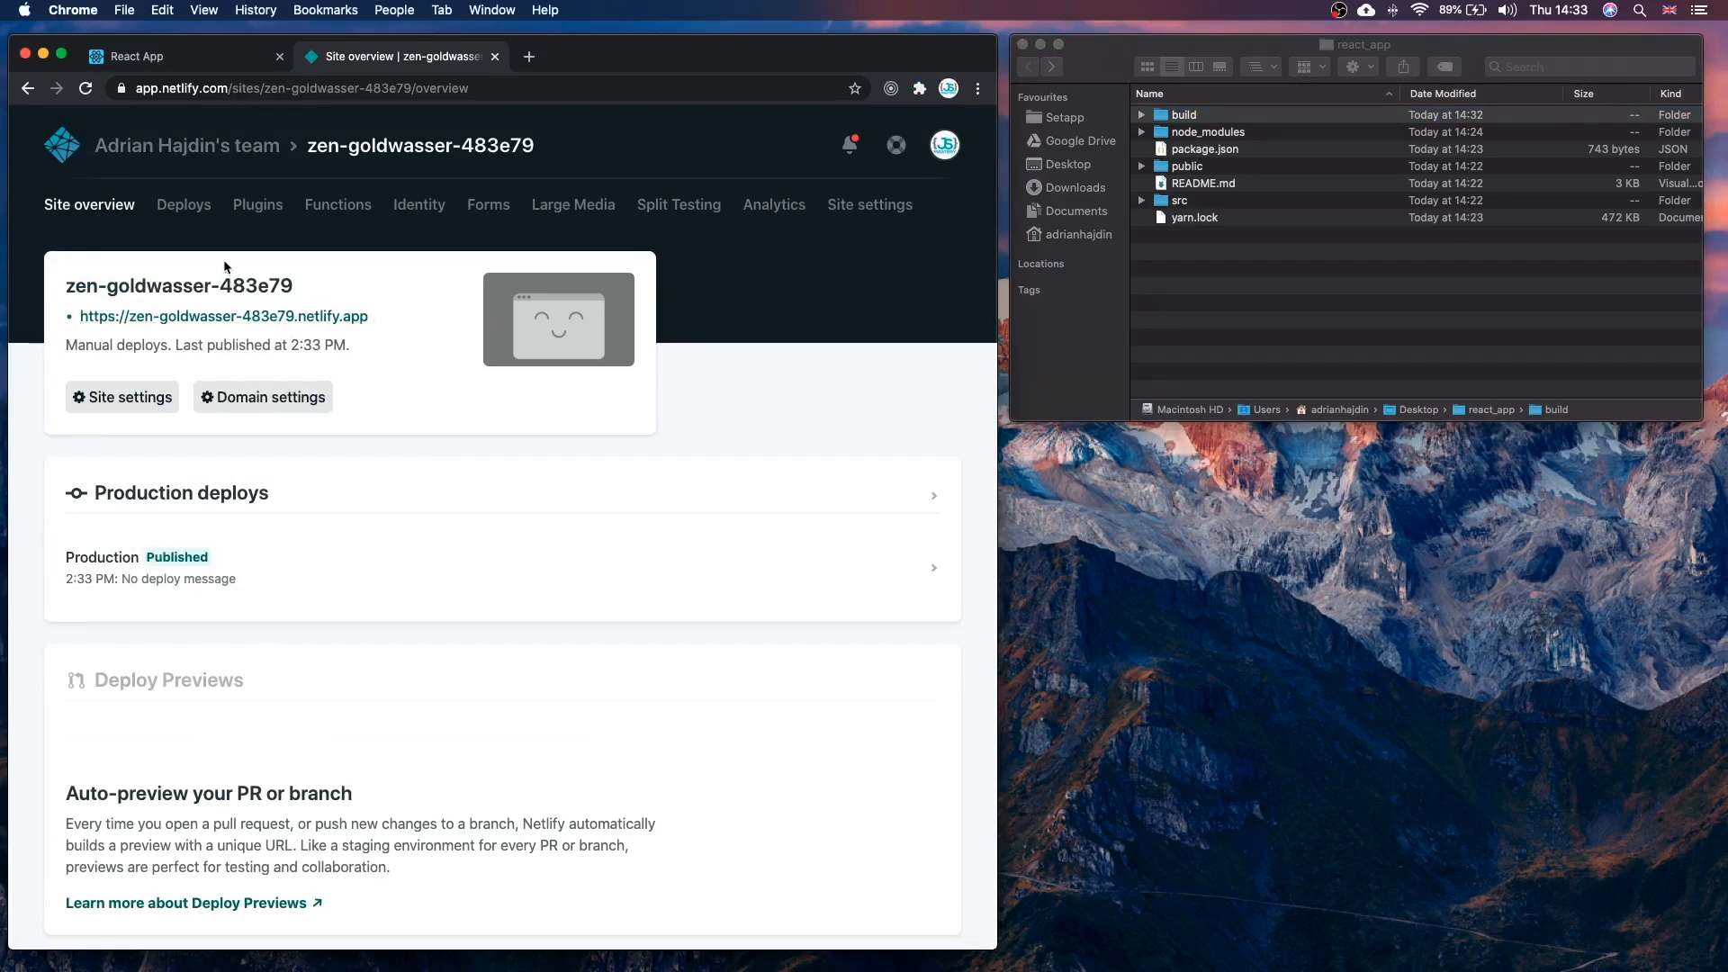
mouse_move(223, 317)
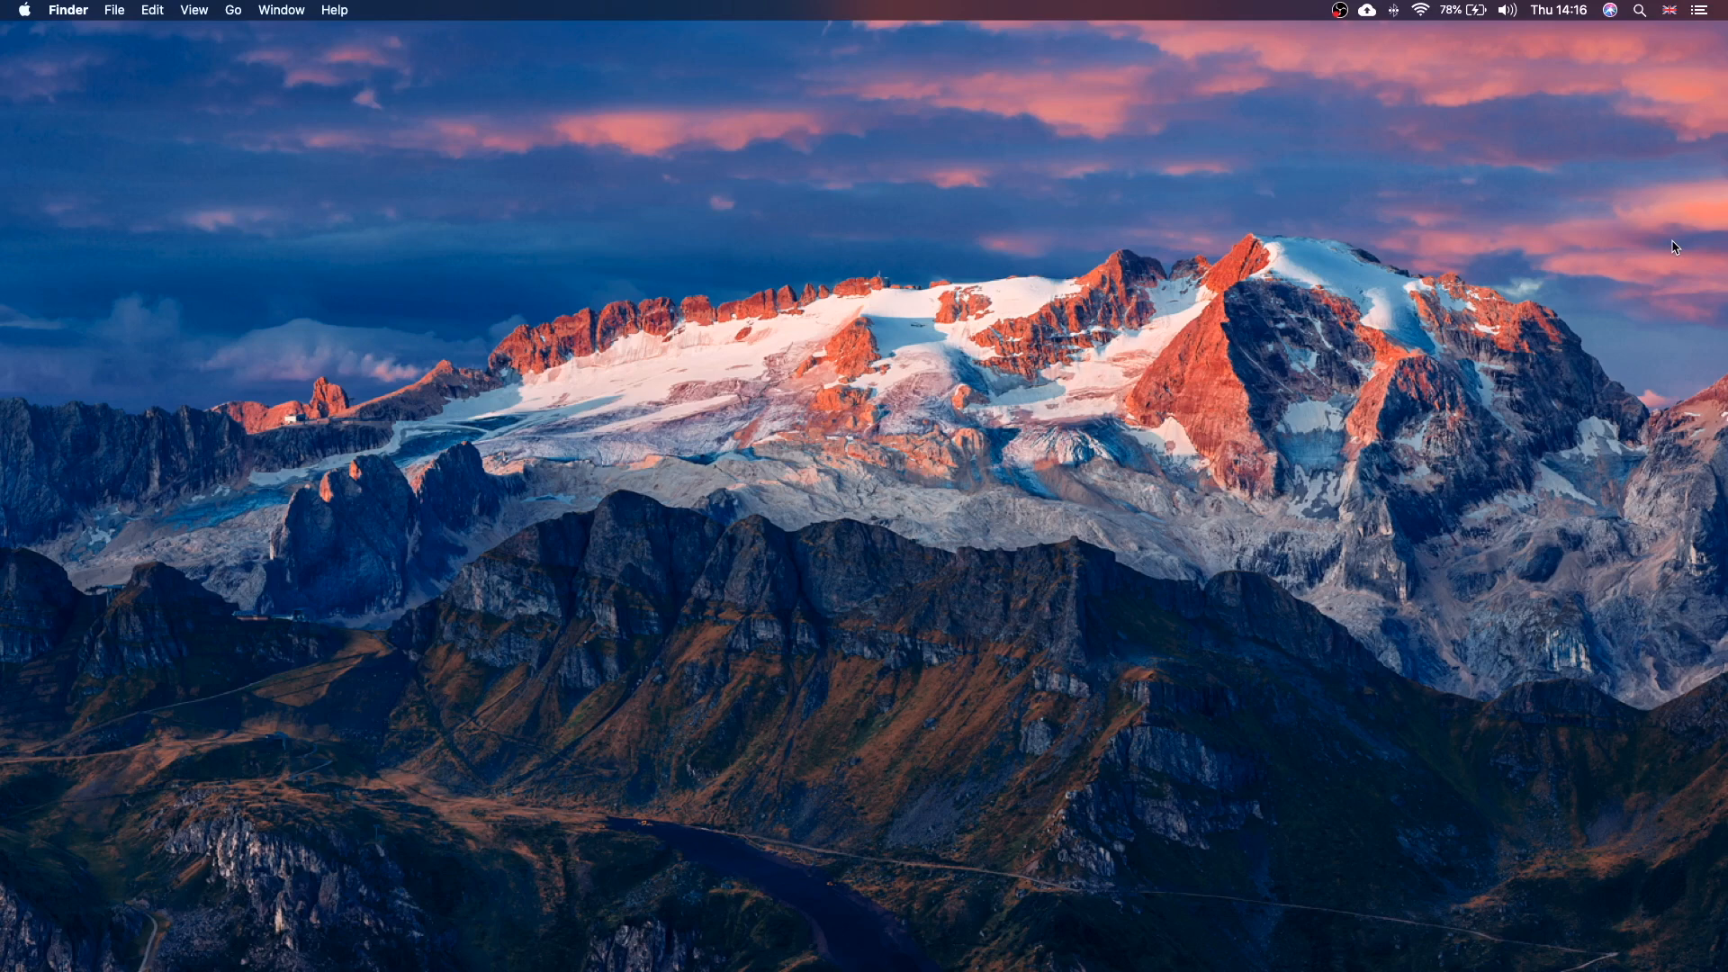
mouse_move(1138, 164)
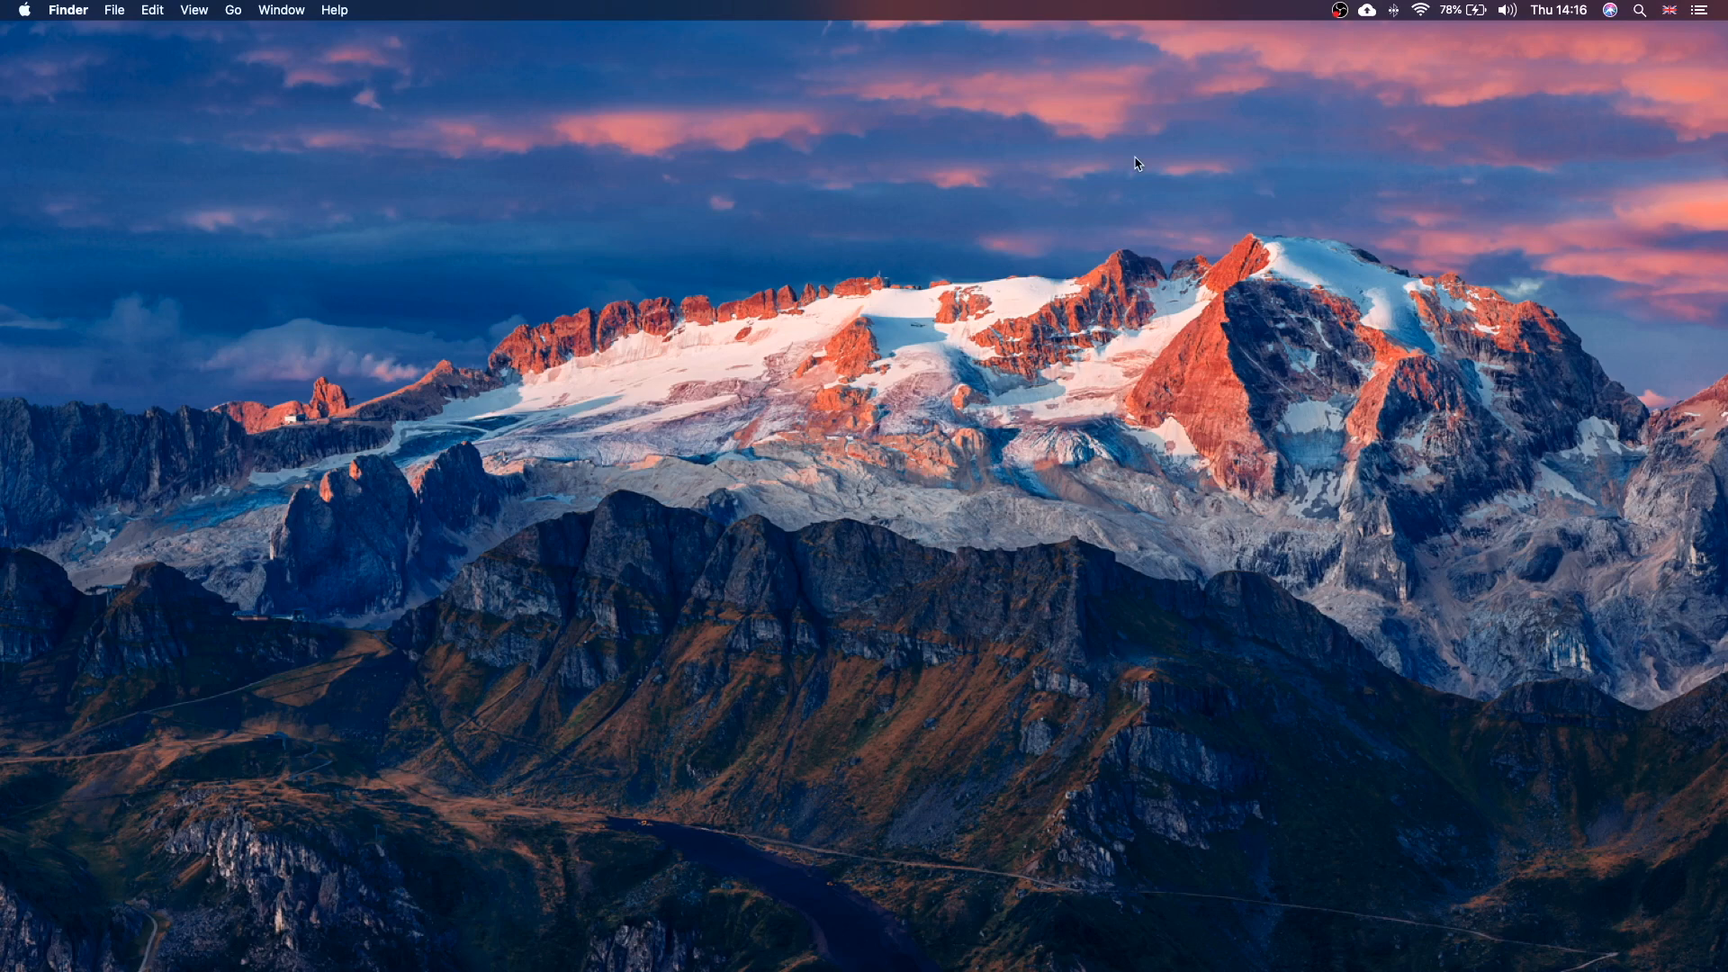
mouse_move(983, 215)
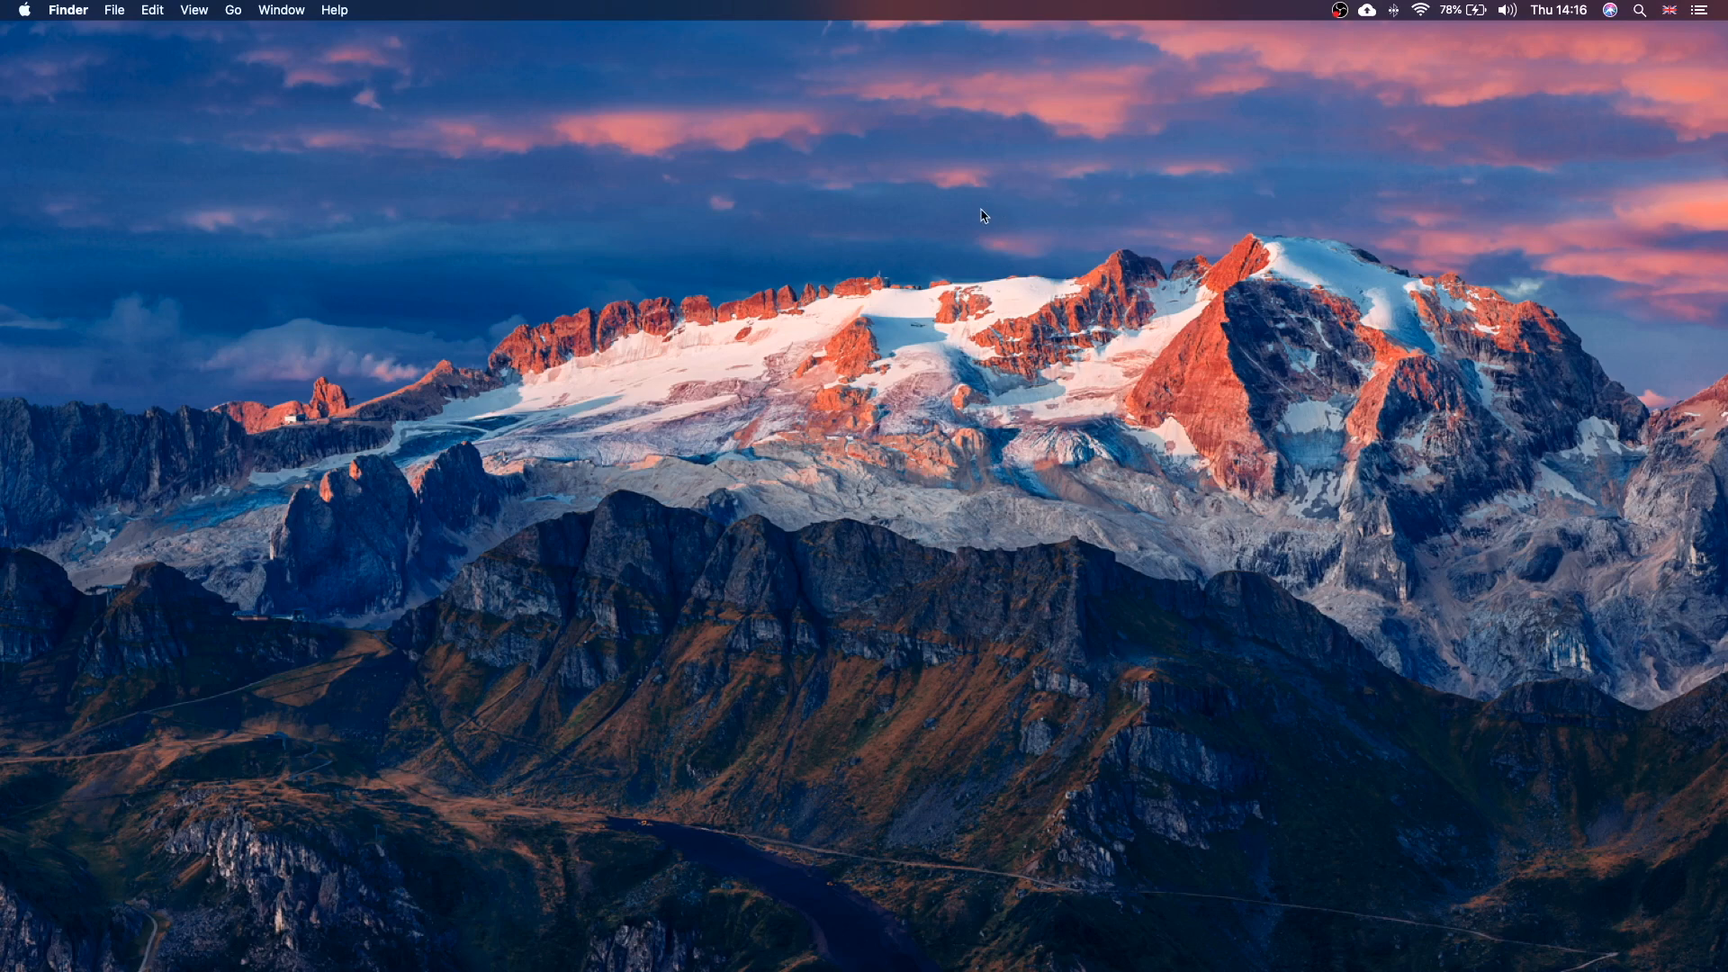
mouse_move(979, 223)
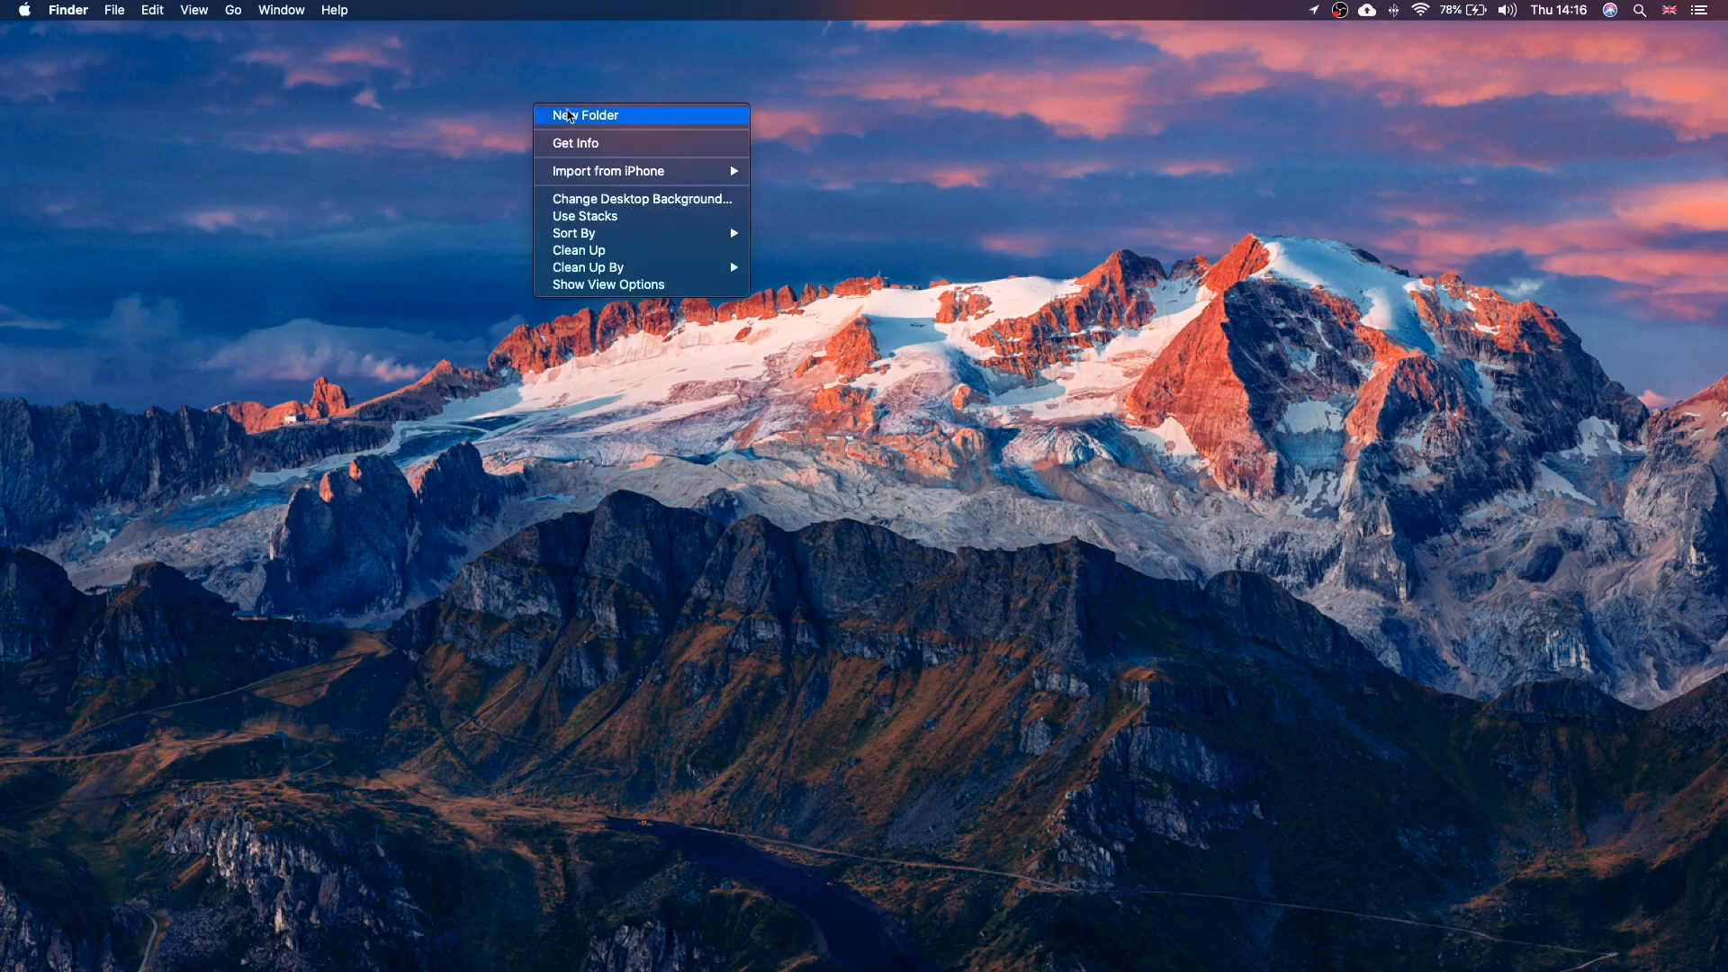
- Create a new desktop folder and name it react_app
left_click(587, 115)
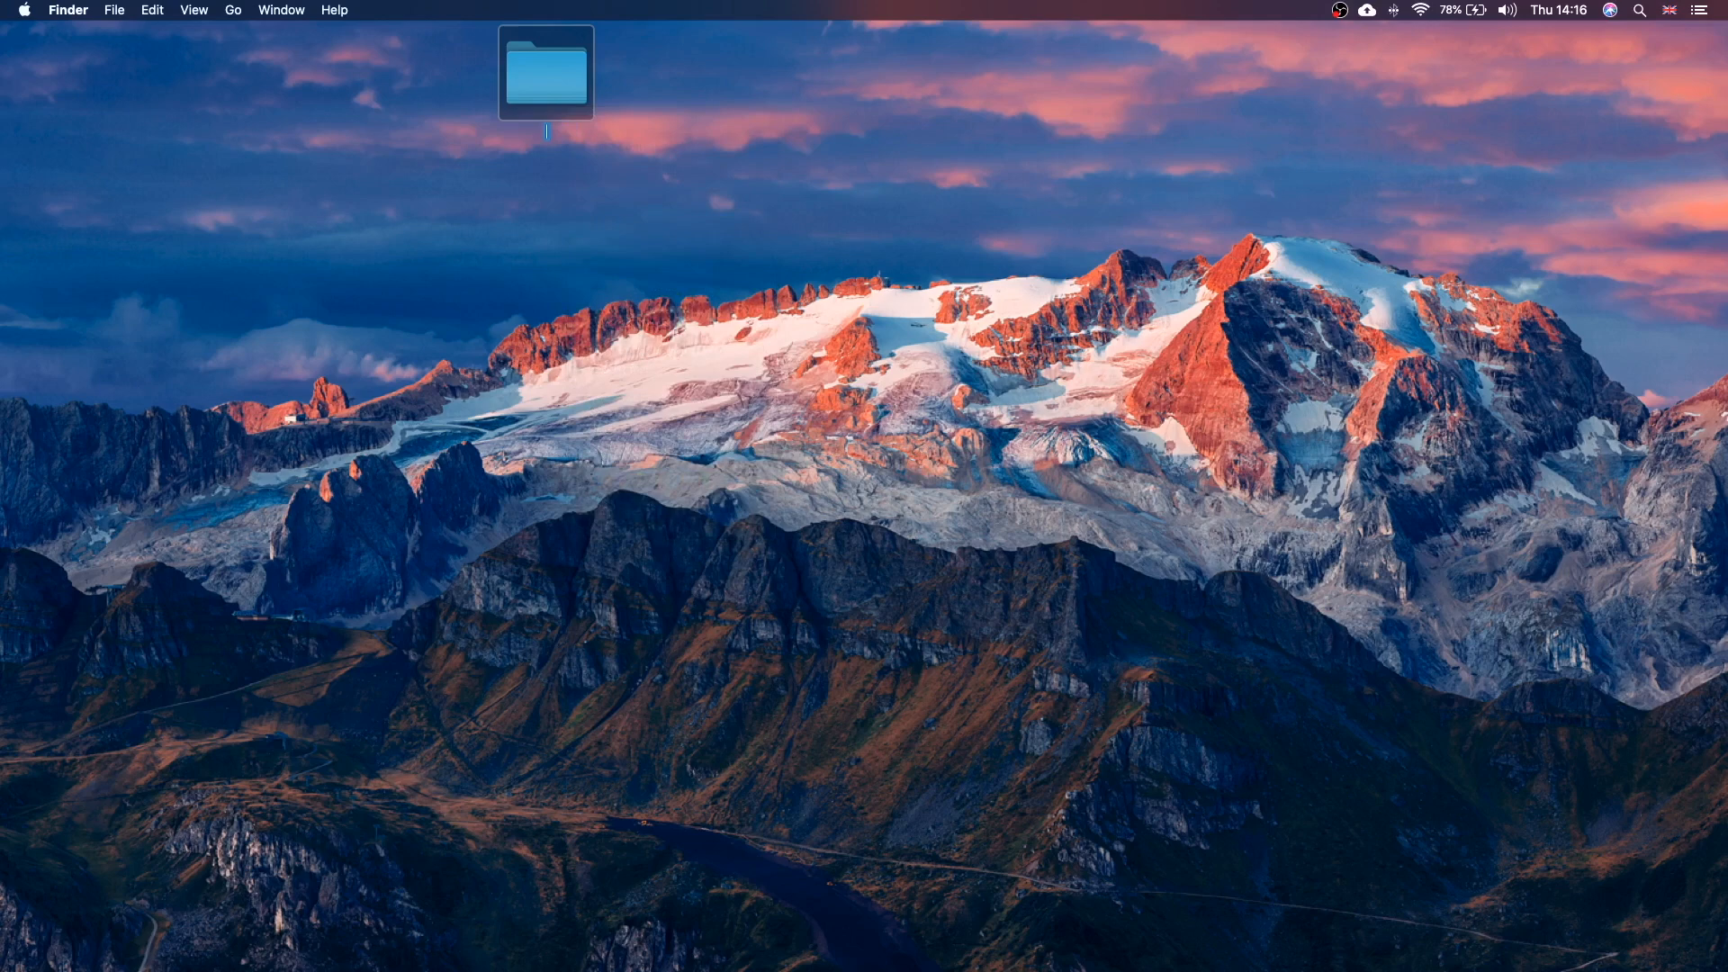
type("react_app")
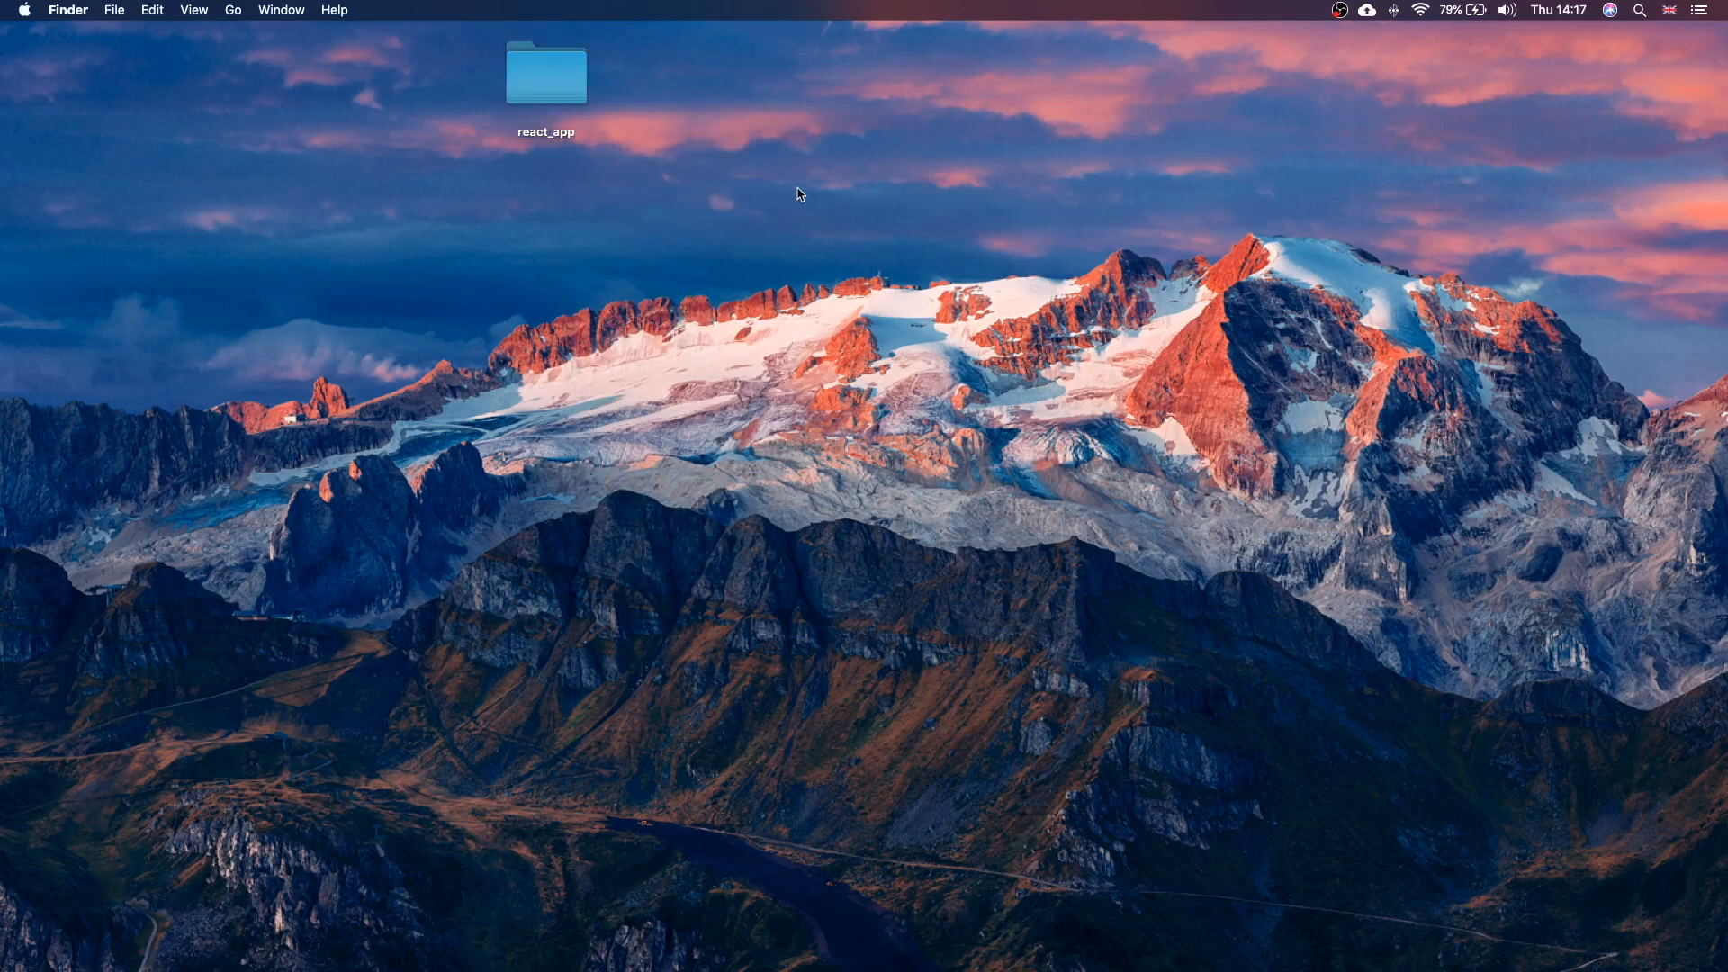
mouse_move(800, 184)
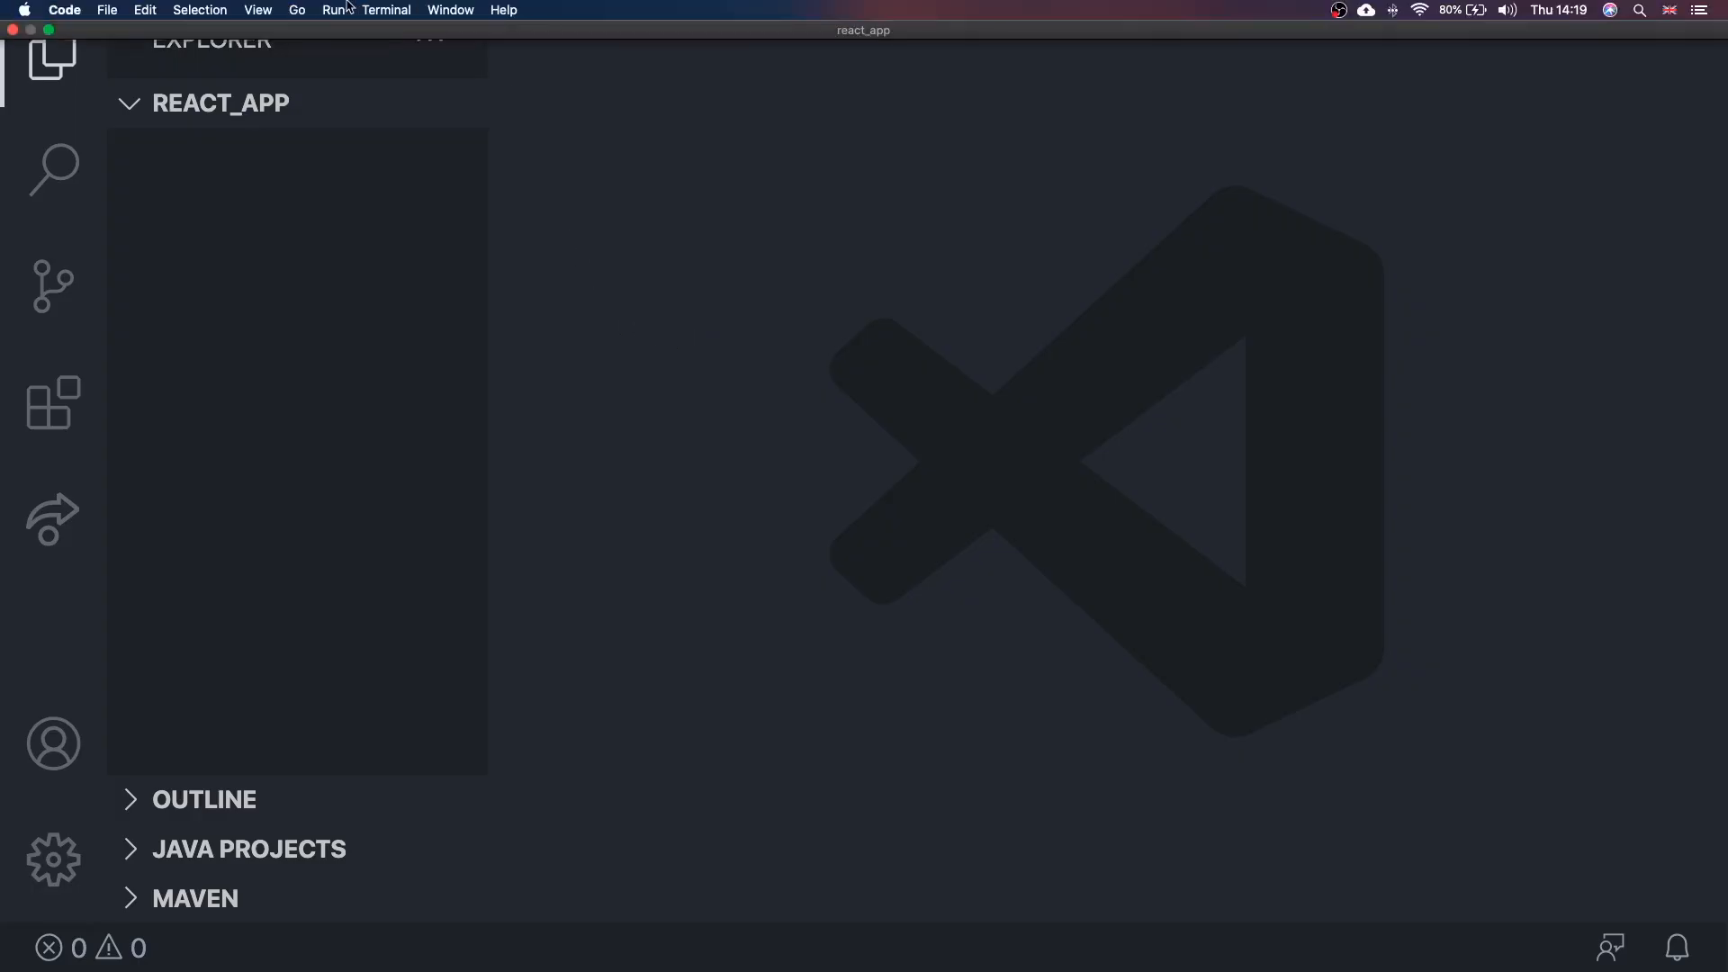
- Run npx create-react-app ./ in a new terminal to scaffold the React project
left_click(258, 11)
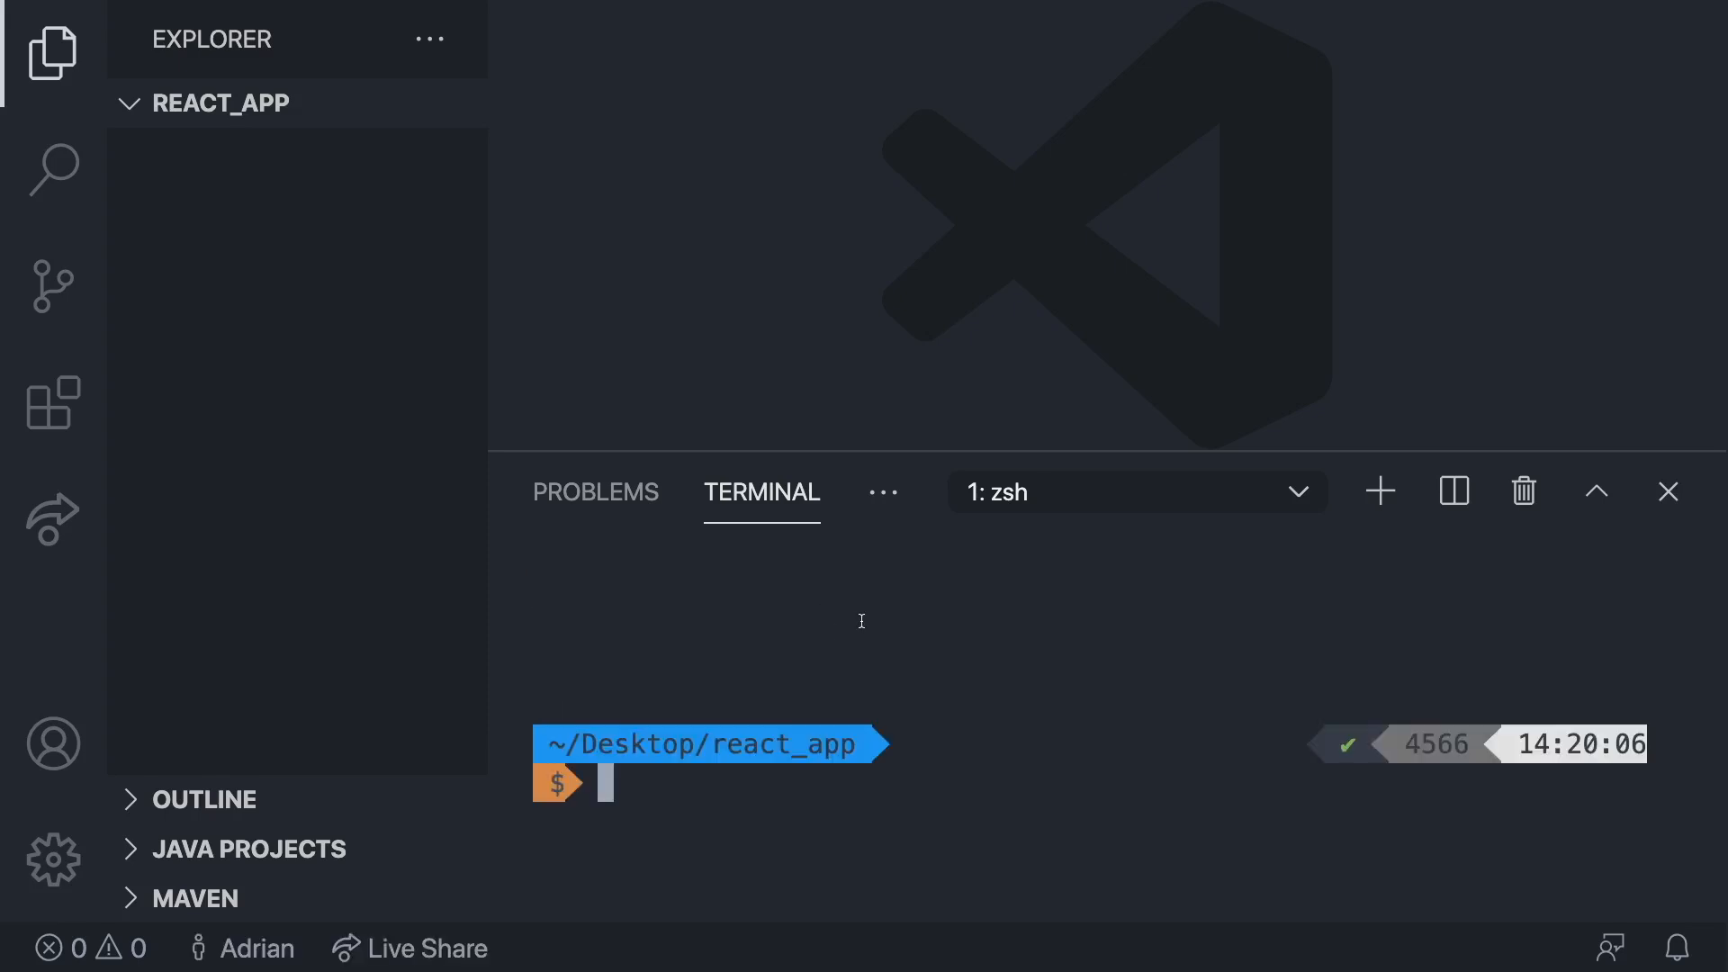
mouse_move(810, 783)
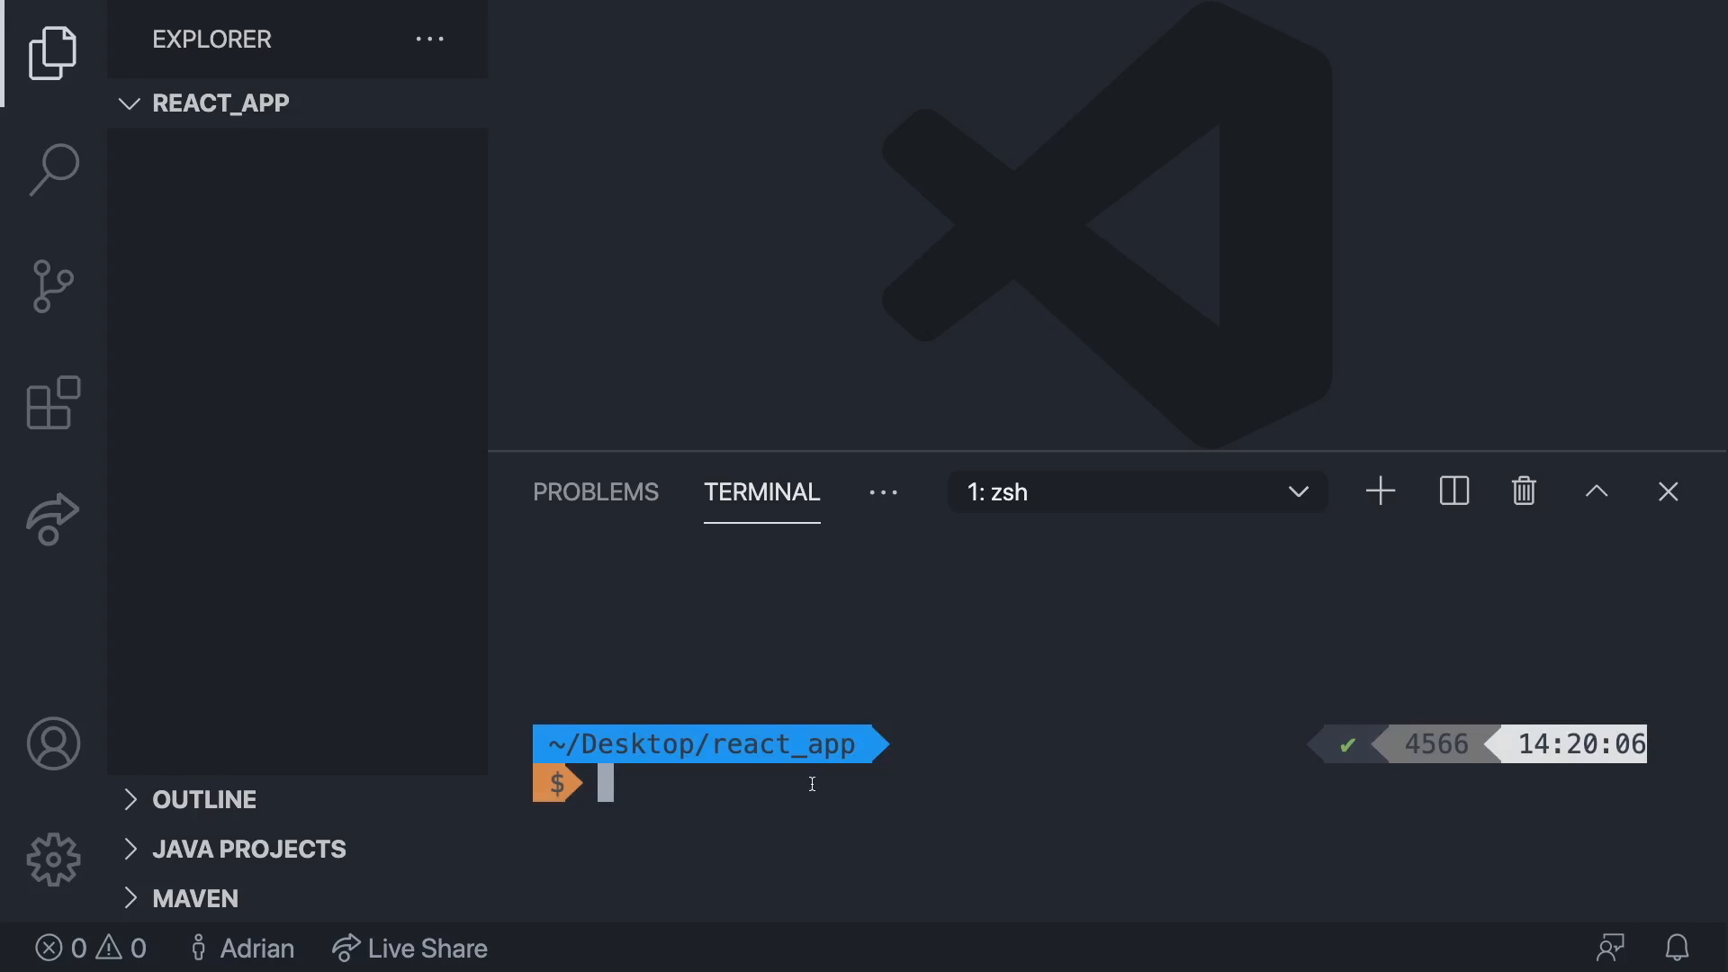
type("npx create-react-app ./")
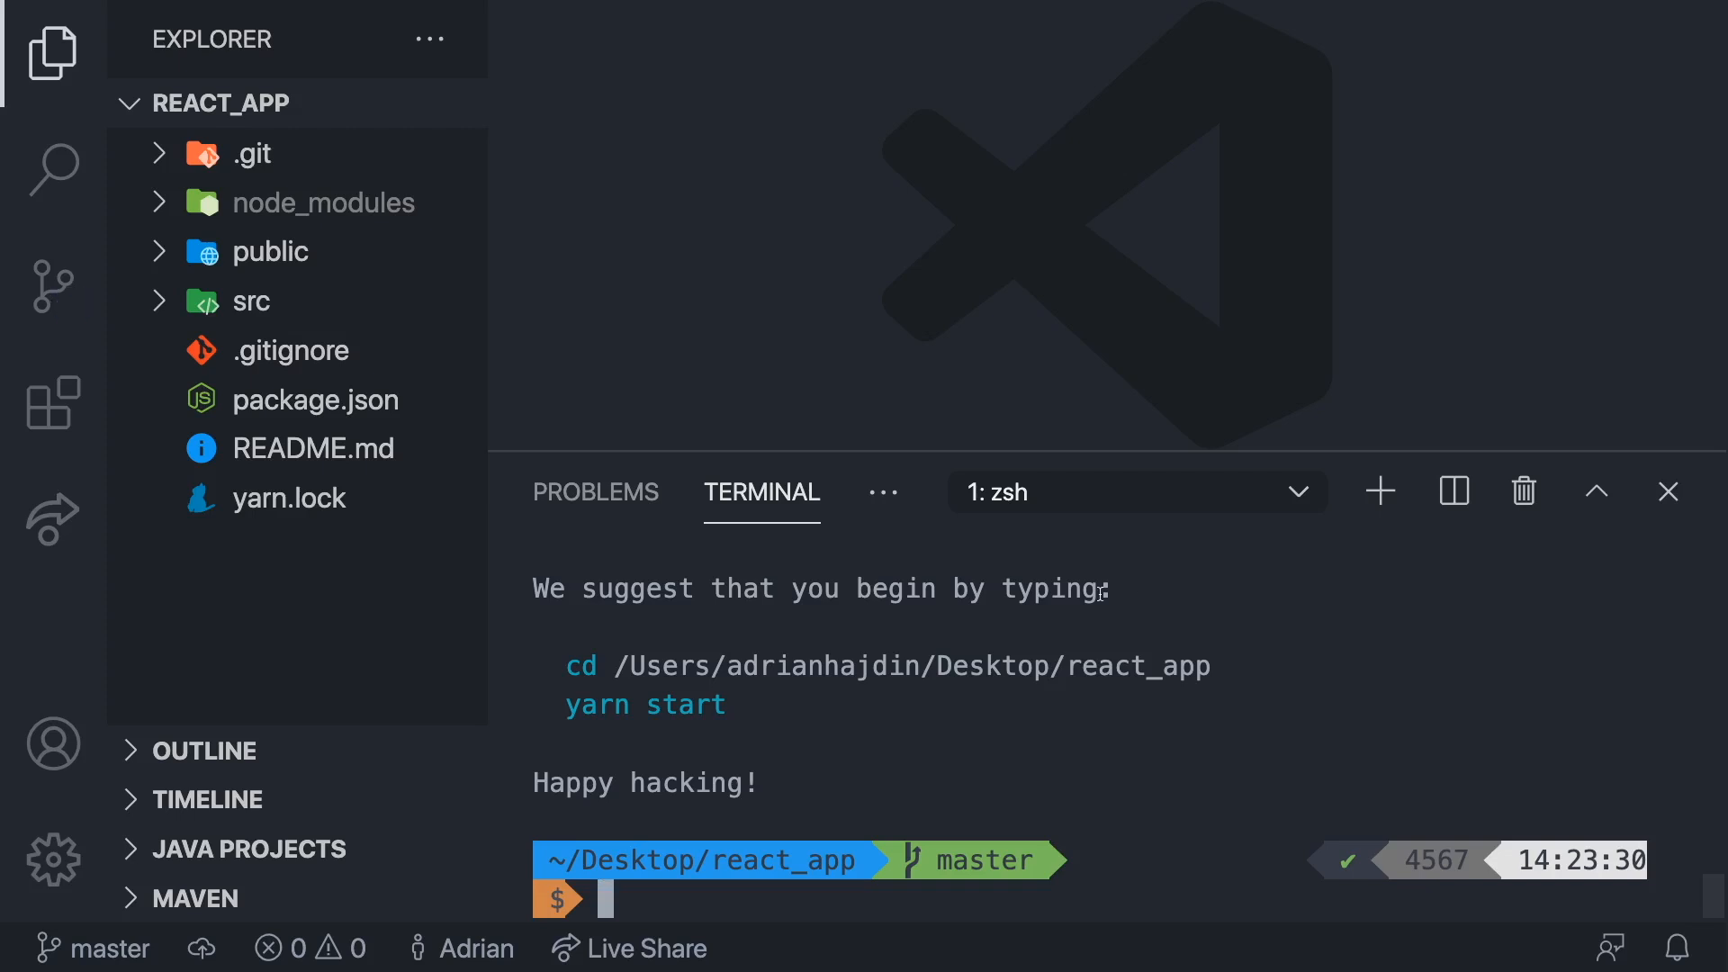
- Start the dev server and write 'Deployment is happening here' into the App.js header
type("npx create-react-app ./")
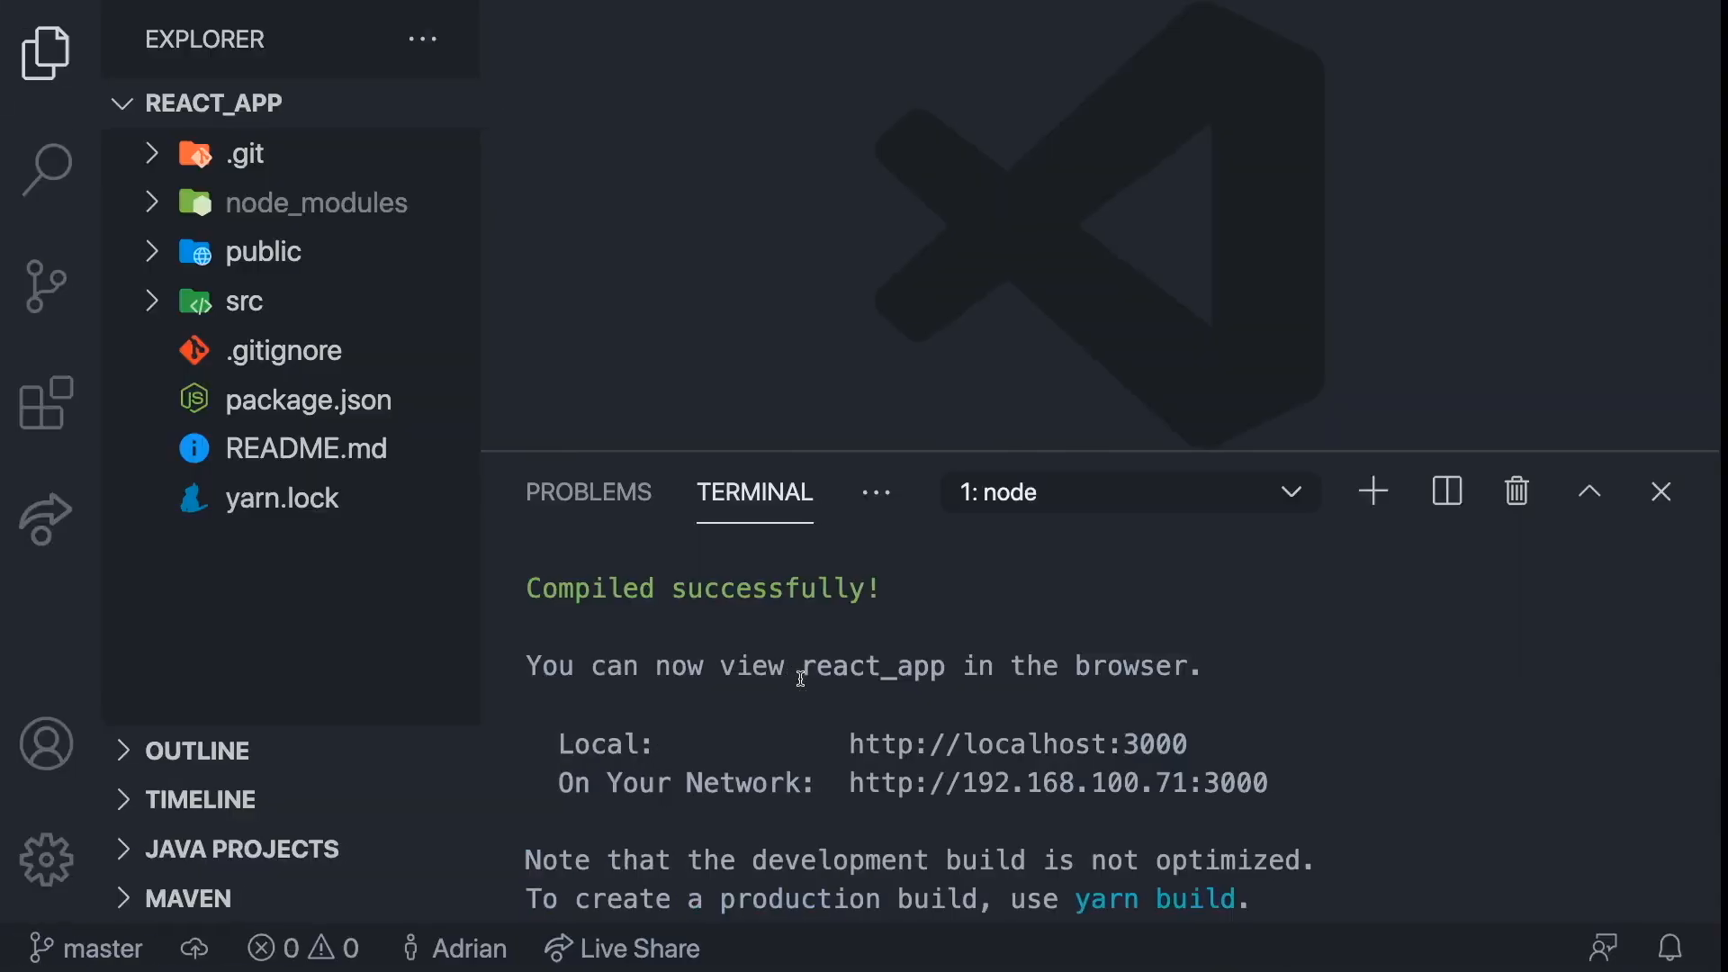
left_click(245, 300)
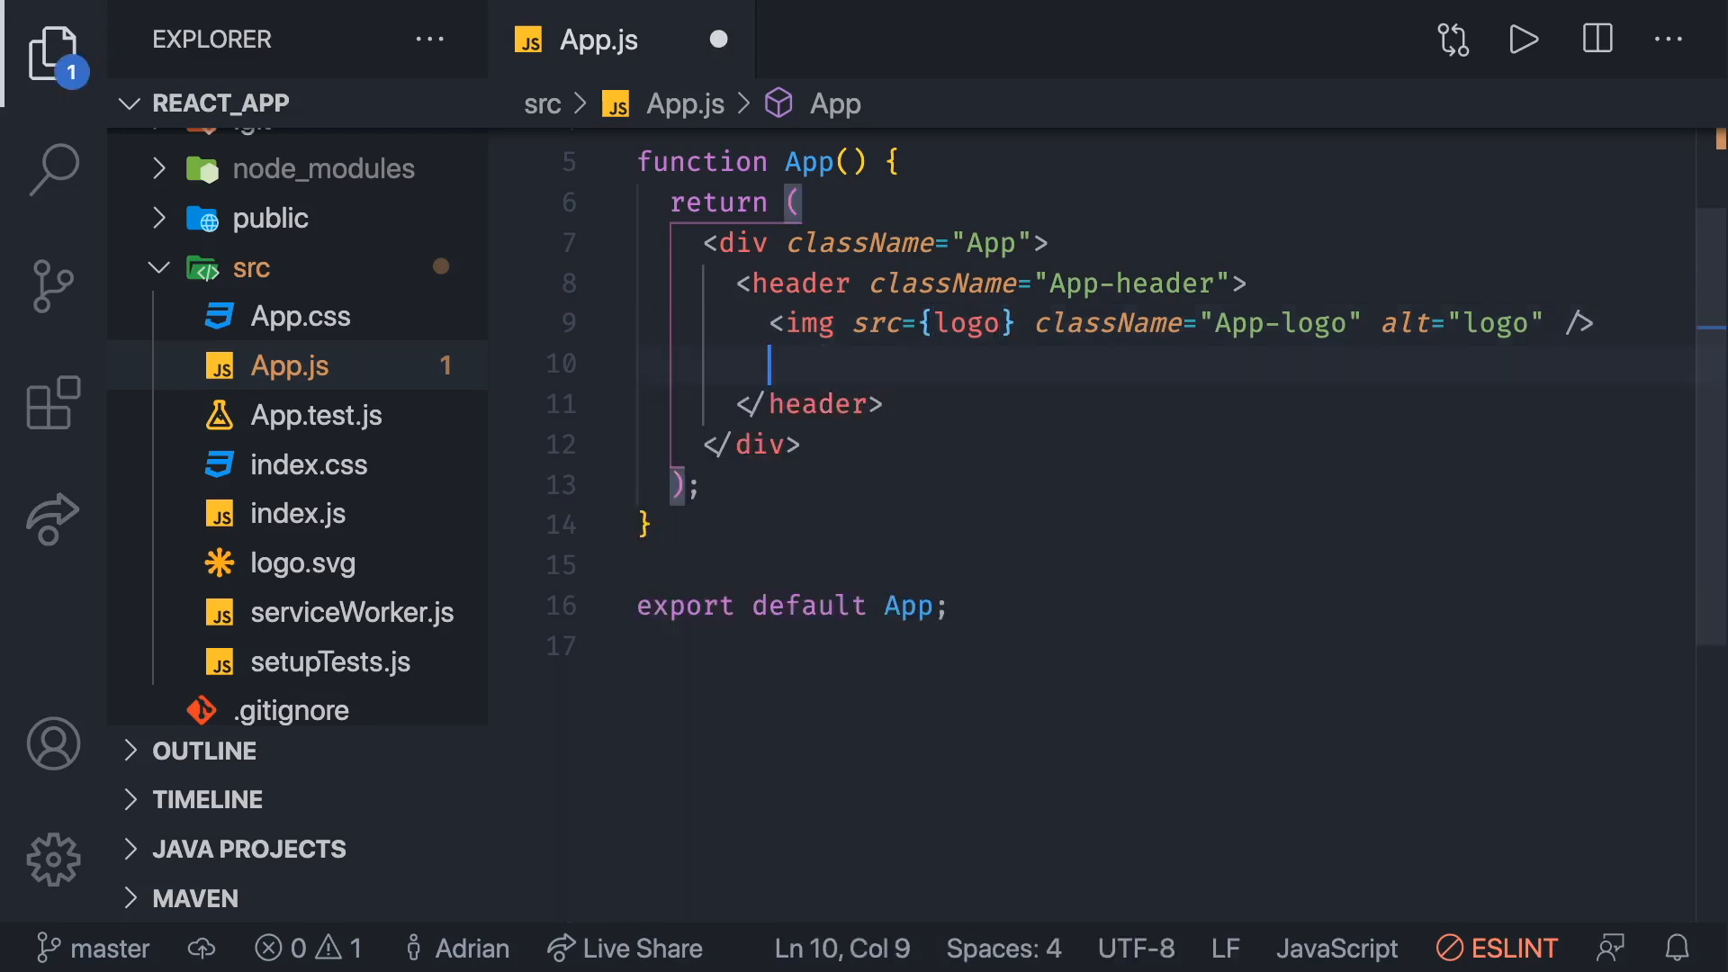
type("Deployment is h")
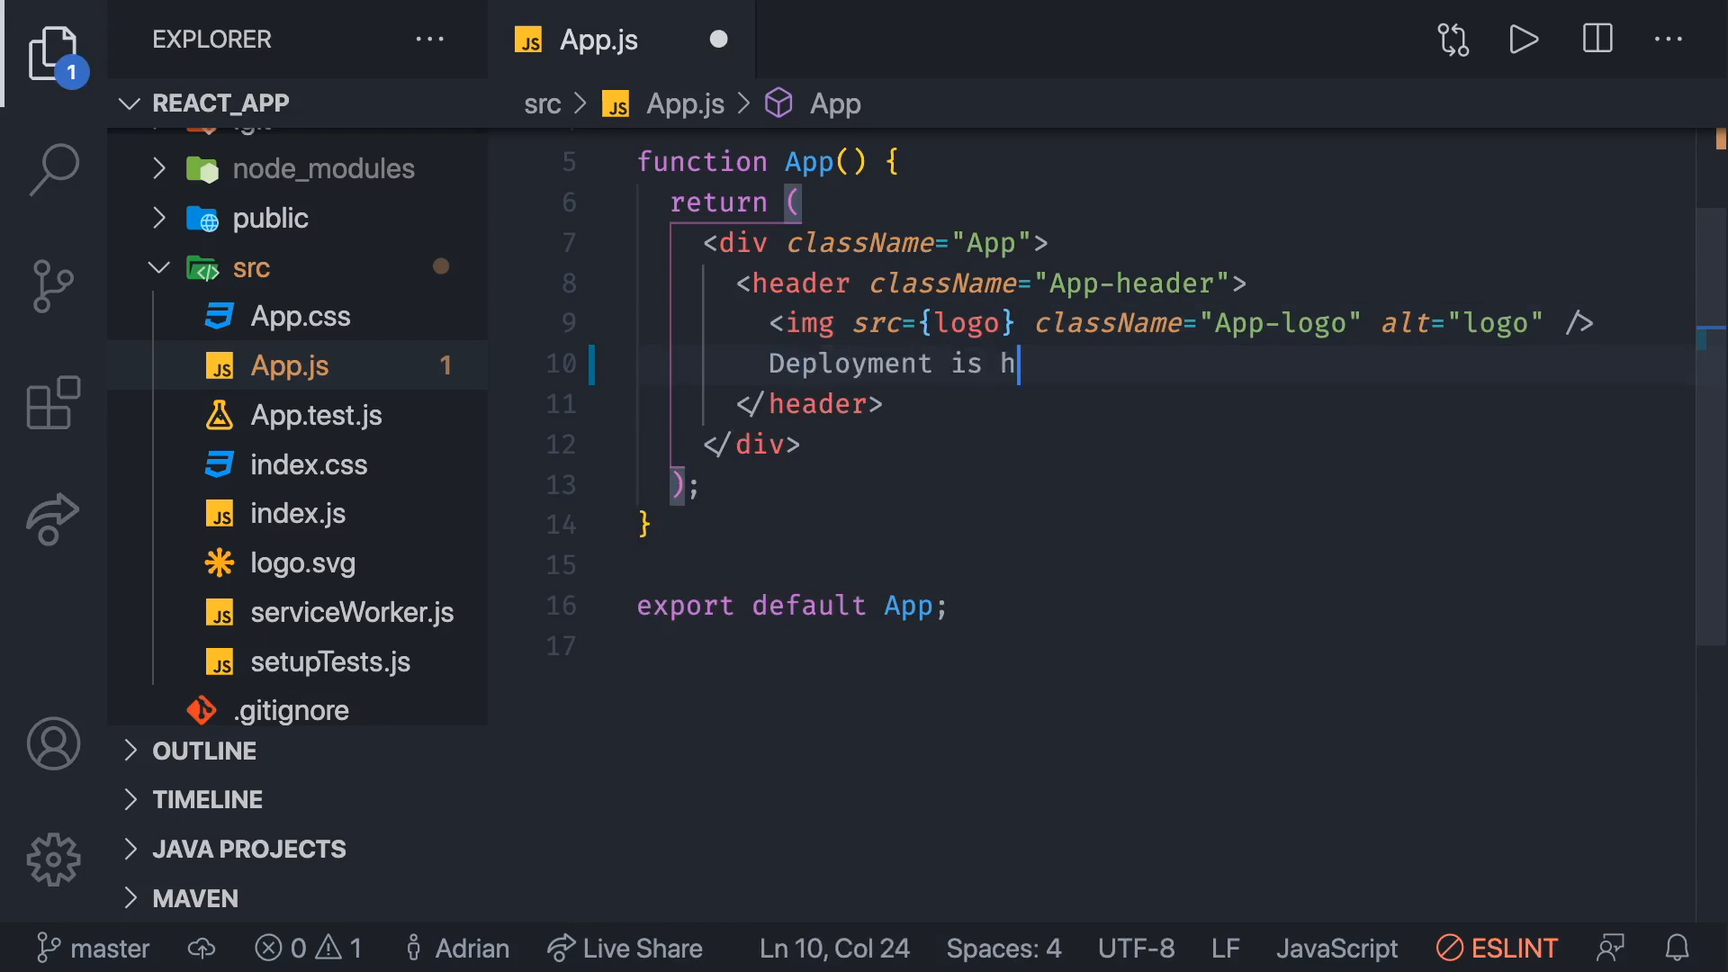
type("appening here")
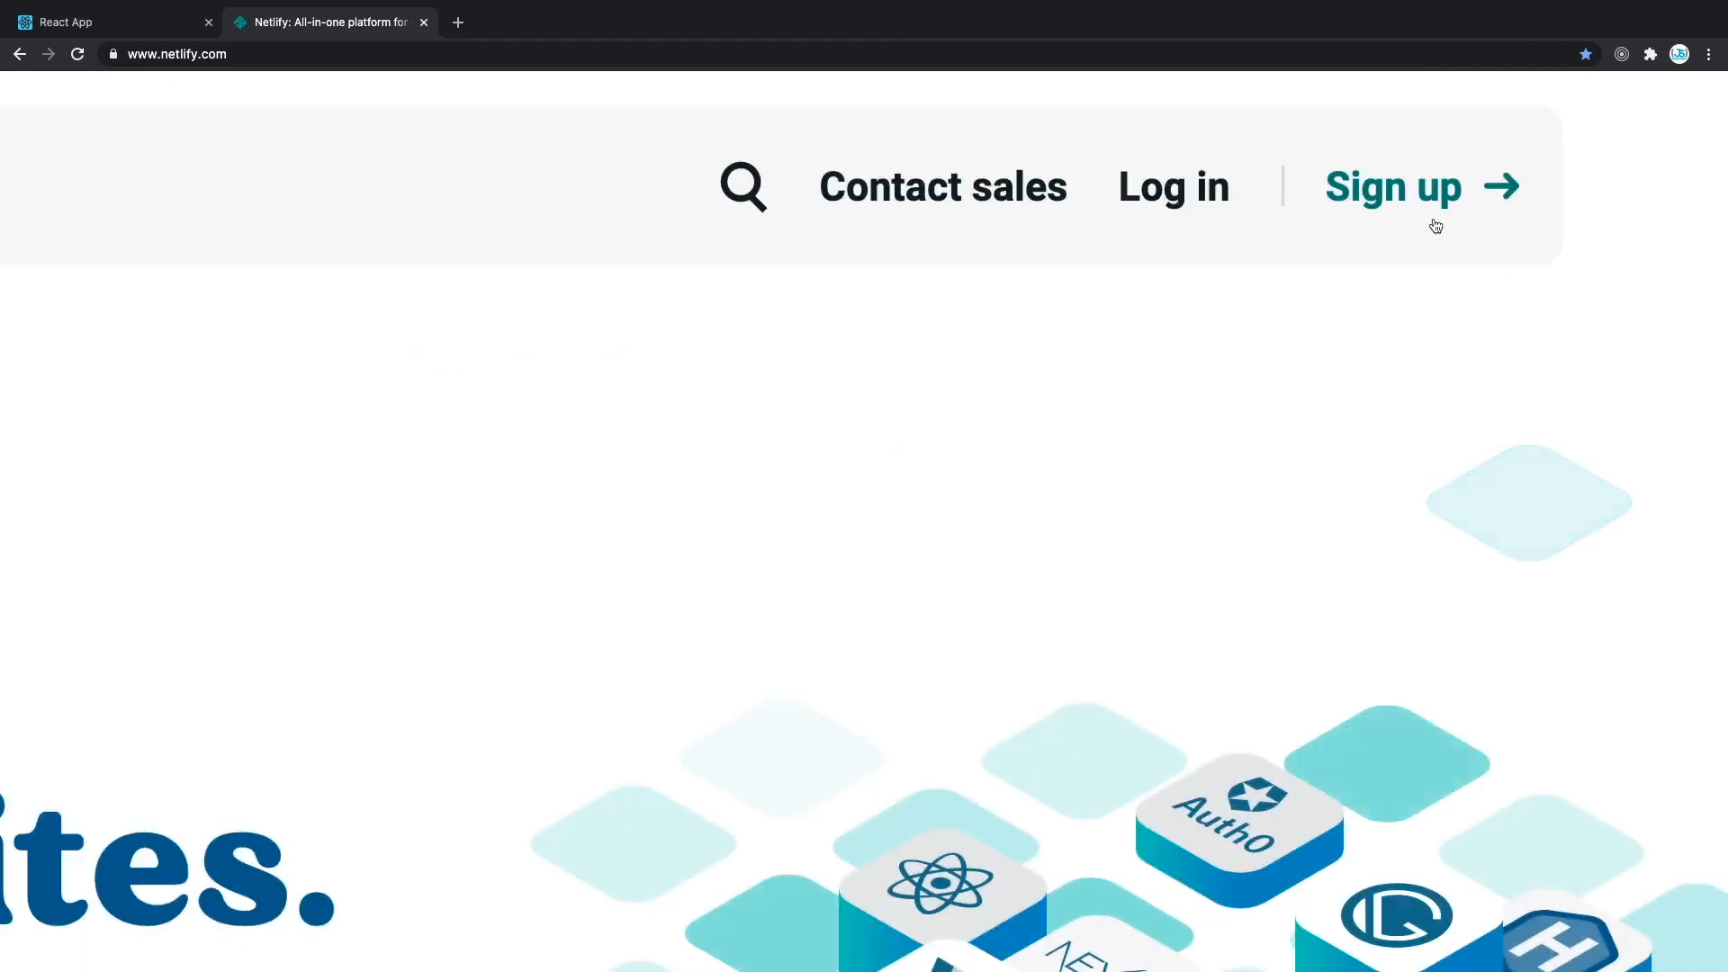
mouse_move(1394, 185)
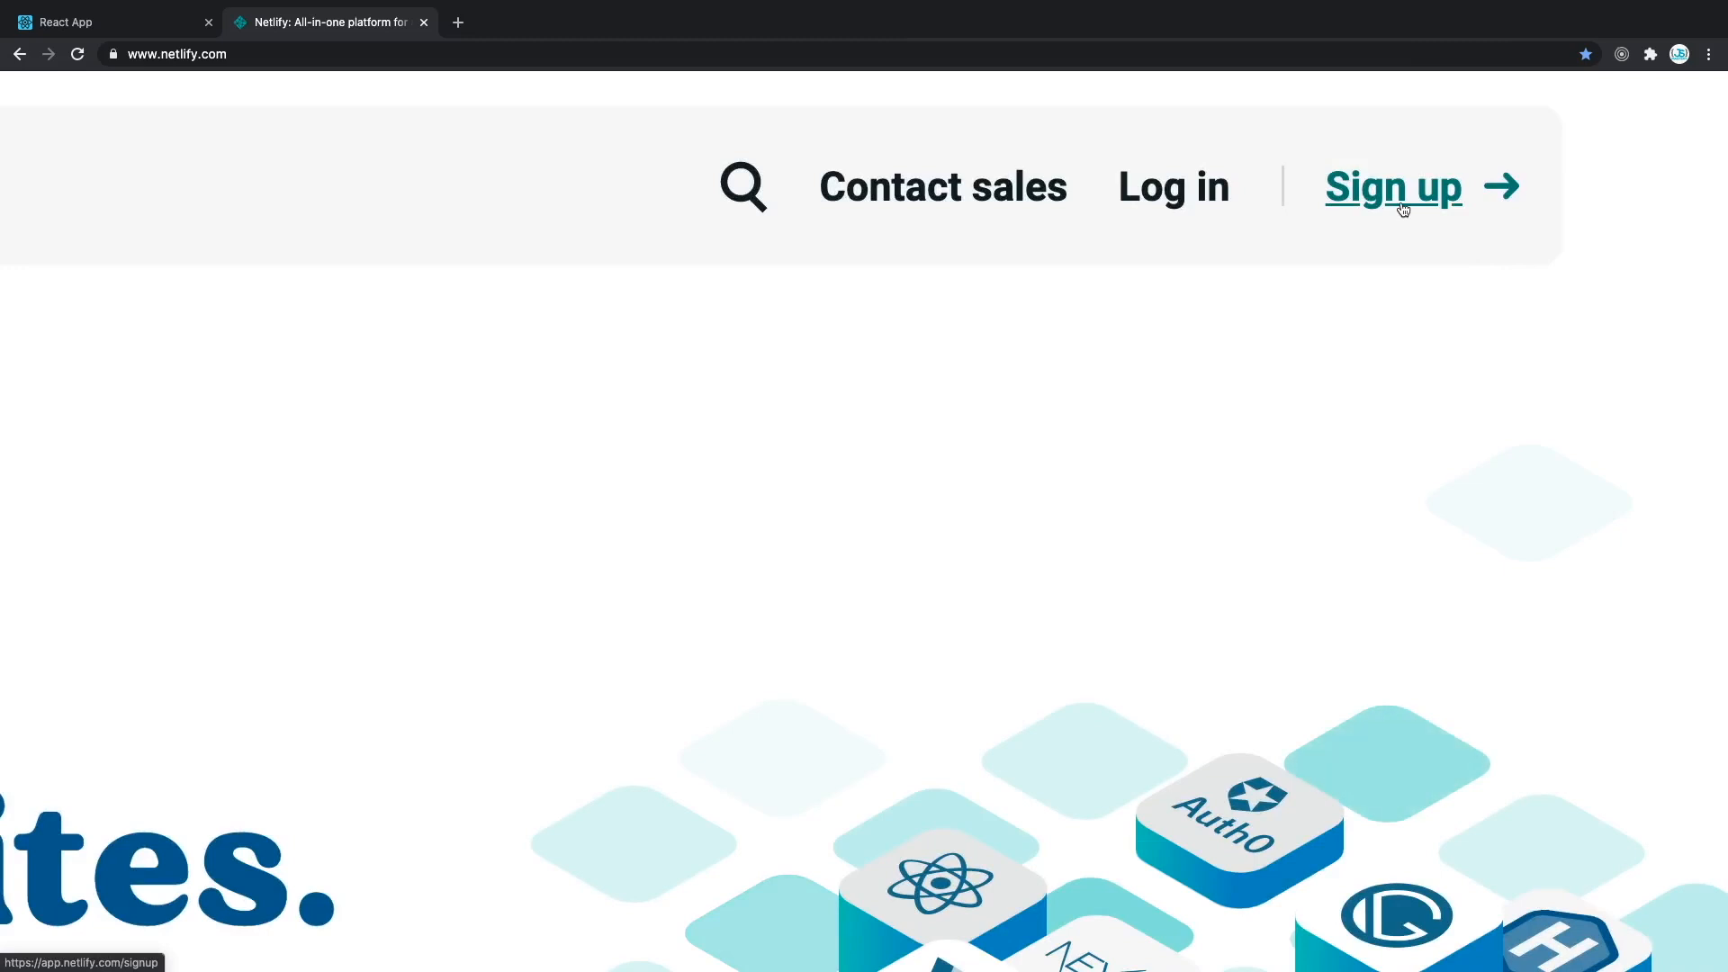
mouse_move(1172, 186)
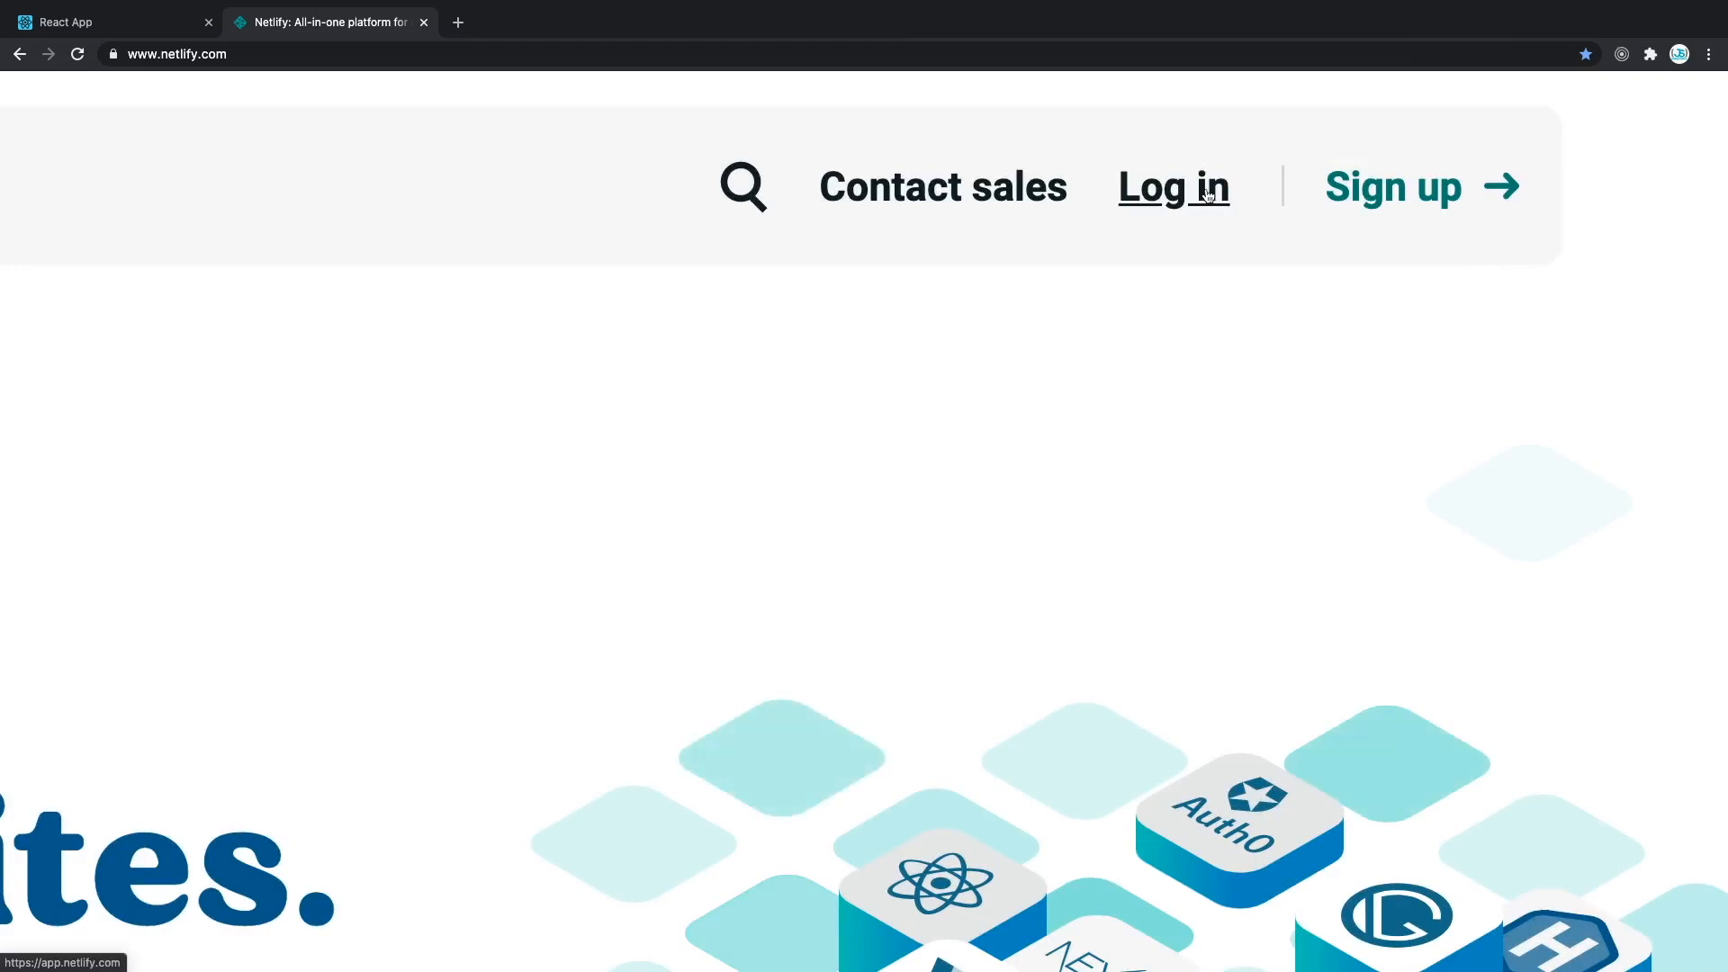
- Log in to Netlify and scroll the sites list down to the drag-and-drop deploy box
left_click(1172, 186)
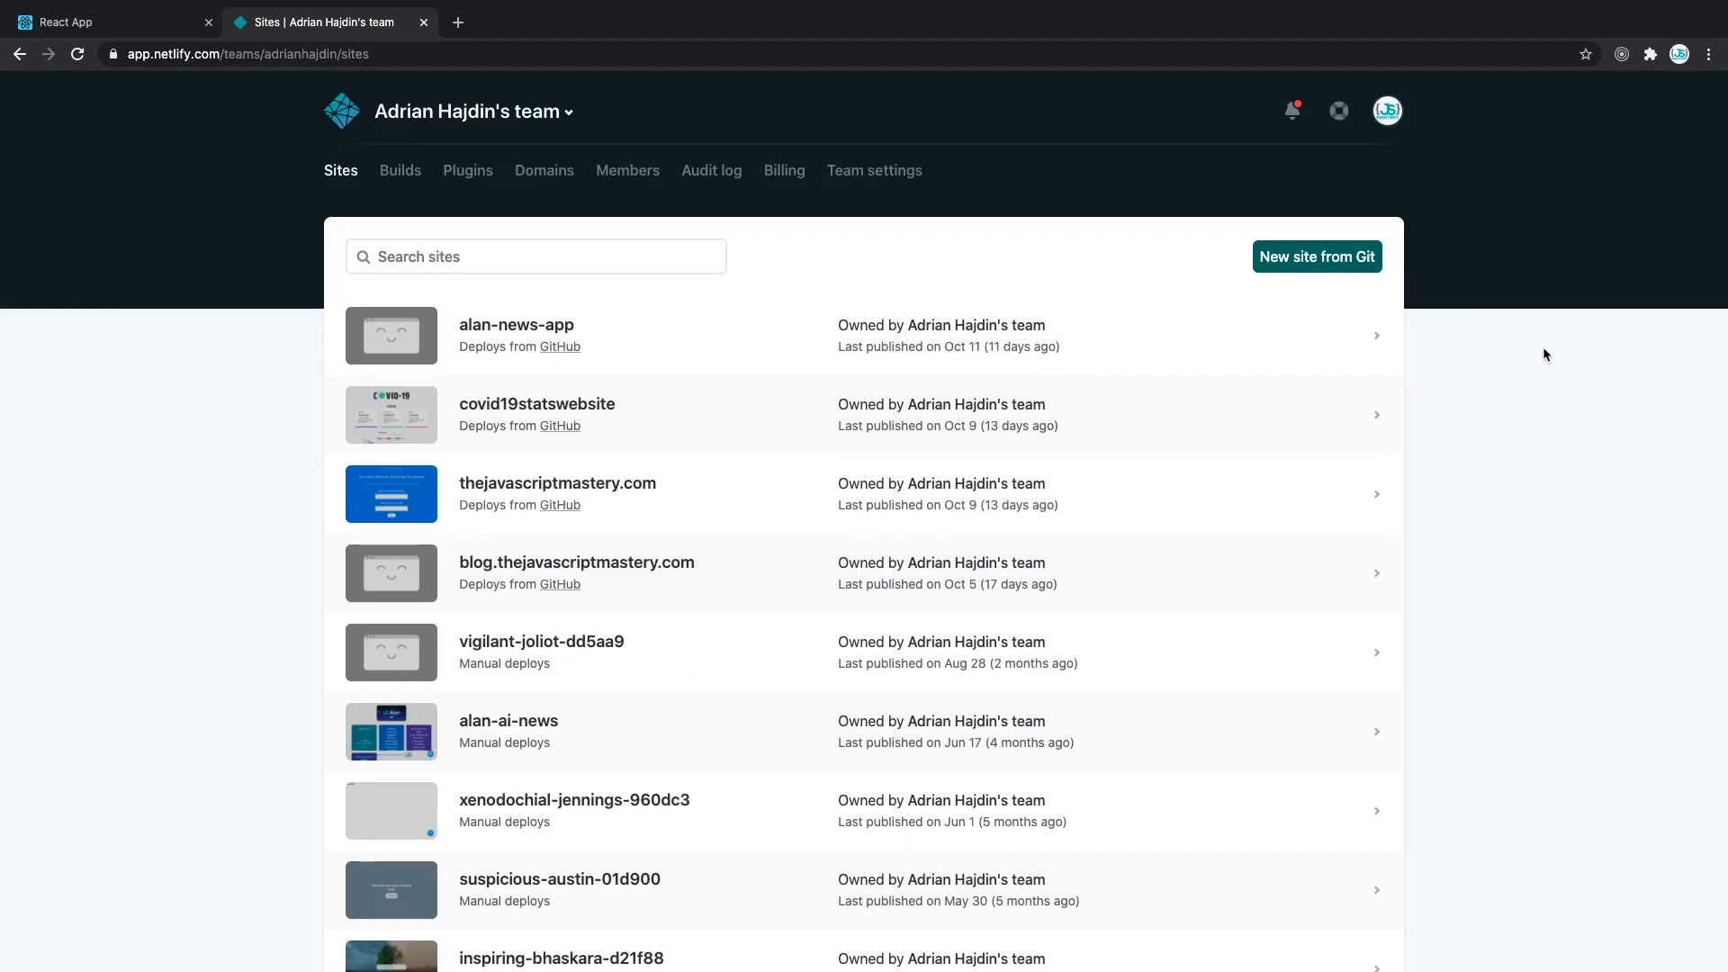
mouse_move(1563, 311)
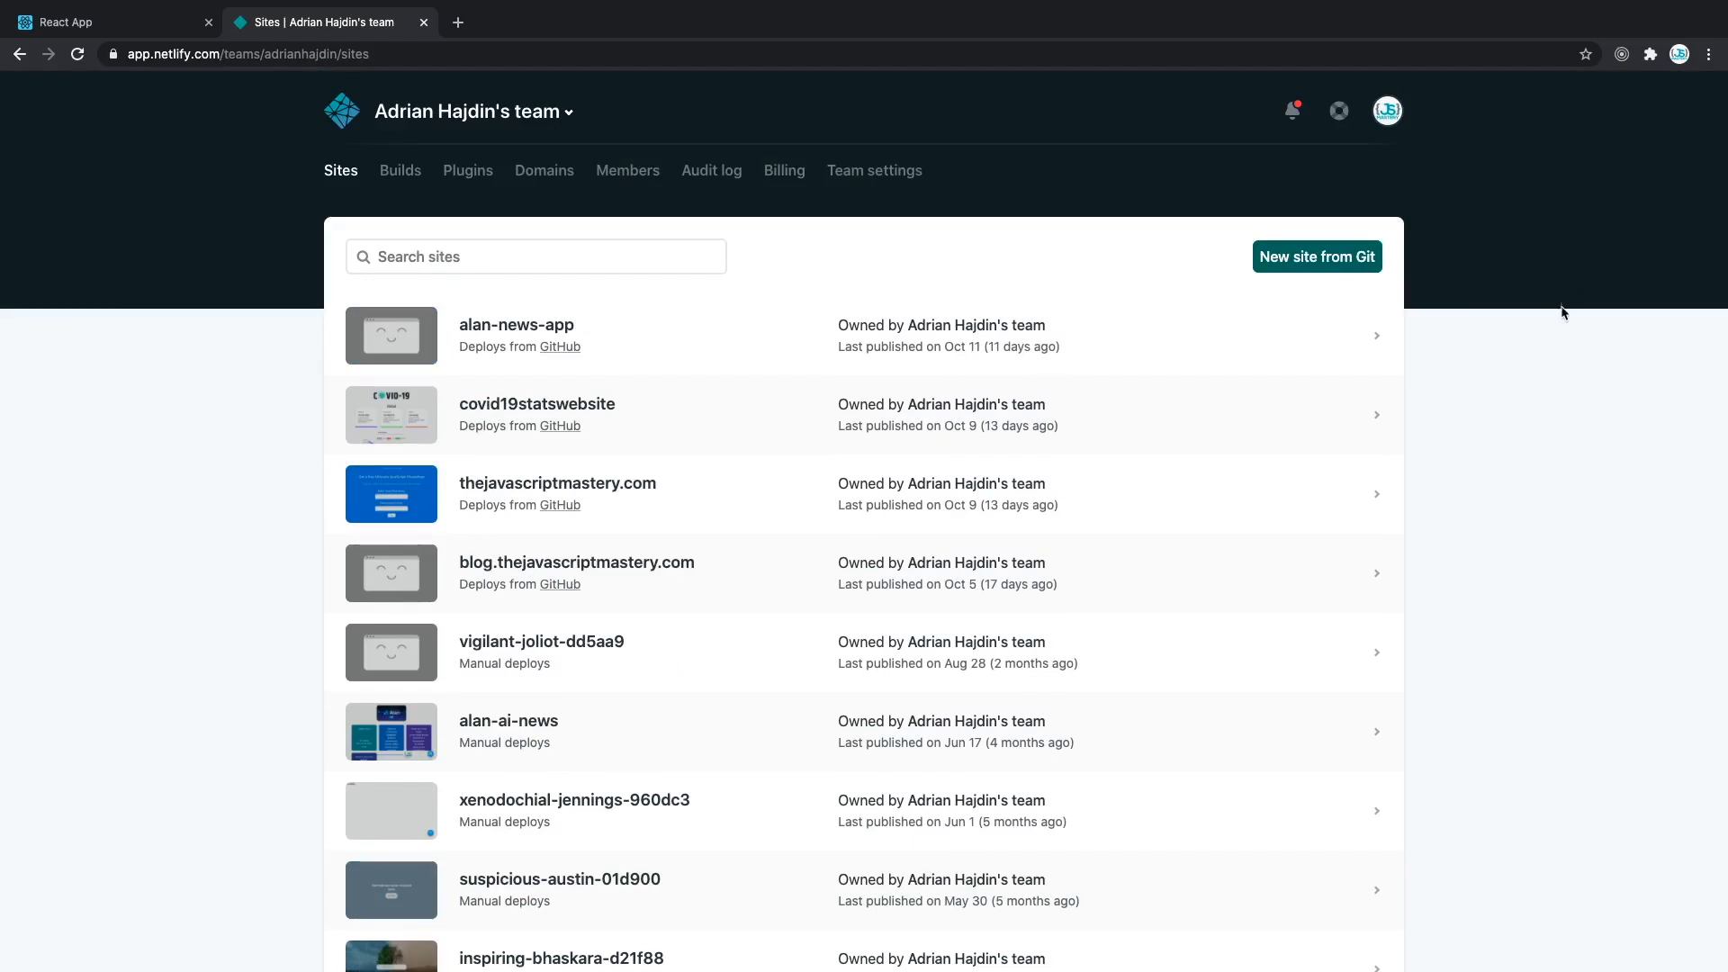
scroll("down", 3)
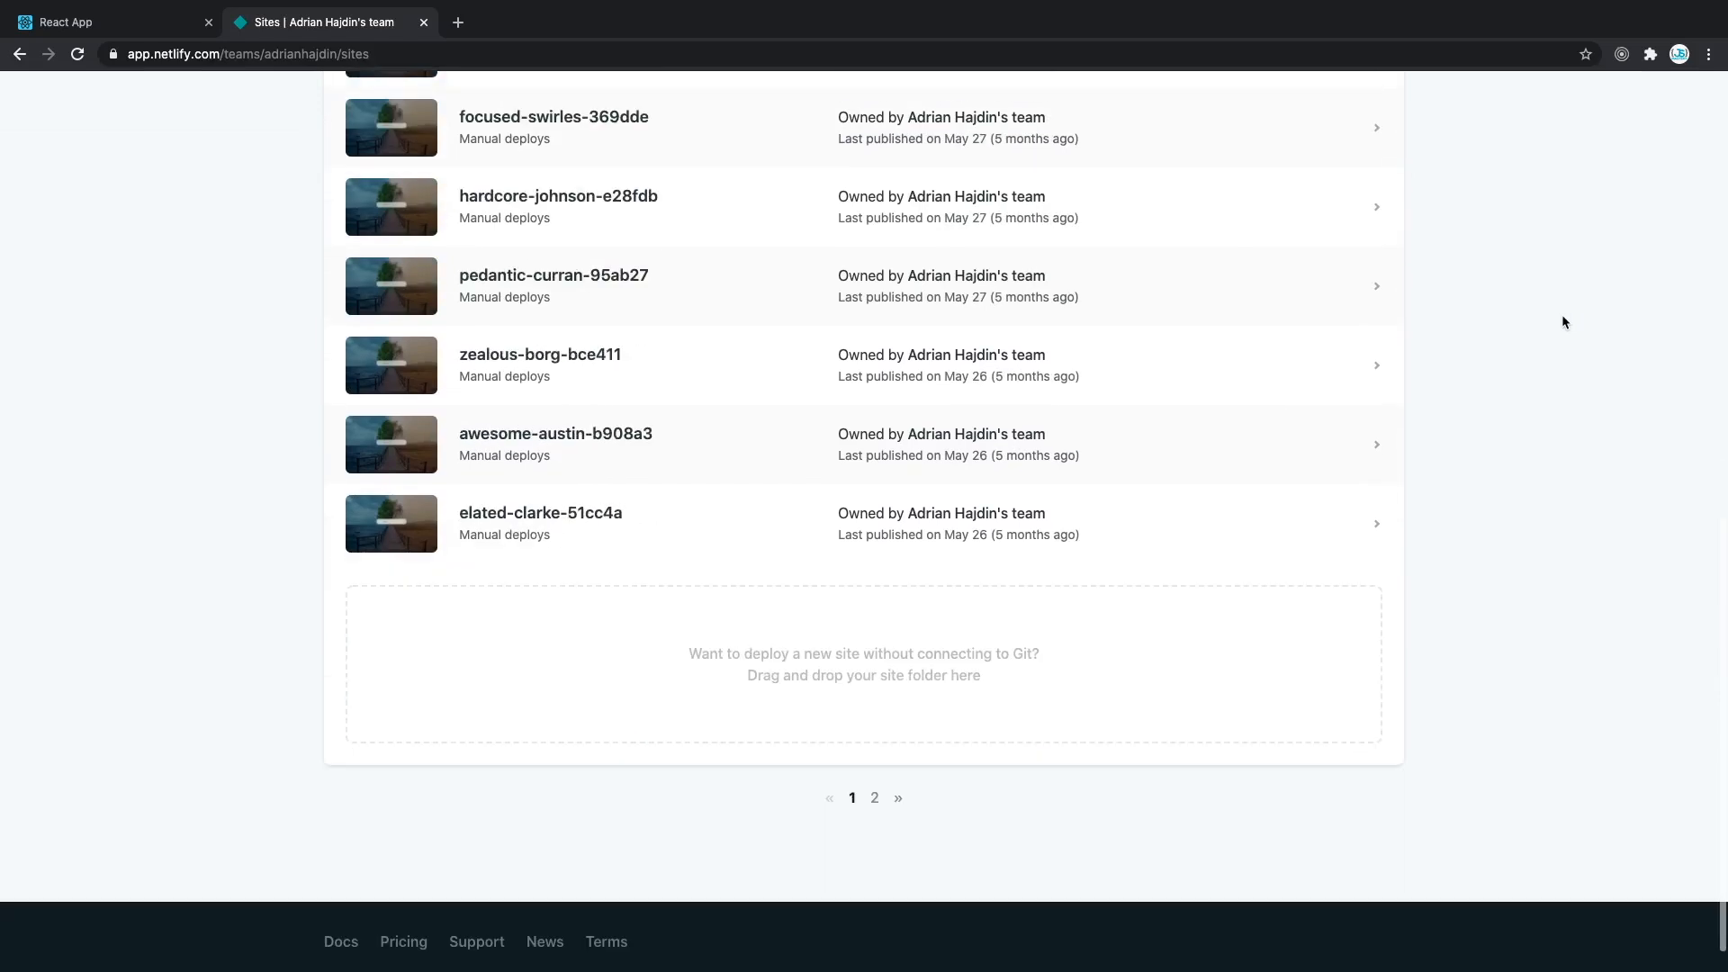
mouse_move(1573, 366)
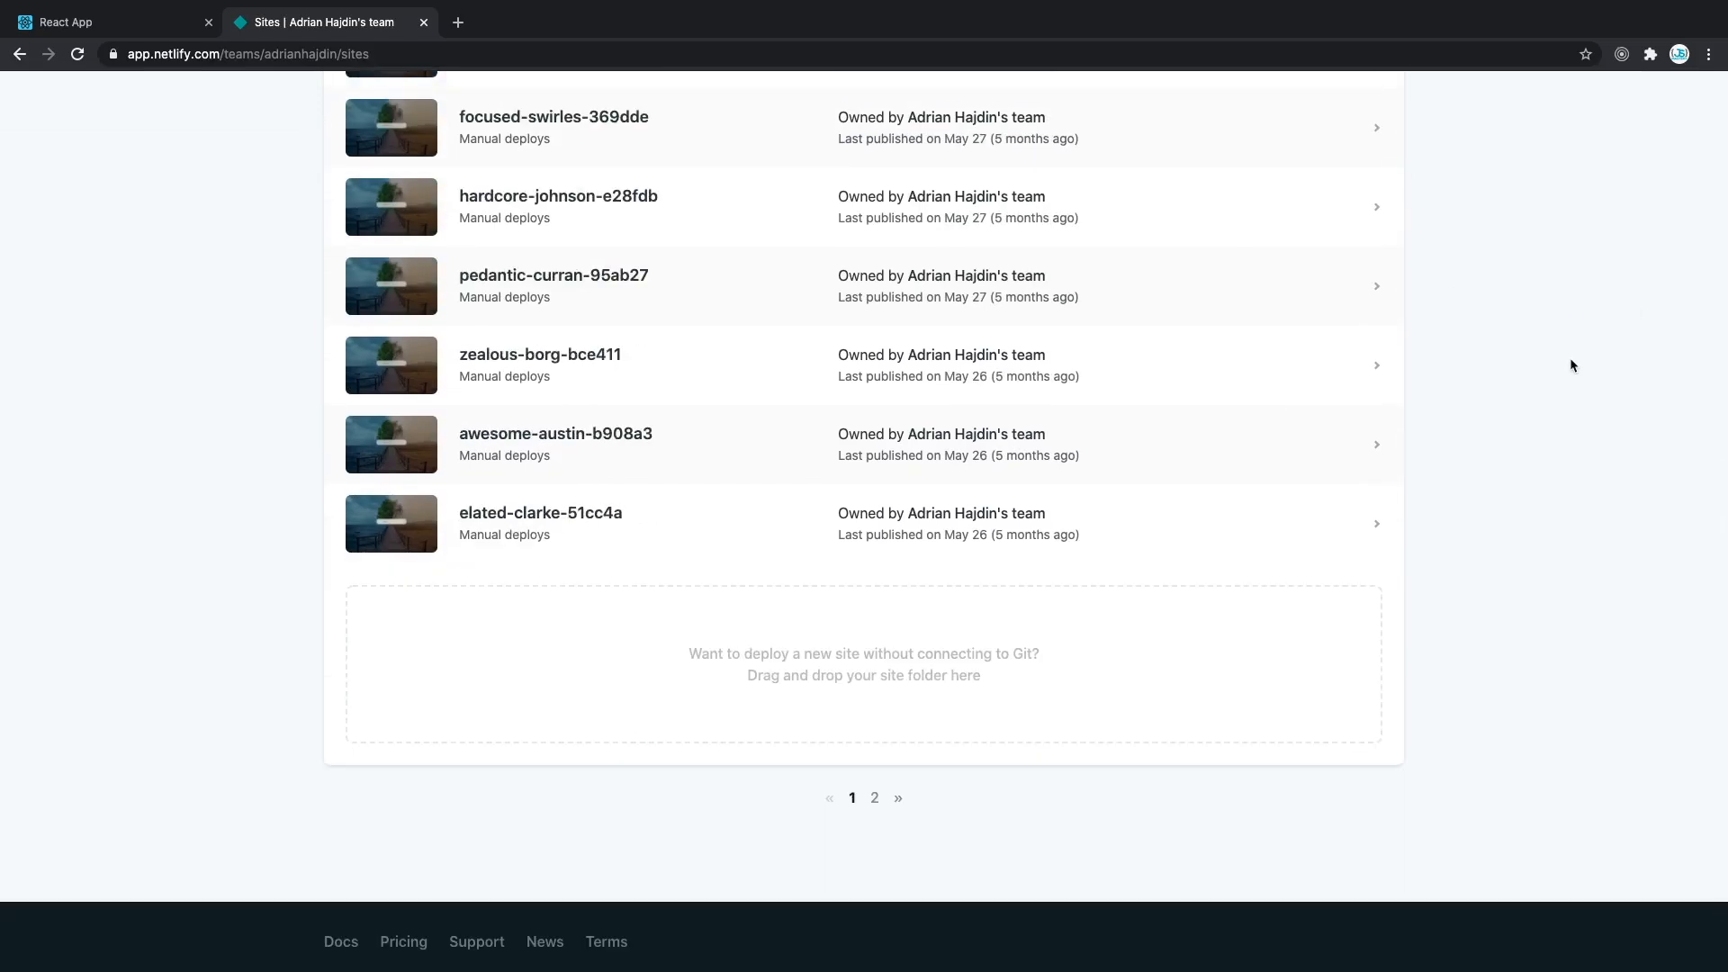
scroll("down", 3)
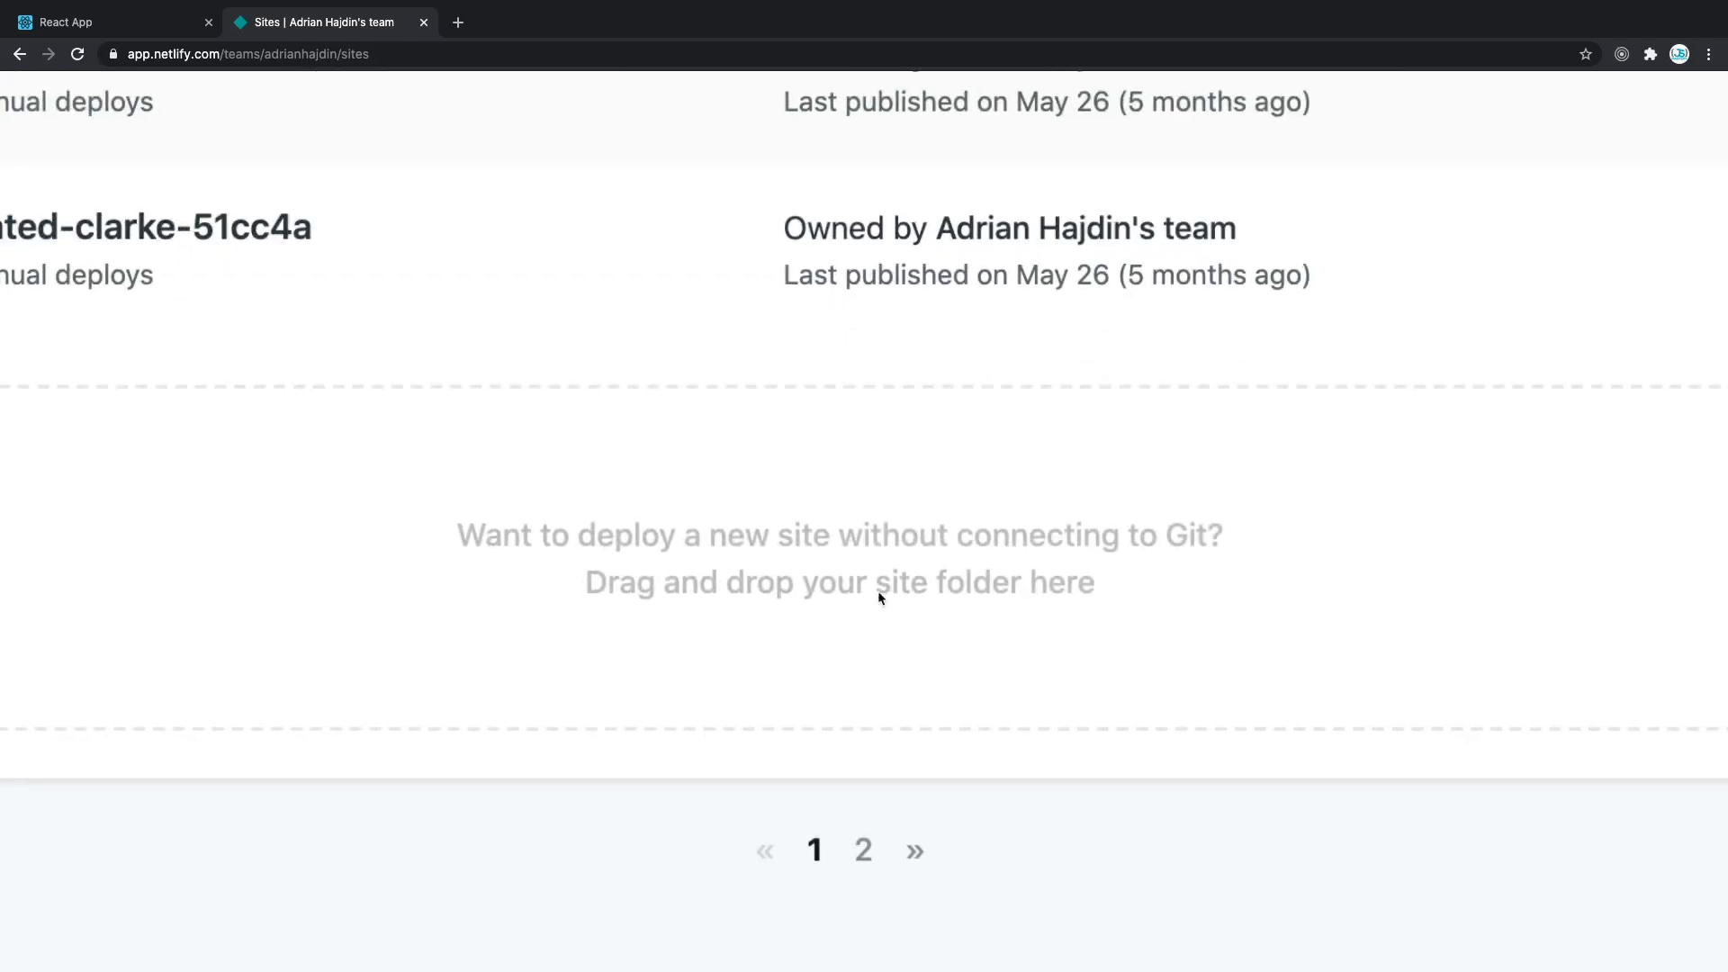
mouse_move(852, 587)
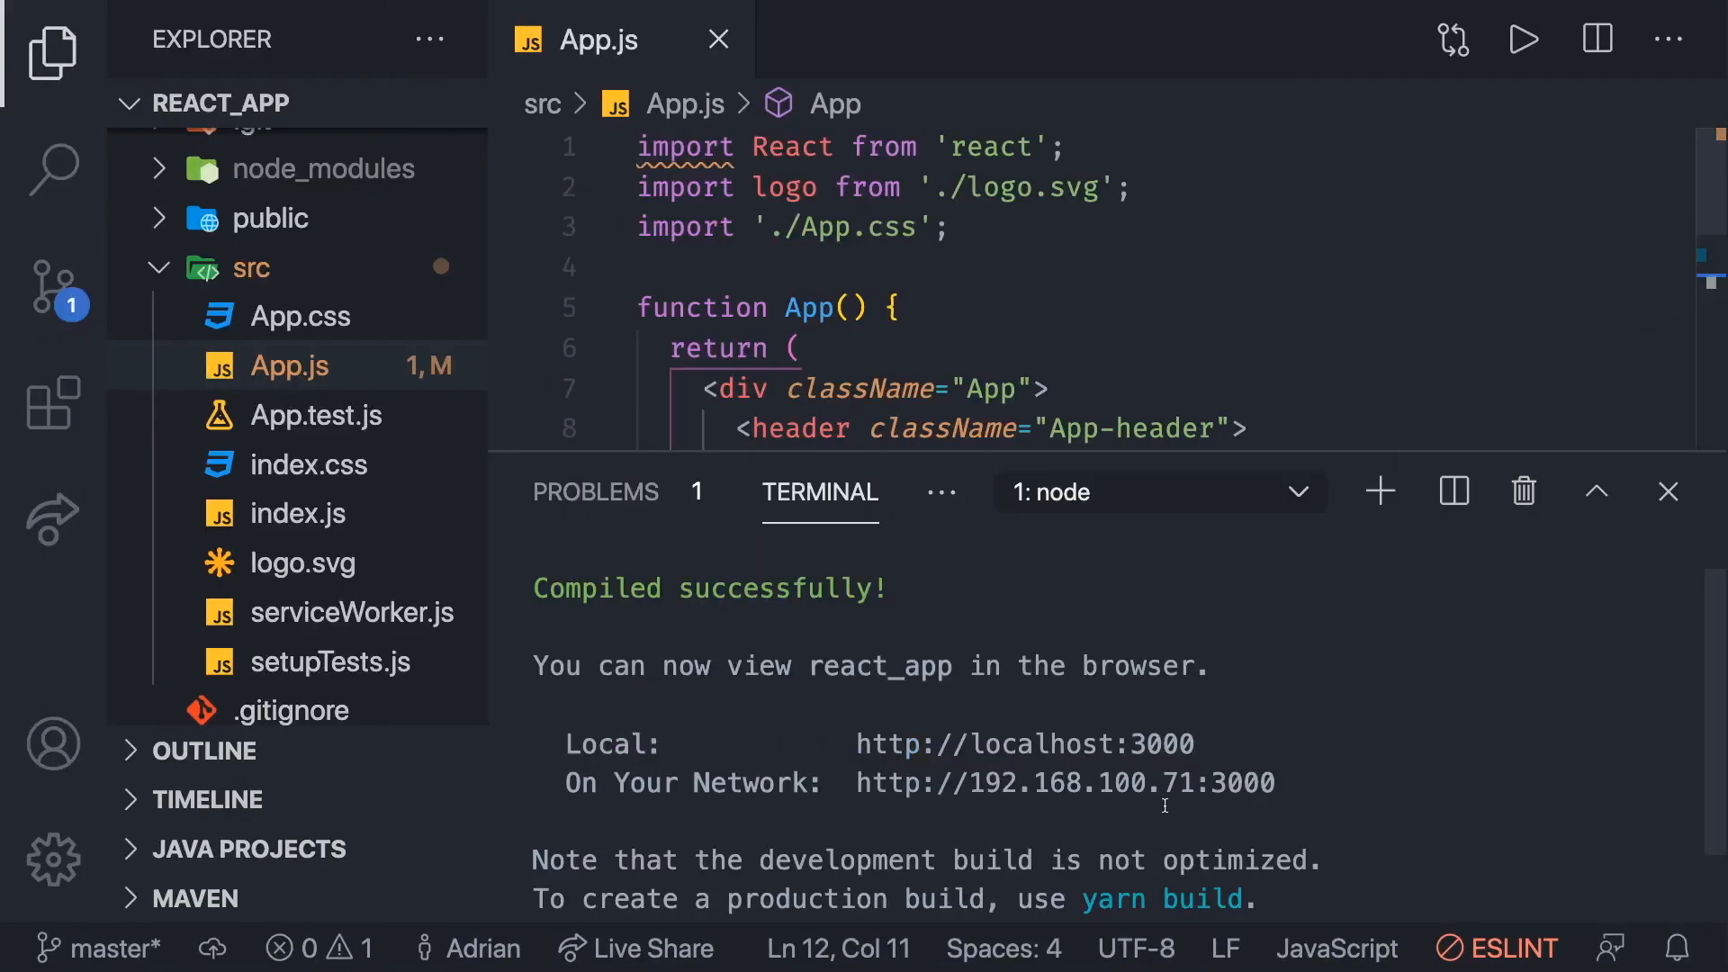
mouse_move(1025, 744)
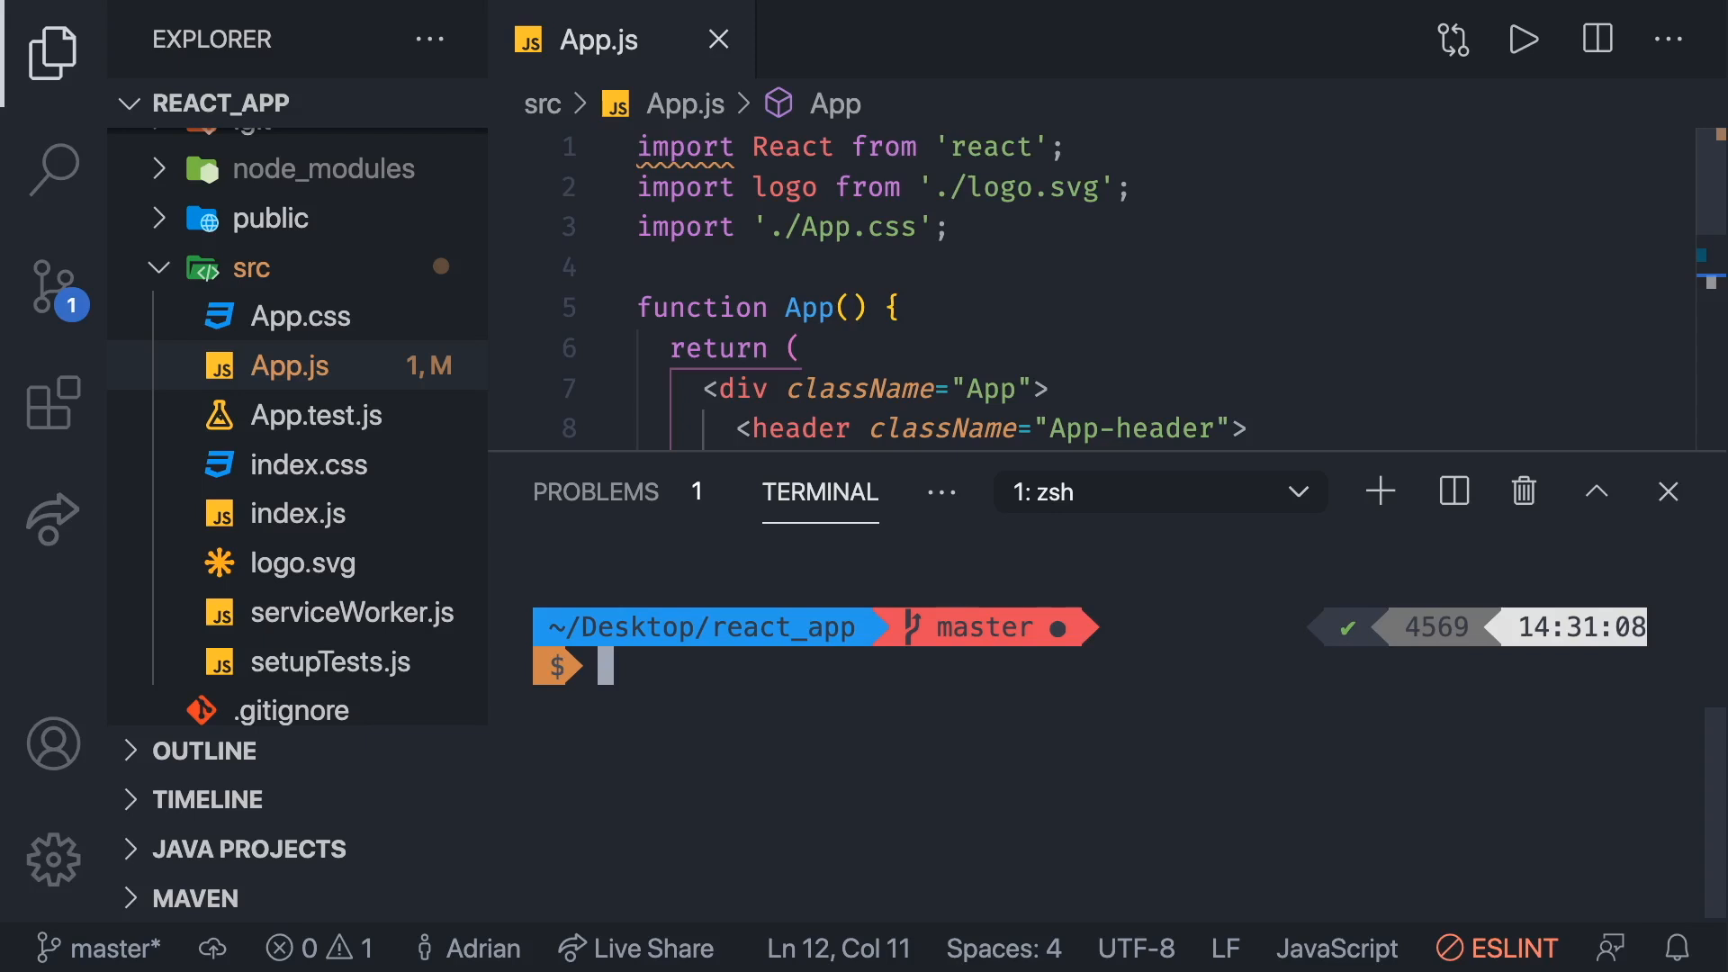
- Run the production build, then reveal the resulting build folder in Finder
type("npm run server")
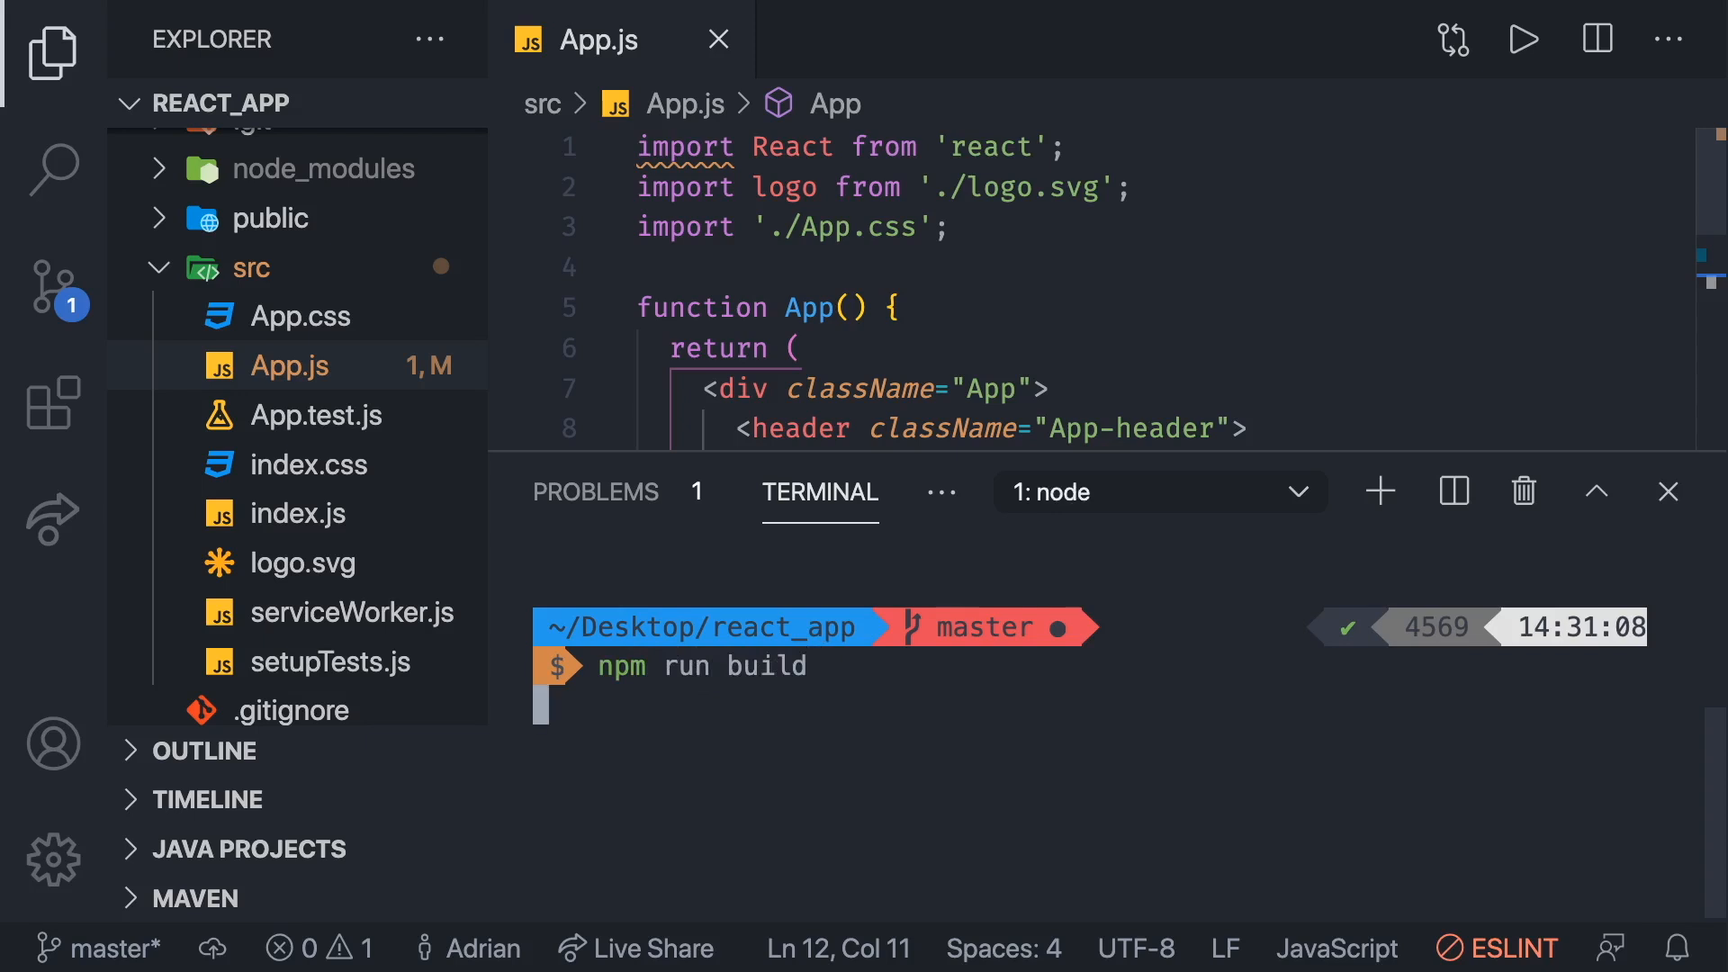
key("enter")
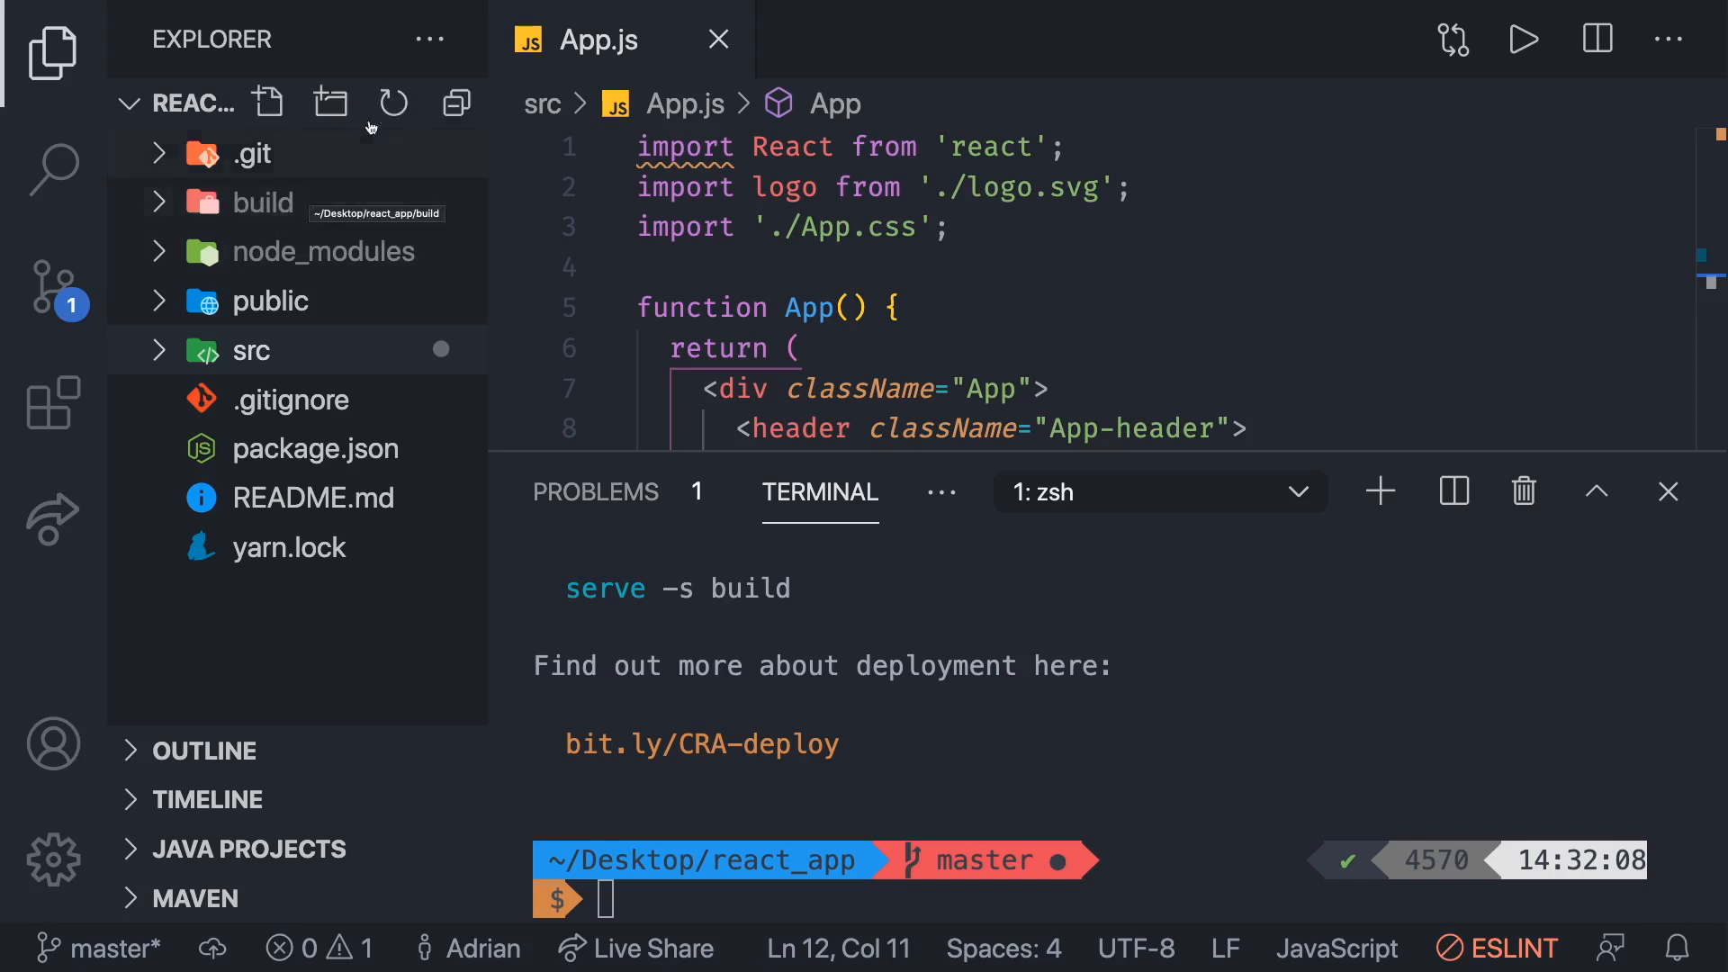
mouse_move(392, 103)
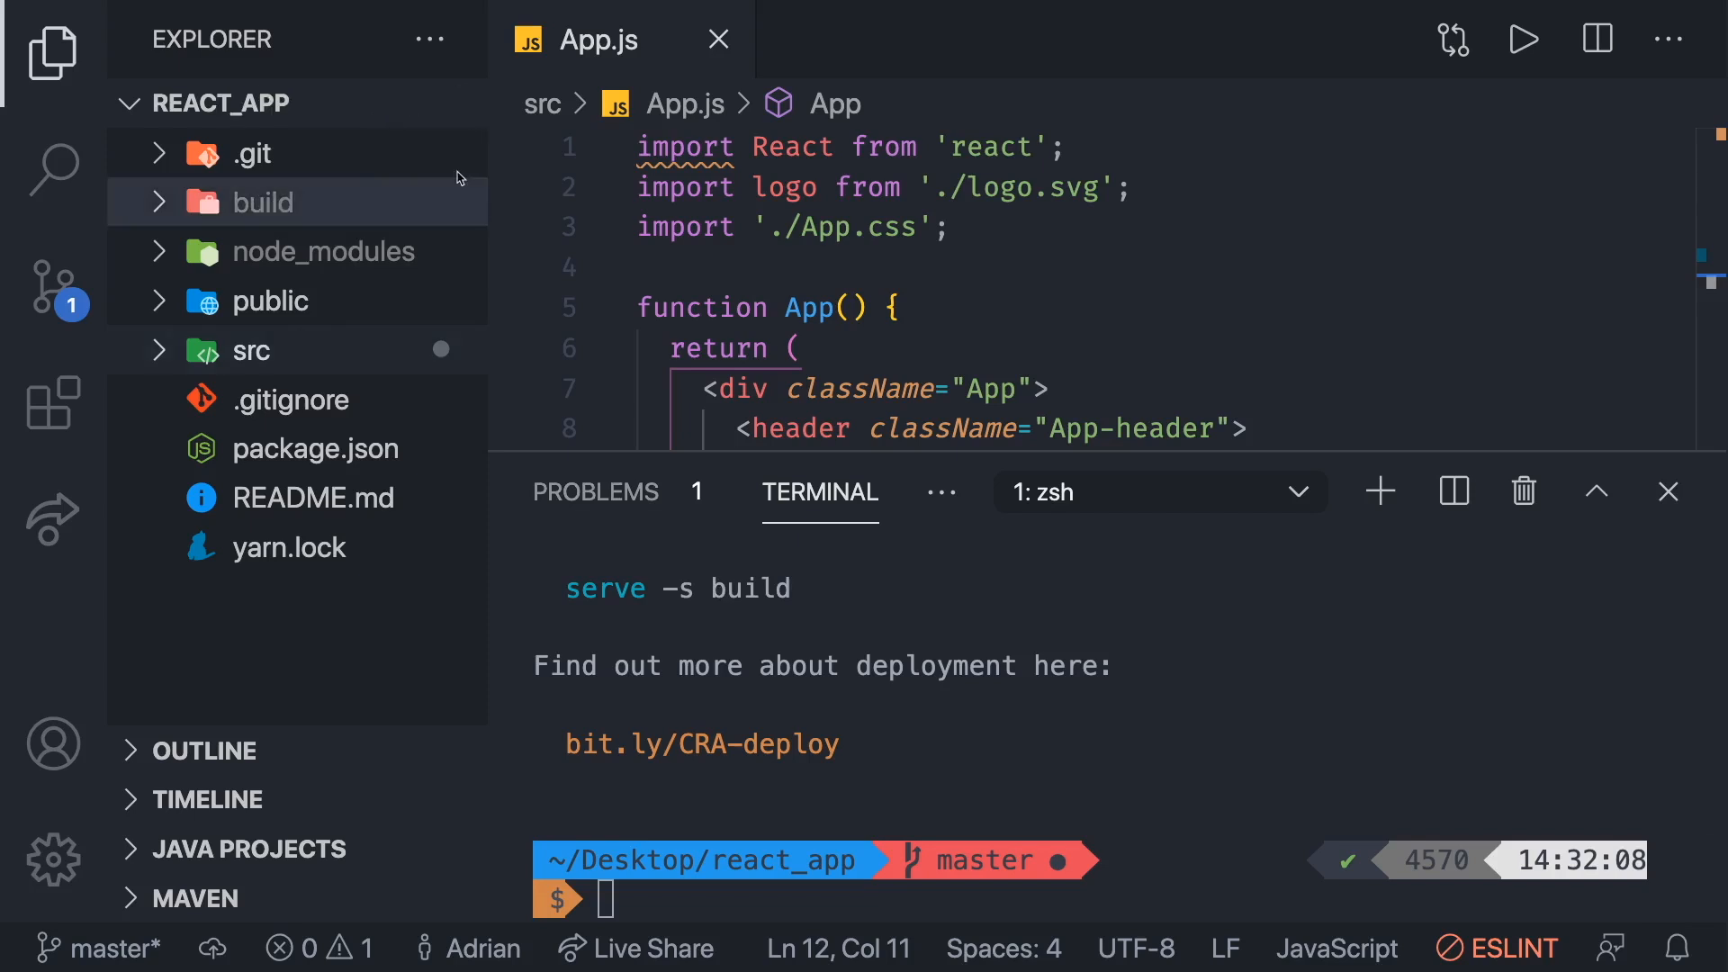
right_click(261, 202)
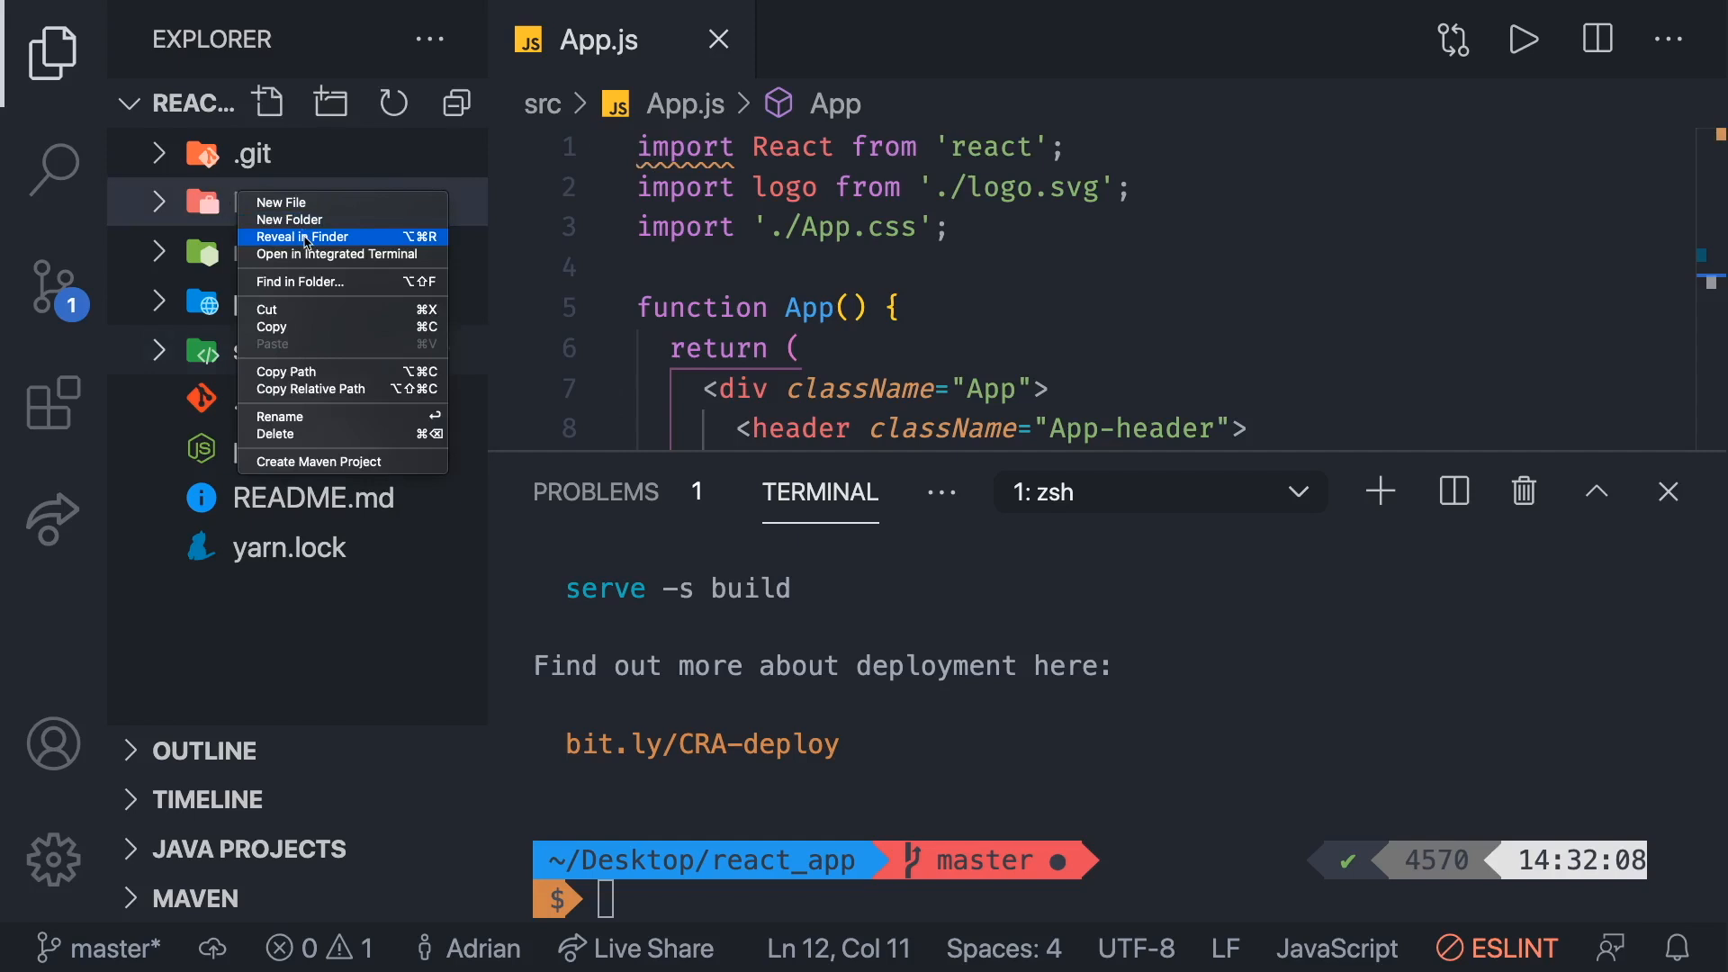
left_click(303, 238)
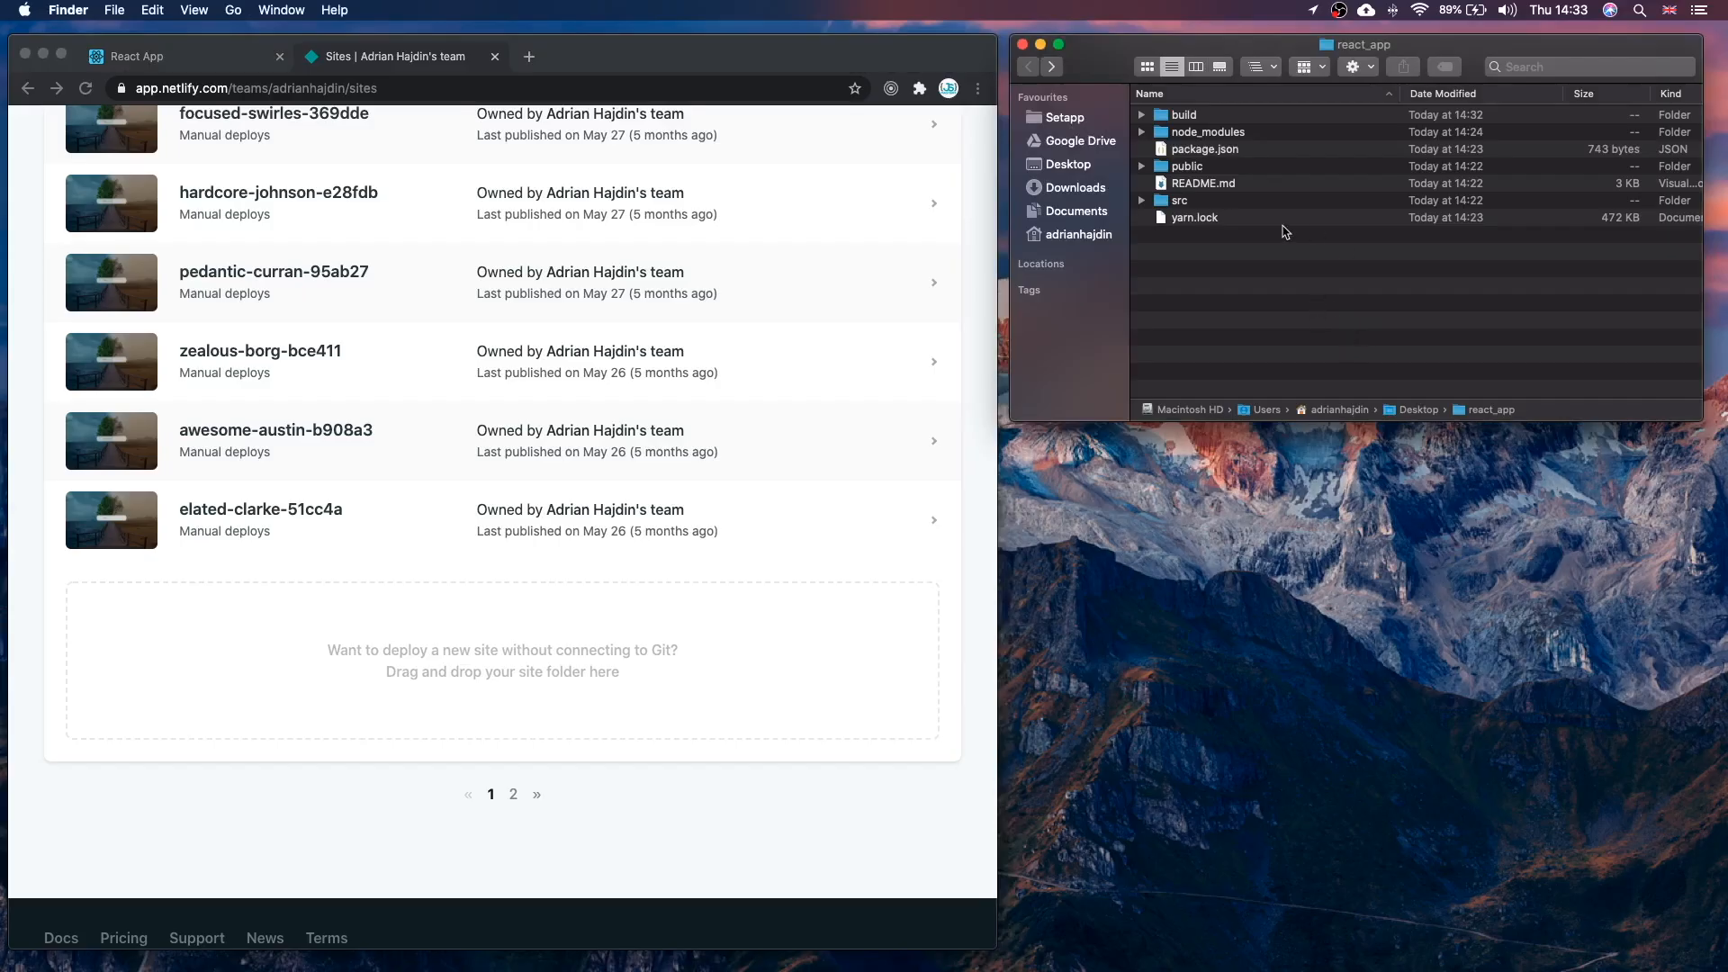
- Deploy the build folder to Netlify and visit the new zen-goldwasser-483e79 site URL
scroll("down", 3)
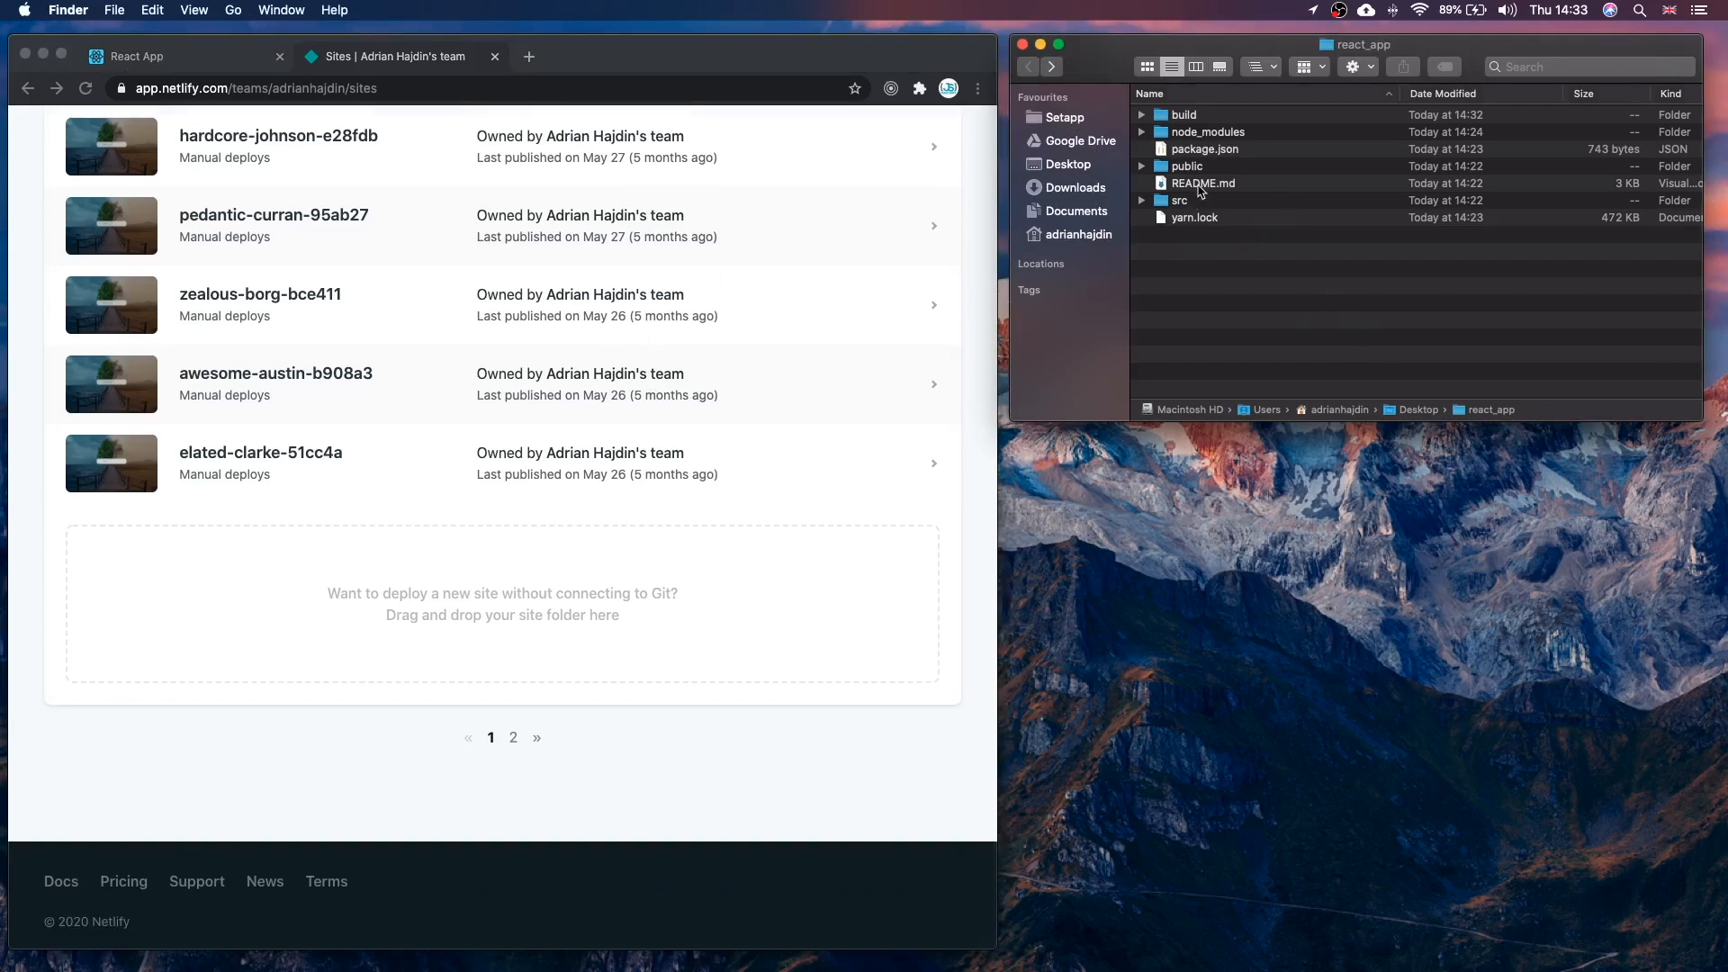
left_click(1183, 115)
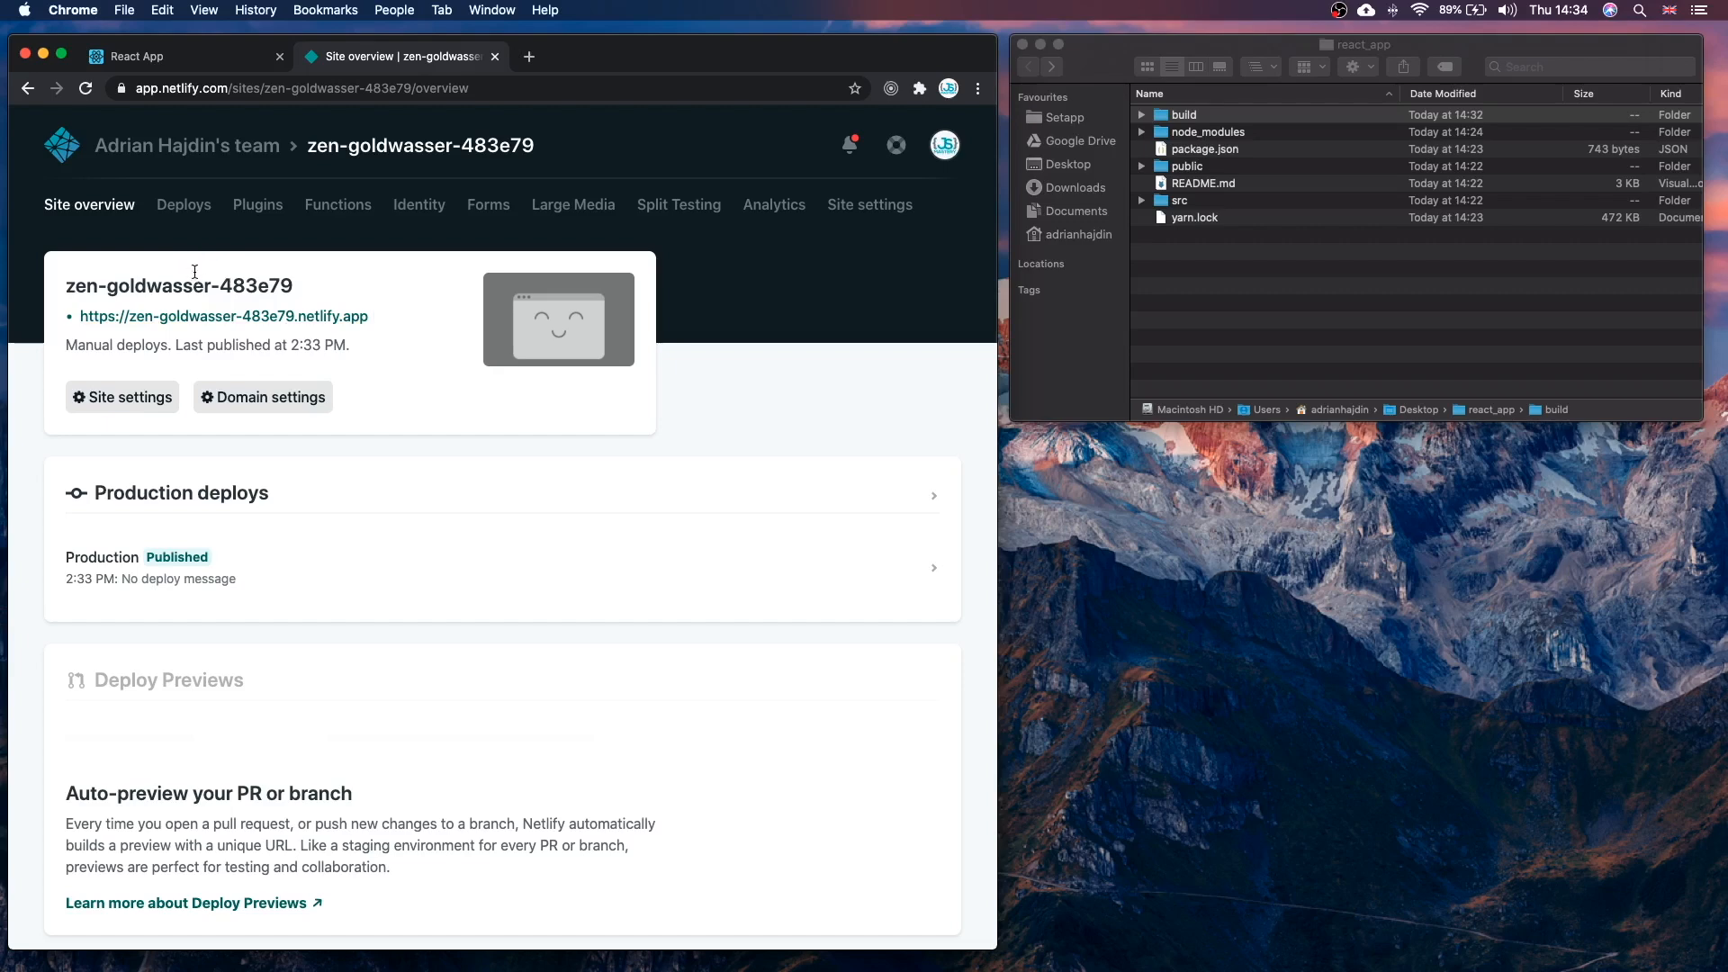
left_click(223, 317)
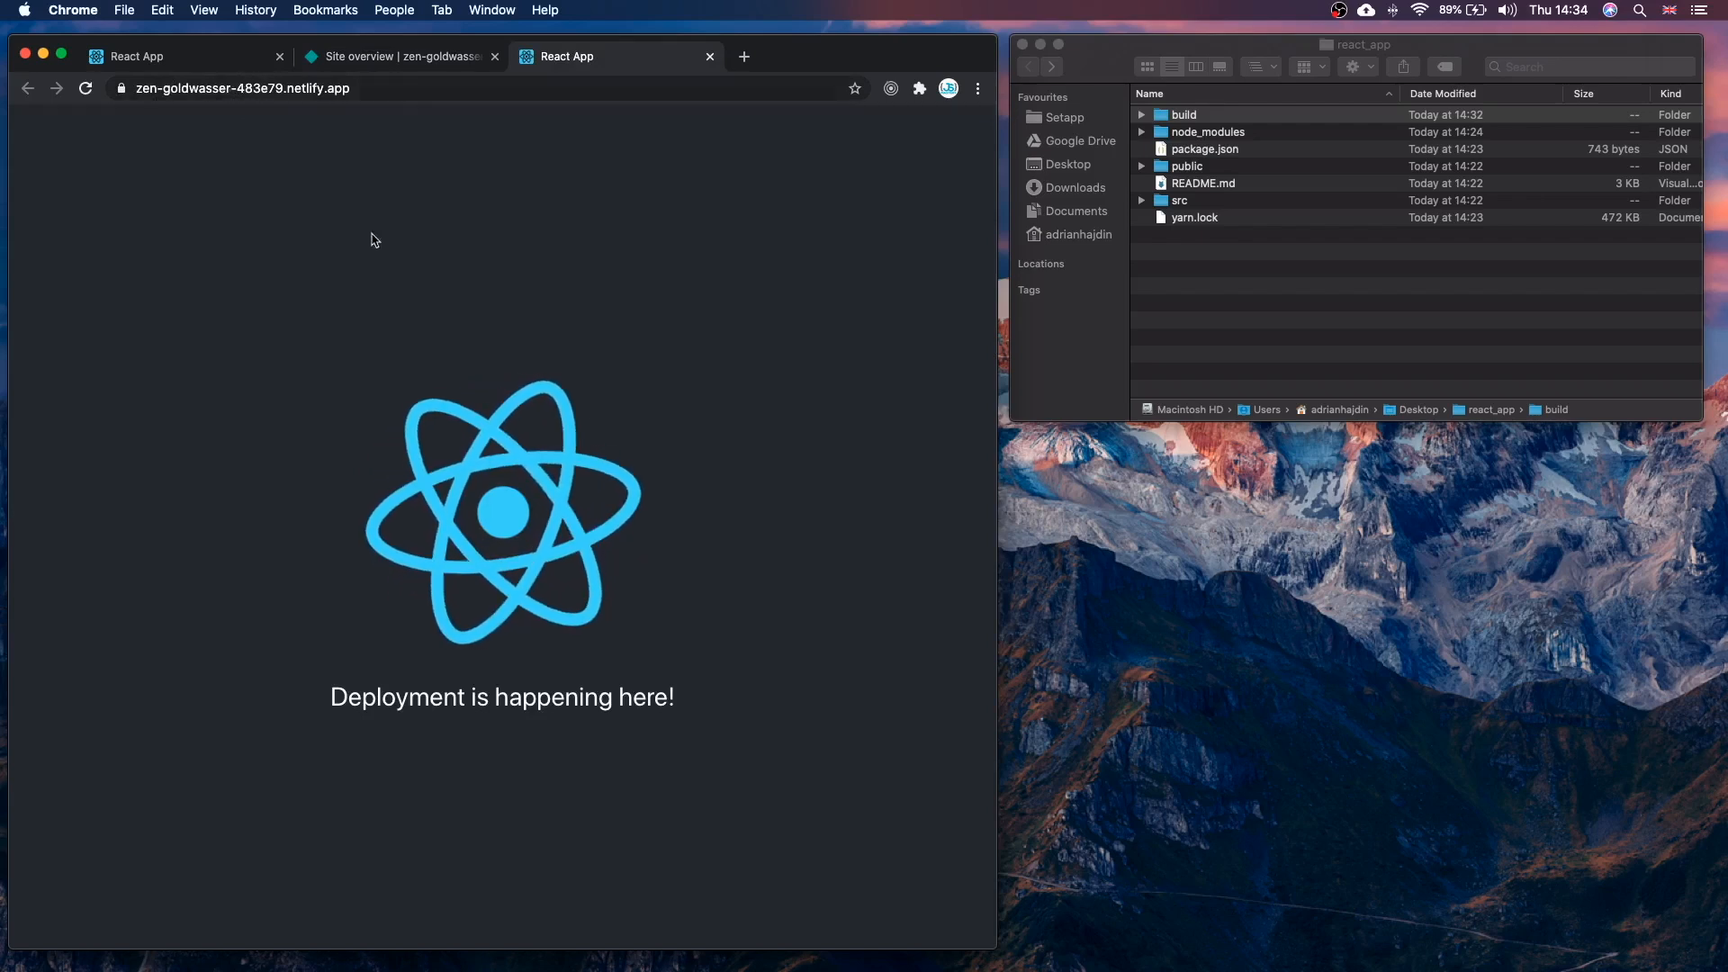
- View the live site showing the React logo and 'Deployment is happening here!'
left_click(243, 88)
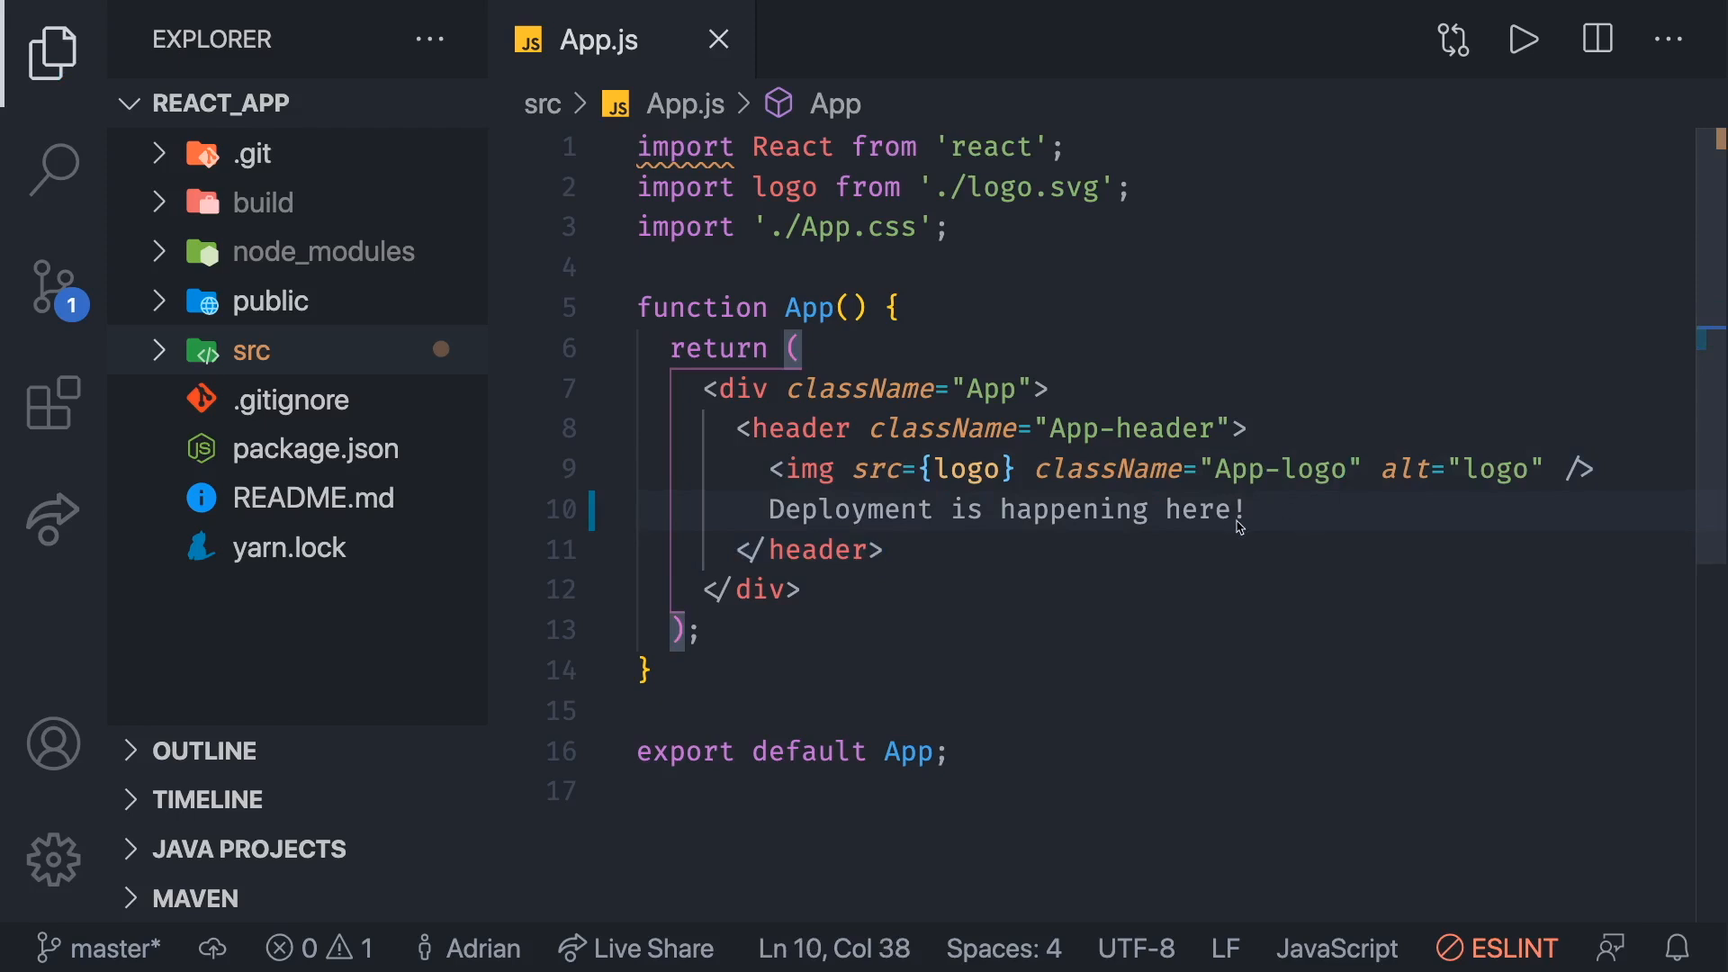
mouse_move(1231, 524)
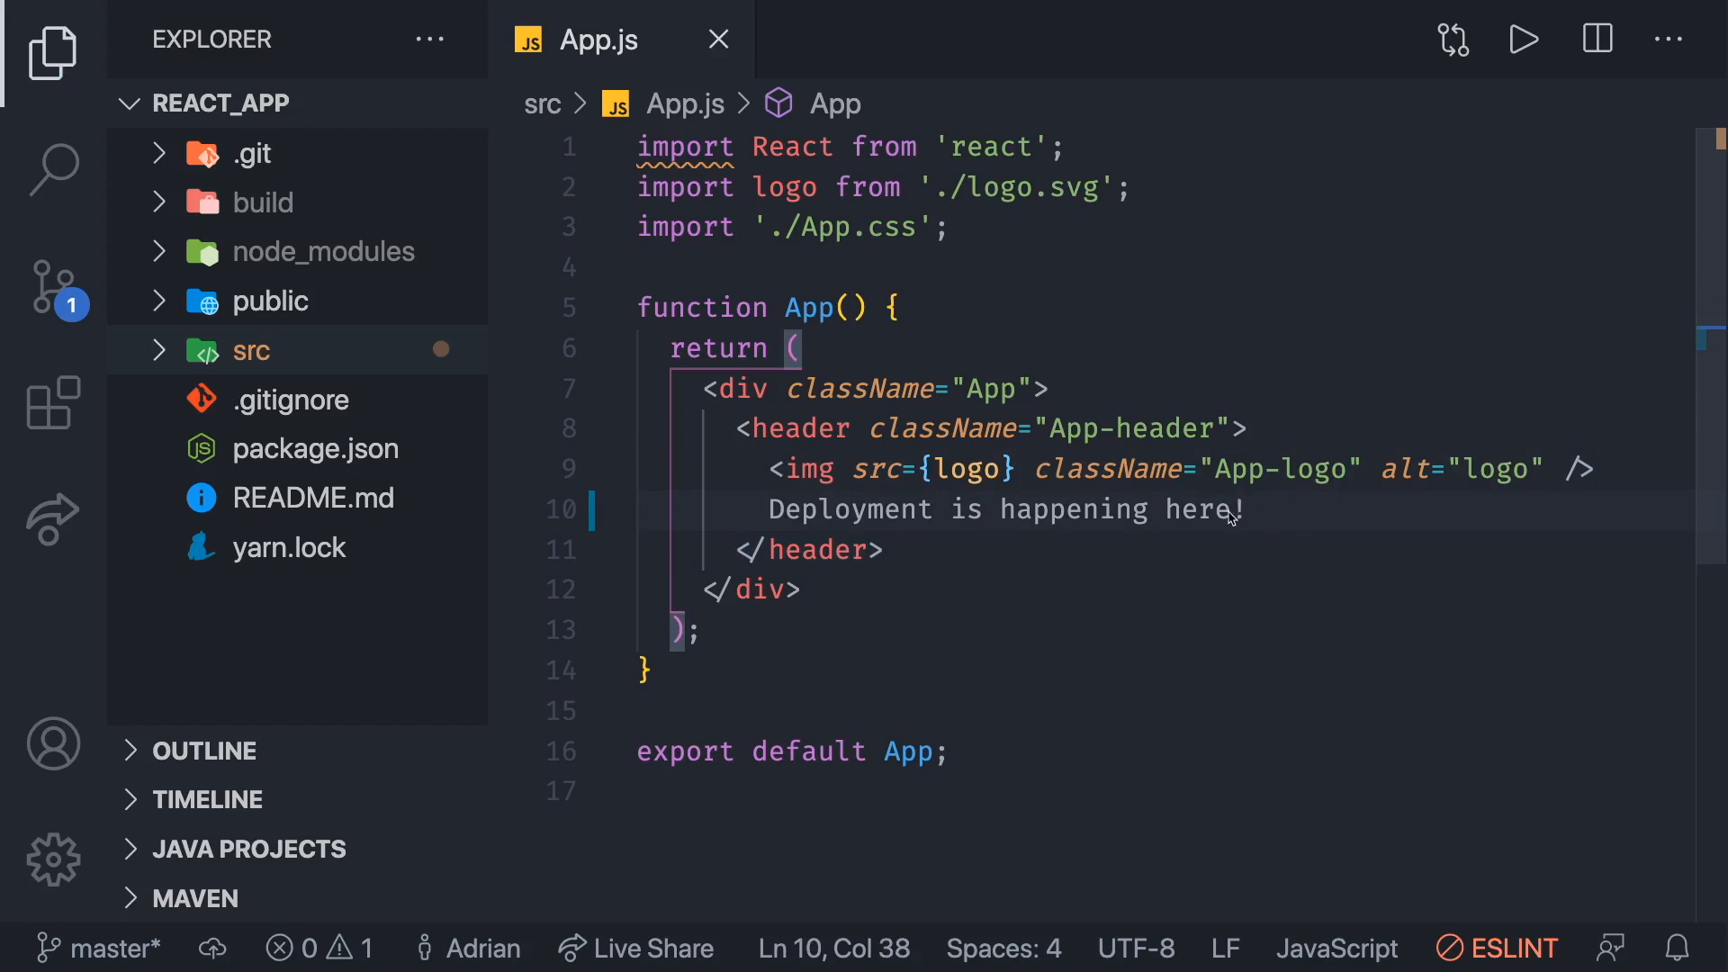
key("BackSpace")
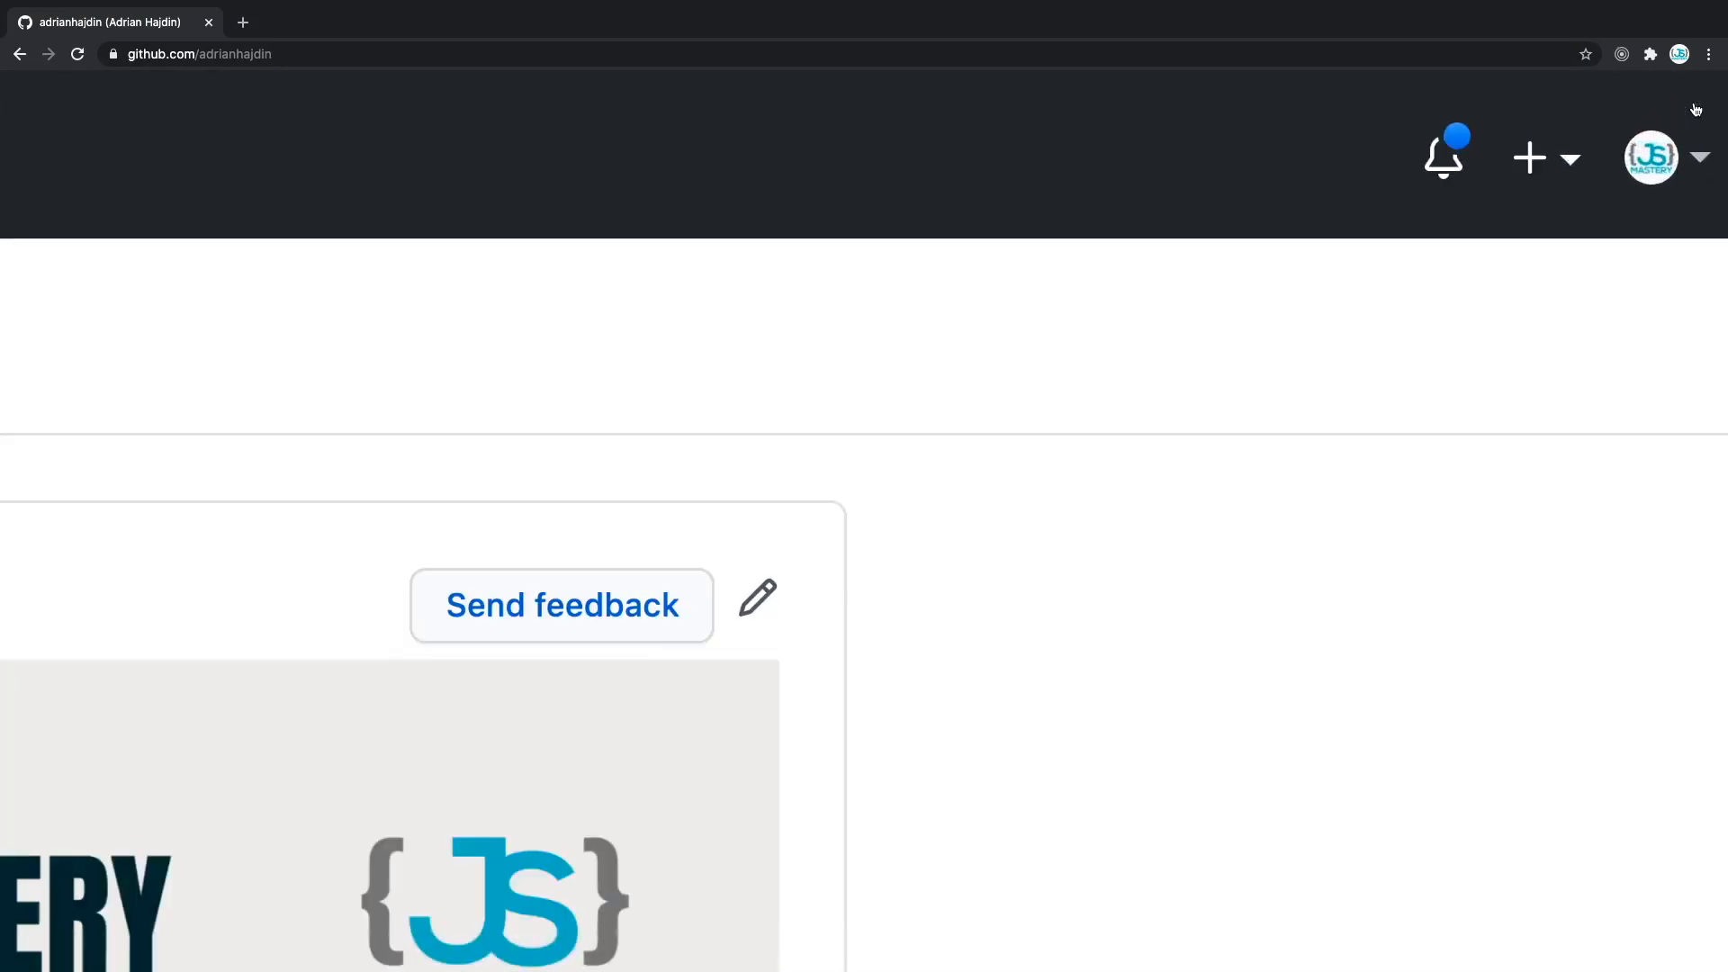
- Create a new public GitHub repository named deployment_demo and return to the editor desktop
left_click(1545, 157)
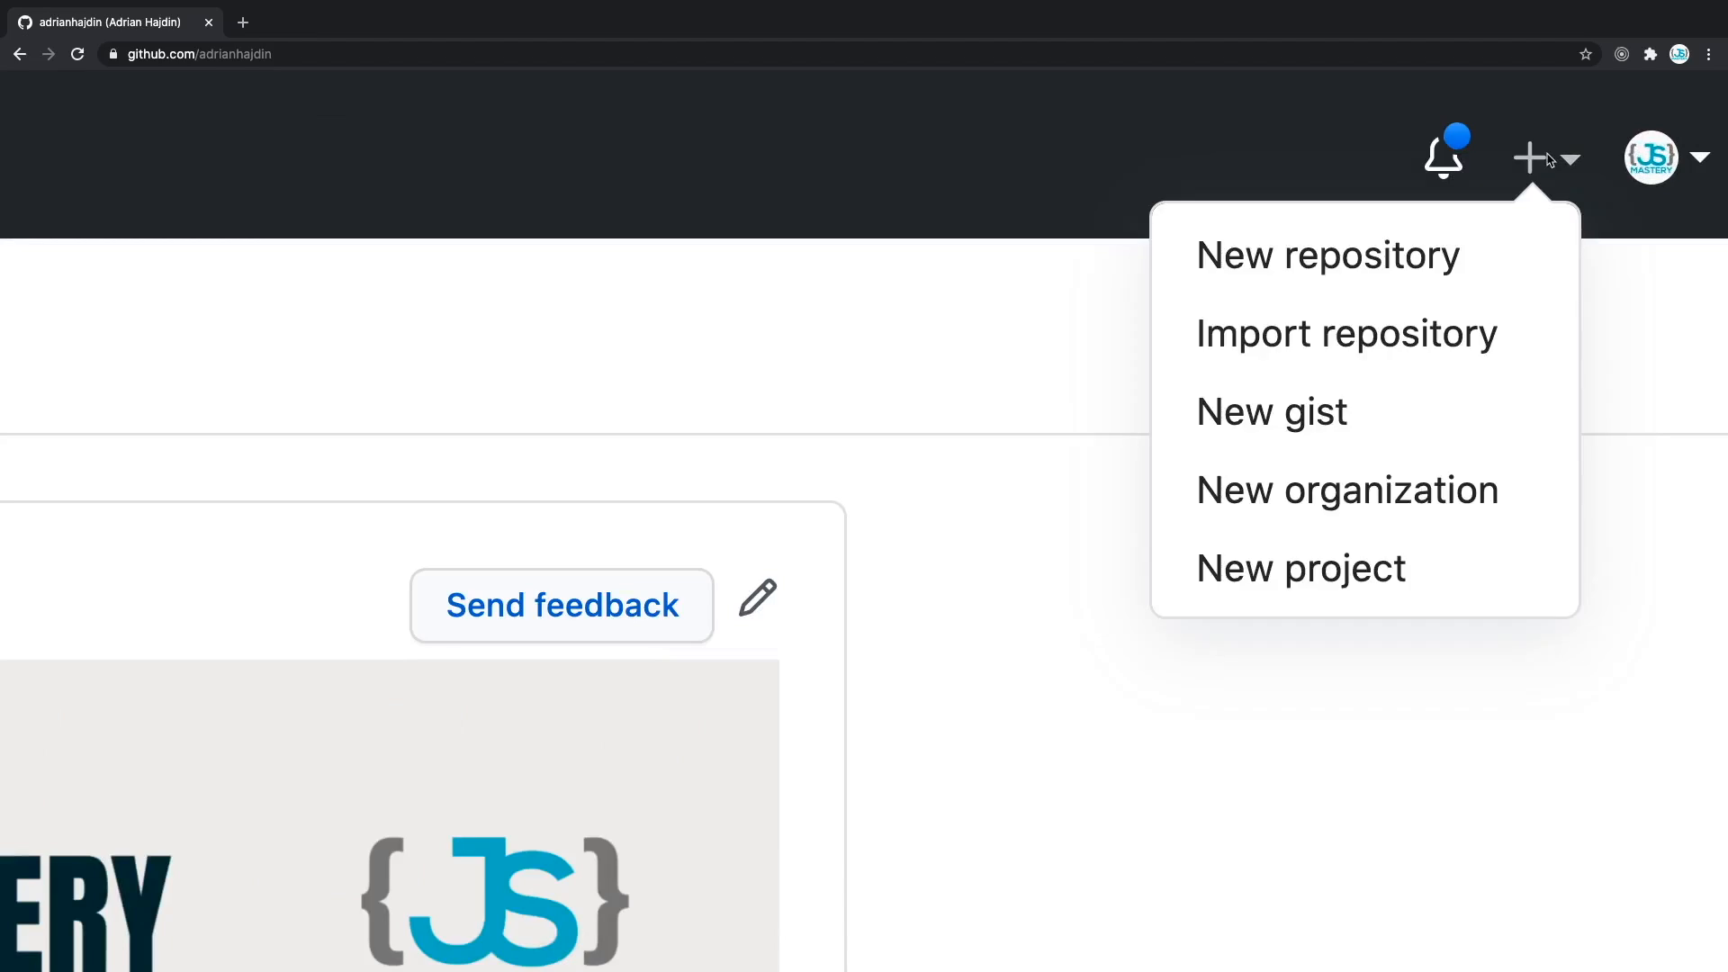
mouse_move(1327, 254)
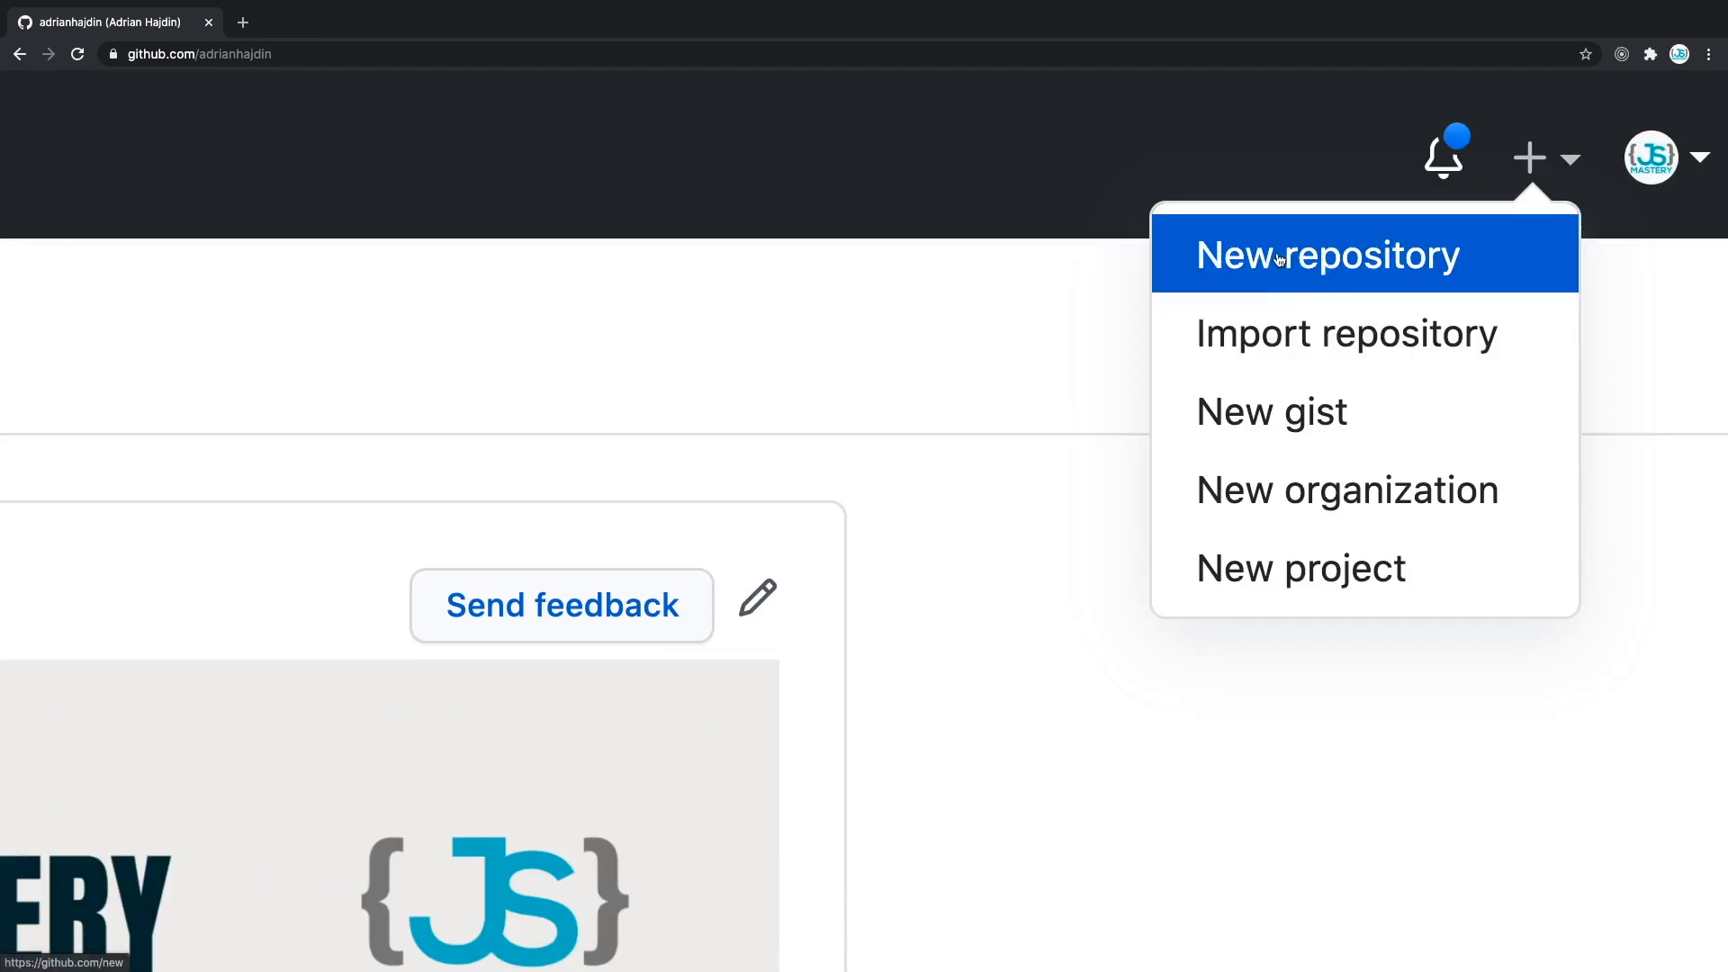
left_click(1329, 254)
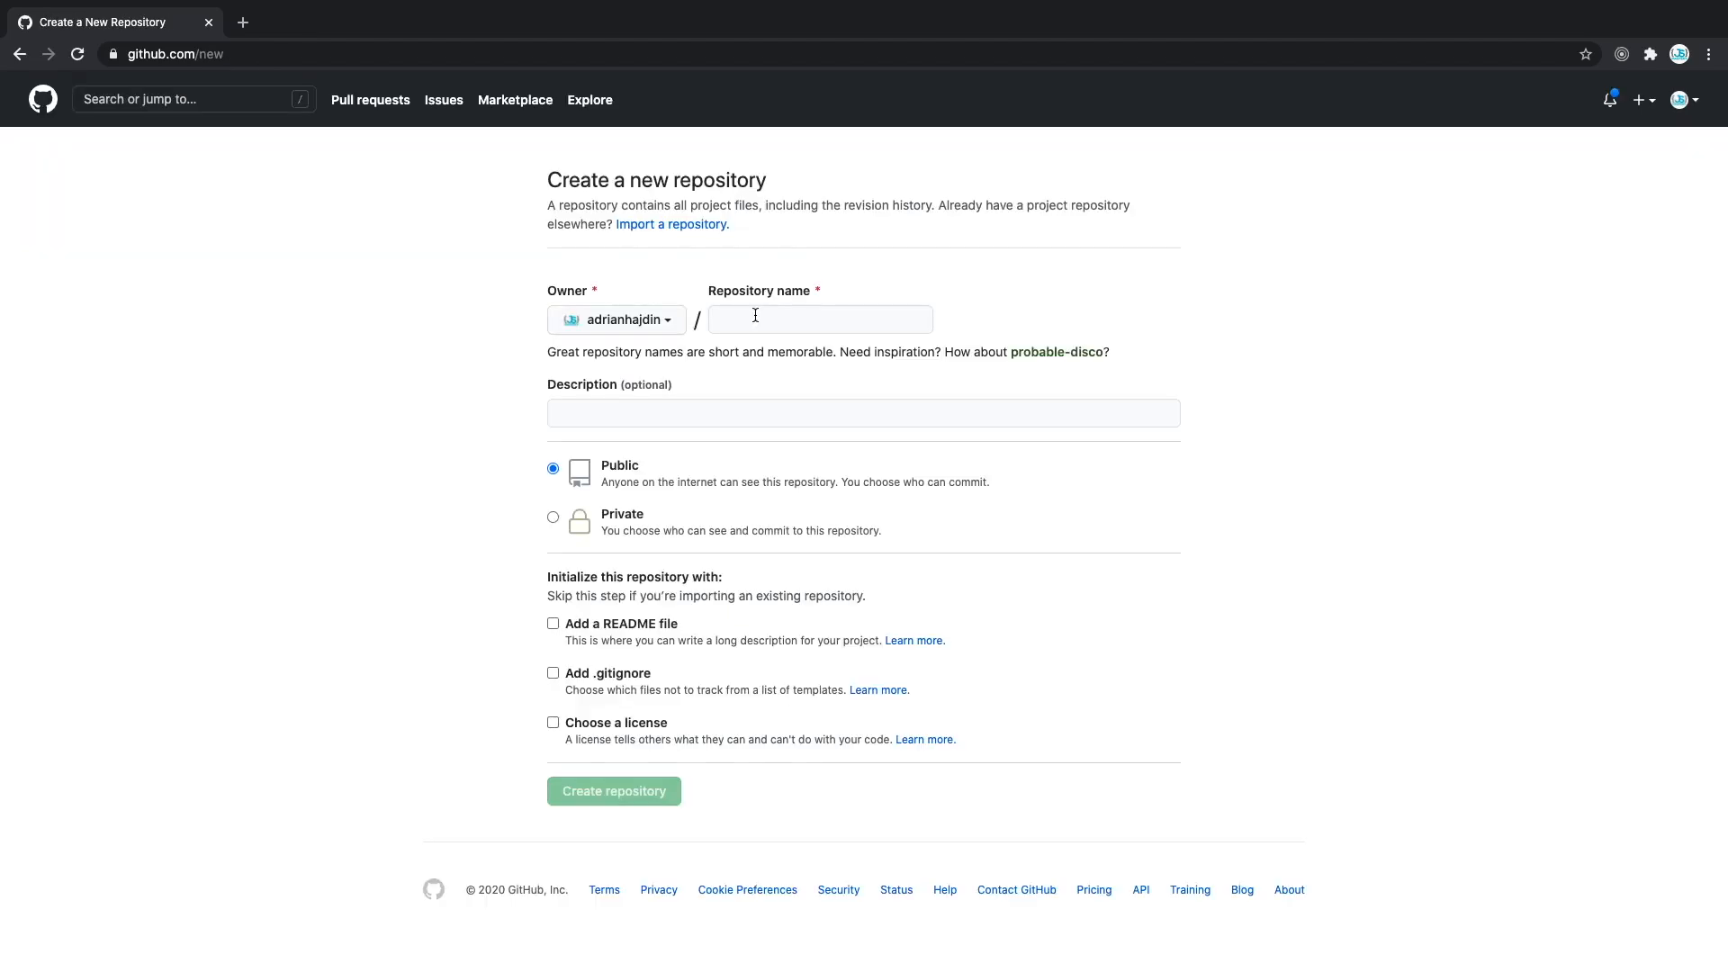
type("deployment_demo")
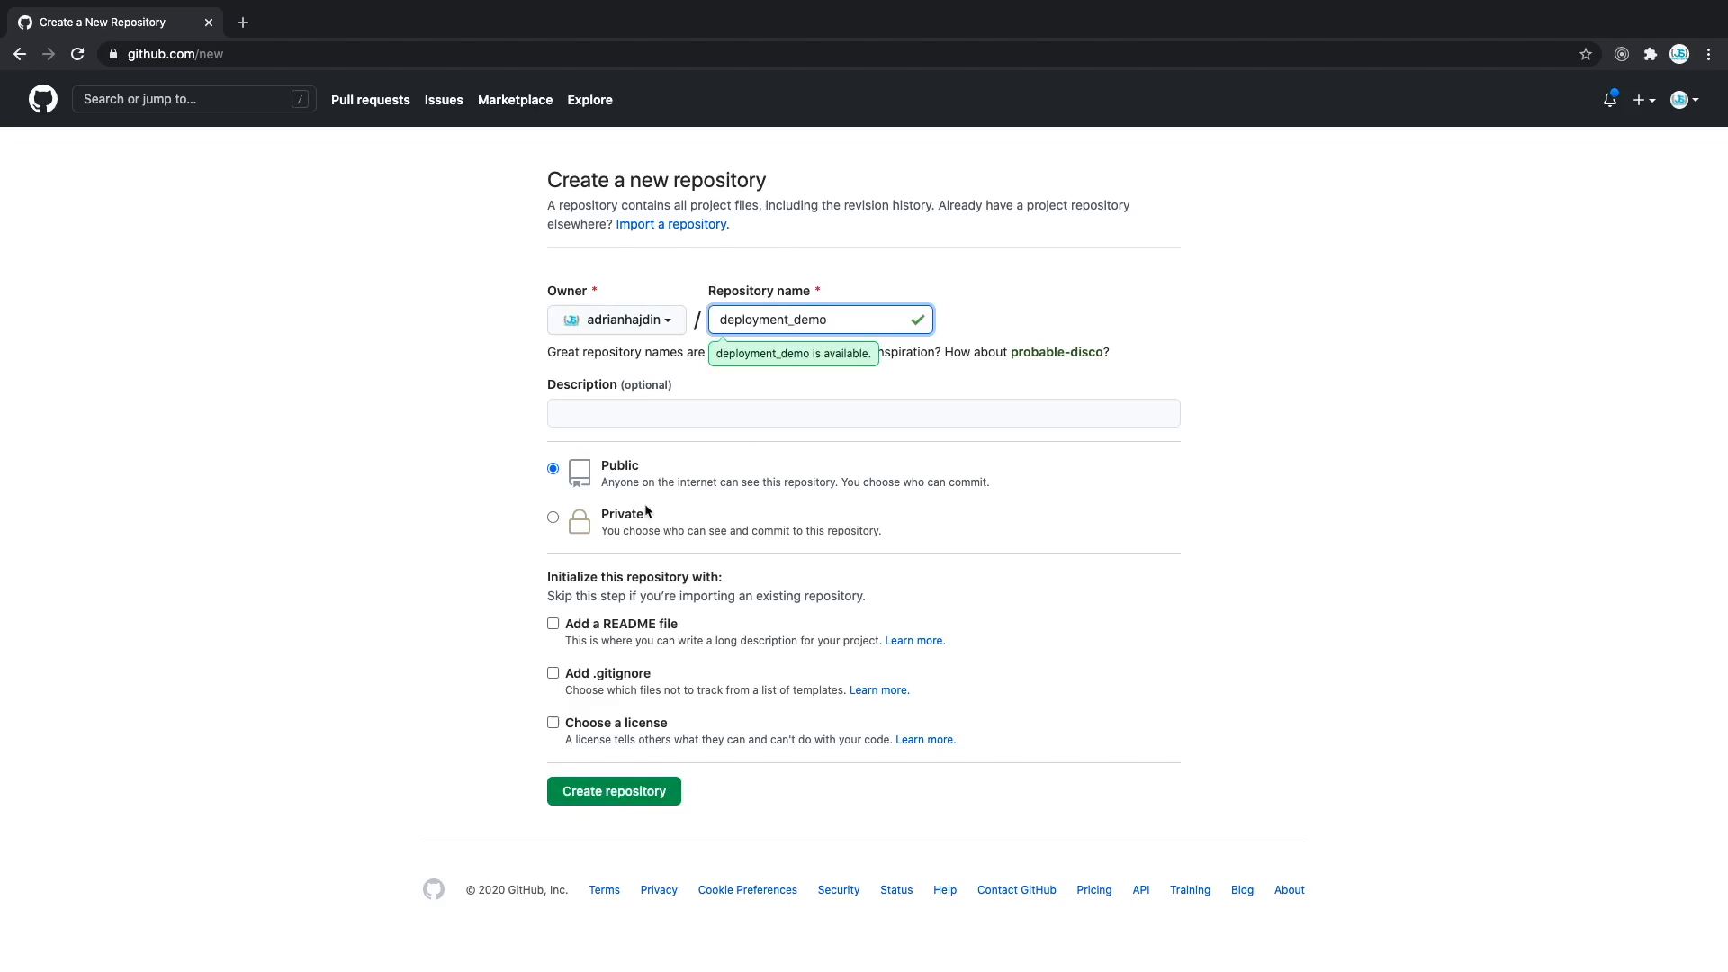
mouse_move(648, 689)
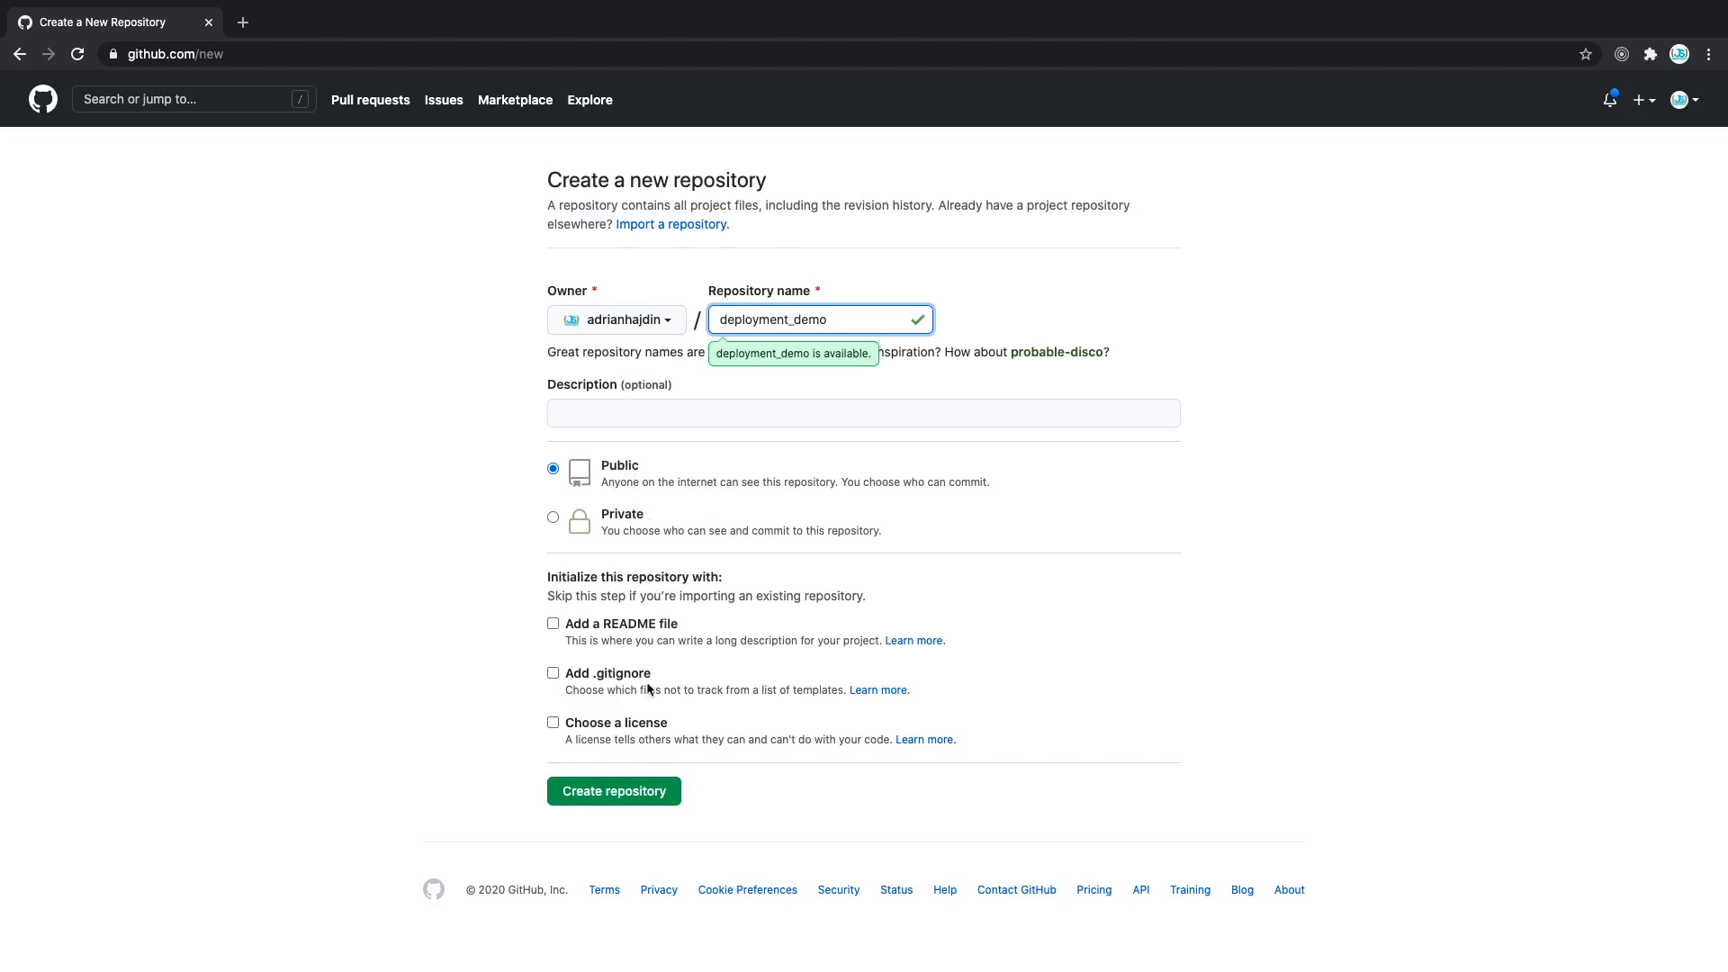
left_click(614, 790)
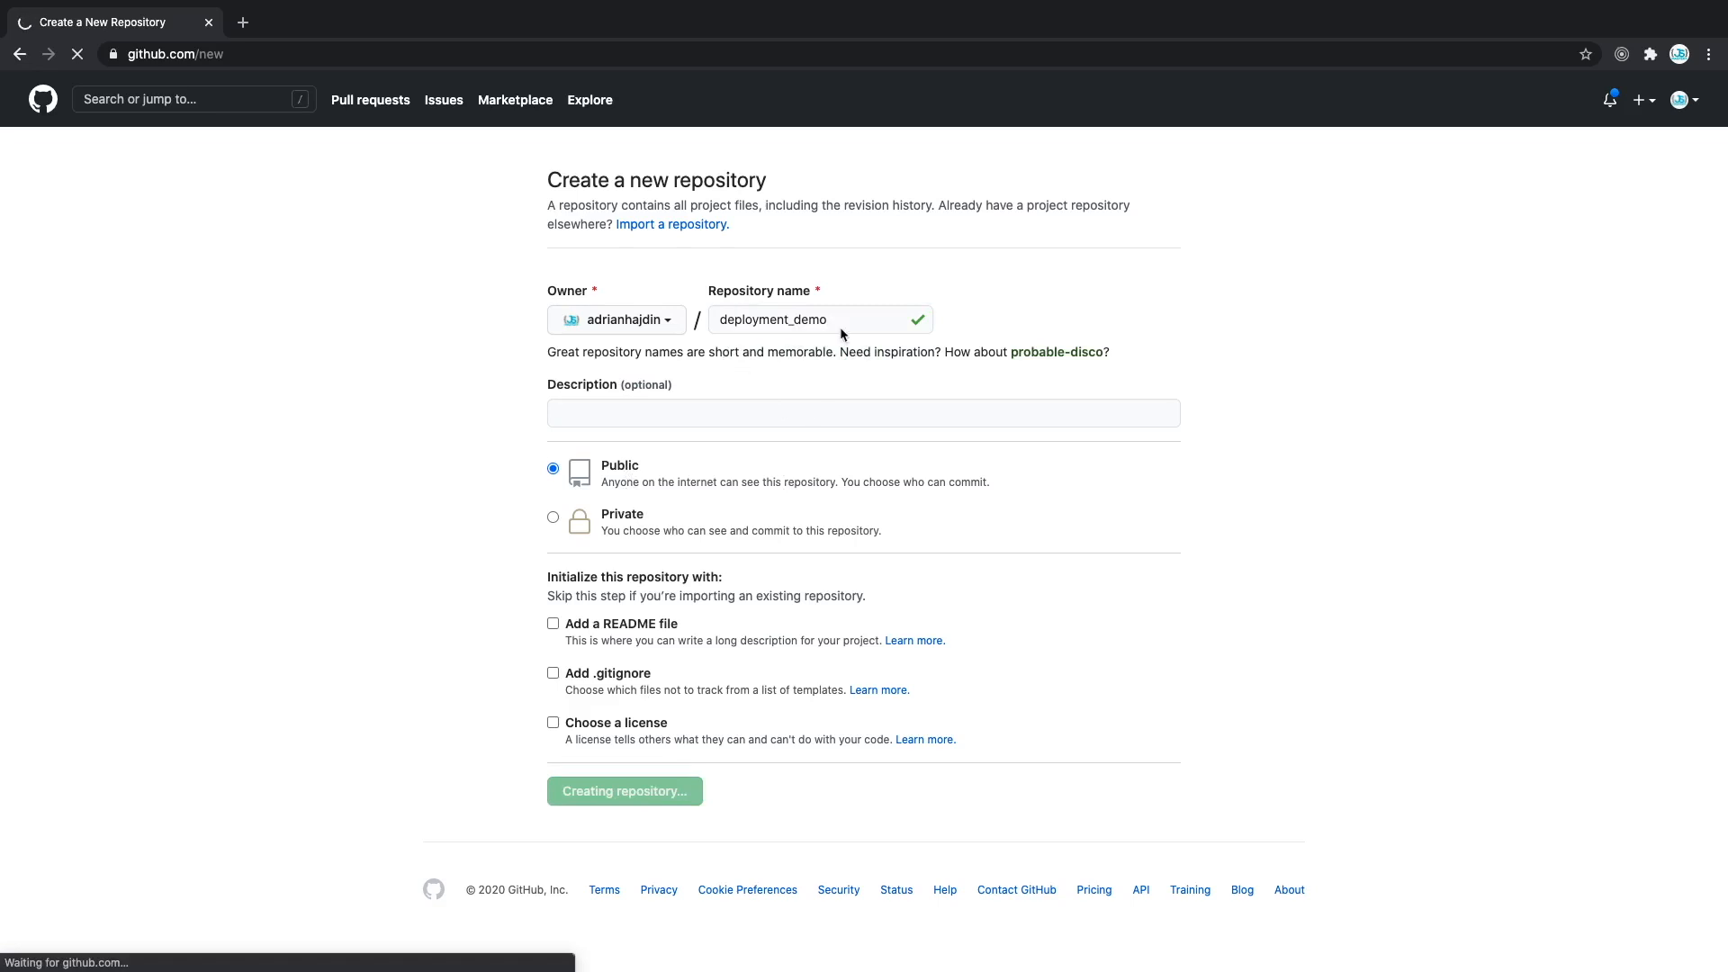
left_click(623, 791)
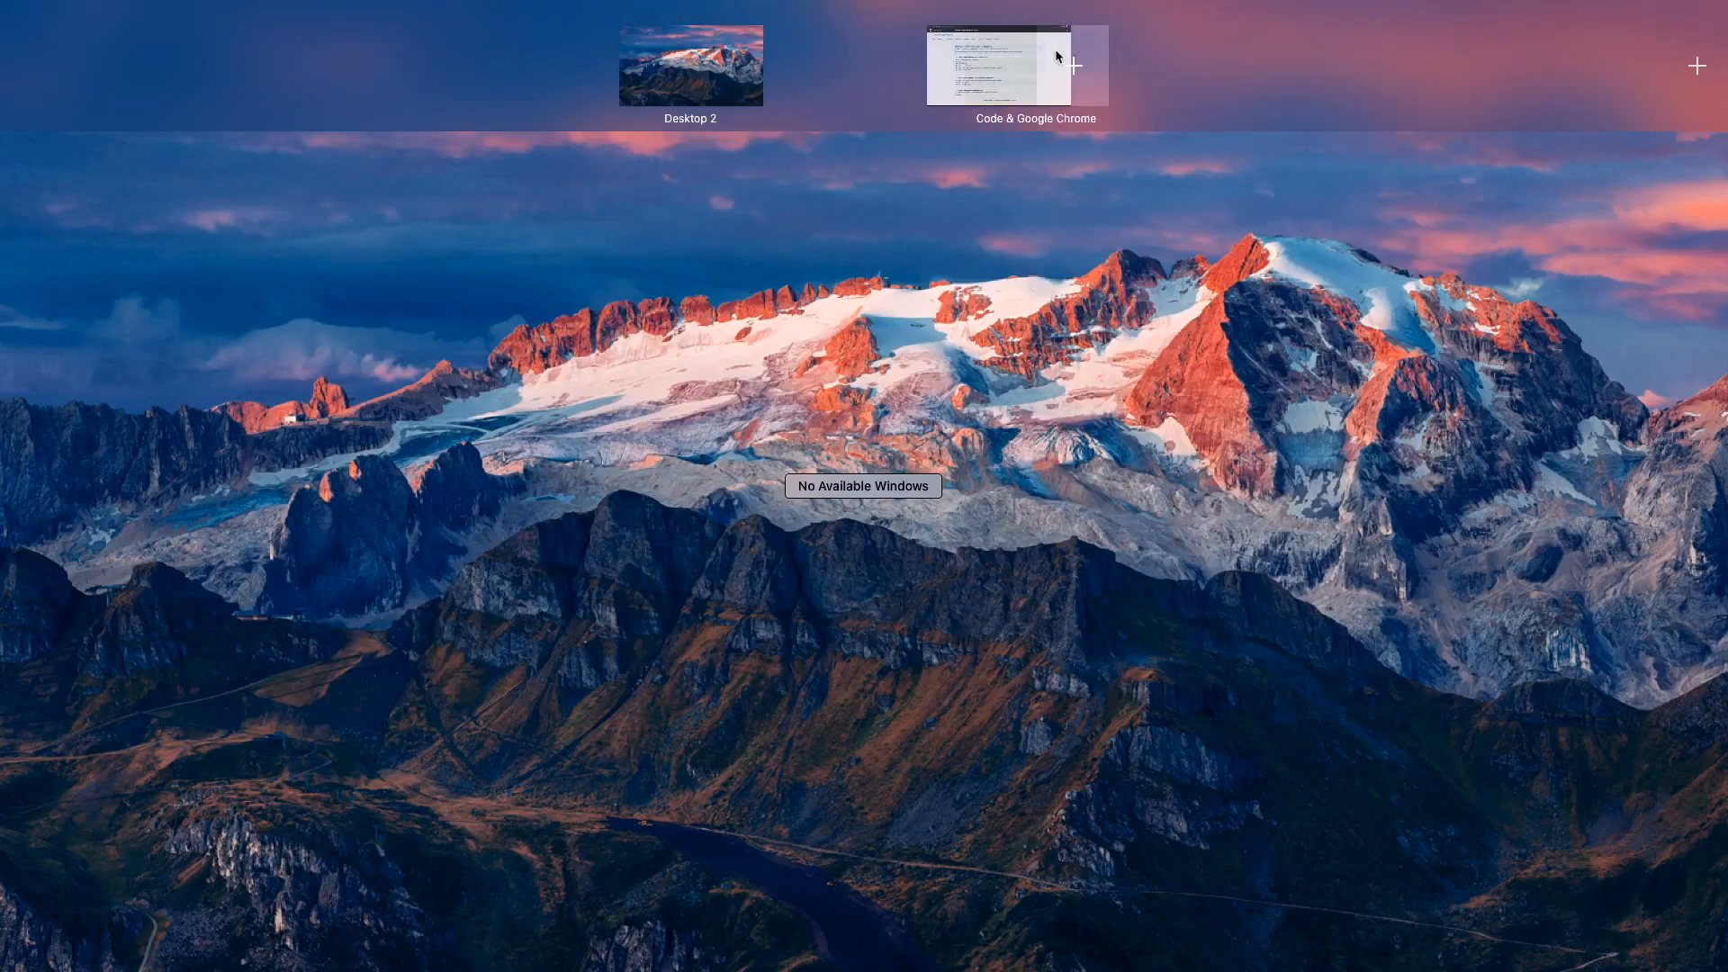
left_click(997, 65)
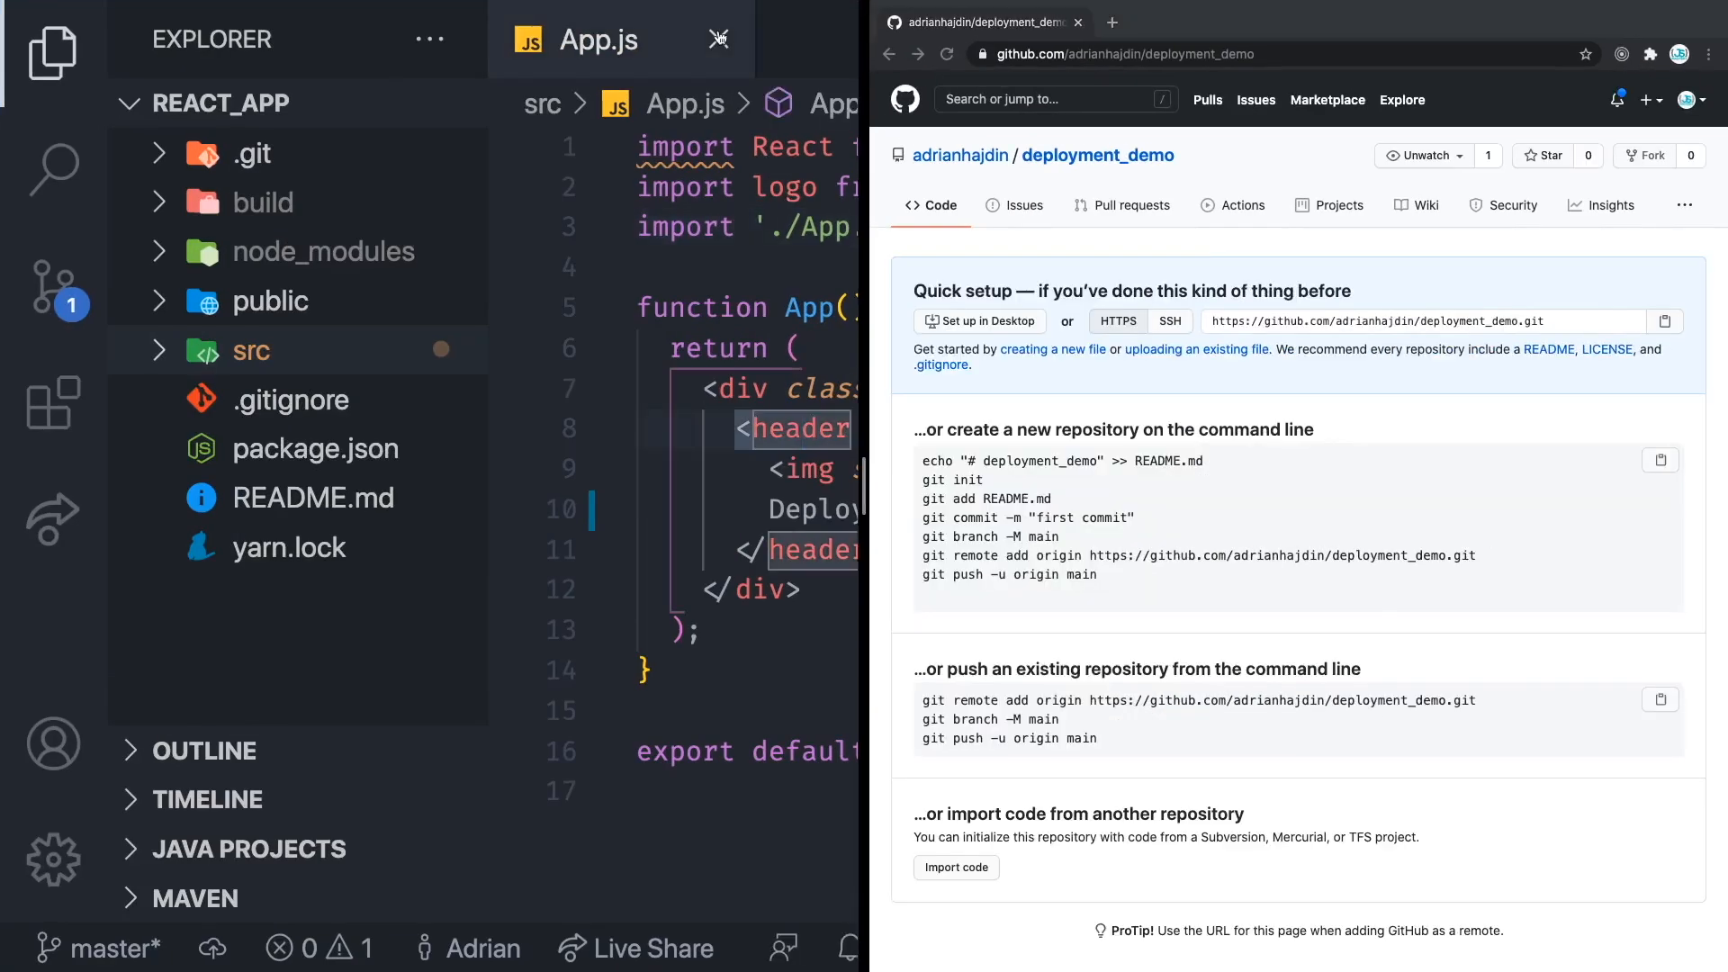
- Close the App.js tab, leaving the terminal beside the repository setup instructions
left_click(718, 40)
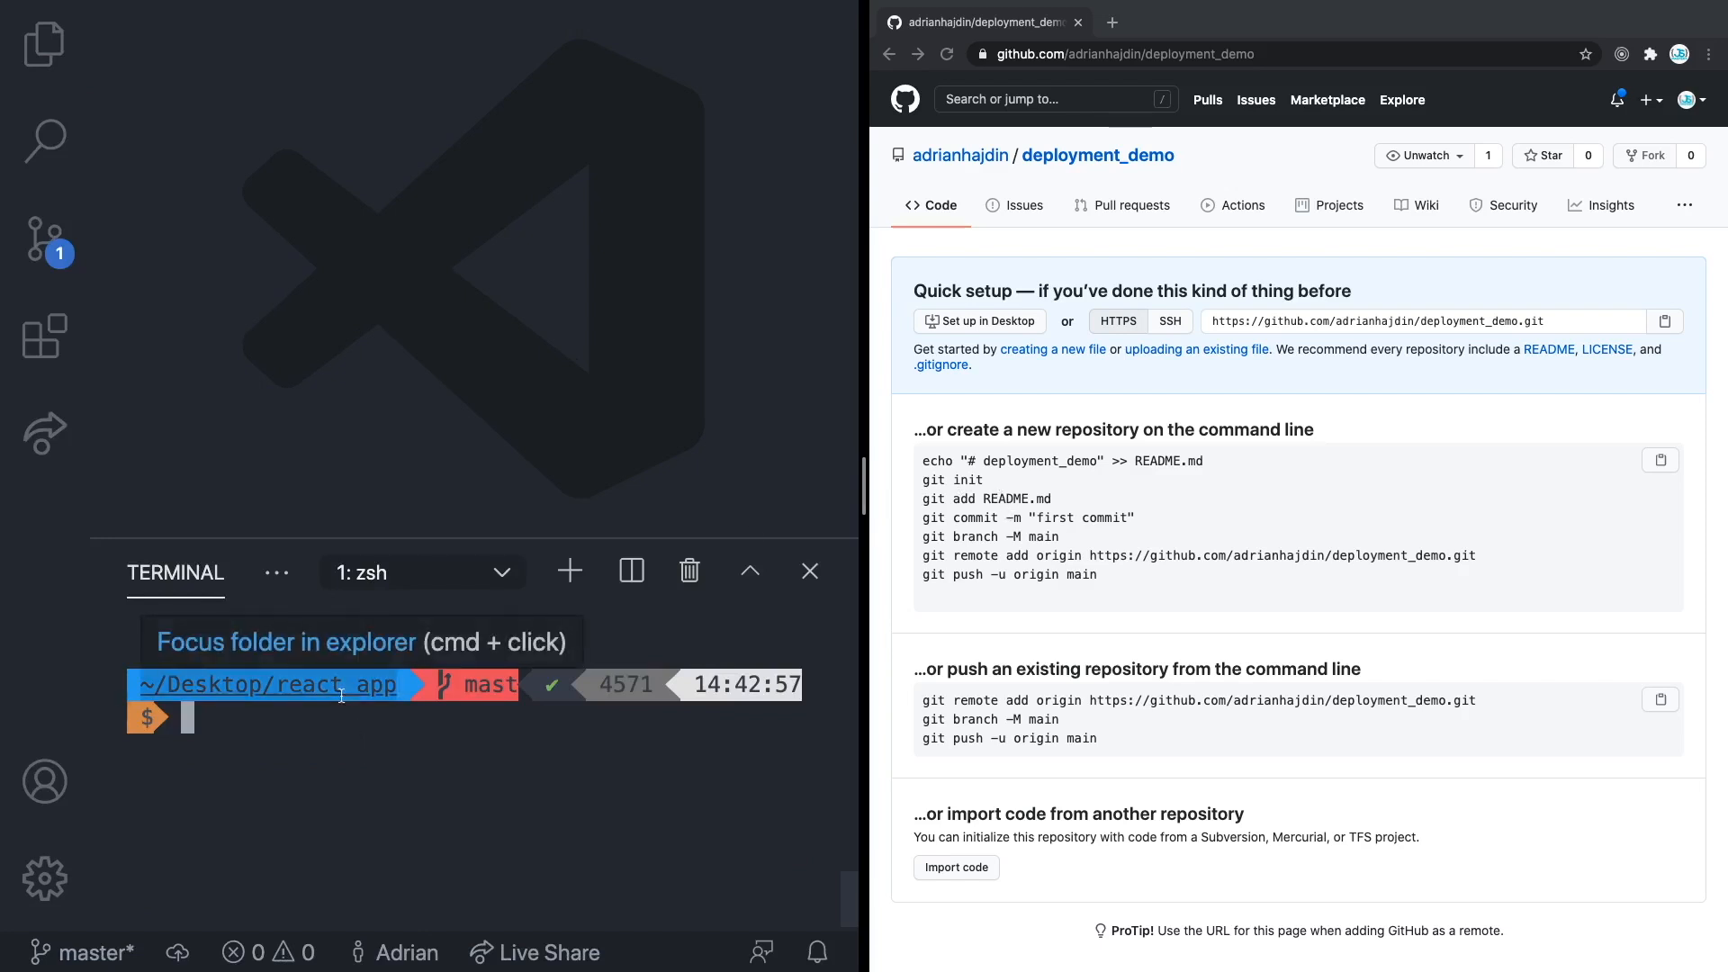
- Initialise git, stage all files, make the first commit and rename the branch to main
type("git init")
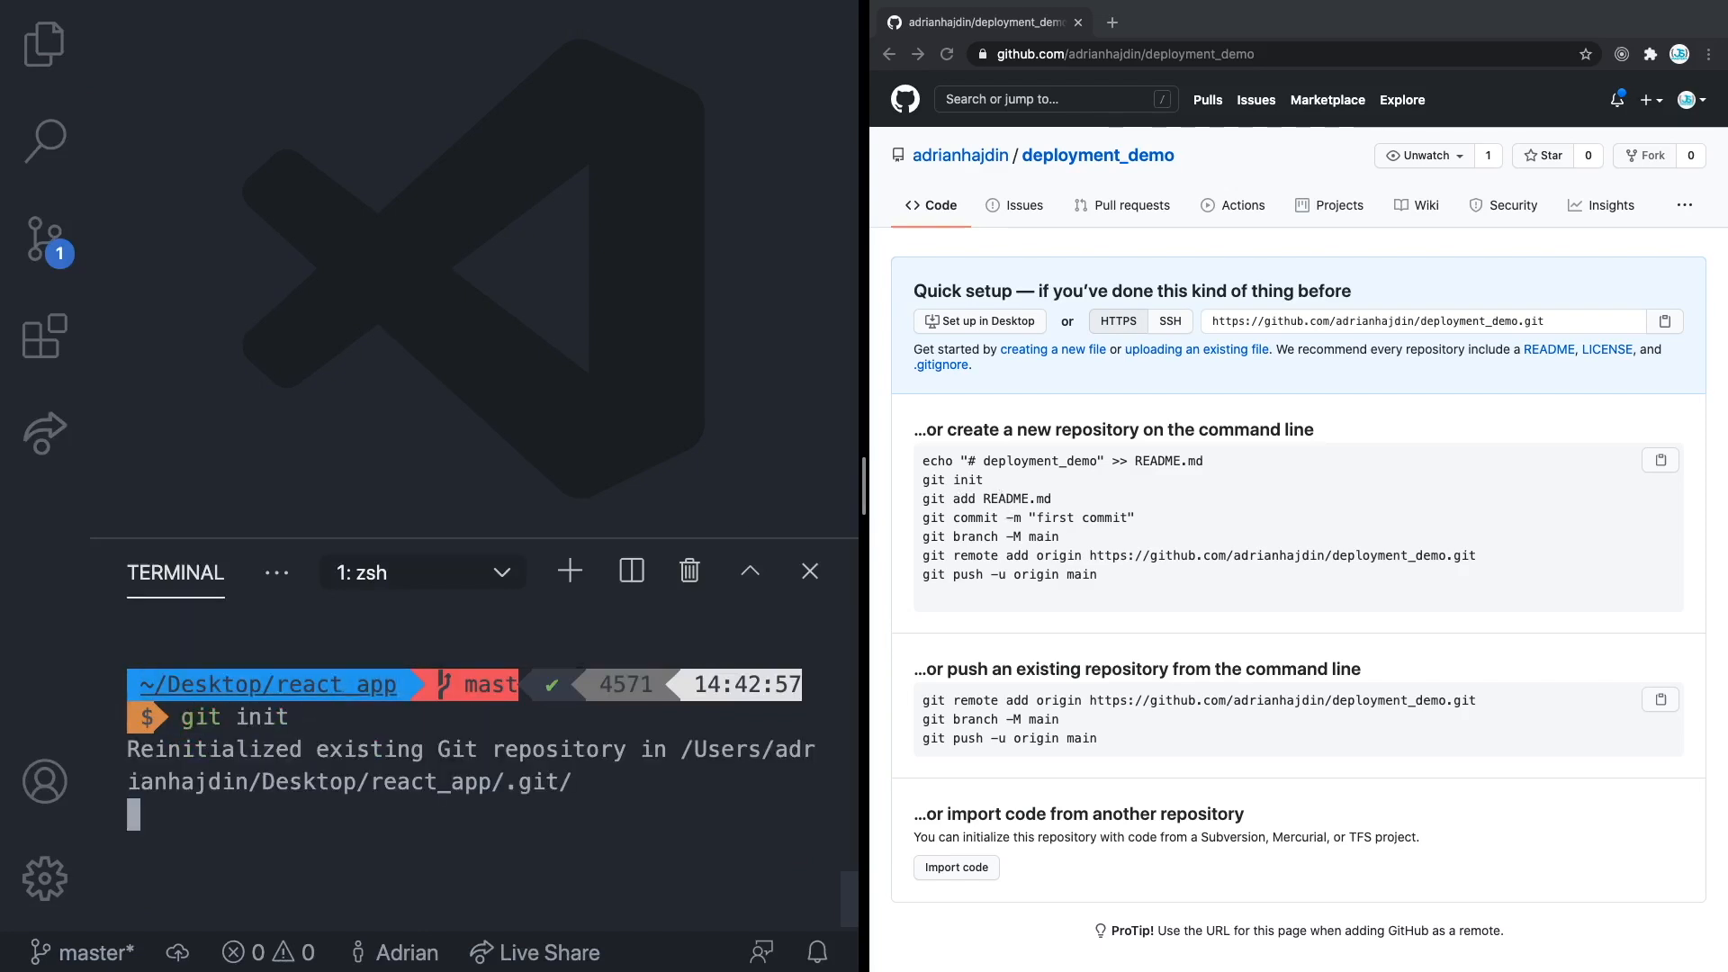
key("enter")
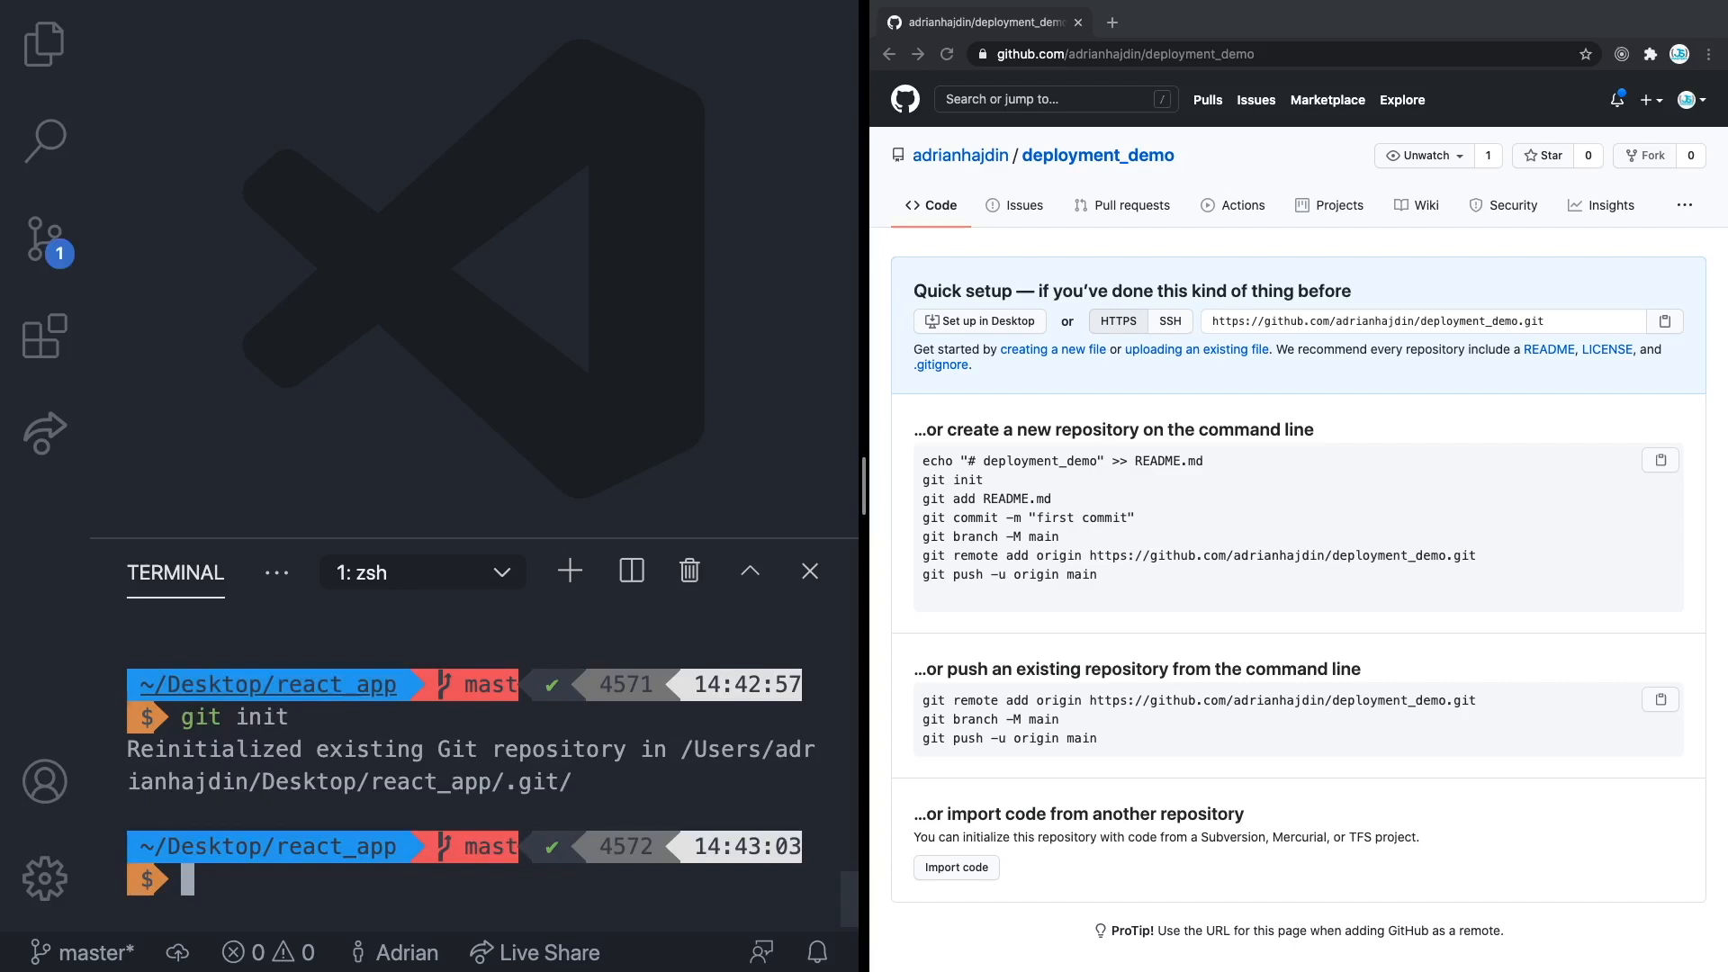
type("git add .")
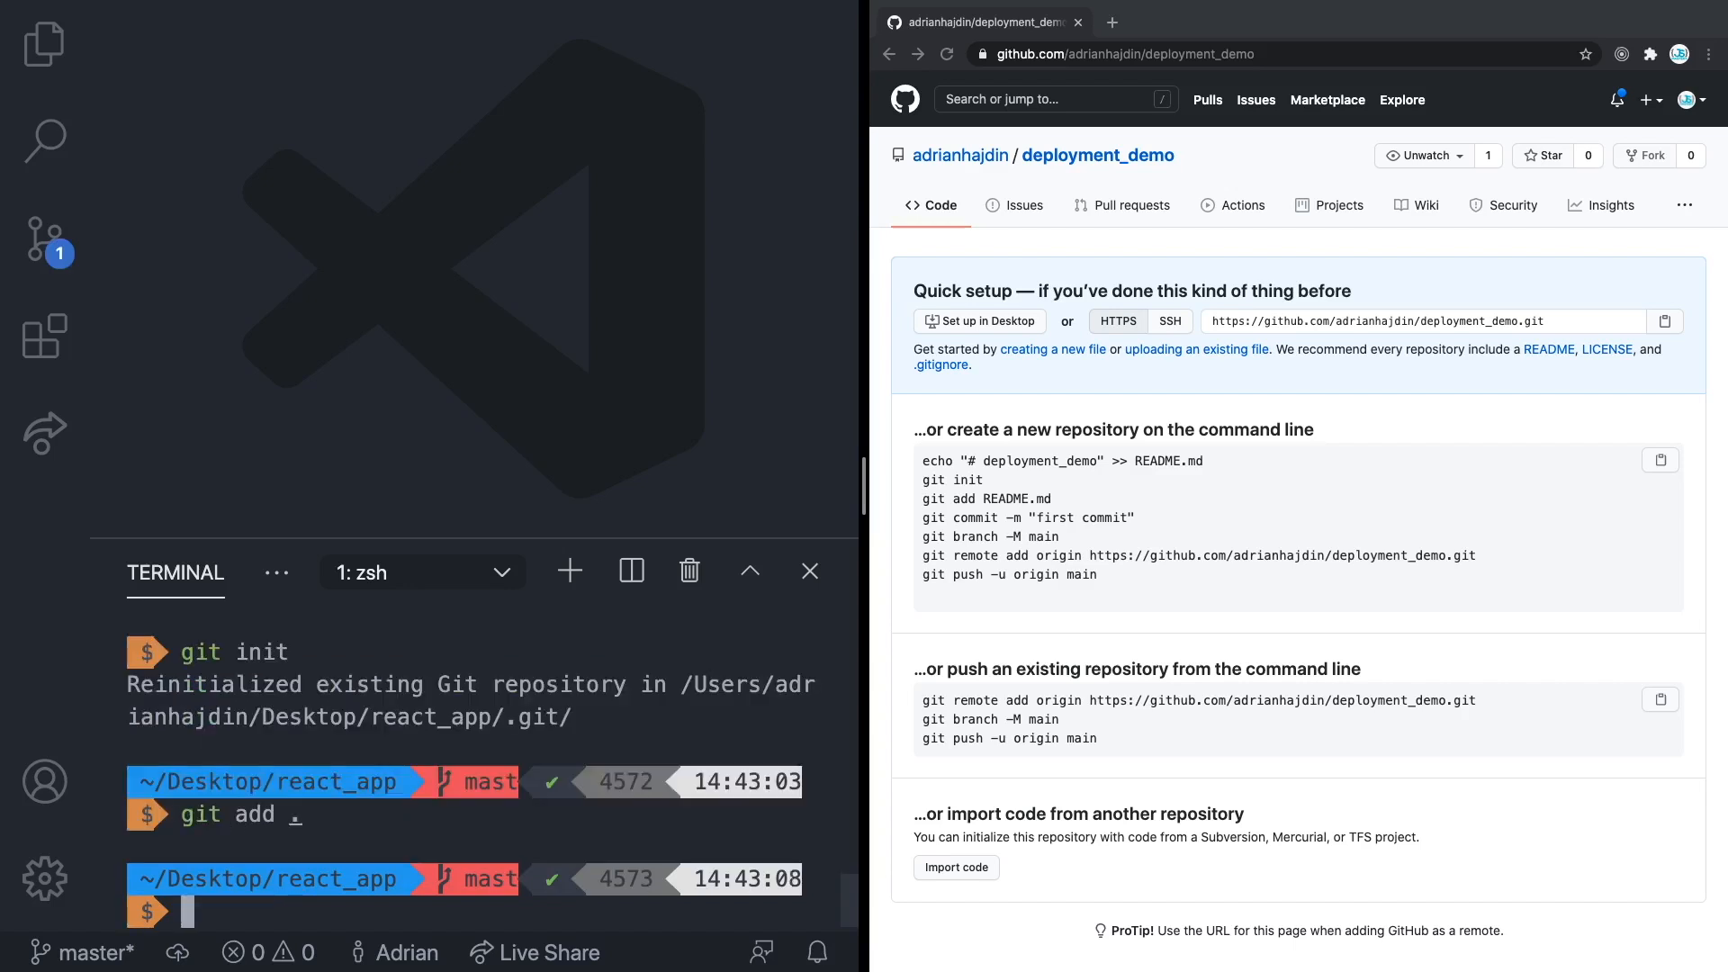
type("git add .")
type("git commit -m 'first commit")
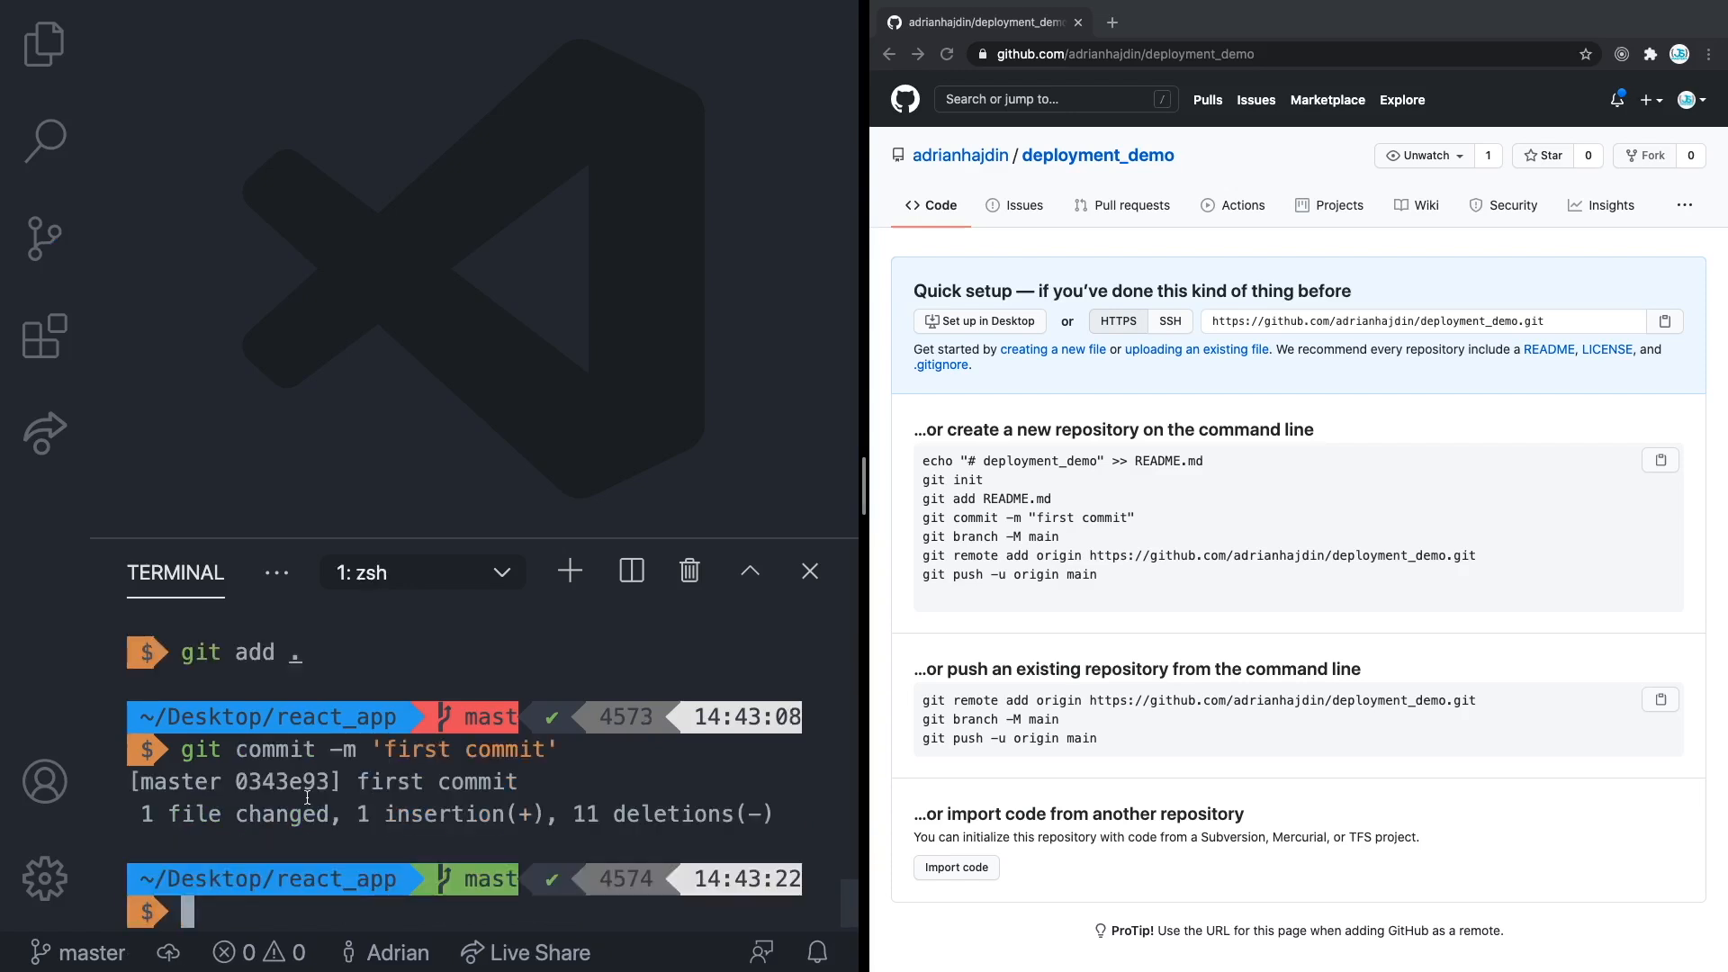
type("git branch -M main")
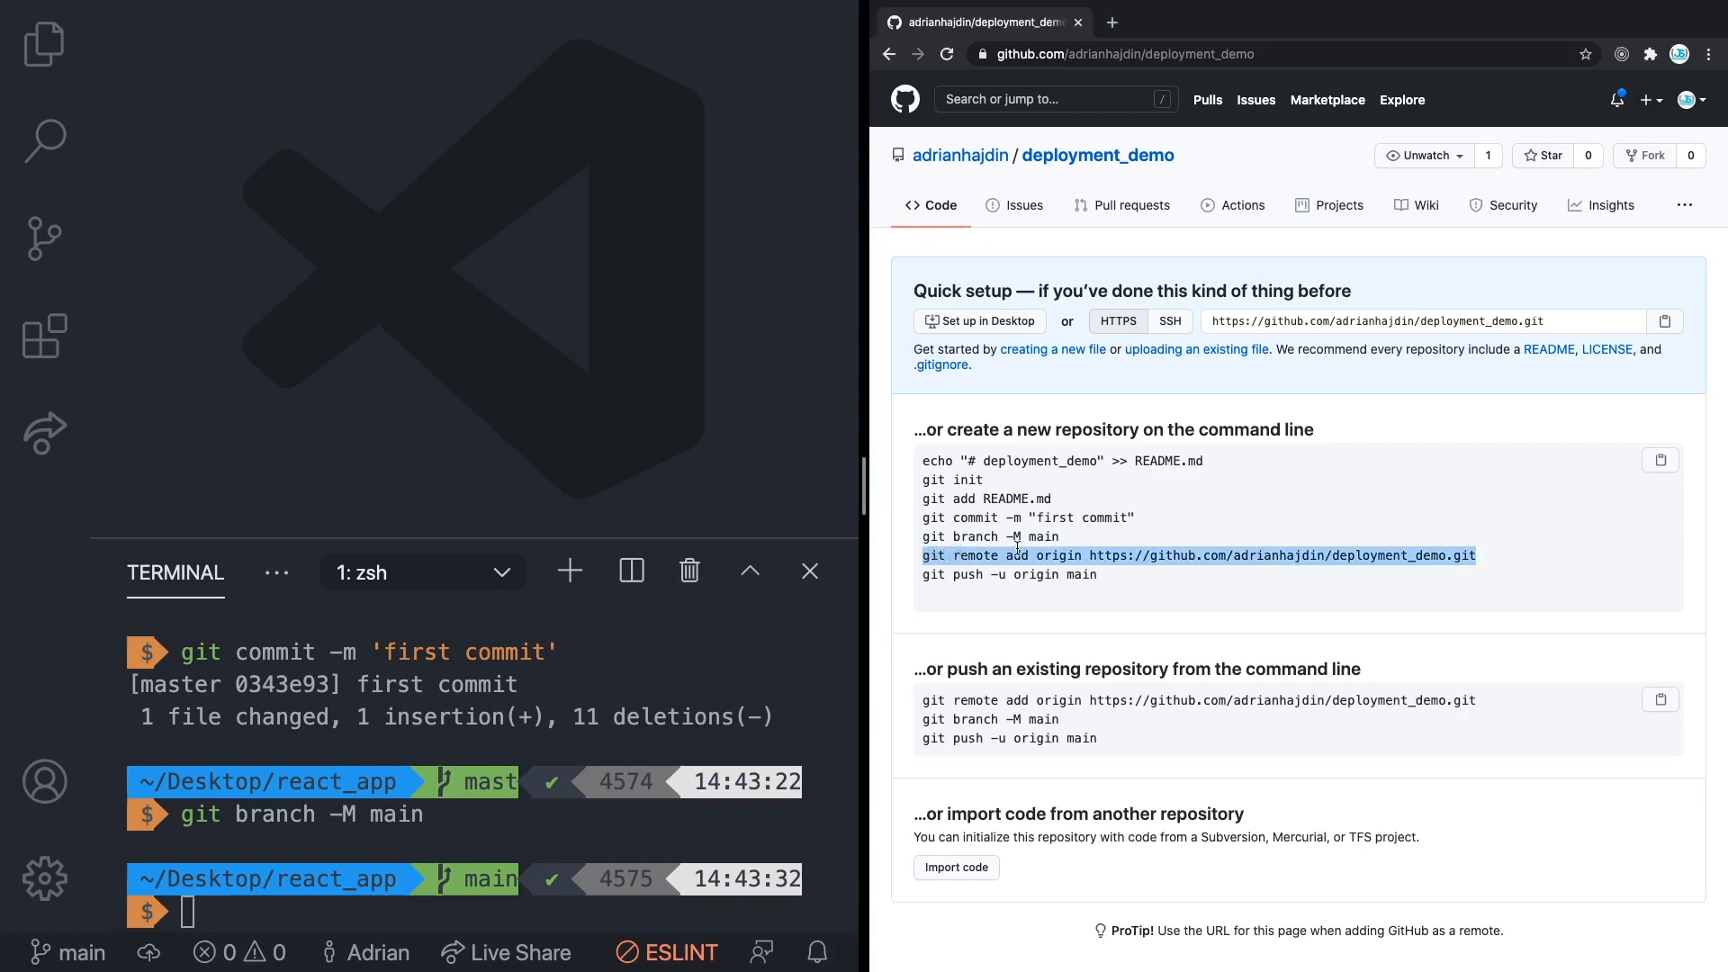
- Add the deployment_demo remote as origin and push main to GitHub, then reload the repository page
type("git remote add origin https://github.com/adrianhajdin/deployment_demo.git")
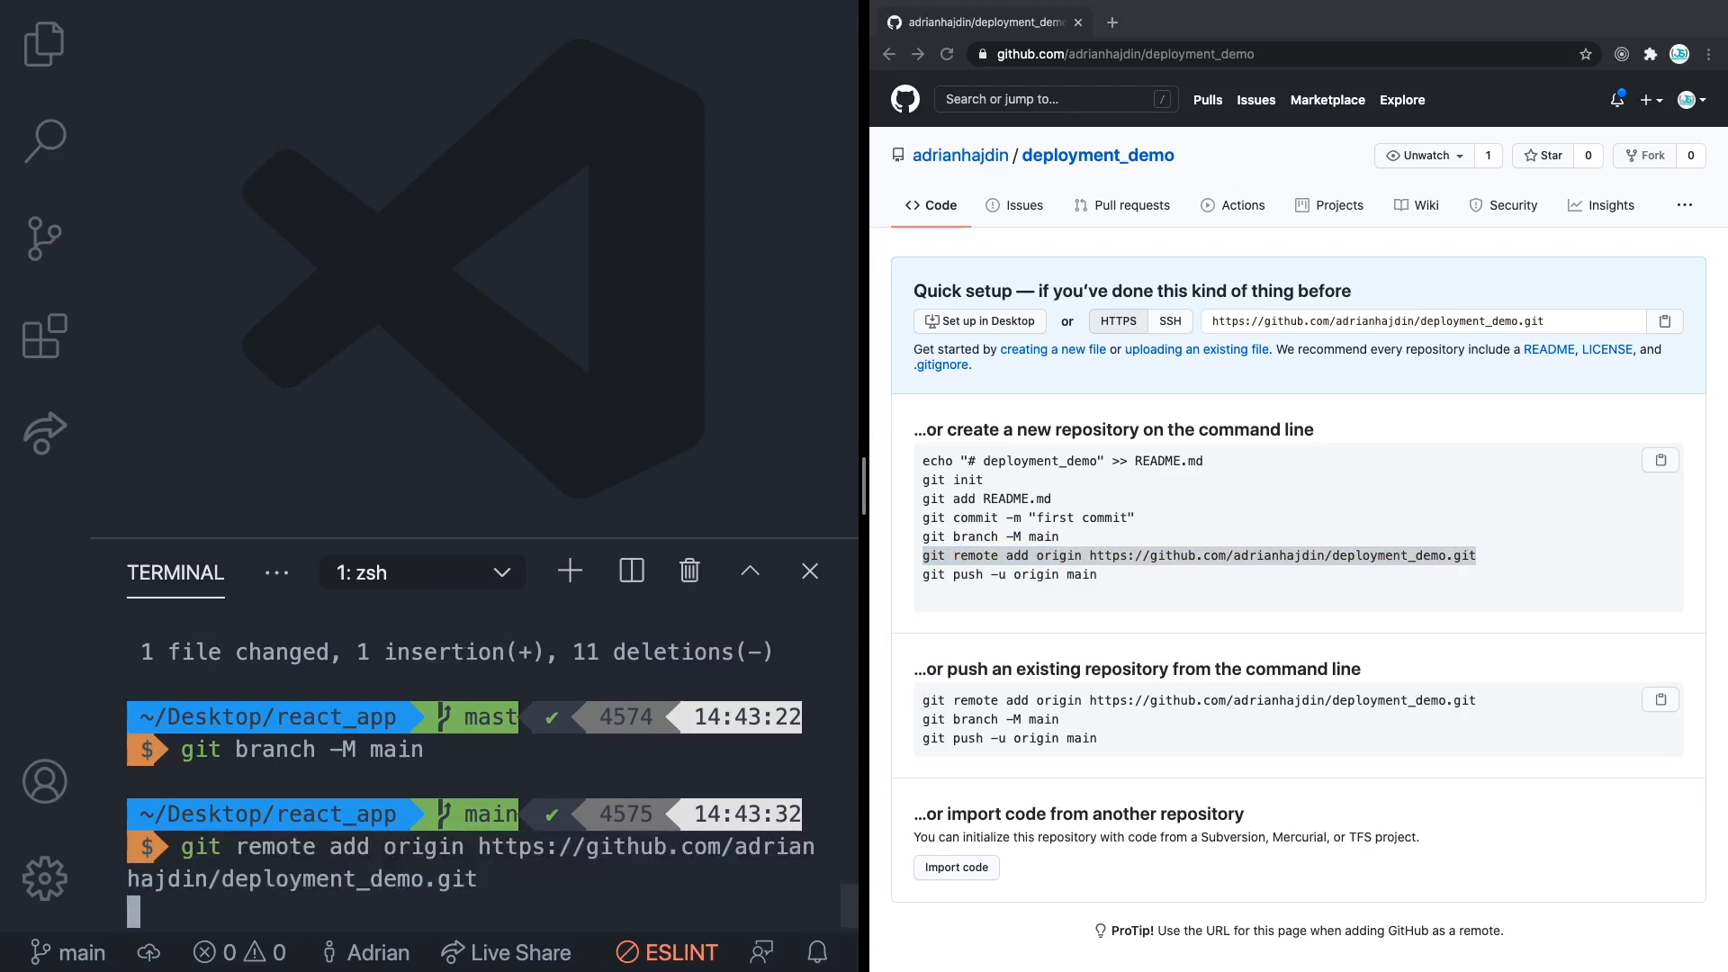
key("Enter")
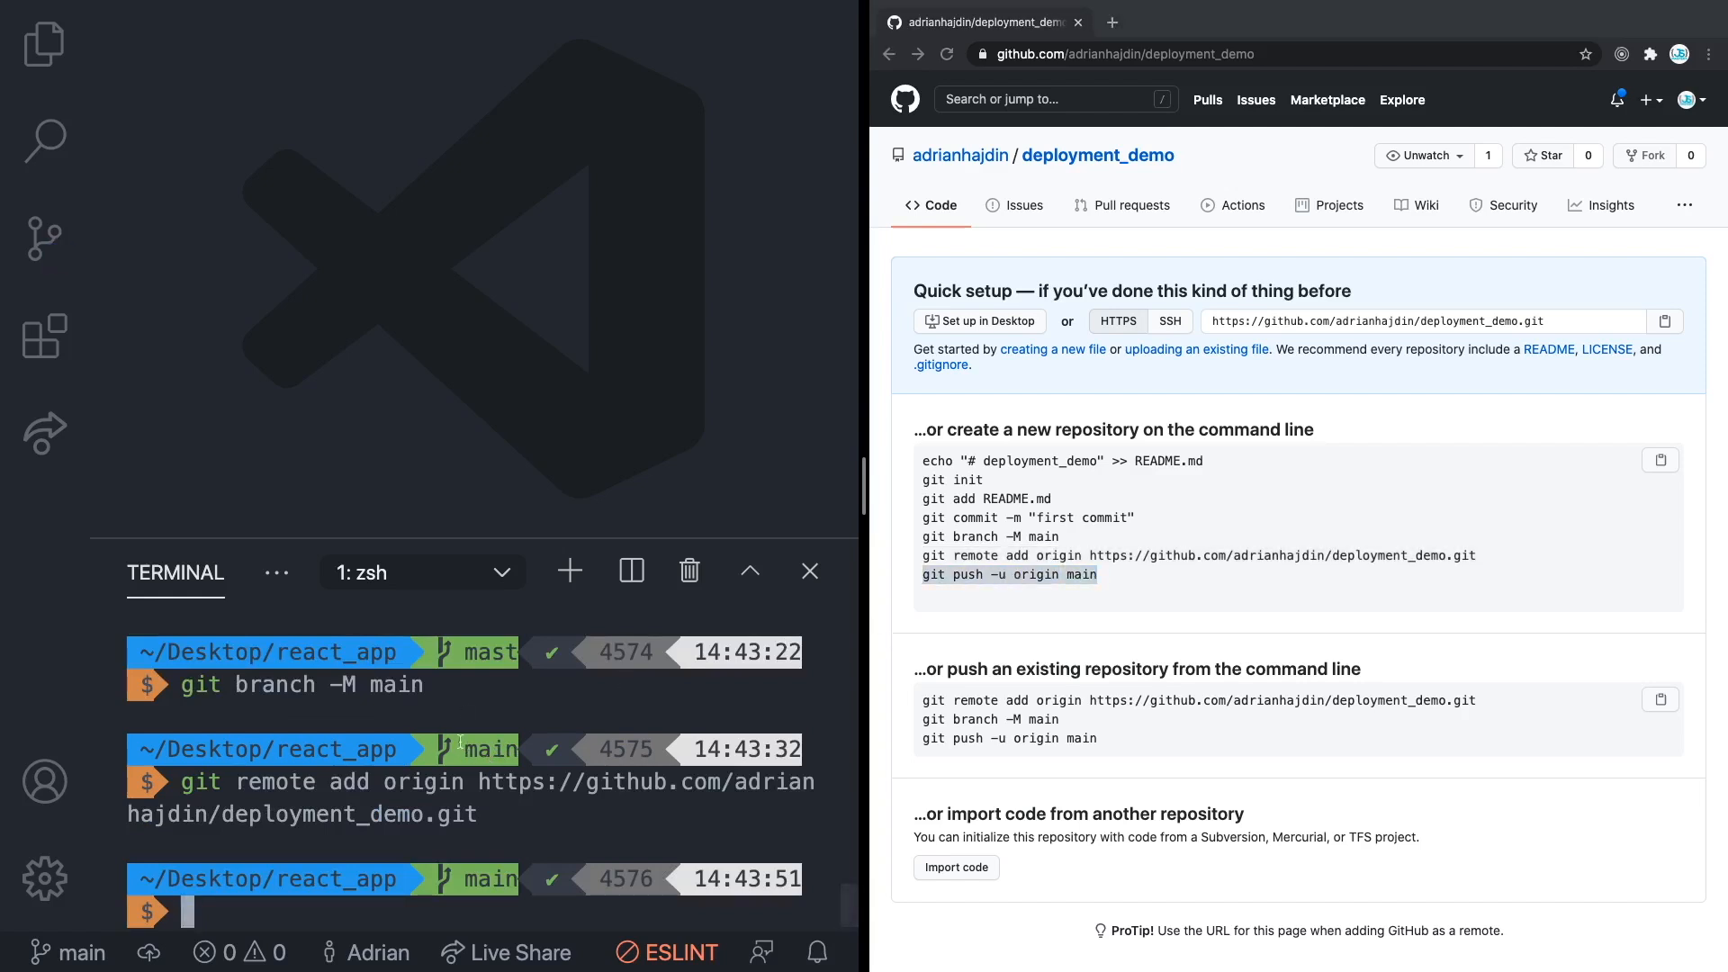
type("git push -u origin main")
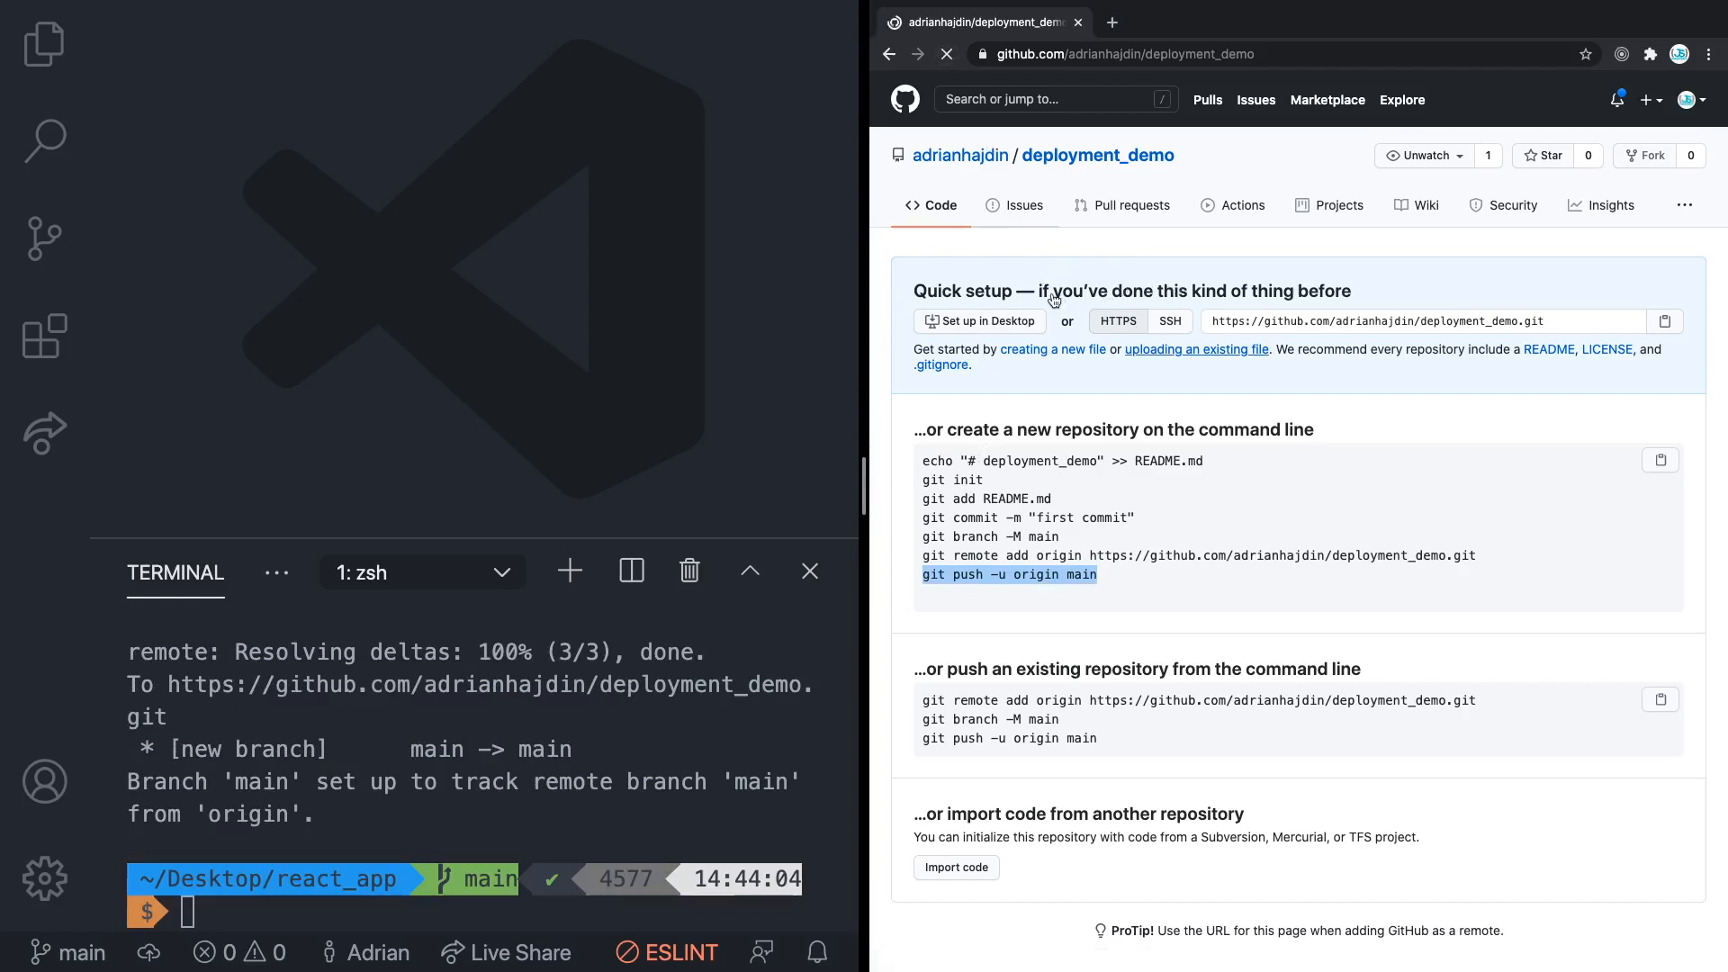
left_click(945, 54)
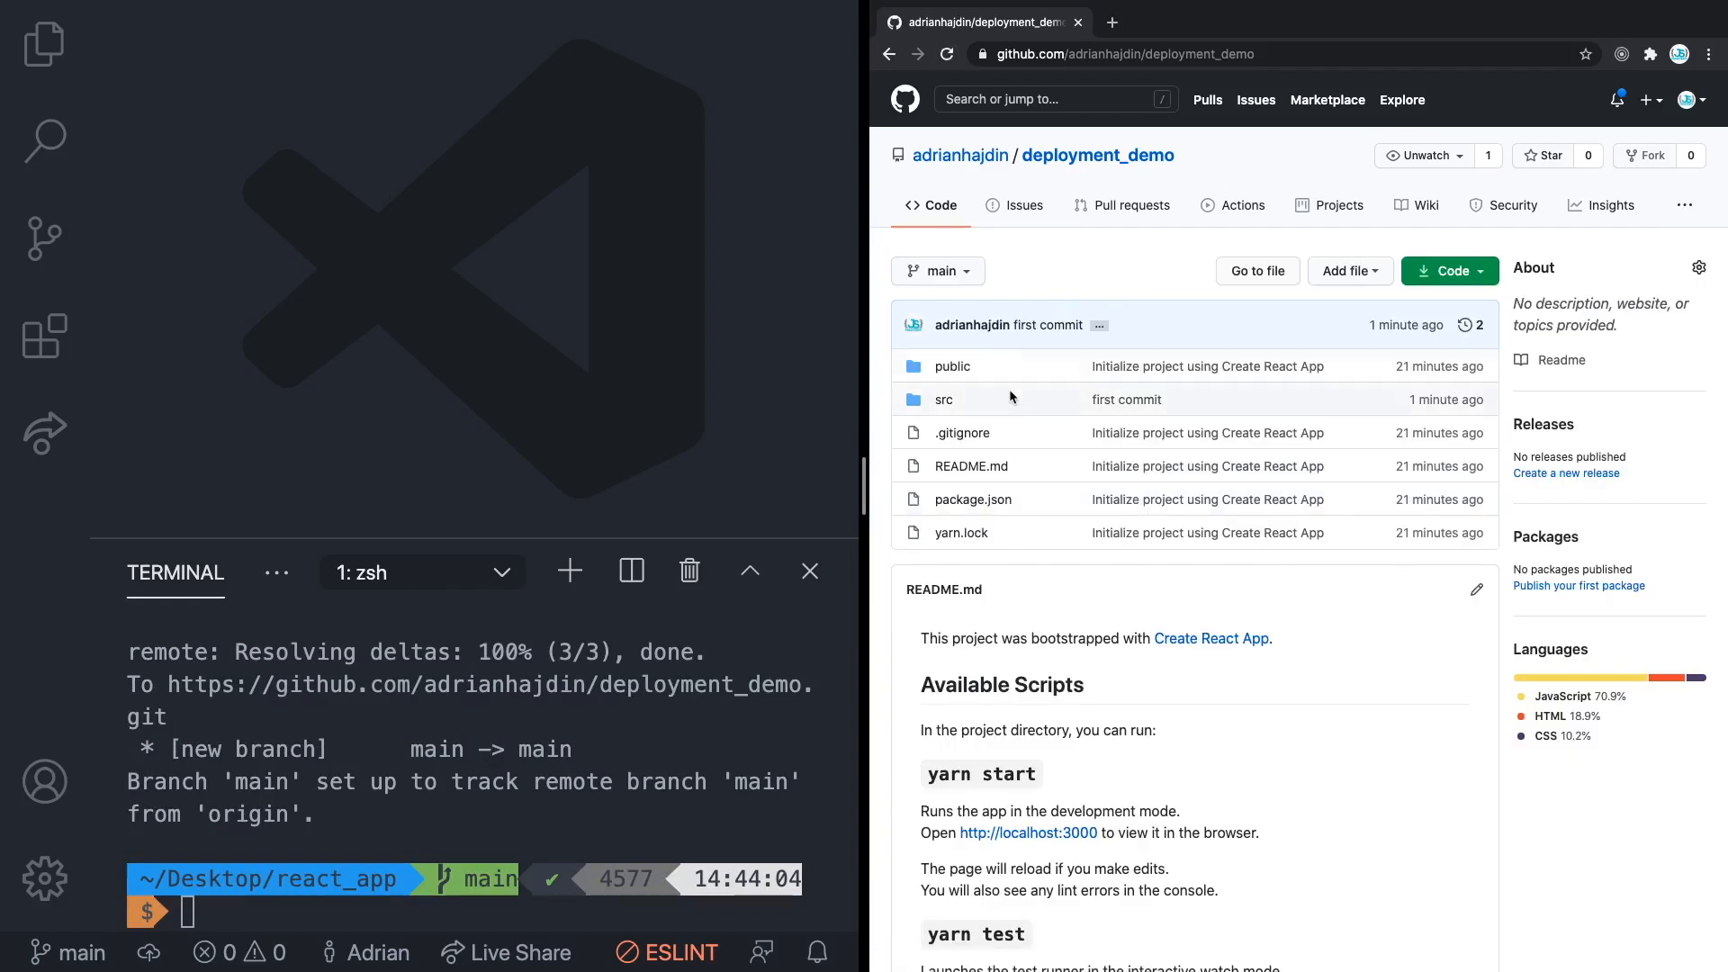
mouse_move(1050, 424)
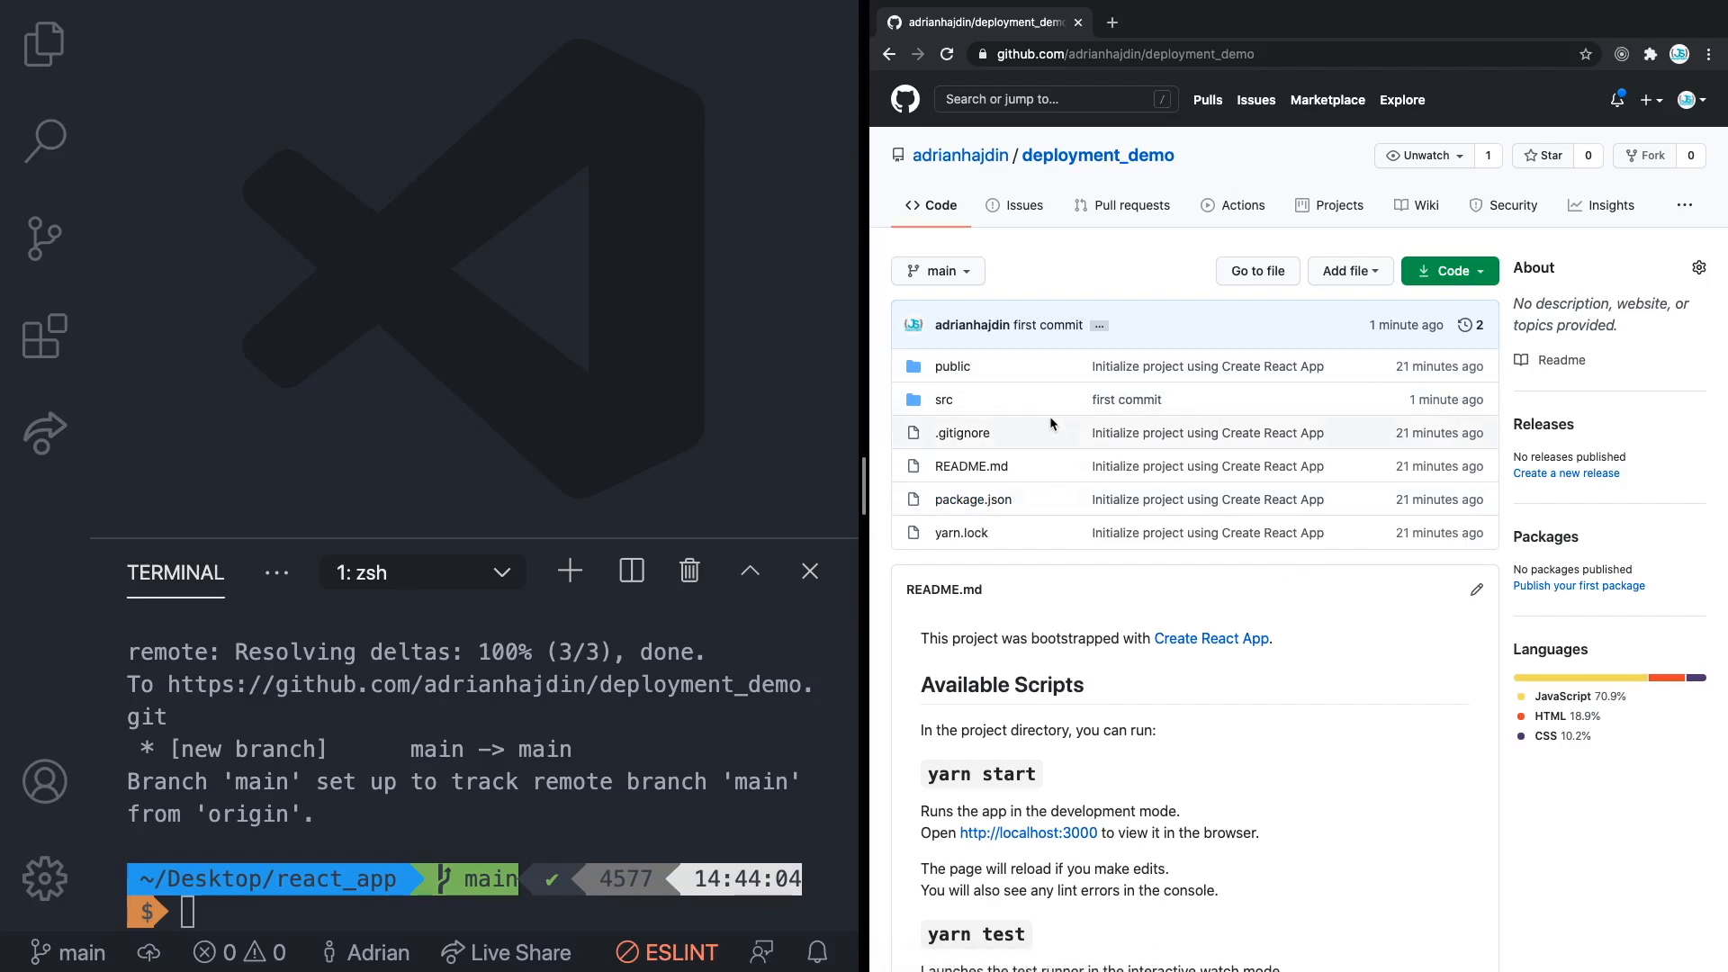
mouse_move(1048, 381)
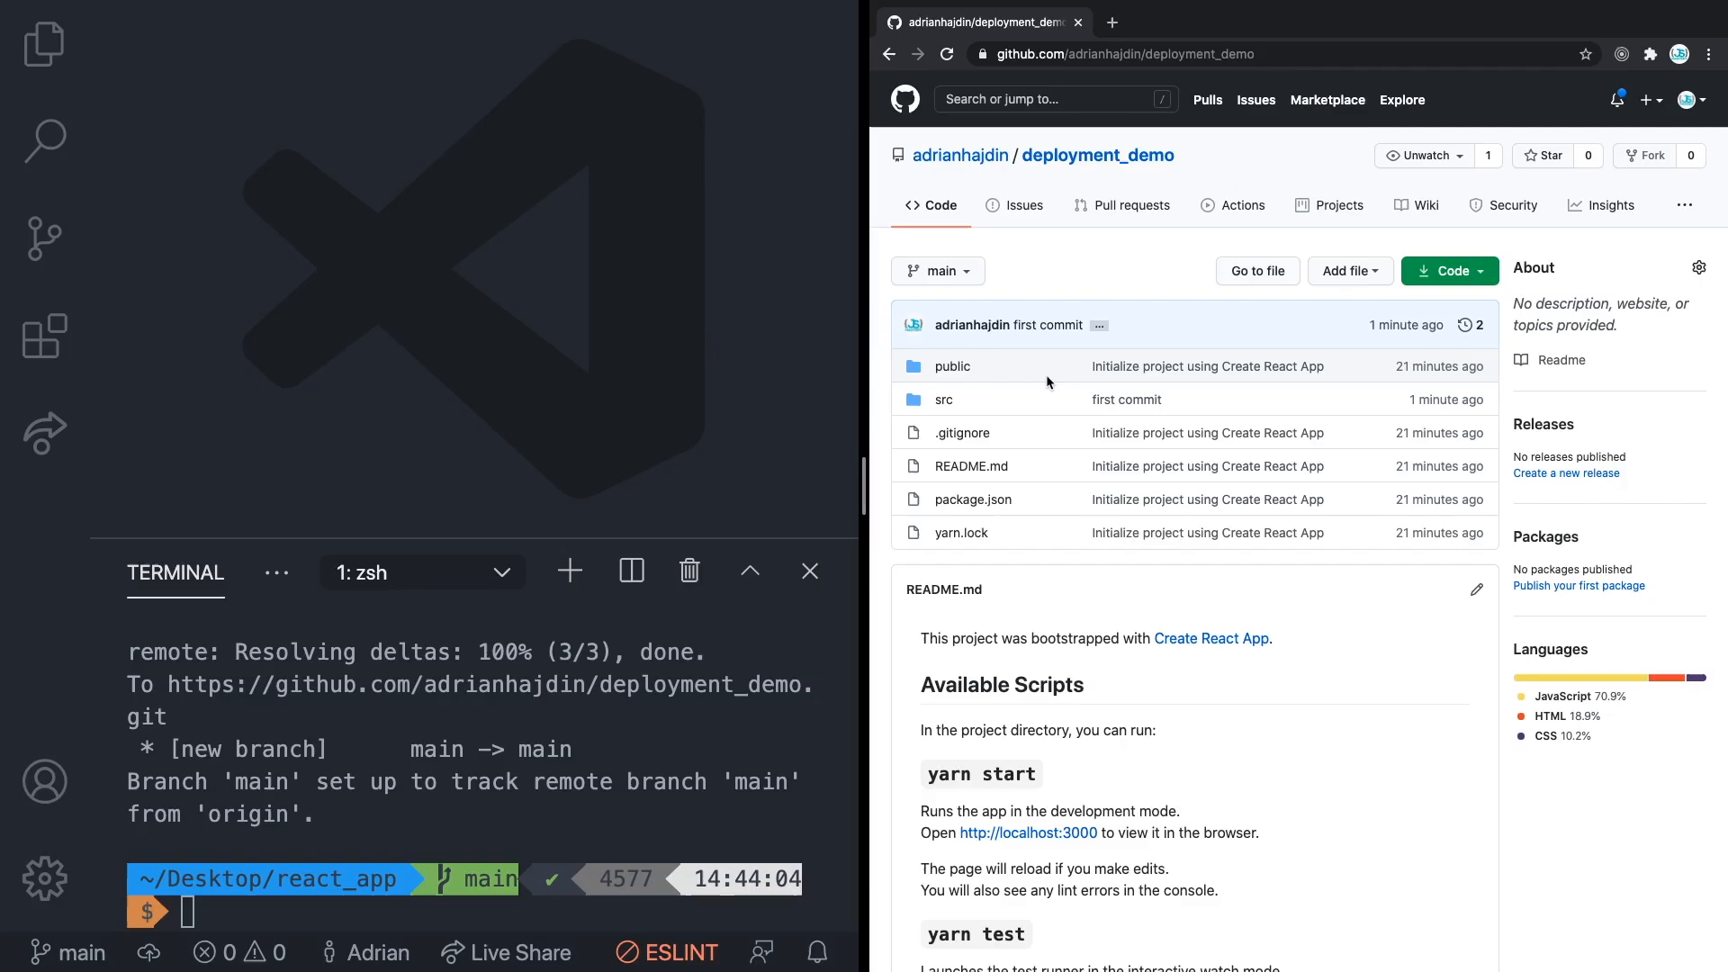
- Switch from the deployment_demo repository to the Netlify sites dashboard
left_click(104, 21)
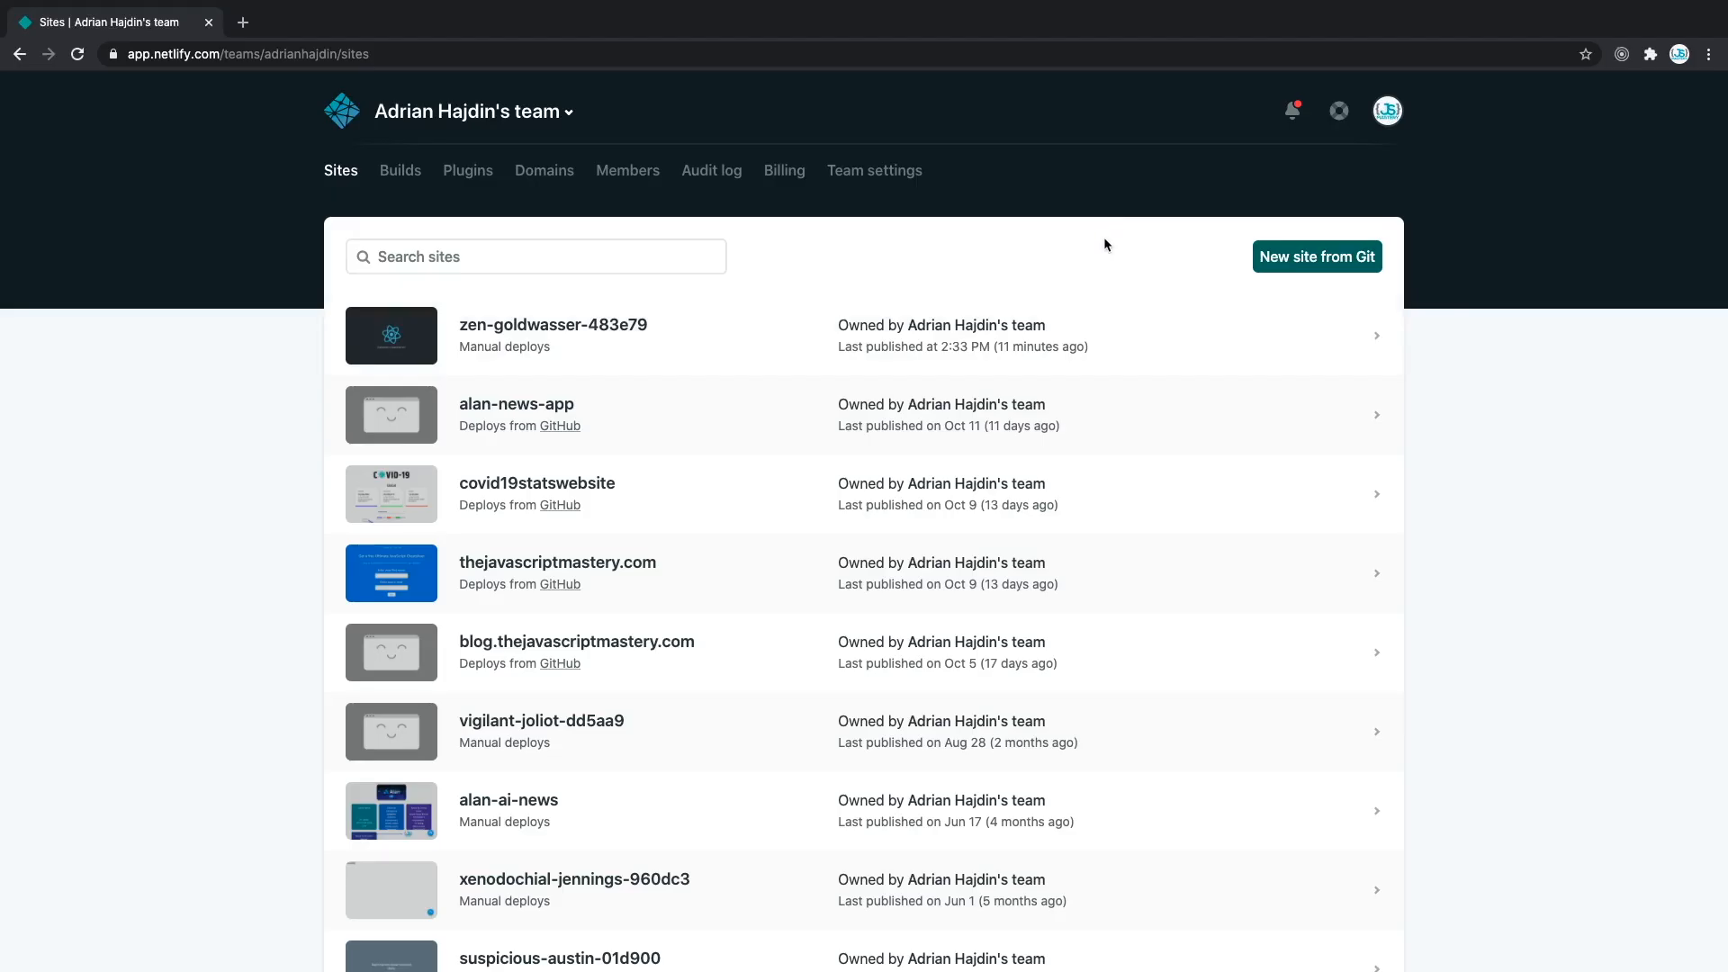
mouse_move(886, 228)
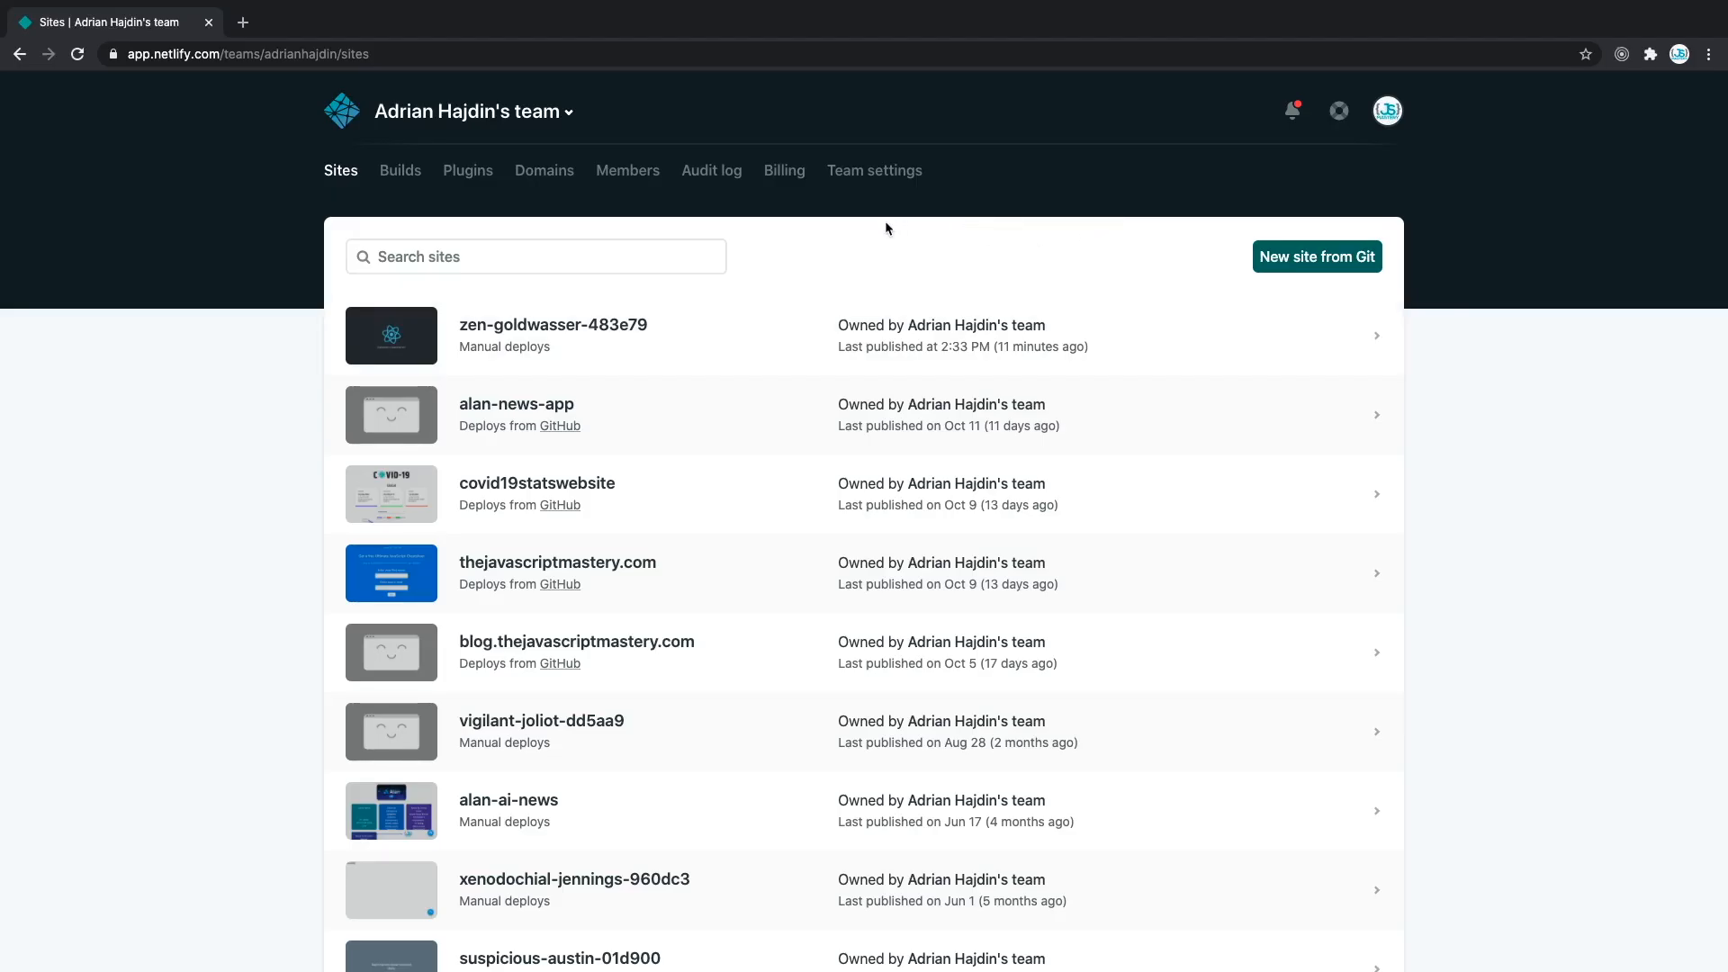
mouse_move(911, 346)
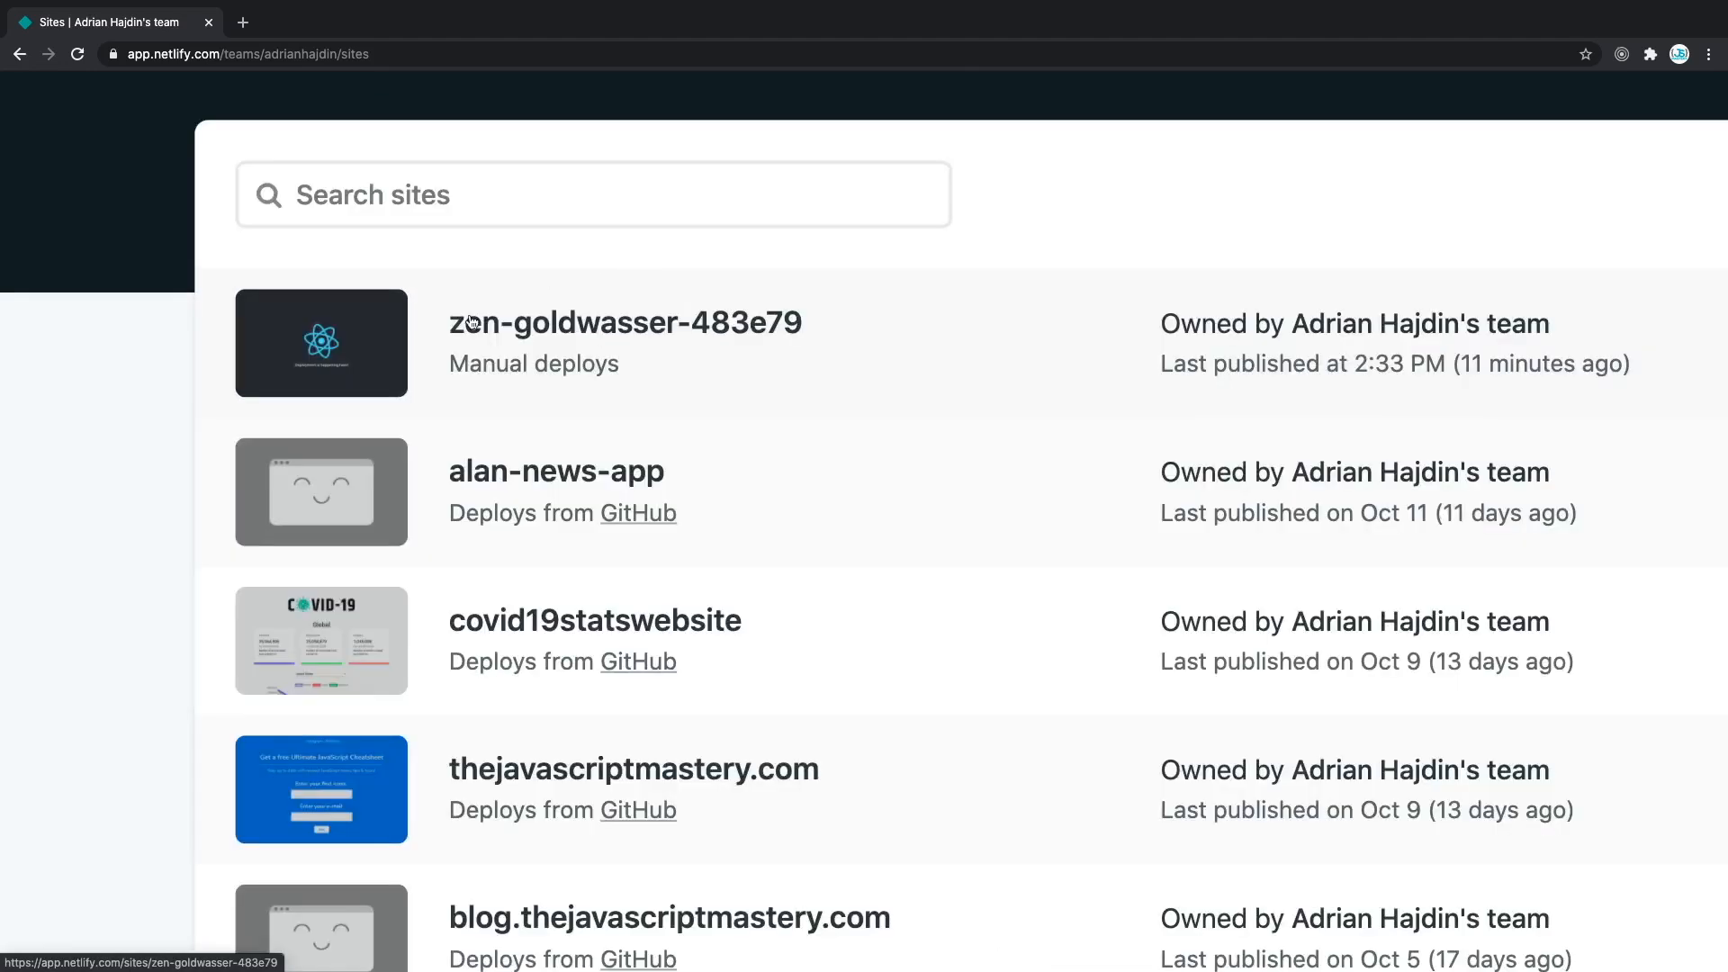
mouse_move(519, 376)
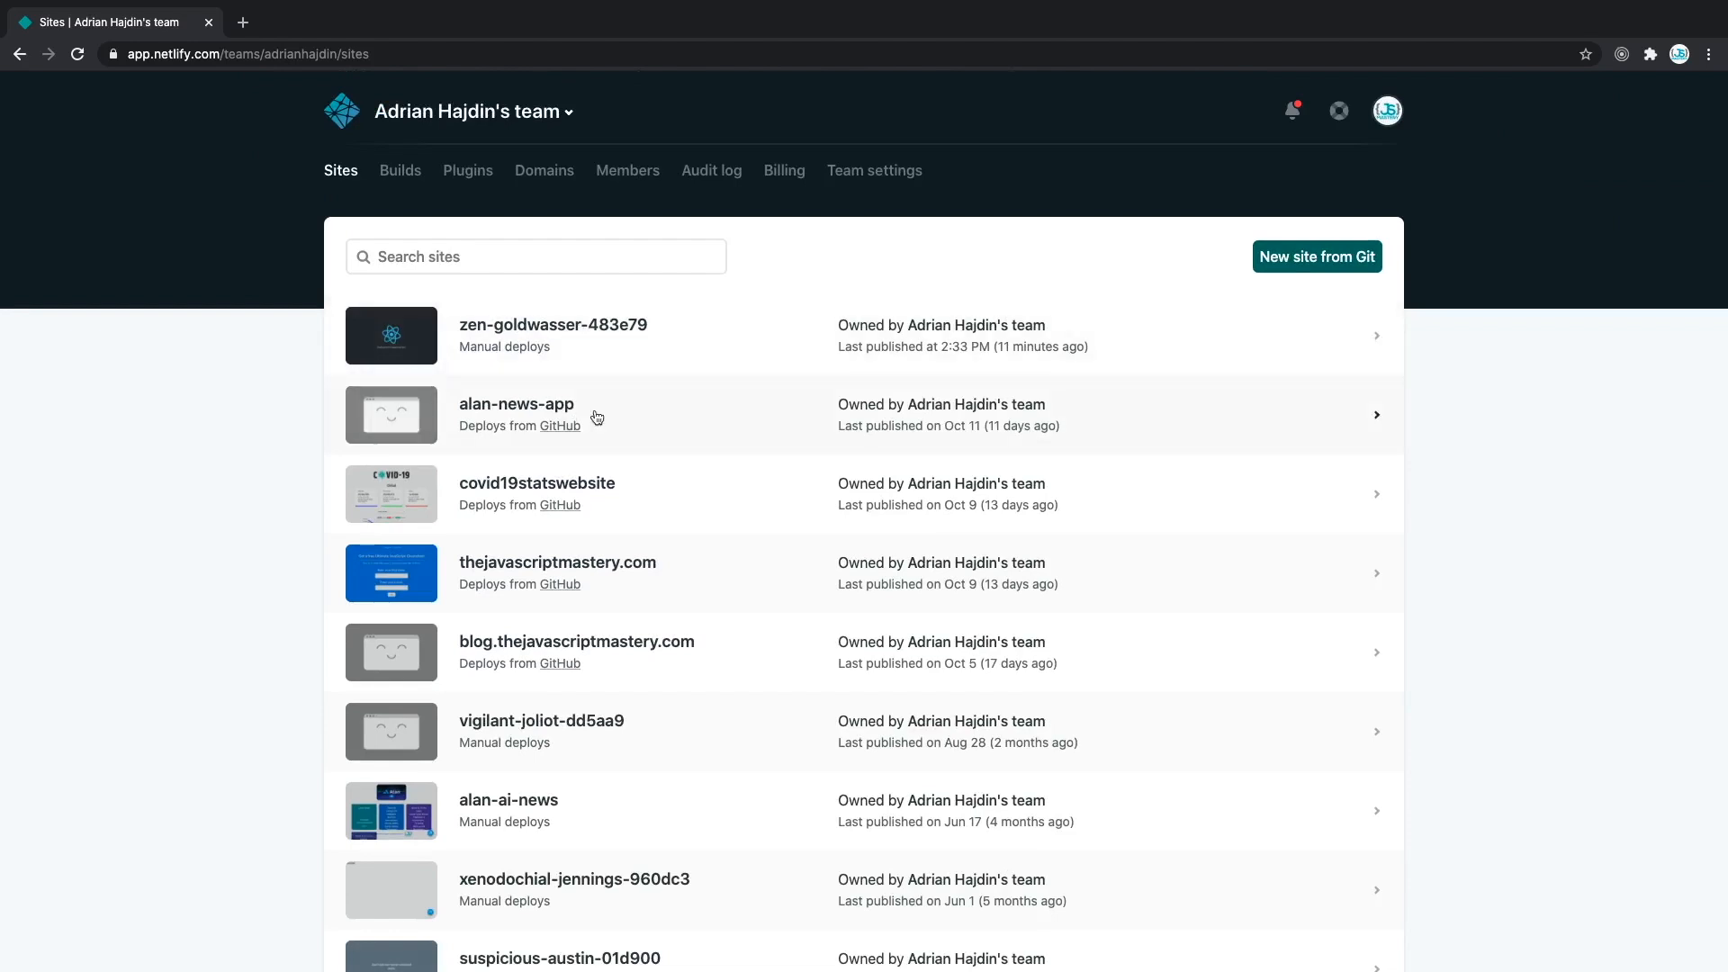
- Look through the team's sites list and start a new site from Git
scroll("down", 3)
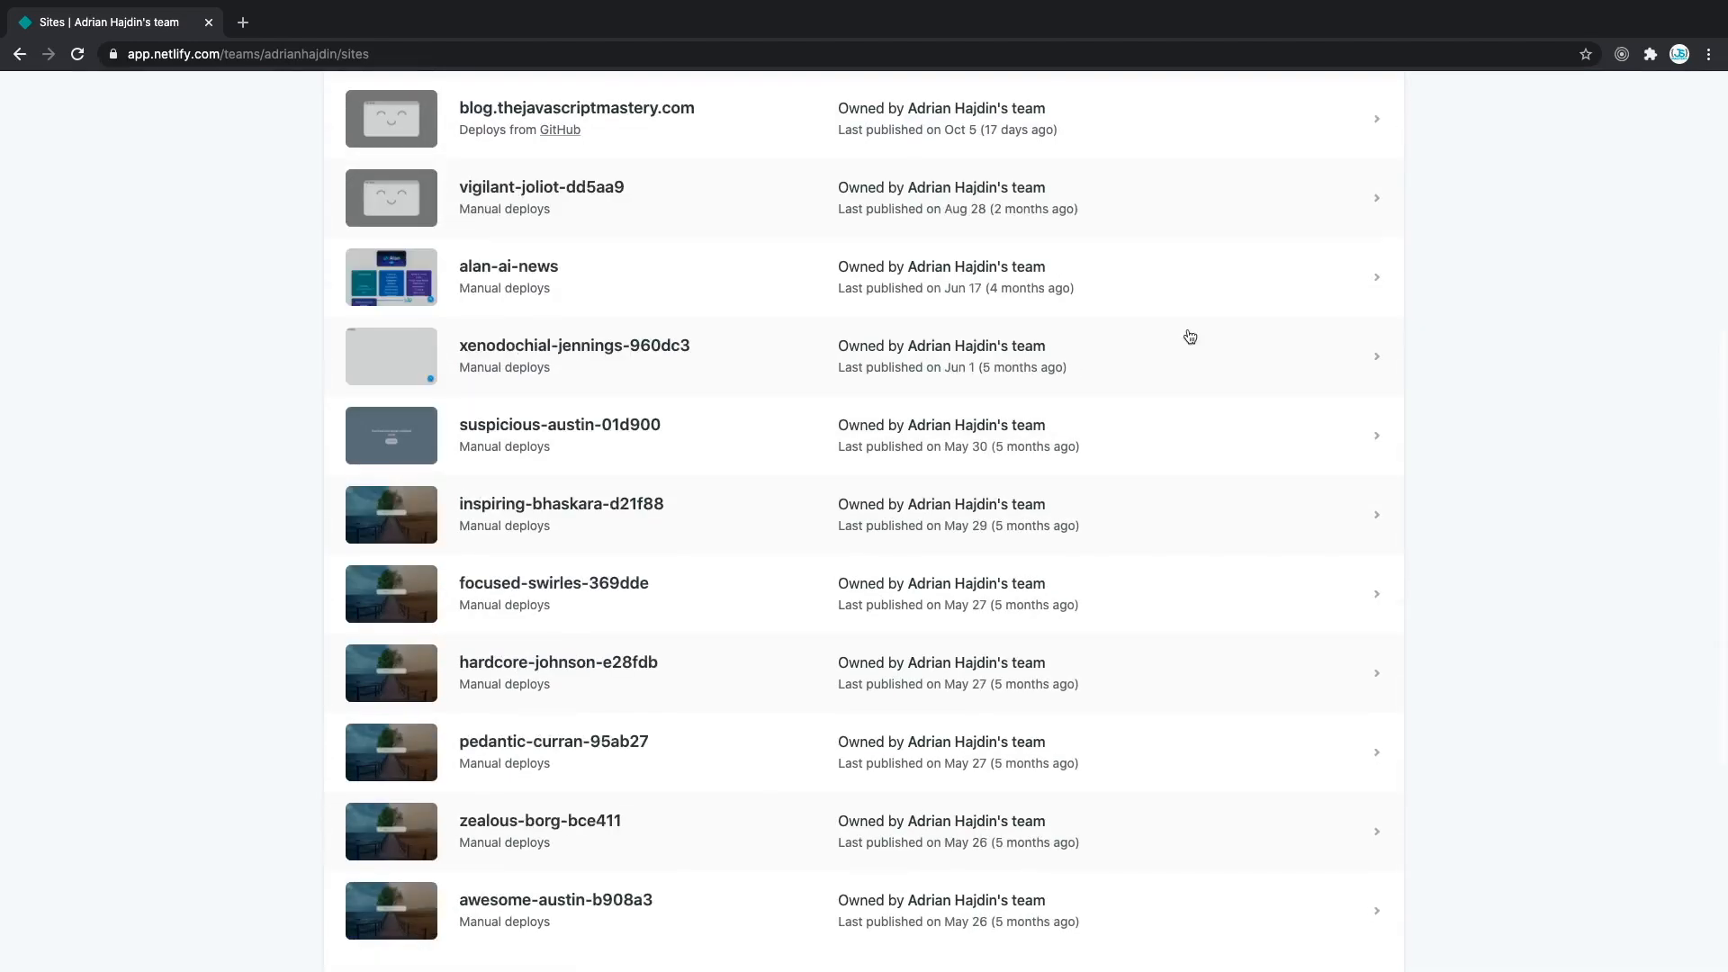
scroll("down", 3)
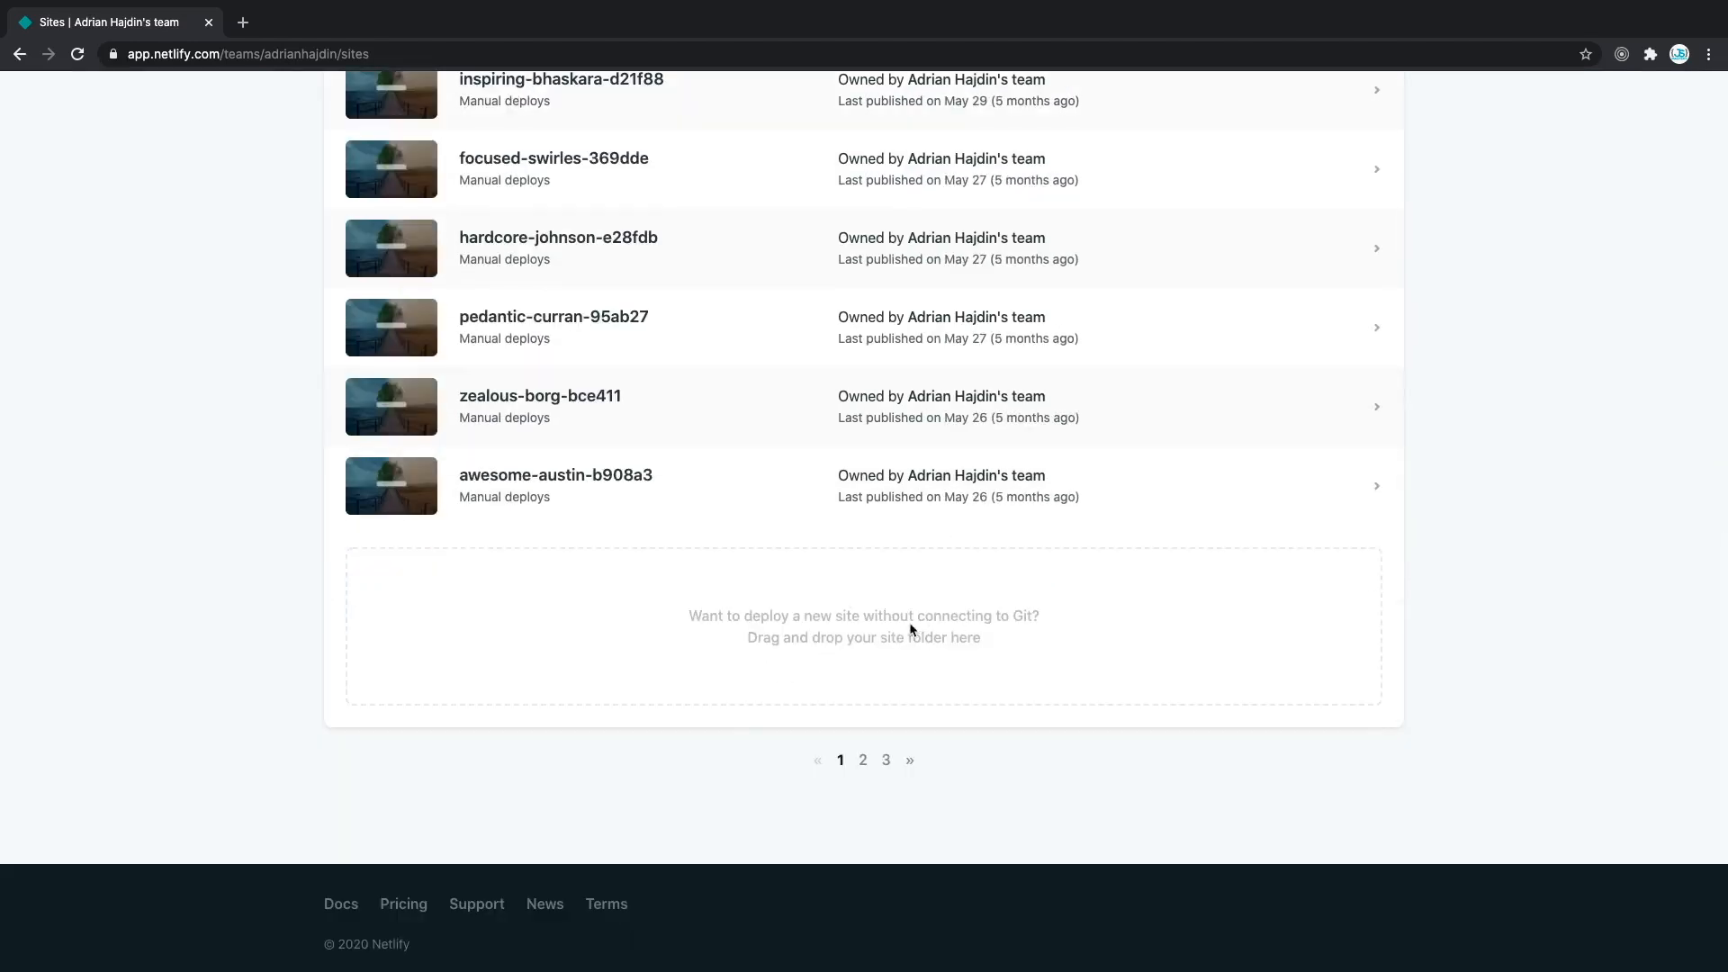
scroll("up", 3)
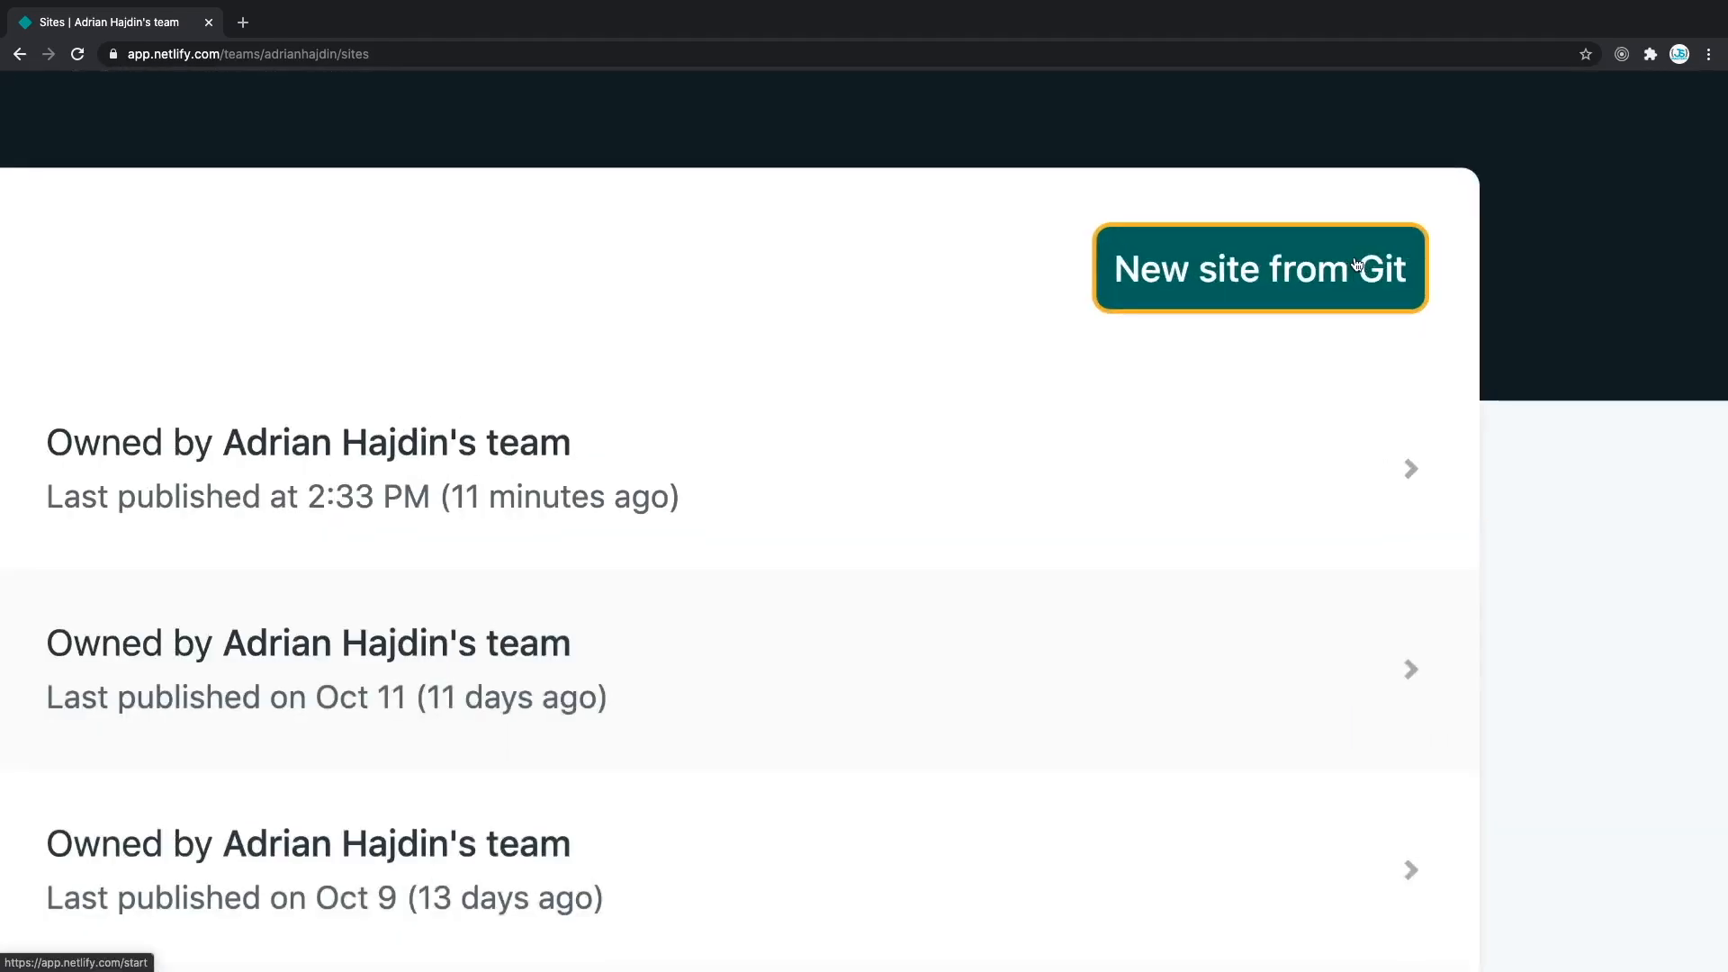
left_click(1261, 268)
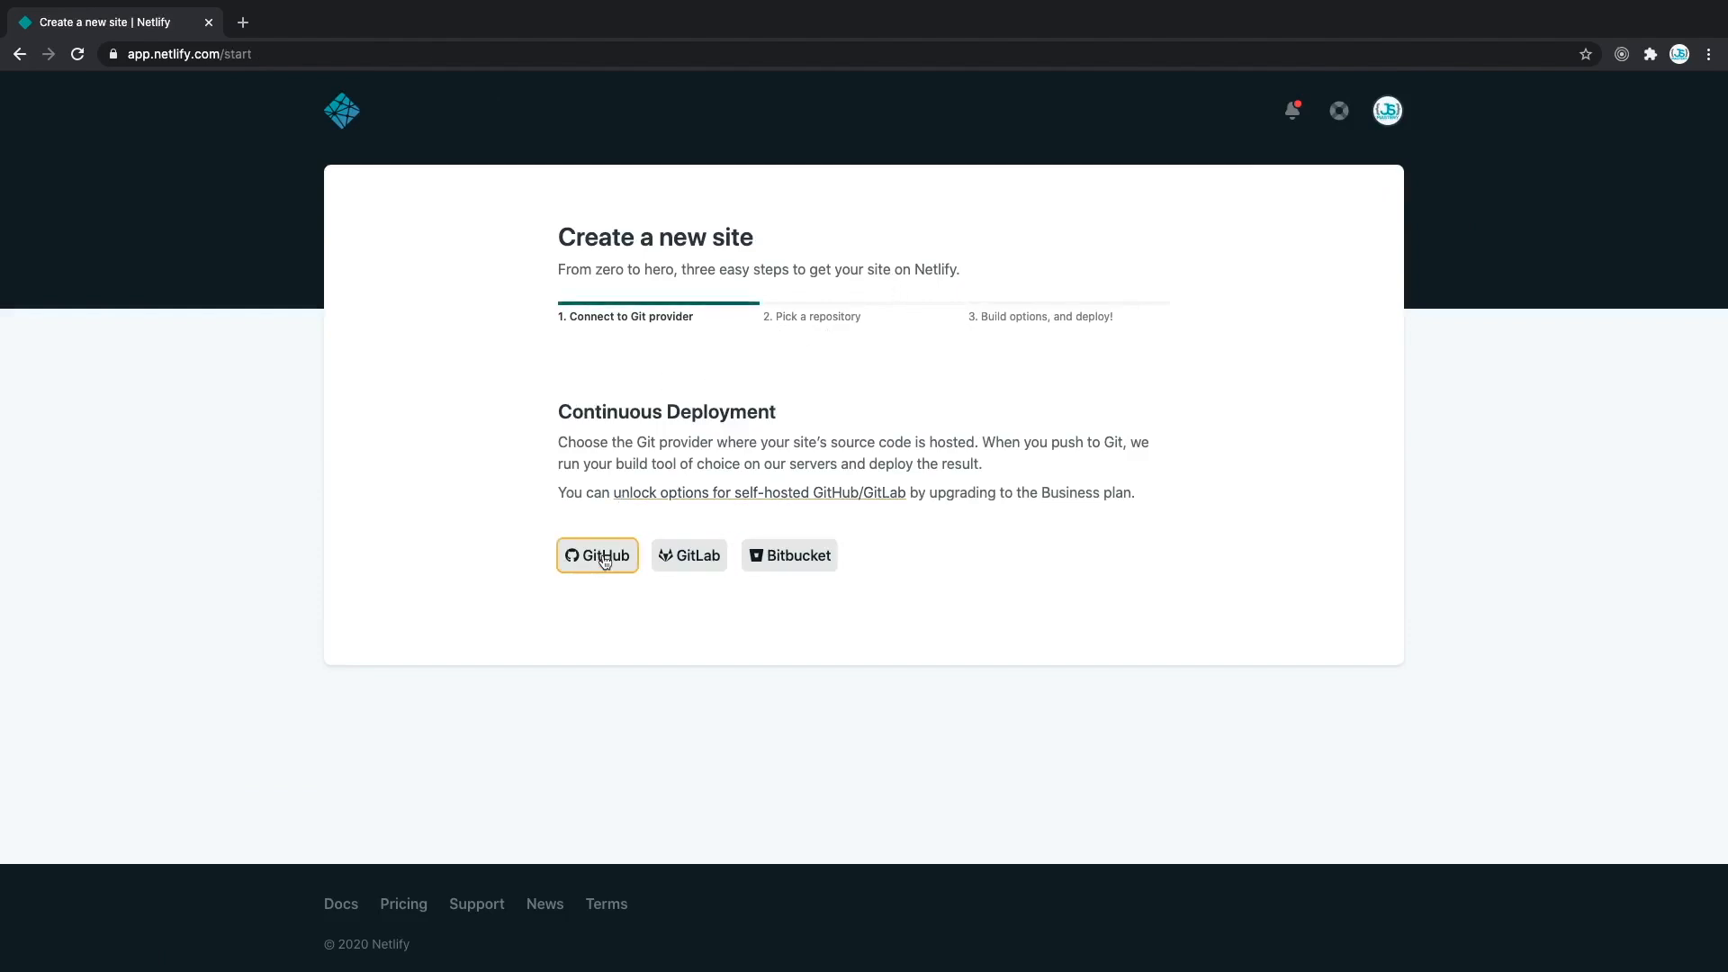
- Connect GitHub, choose adrianhajdin/deployment_demo on main with yarn build and build/, and deploy the site
left_click(596, 555)
type("deployment")
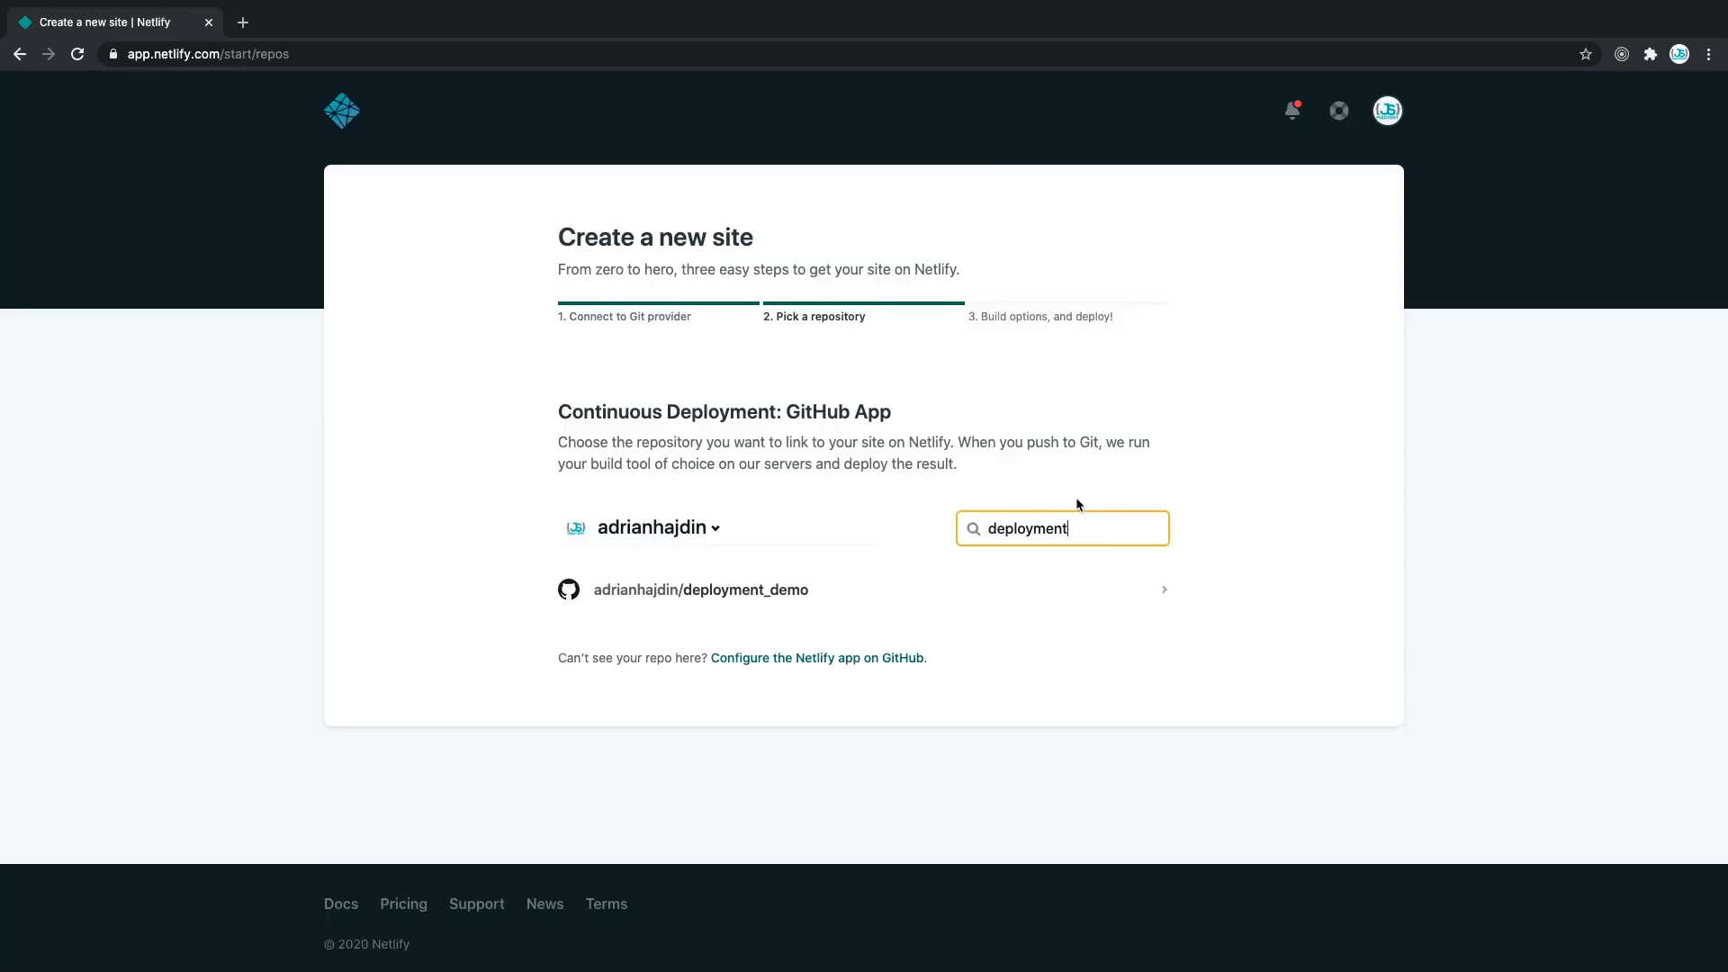
mouse_move(1042, 514)
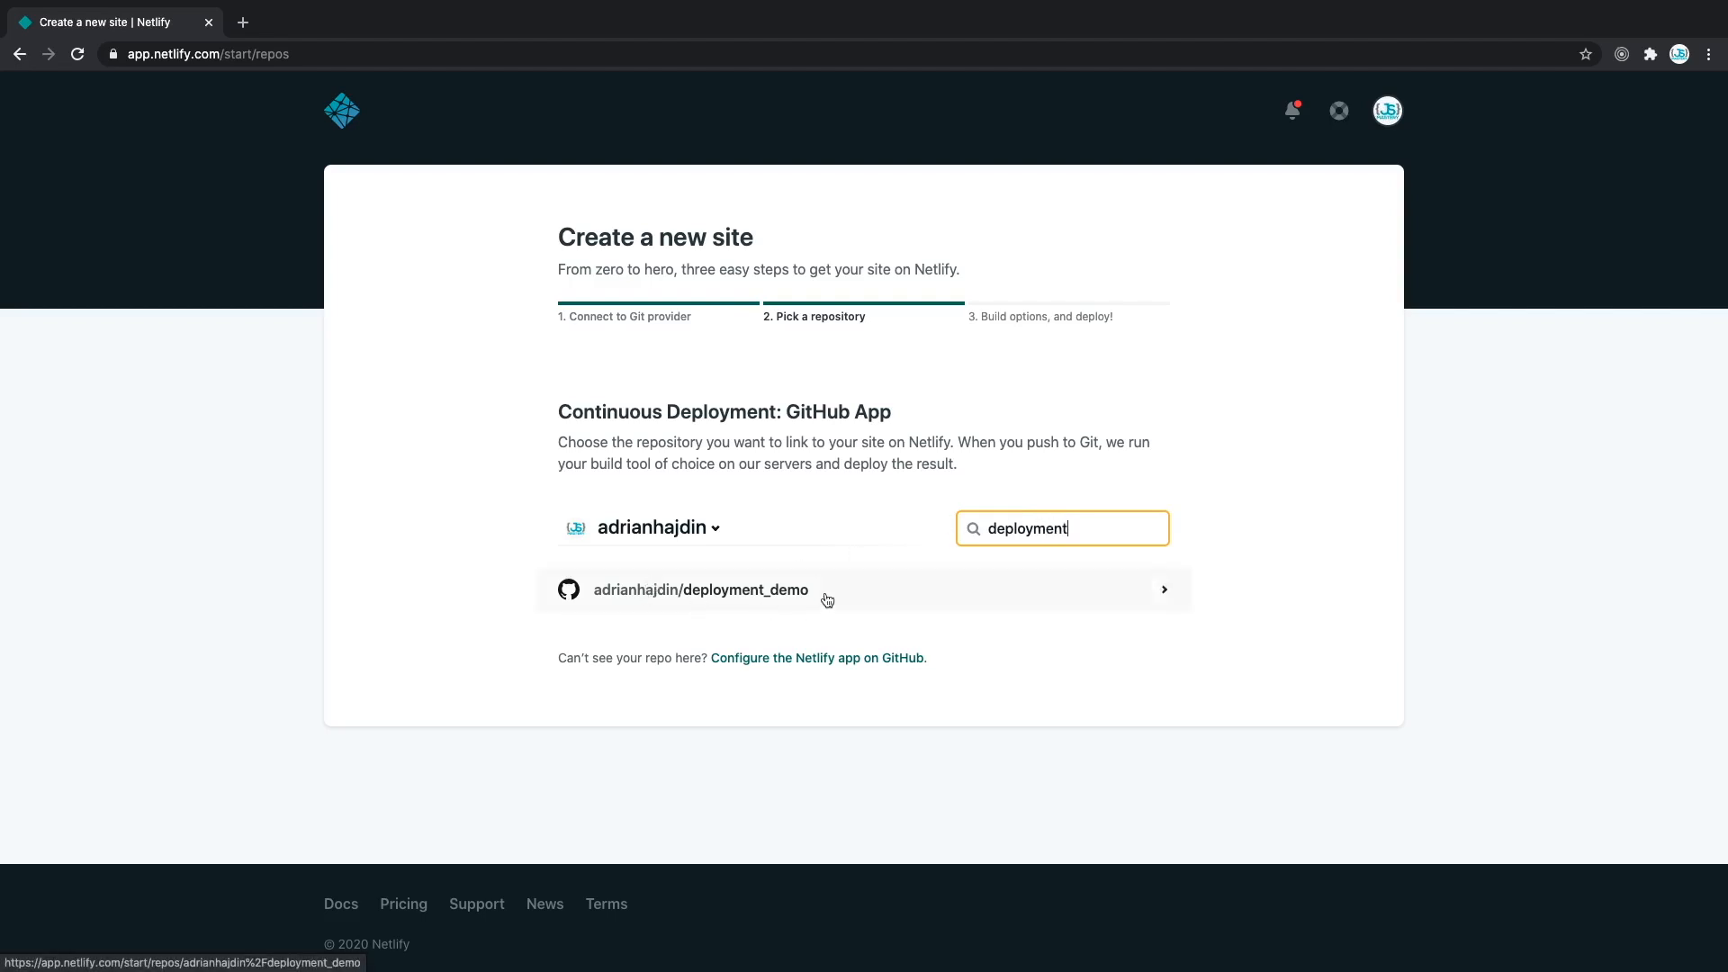
left_click(701, 590)
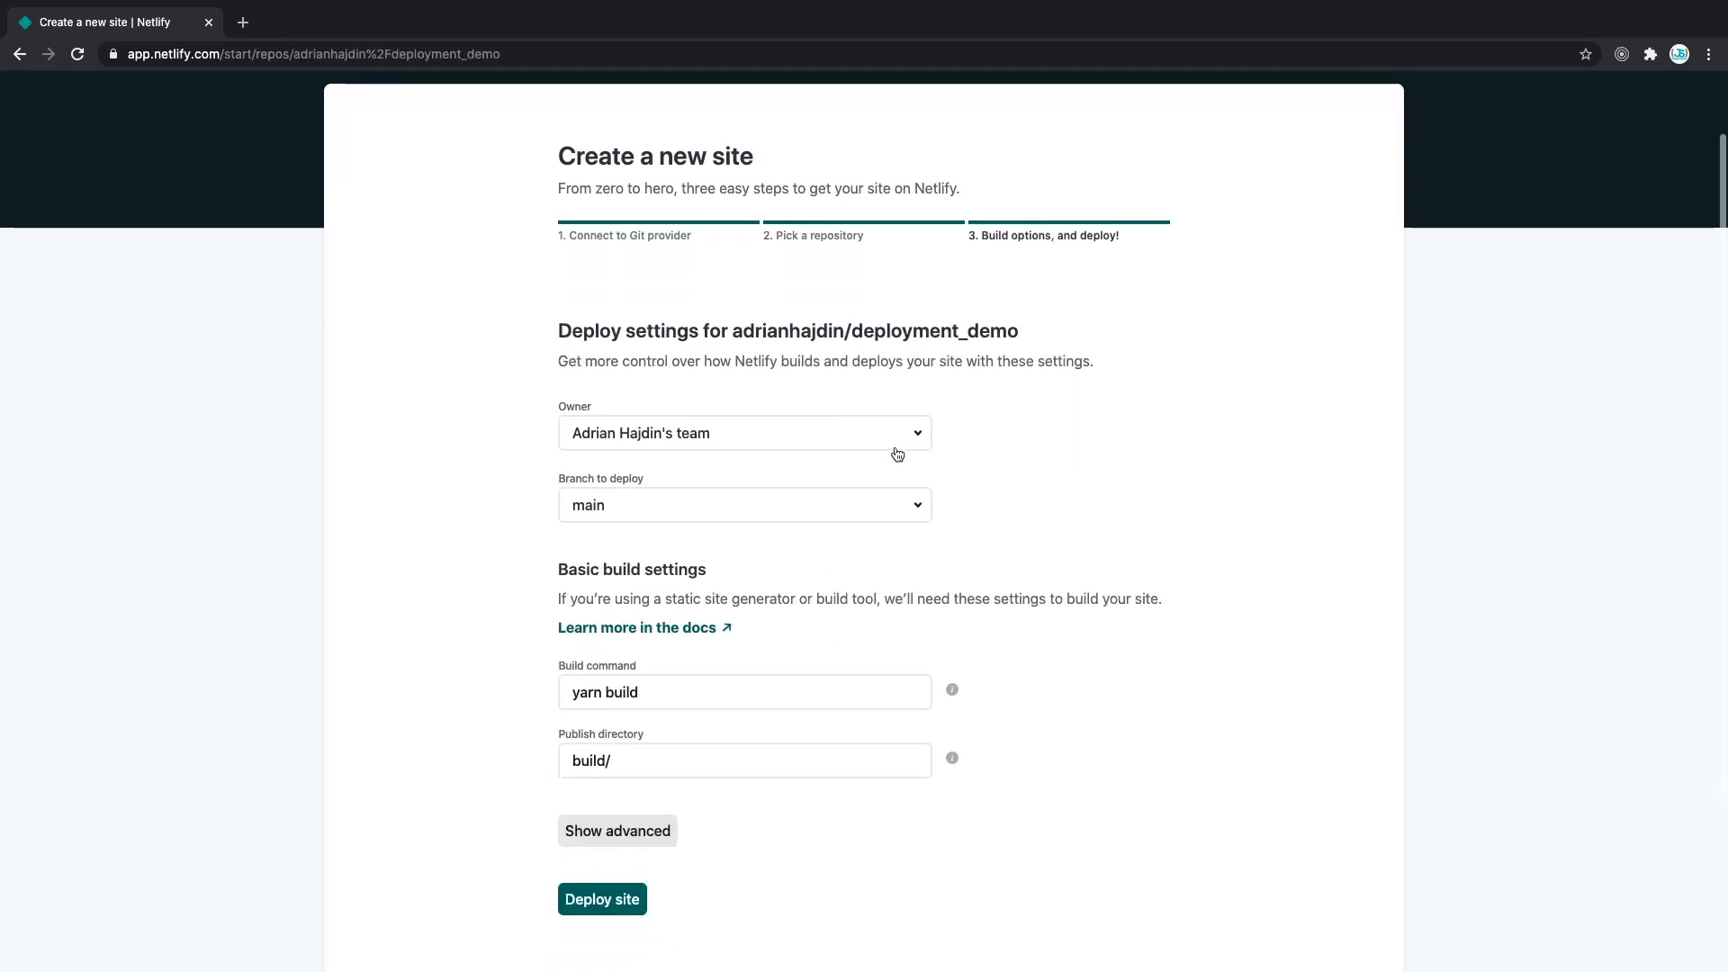
scroll("down", 3)
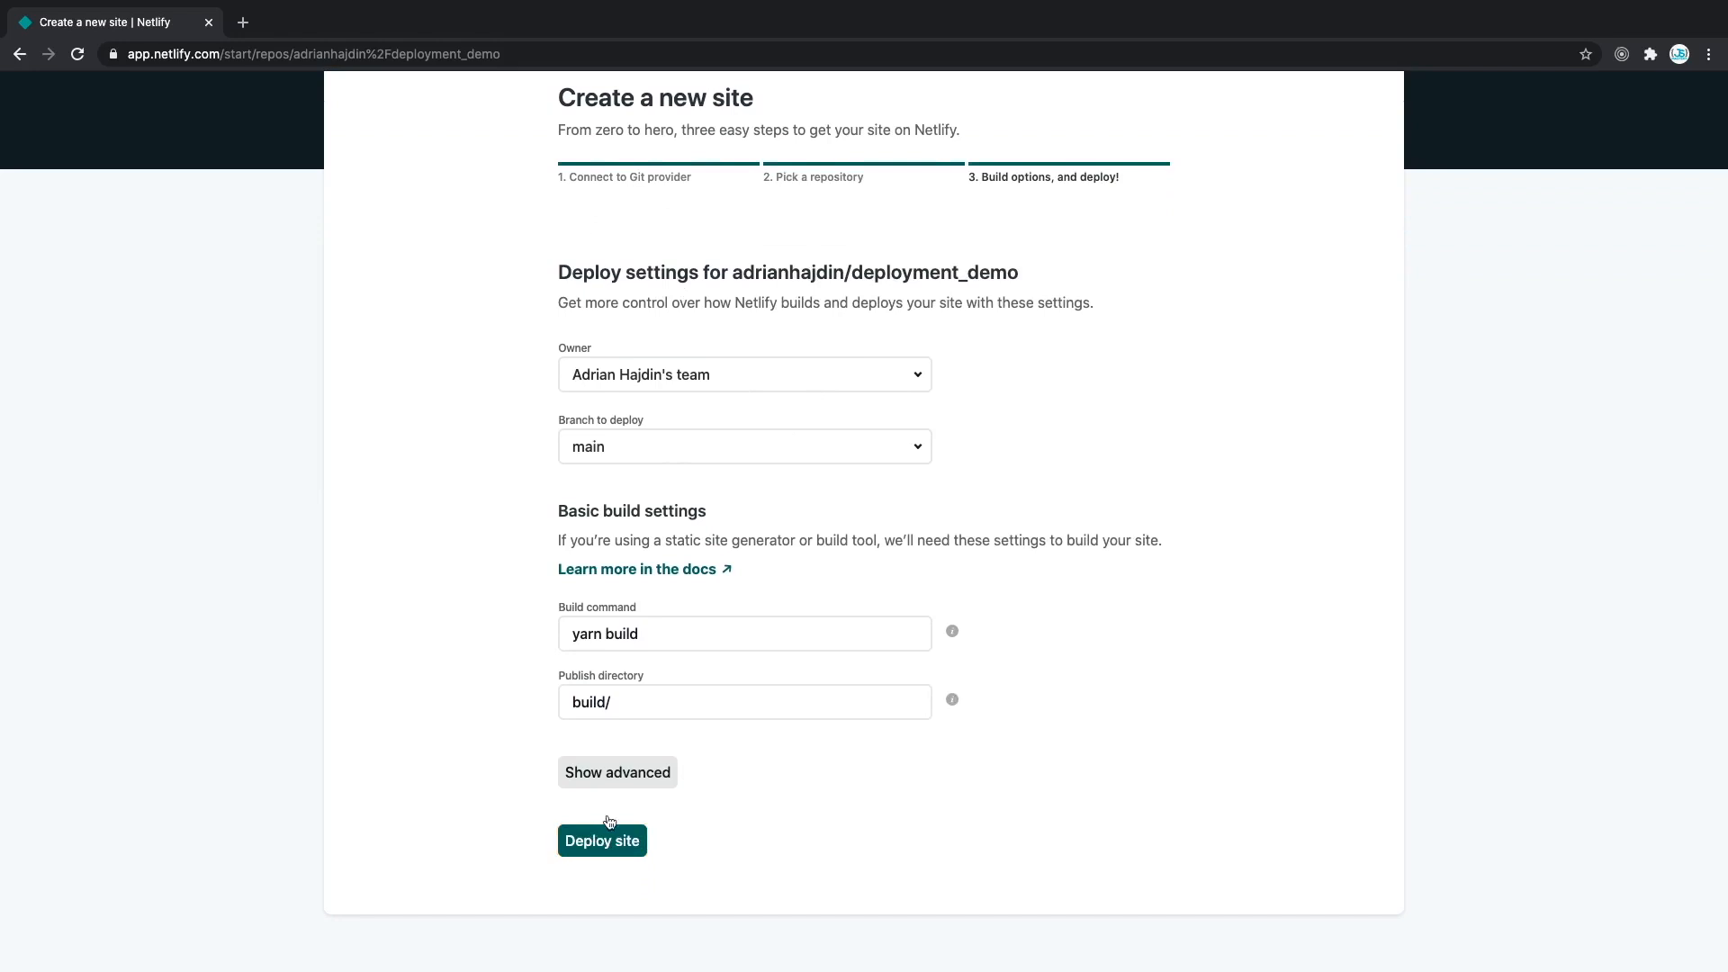
left_click(601, 841)
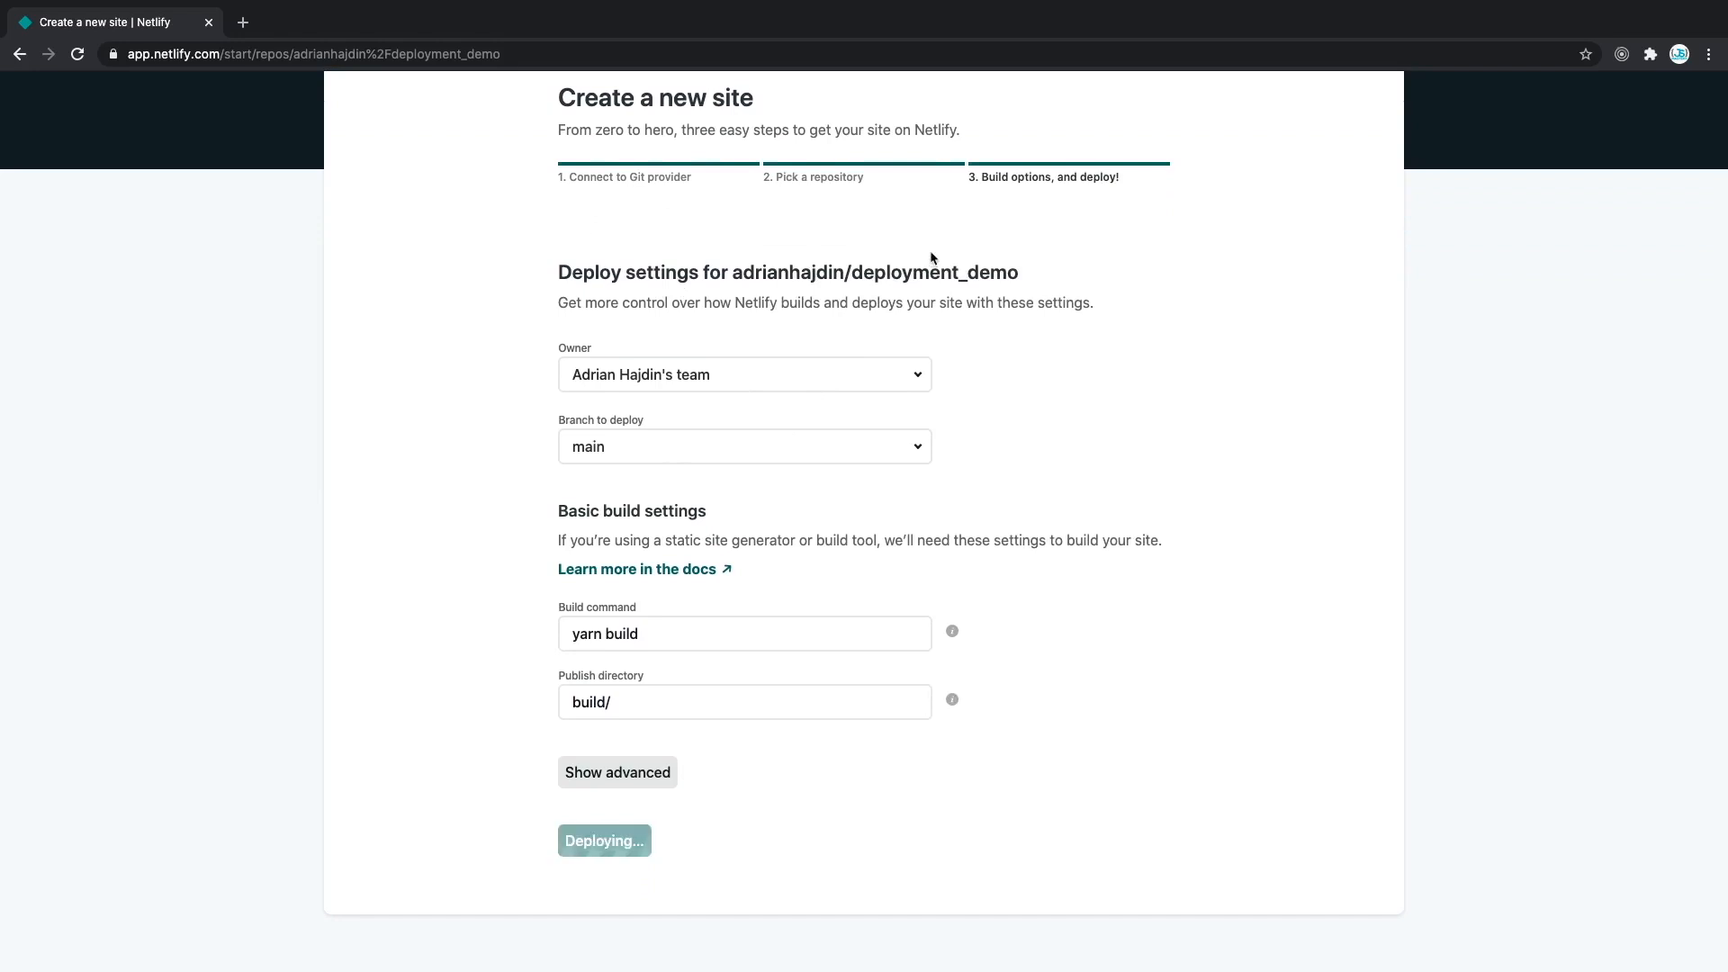
left_click(603, 840)
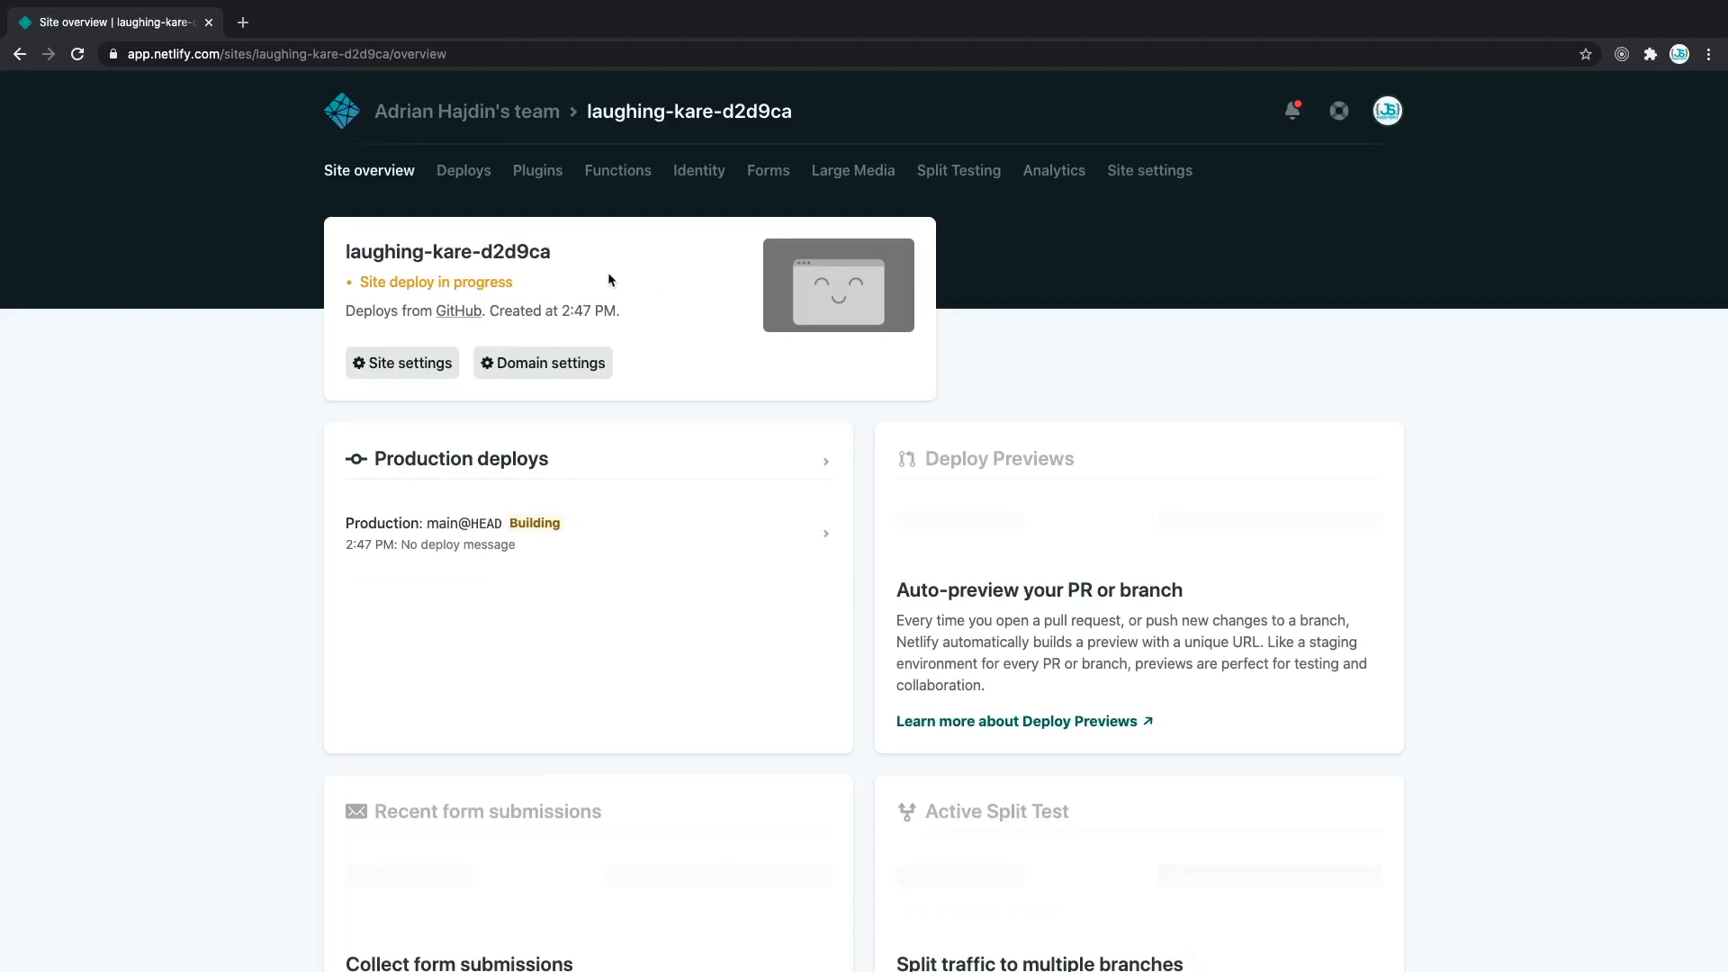
mouse_move(581, 278)
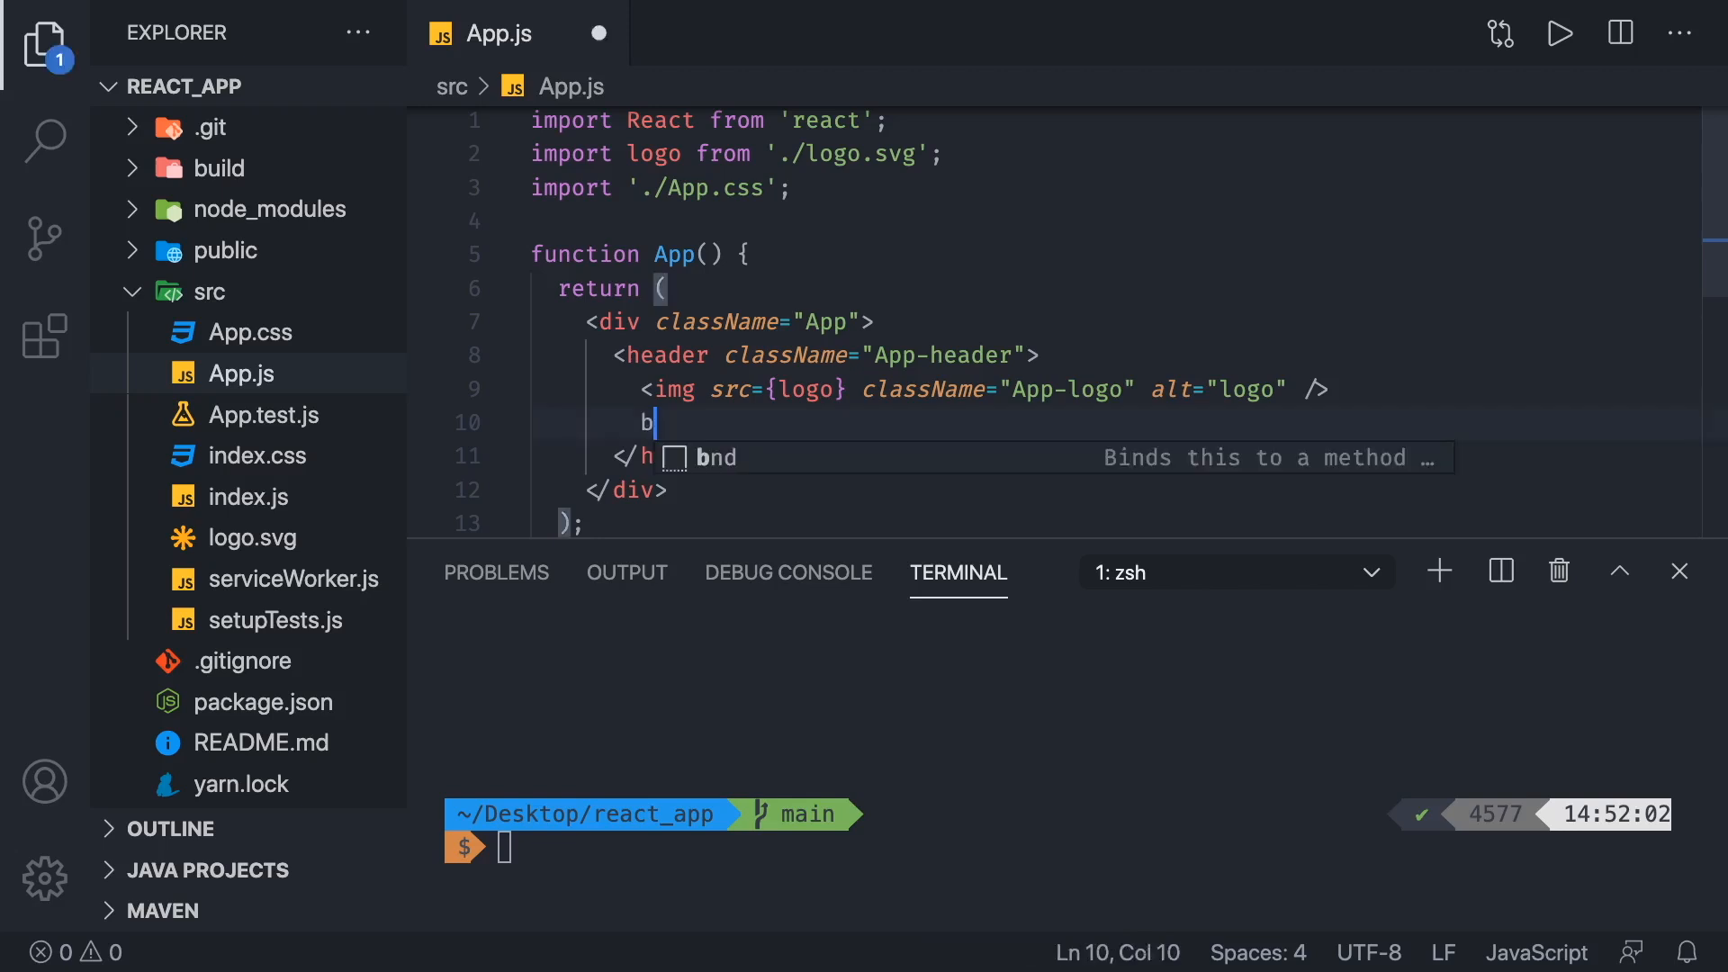
- Write BREAKING CHANGES! under the logo image in src/App.js
type("BREAKING CHAN")
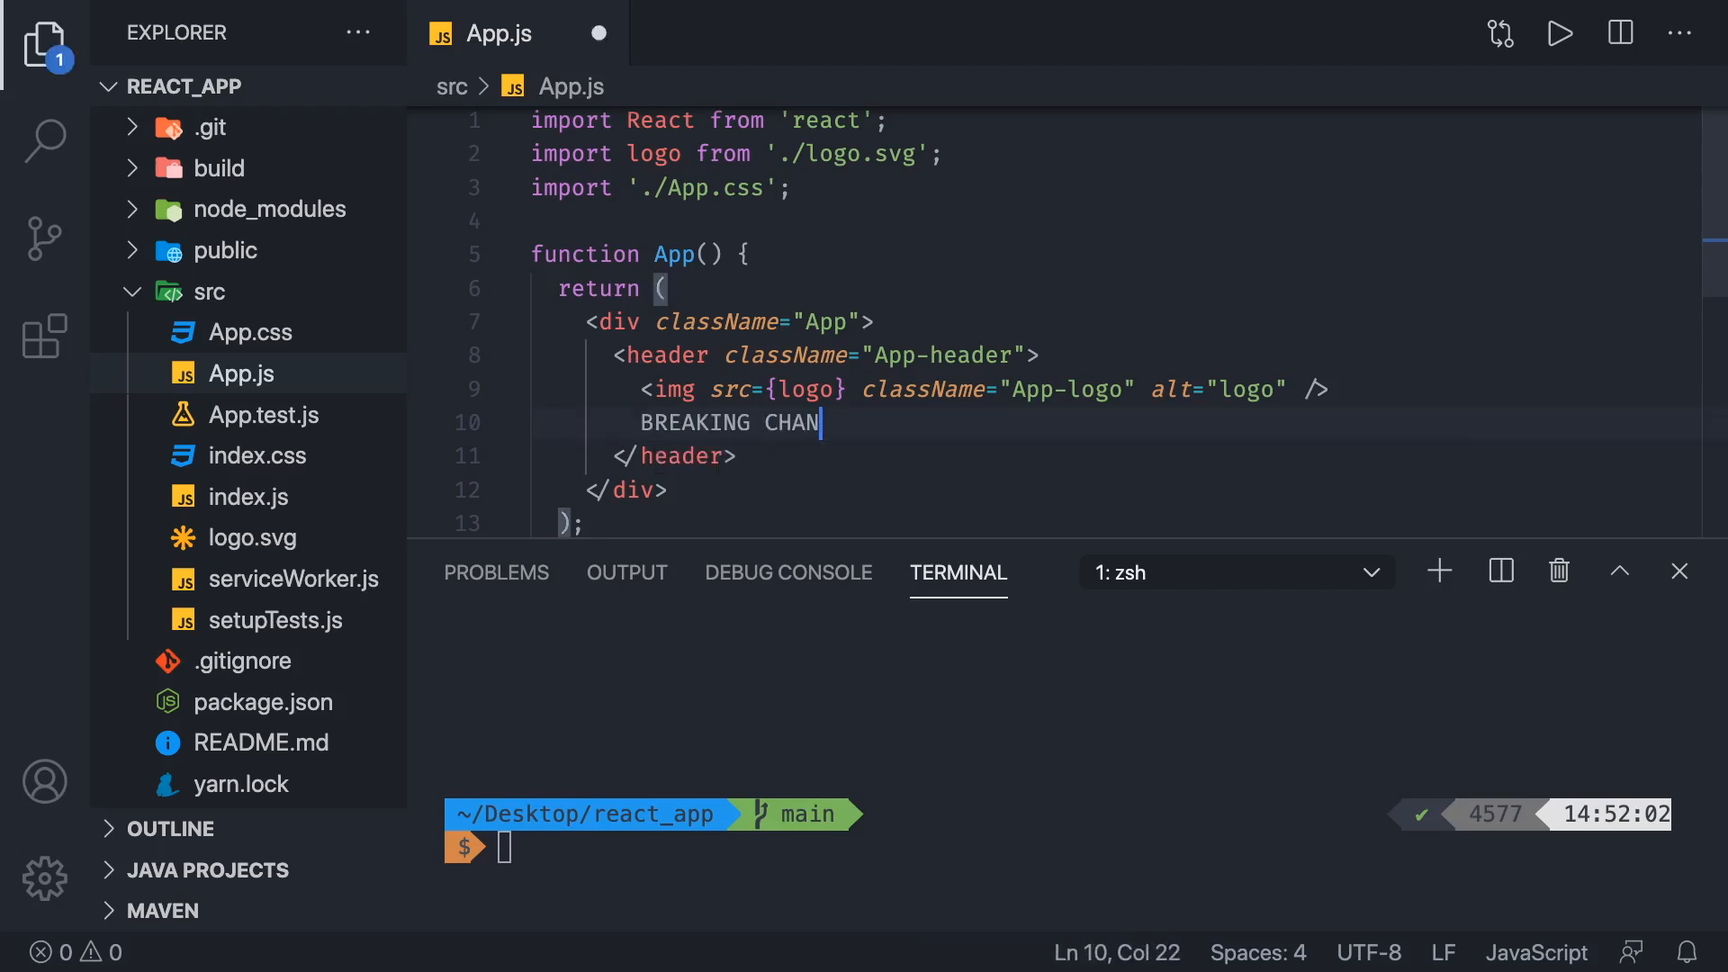
type("GES!")
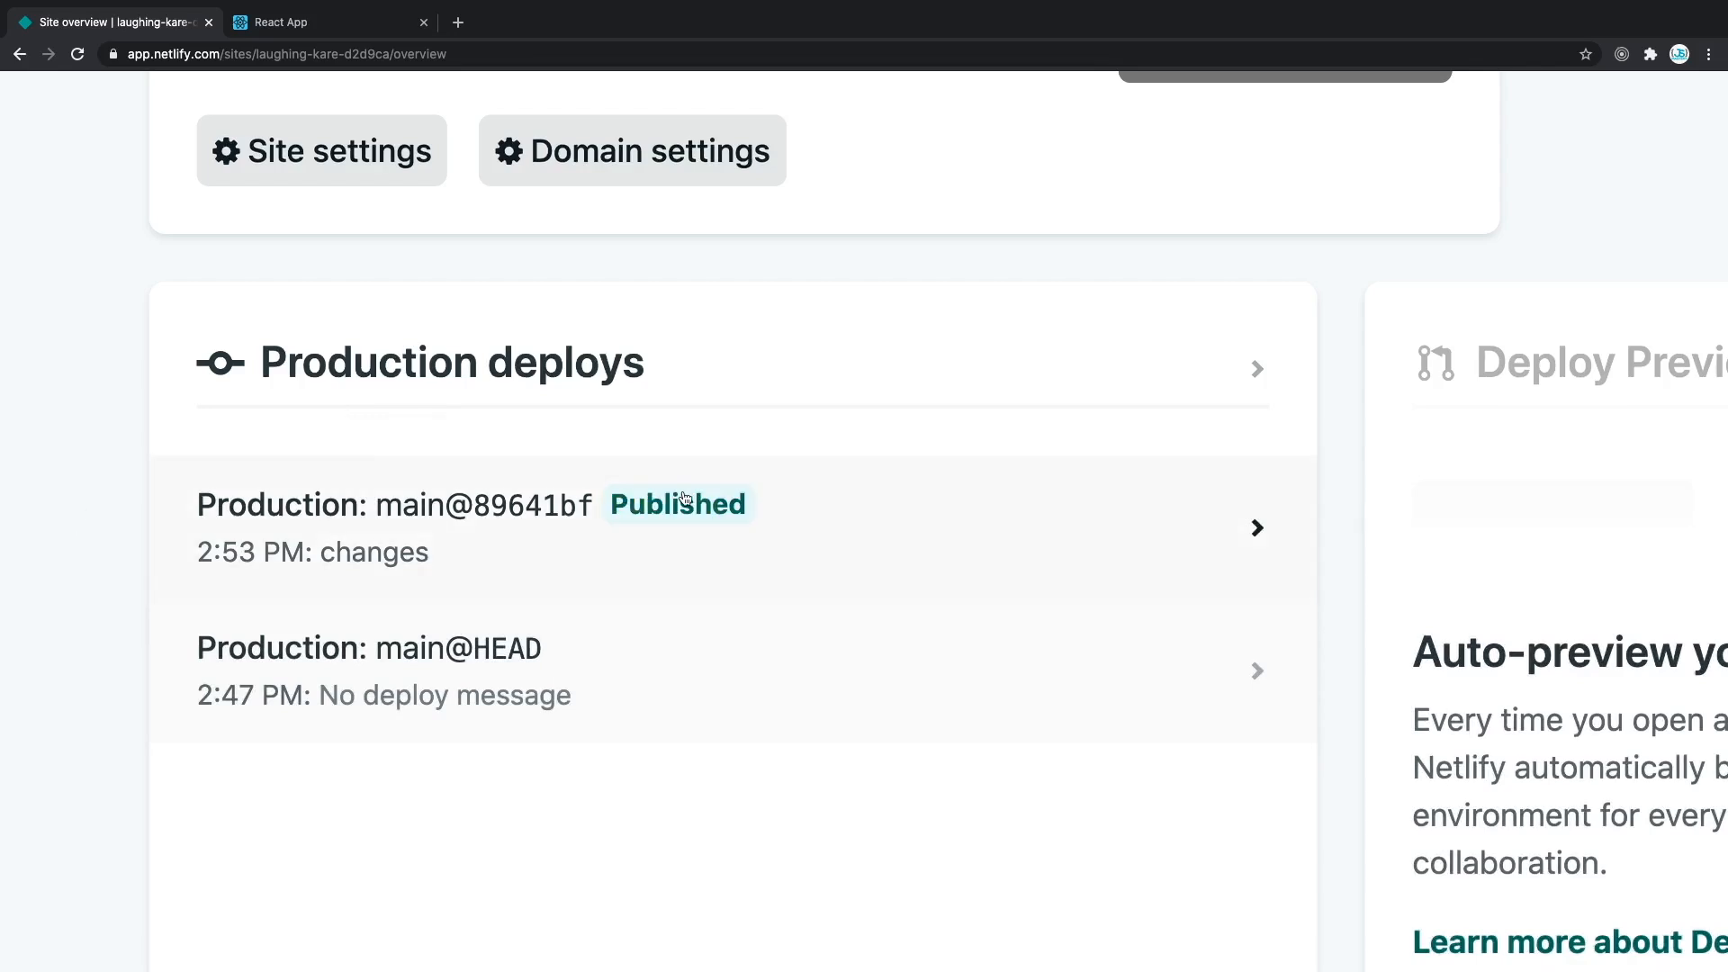
- View the live React App showing BREAKING CHANGES! and return to the laughing-kare-d2d9ca overview
left_click(281, 21)
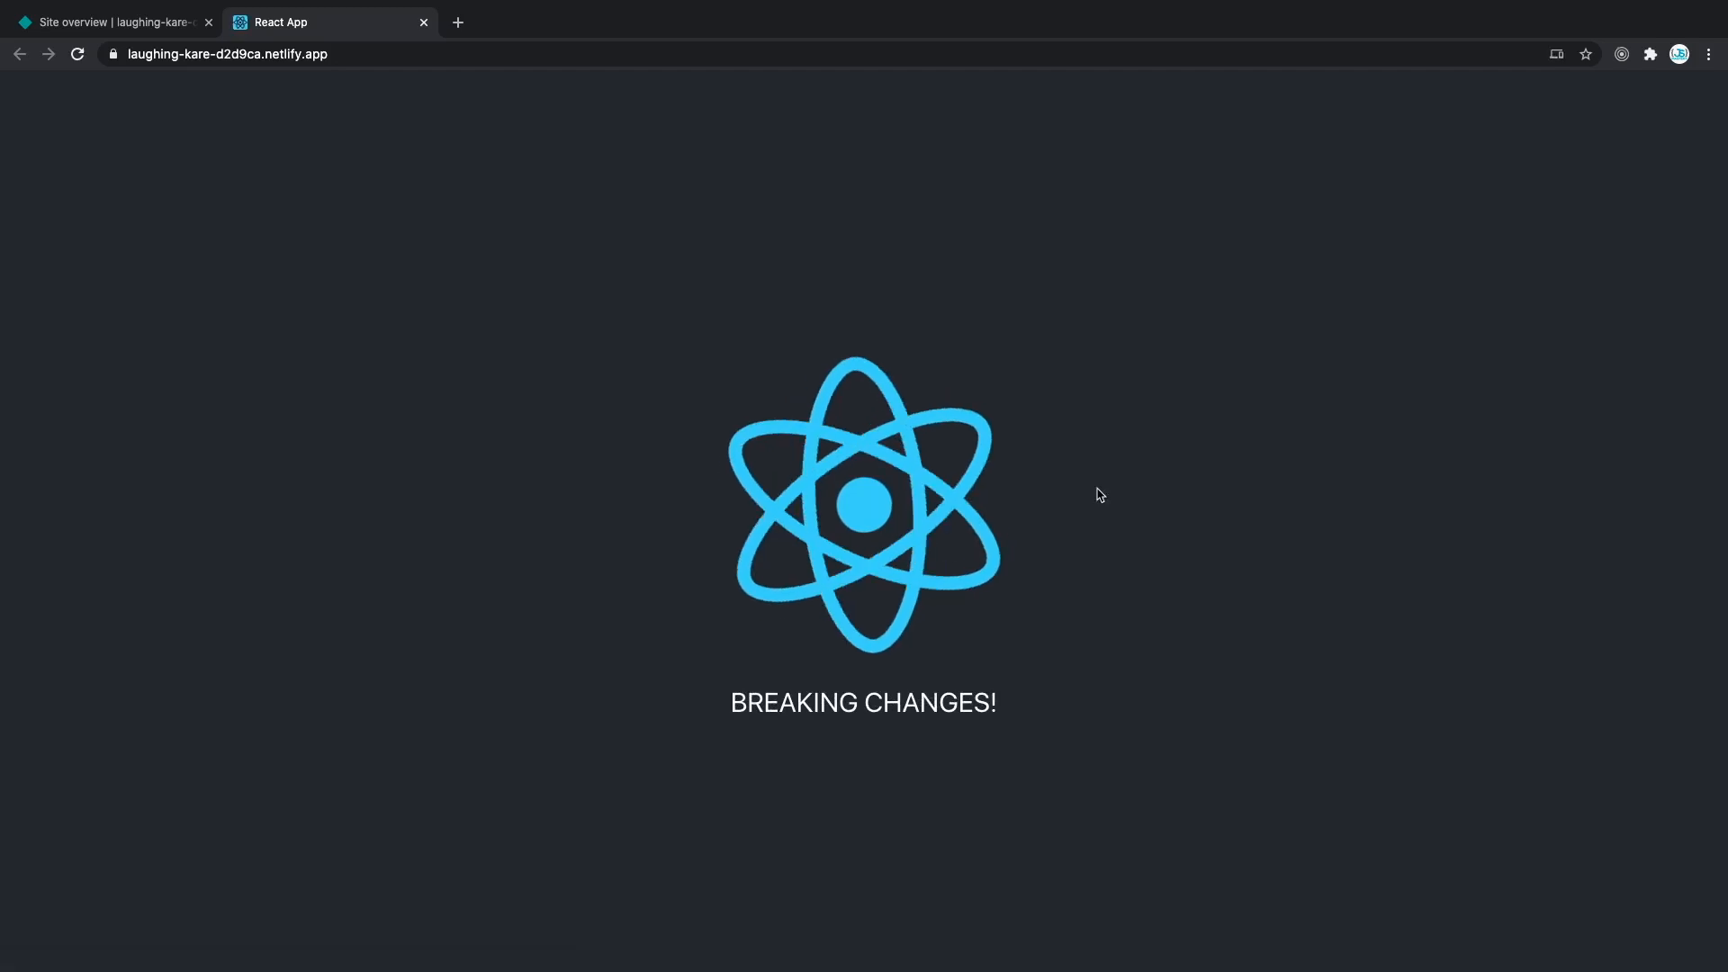
left_click(227, 52)
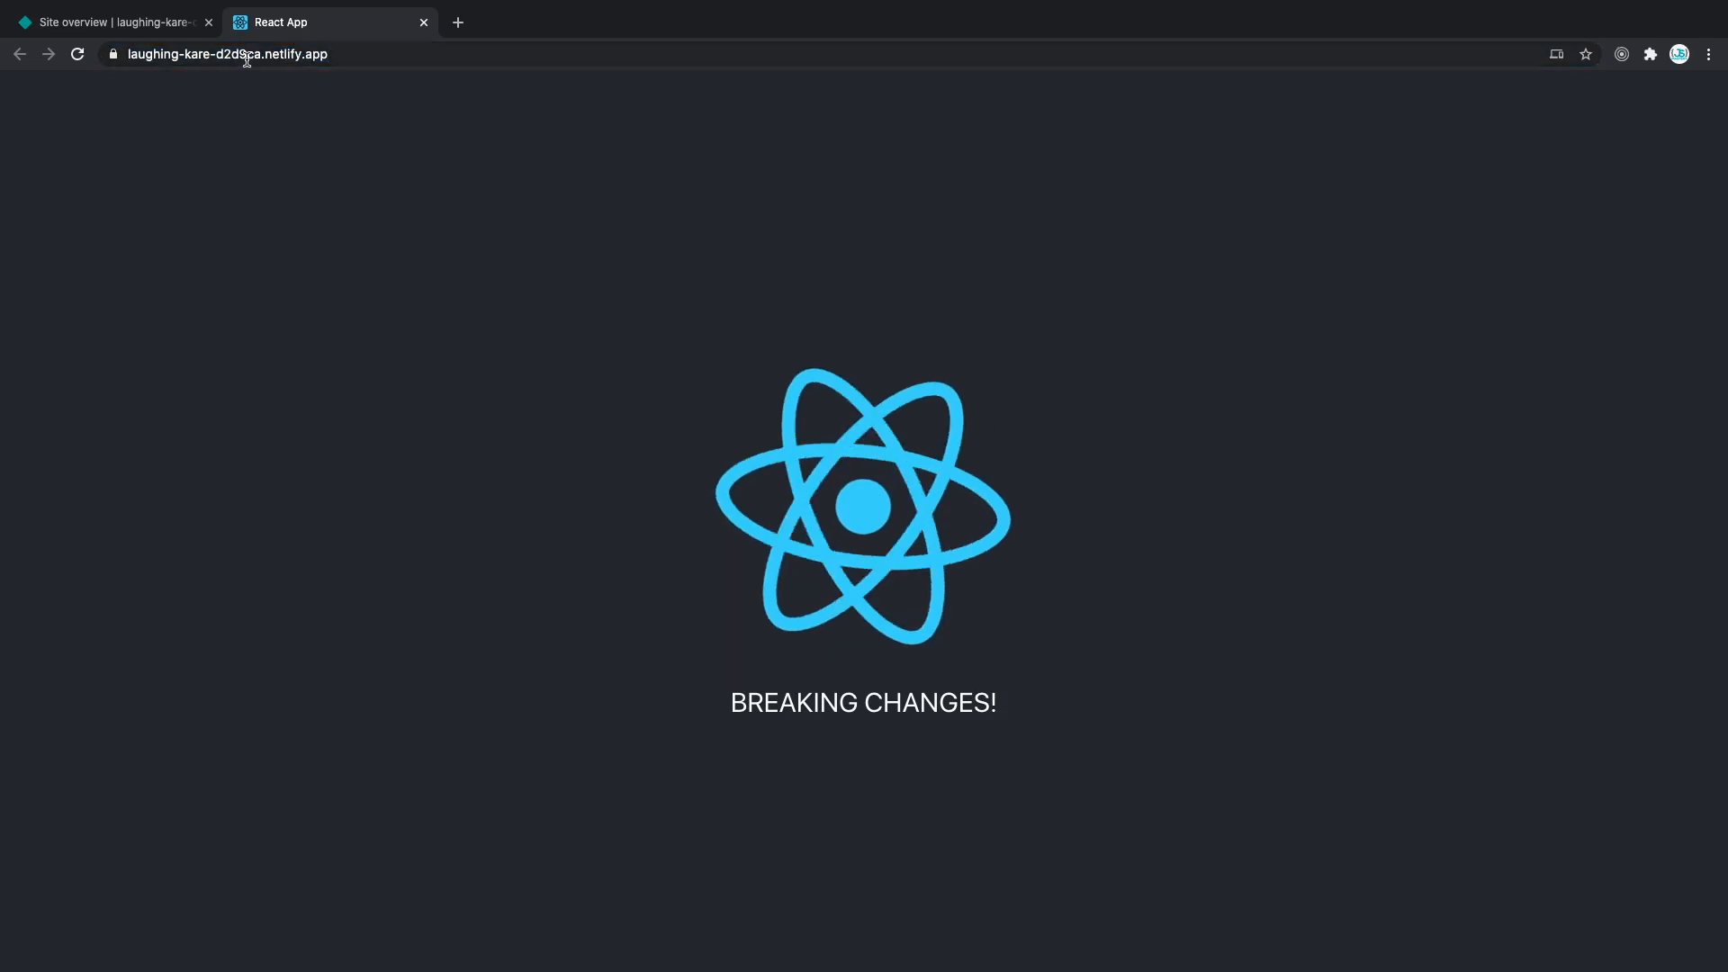
left_click(109, 21)
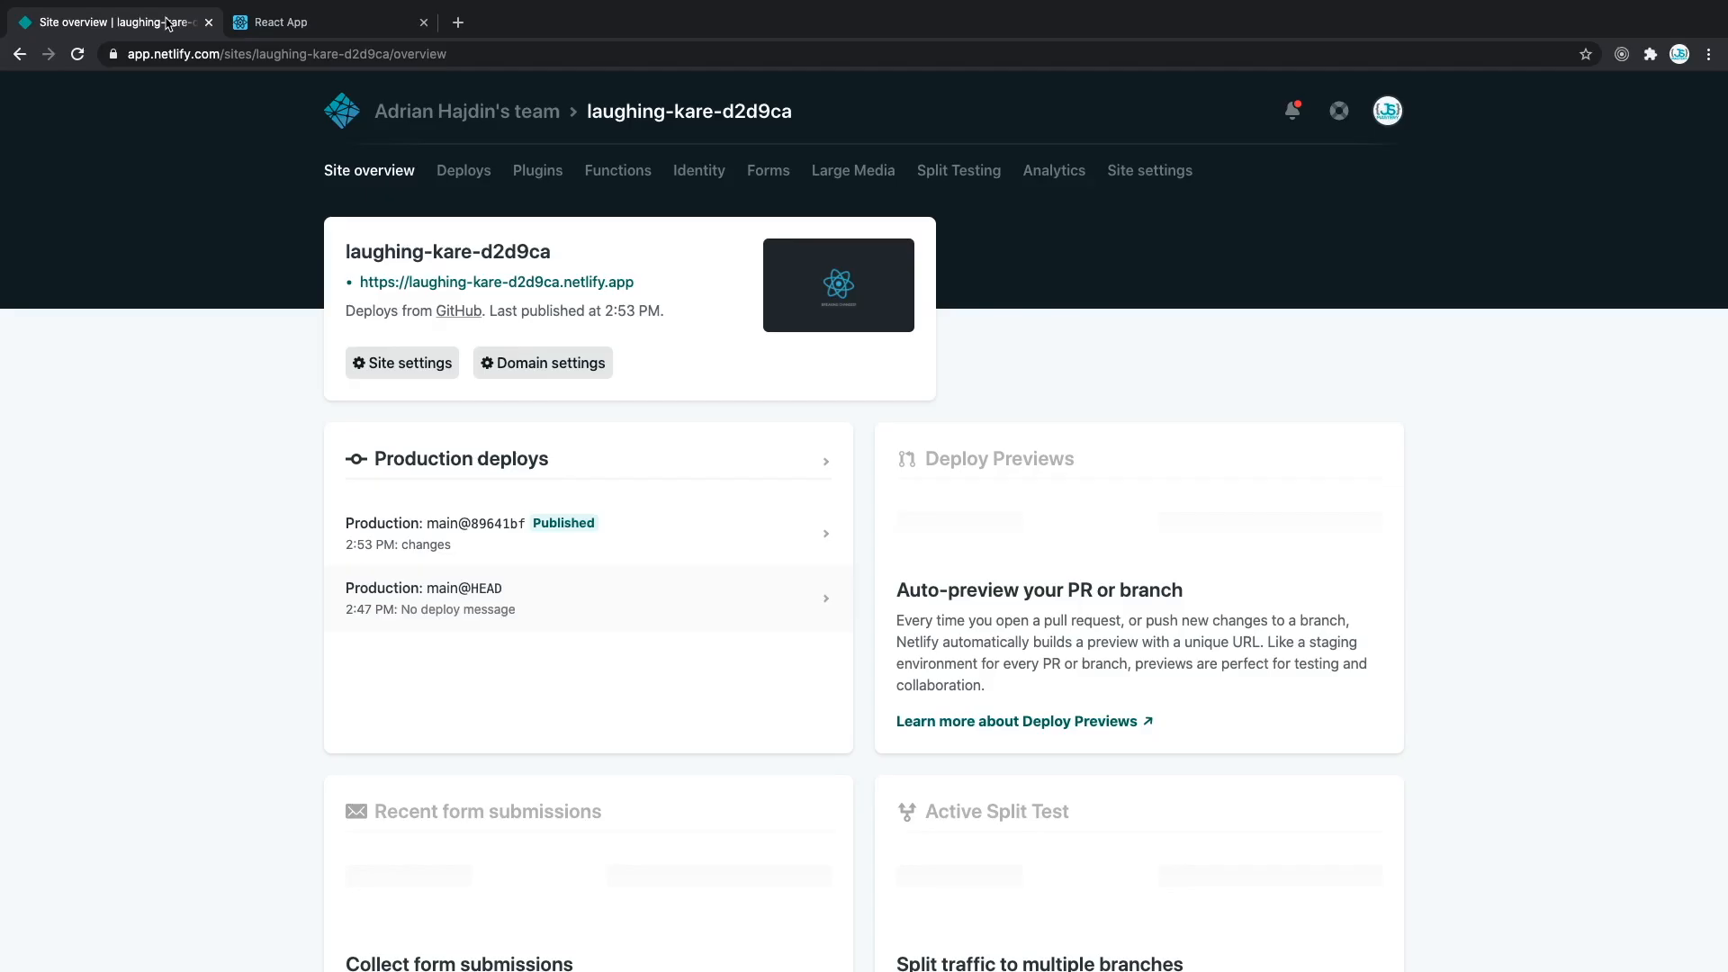
- Go to Domain settings and choose Edit site name from the default subdomain's options
left_click(542, 362)
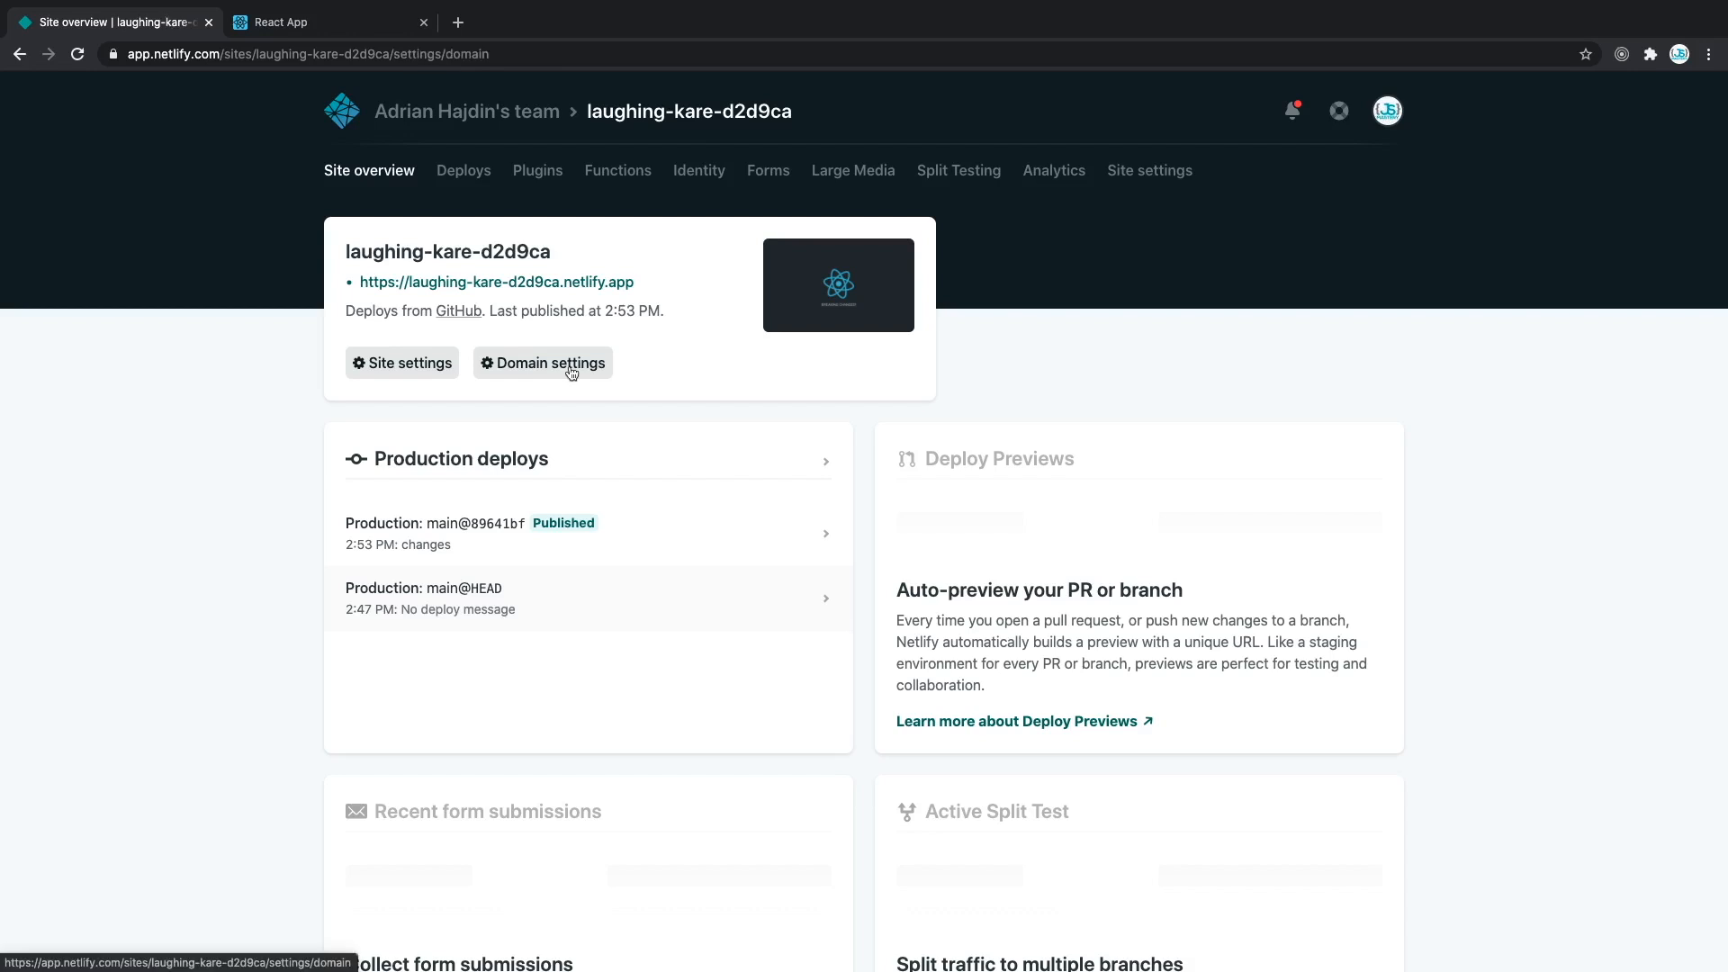
left_click(542, 362)
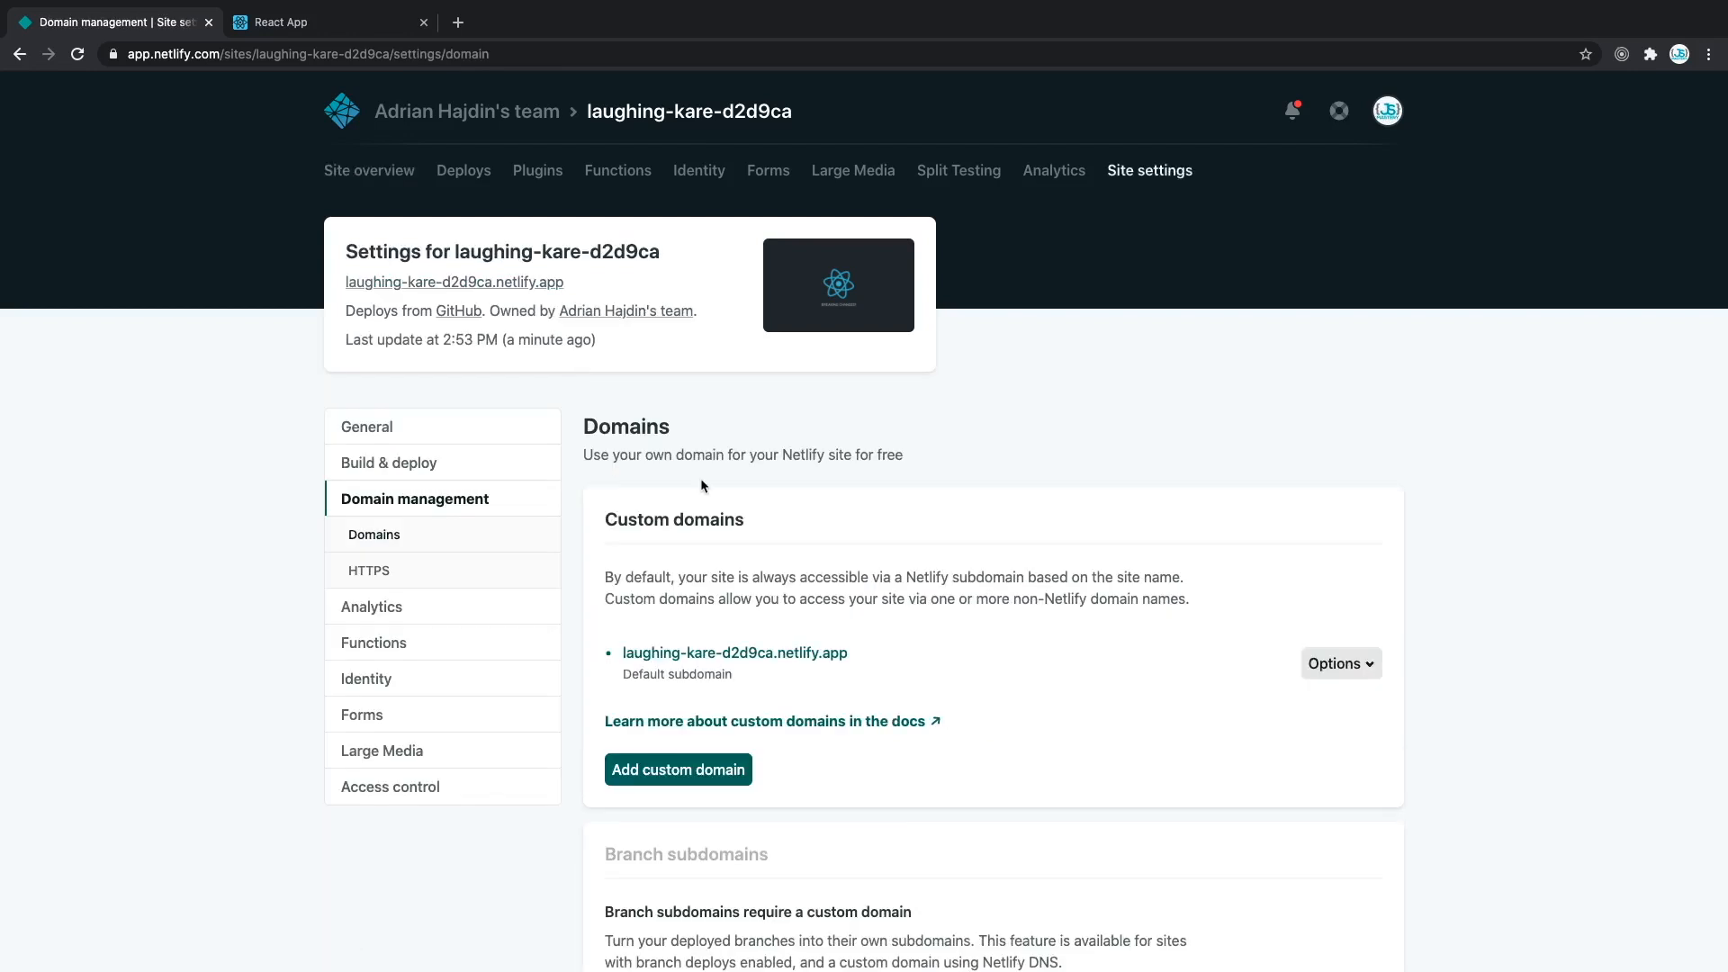
scroll("down", 3)
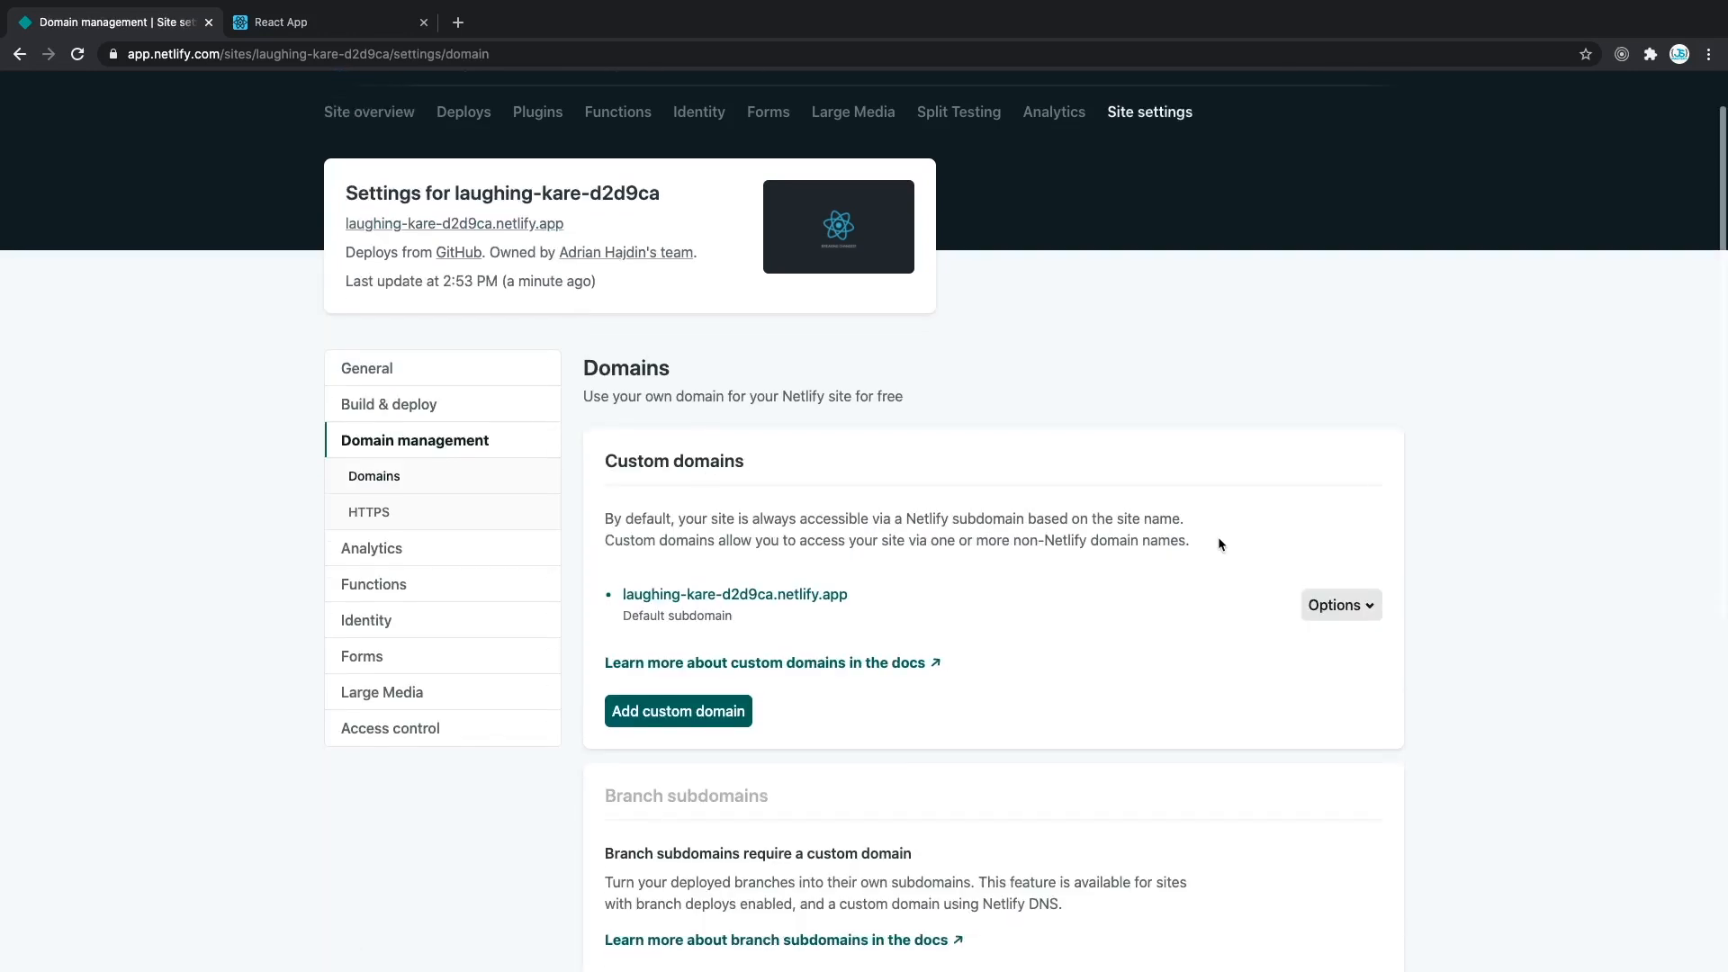
left_click(1339, 605)
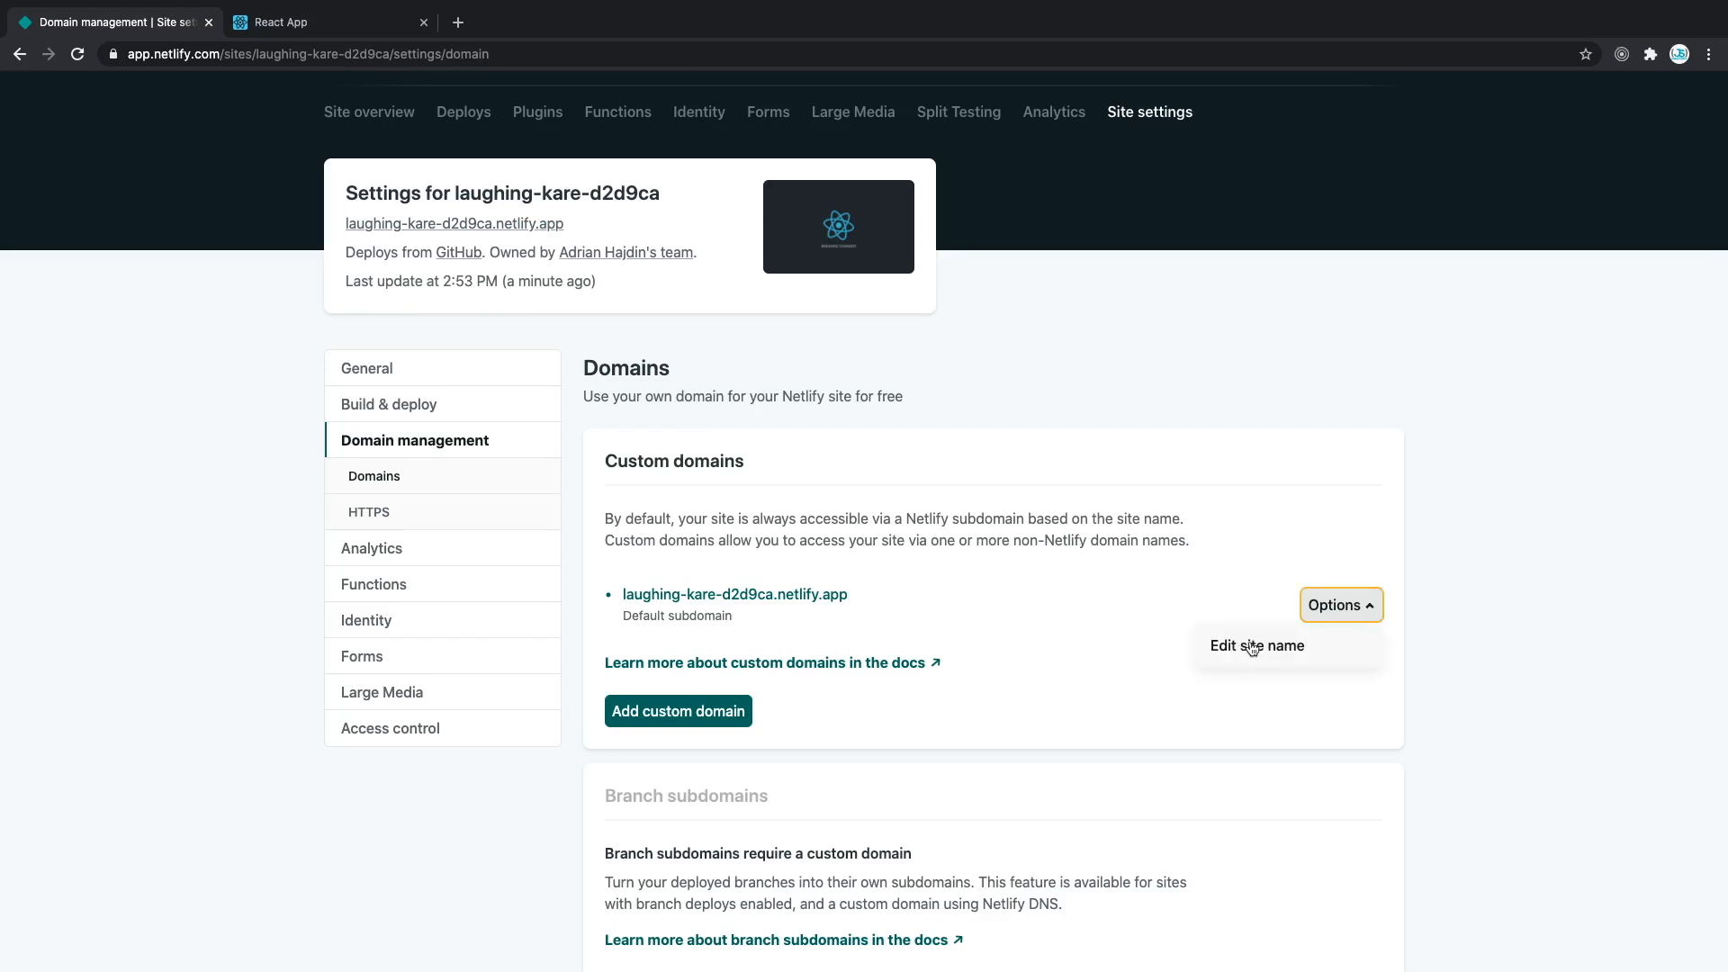
scroll("down", 3)
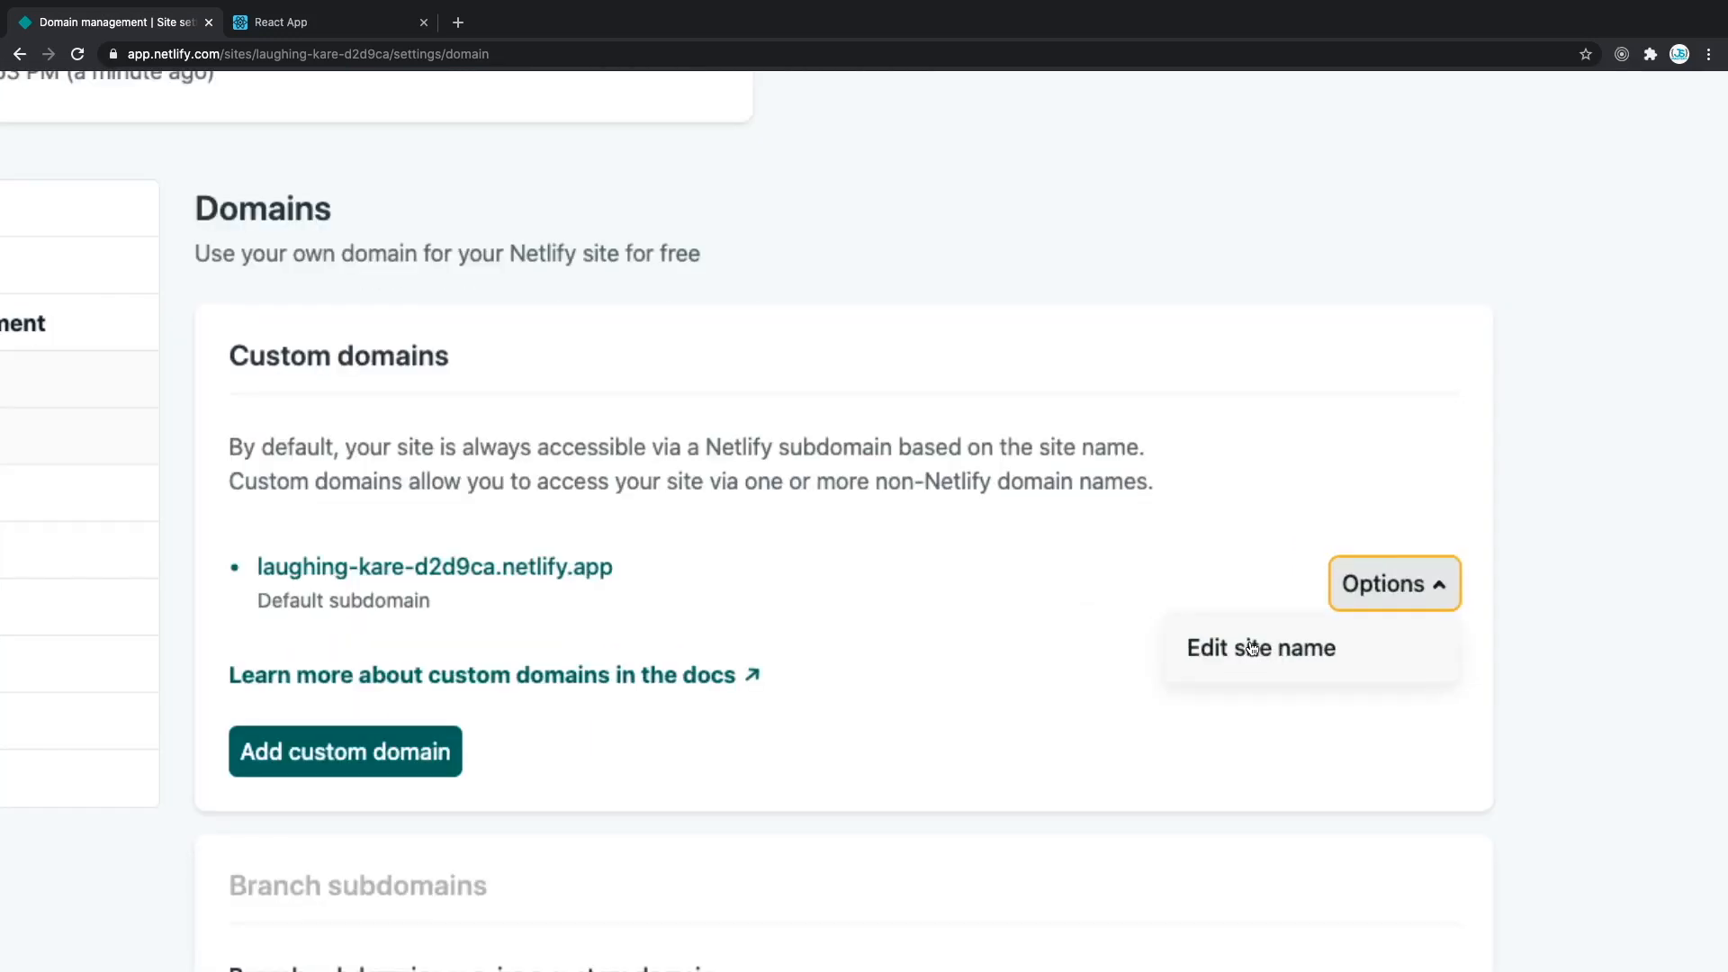
left_click(1261, 648)
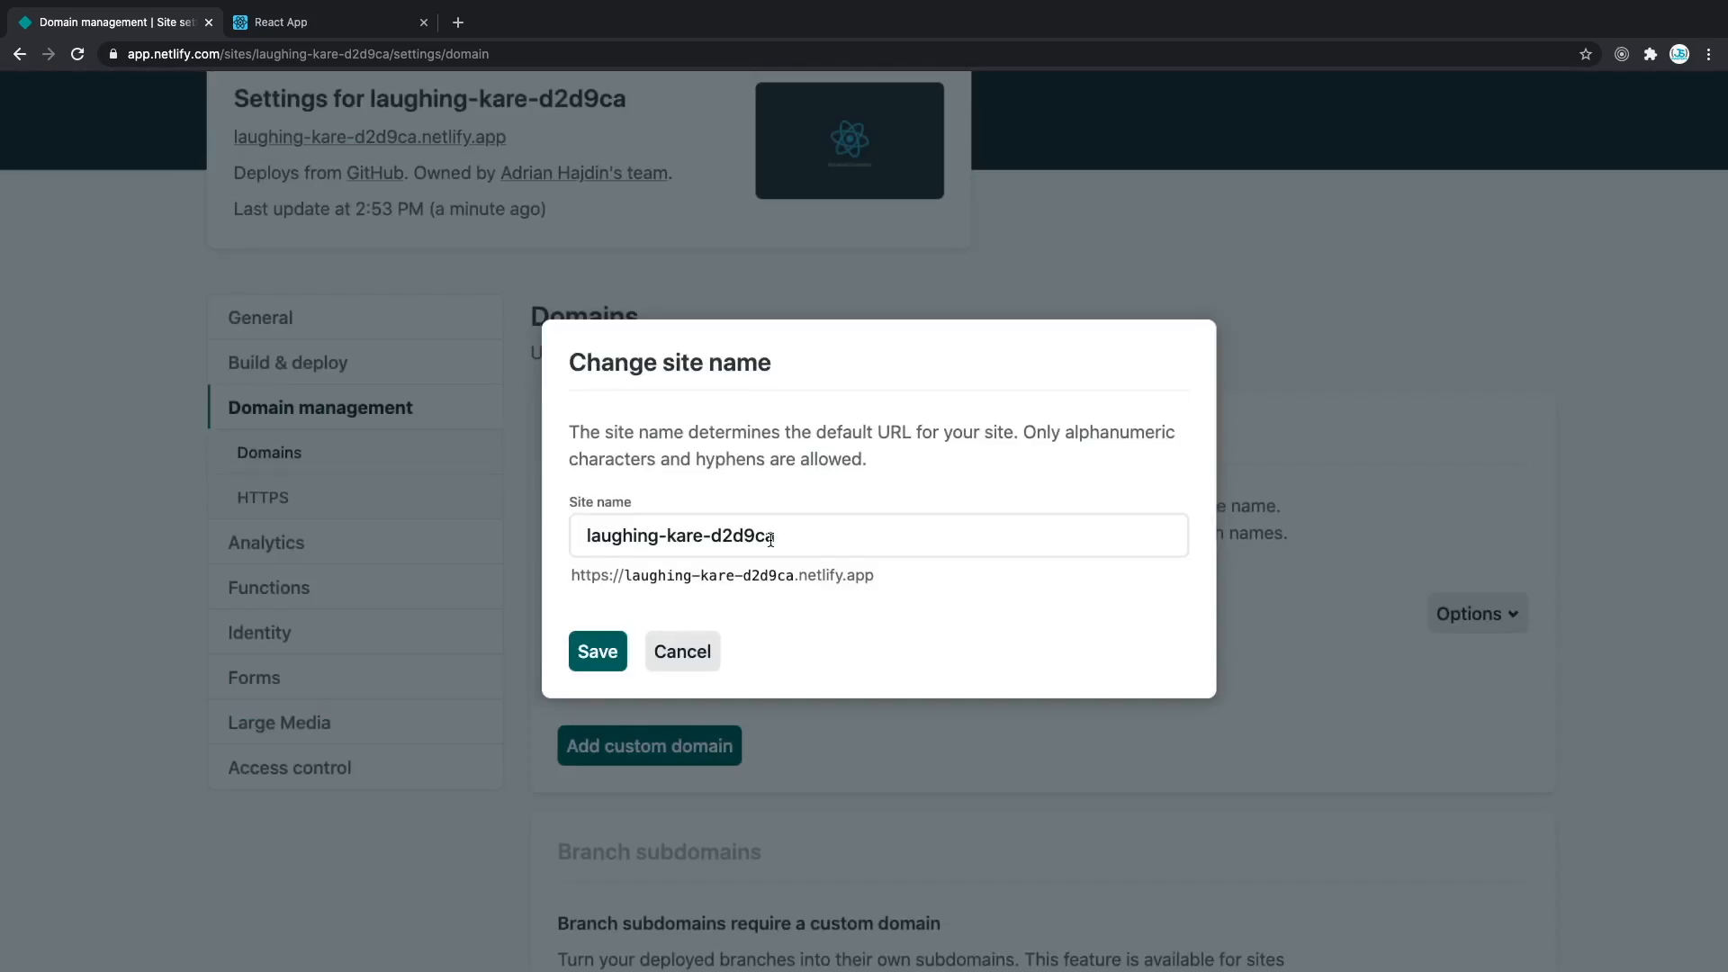
- Enter the new site name demodeploymentreact and save it
type("demodeployme")
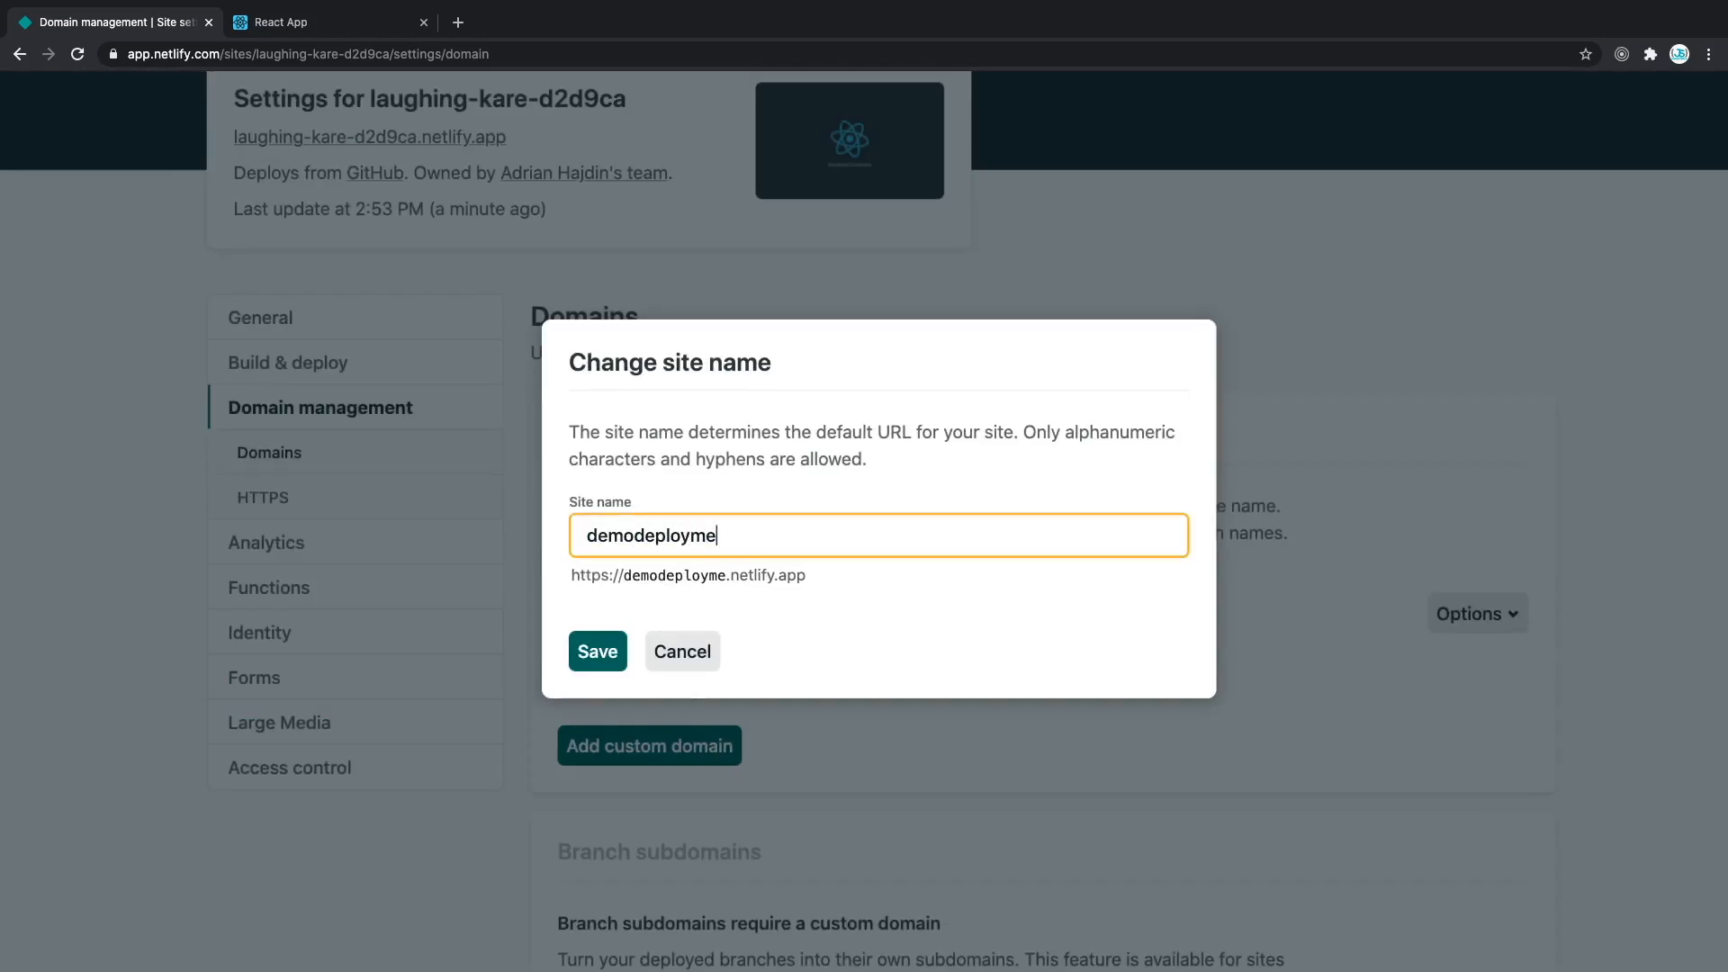
type("ntreact")
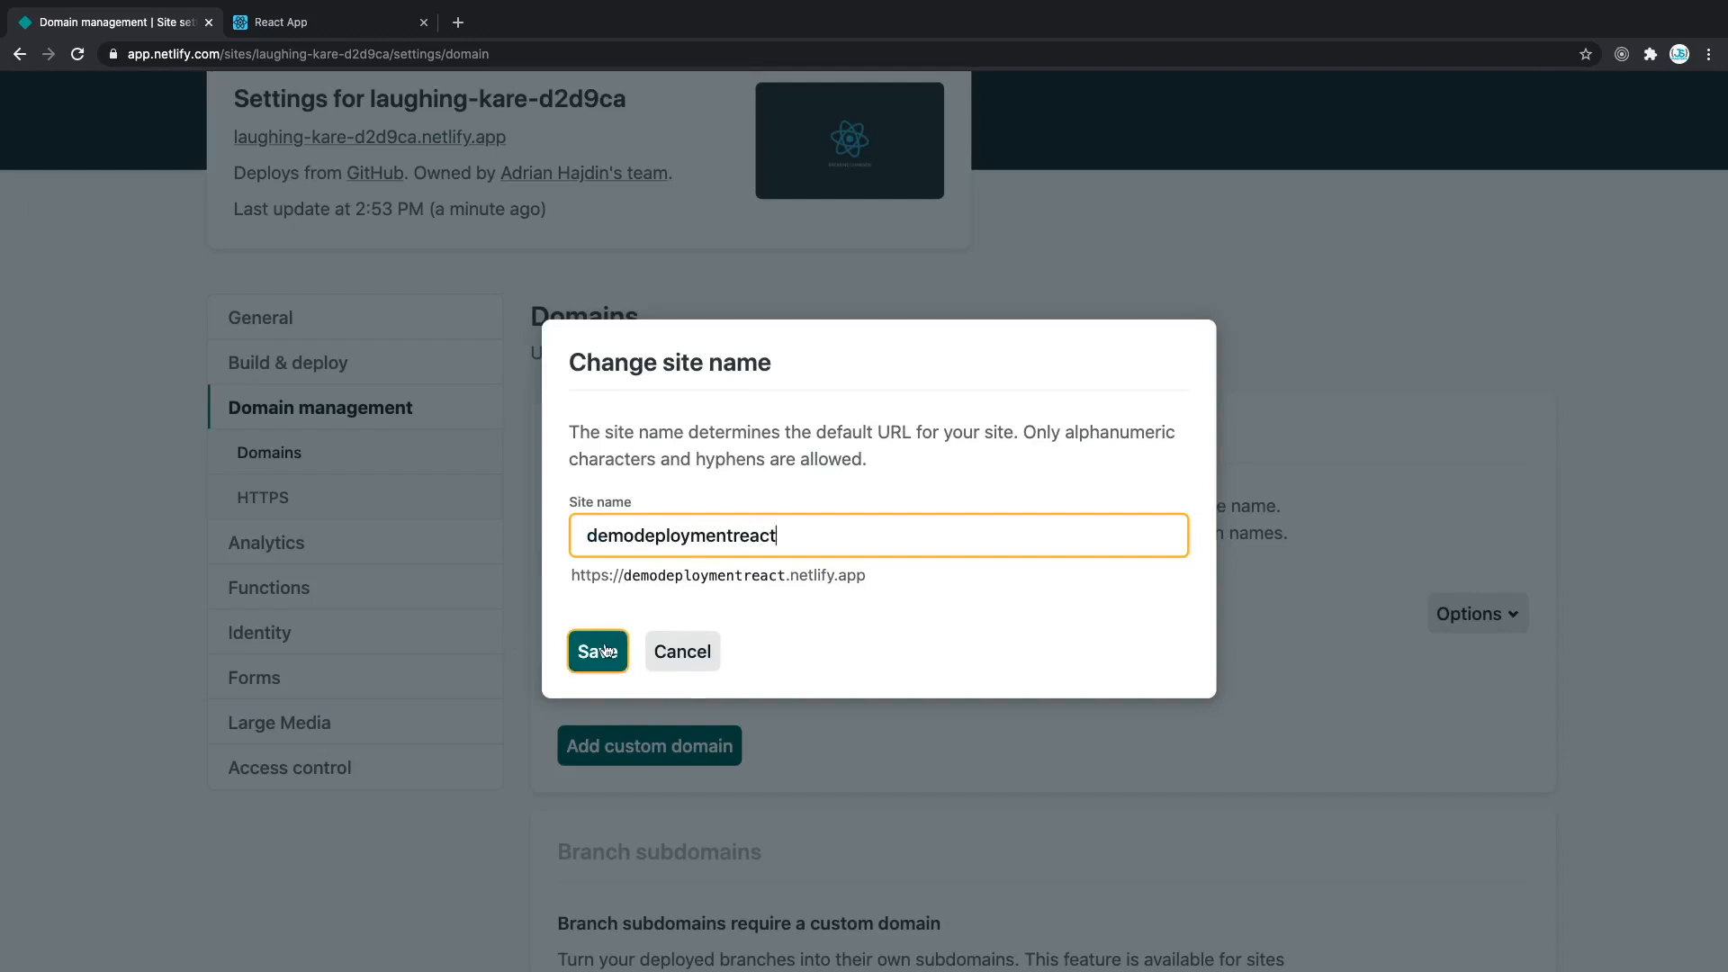
left_click(595, 650)
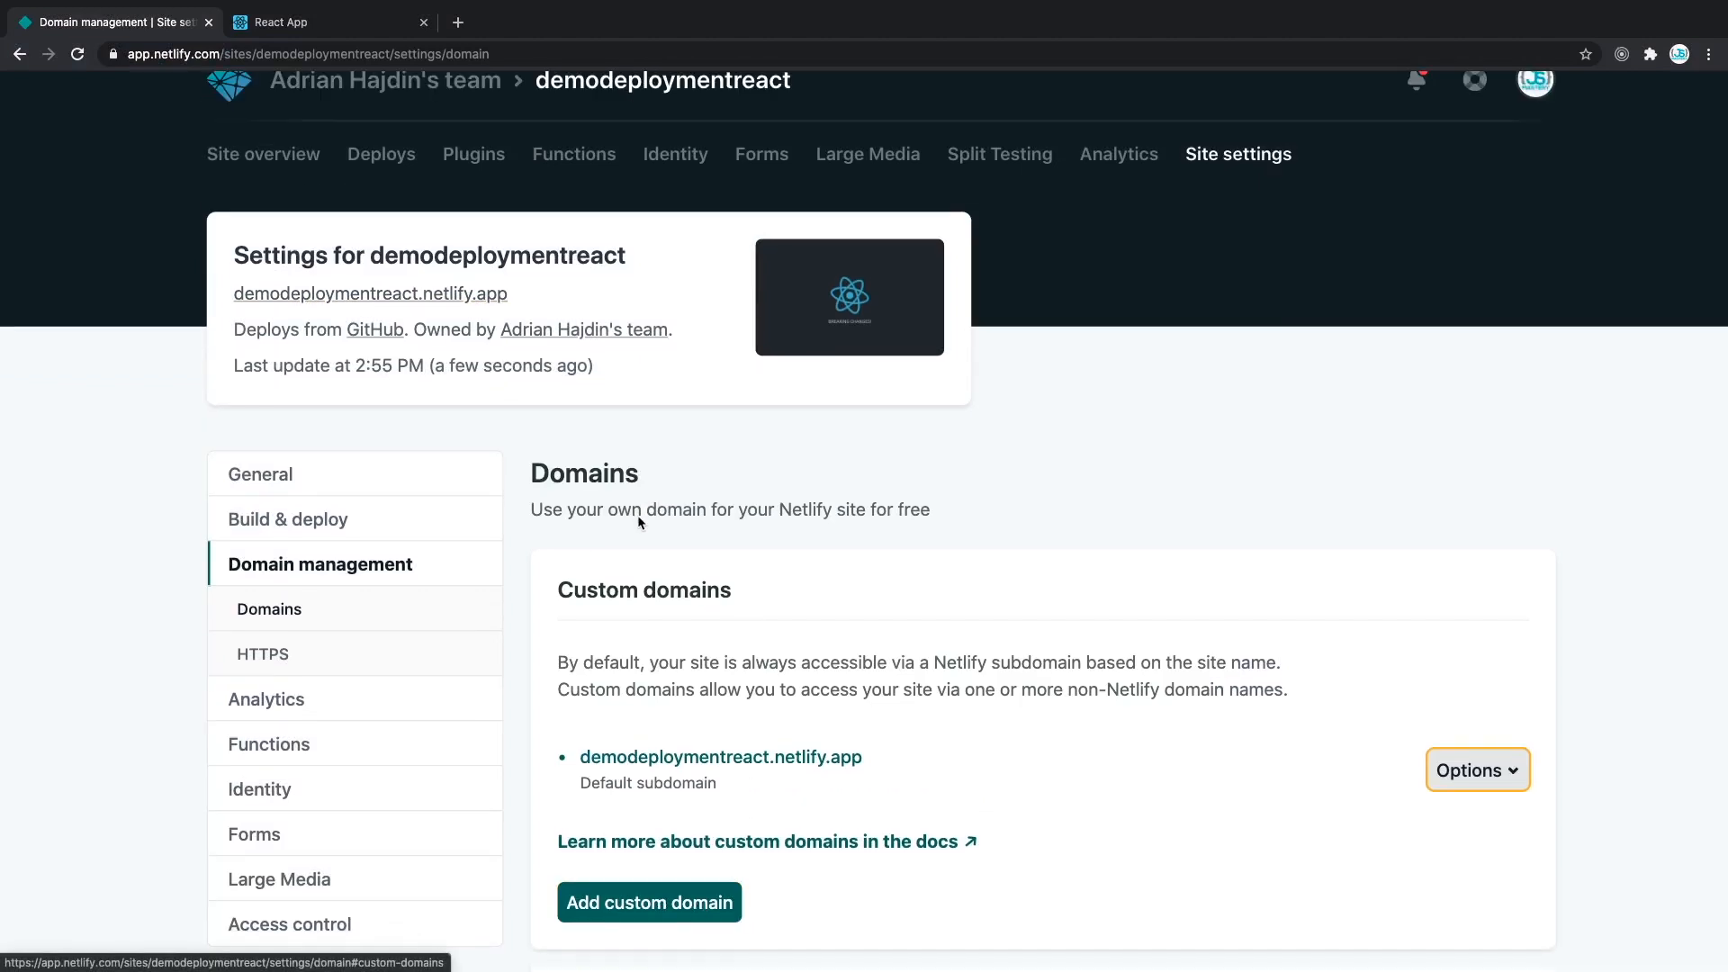
left_click(262, 153)
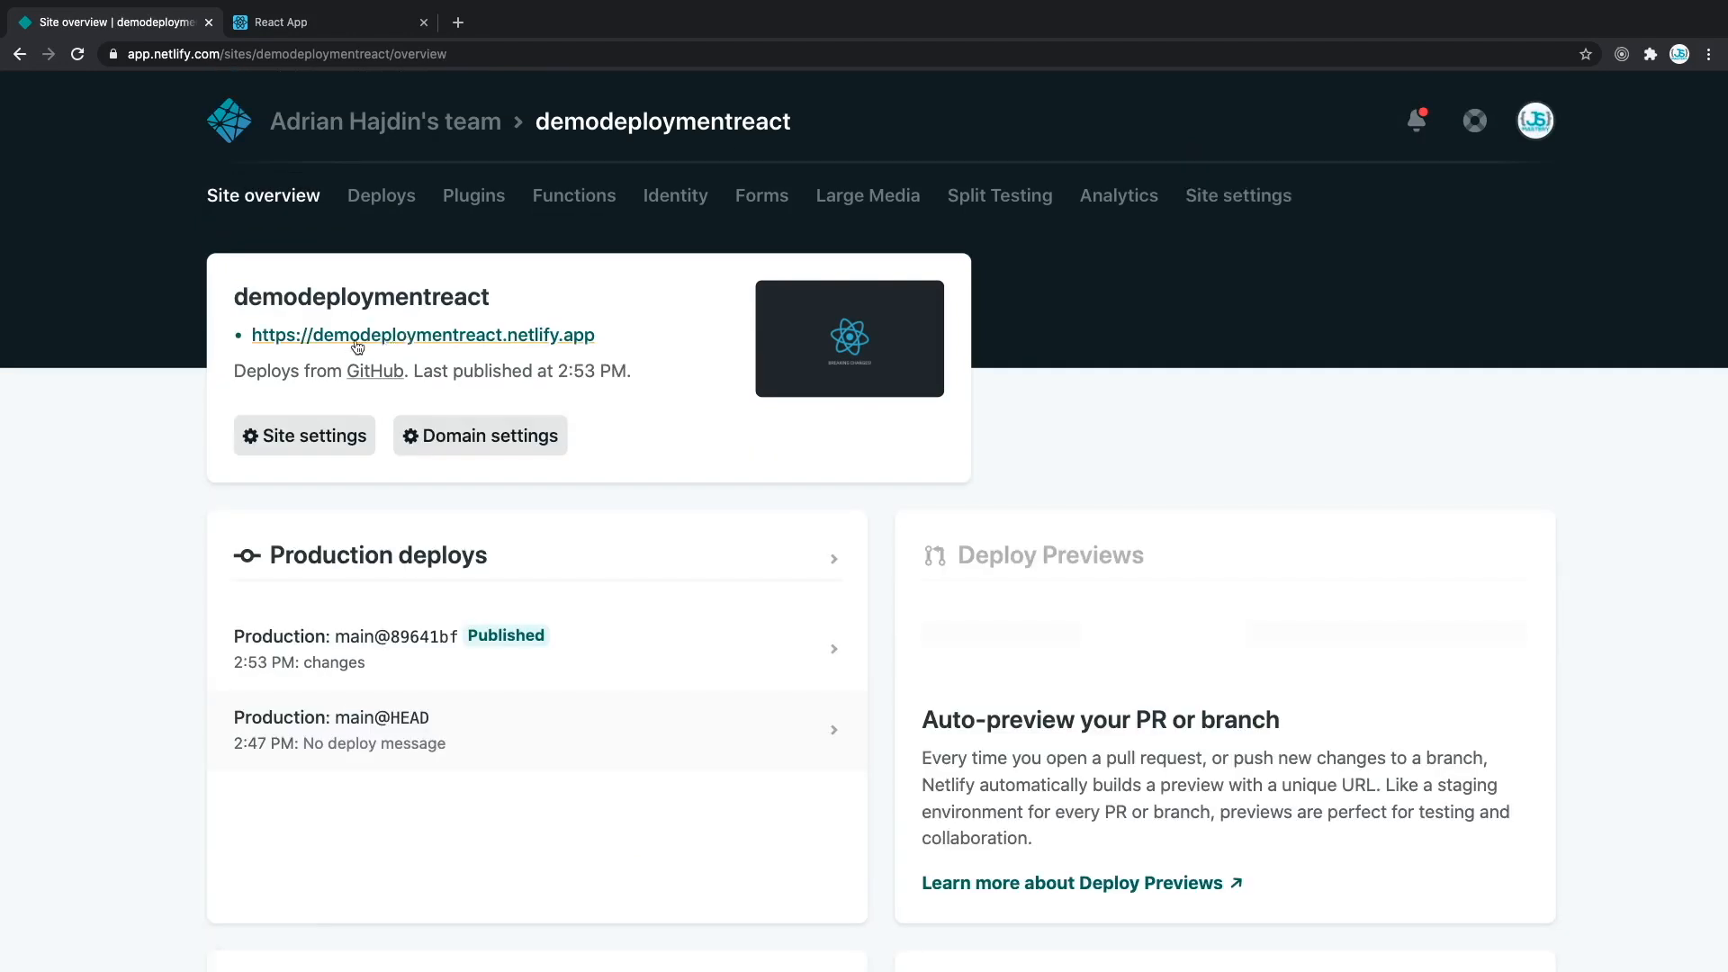
mouse_move(400, 274)
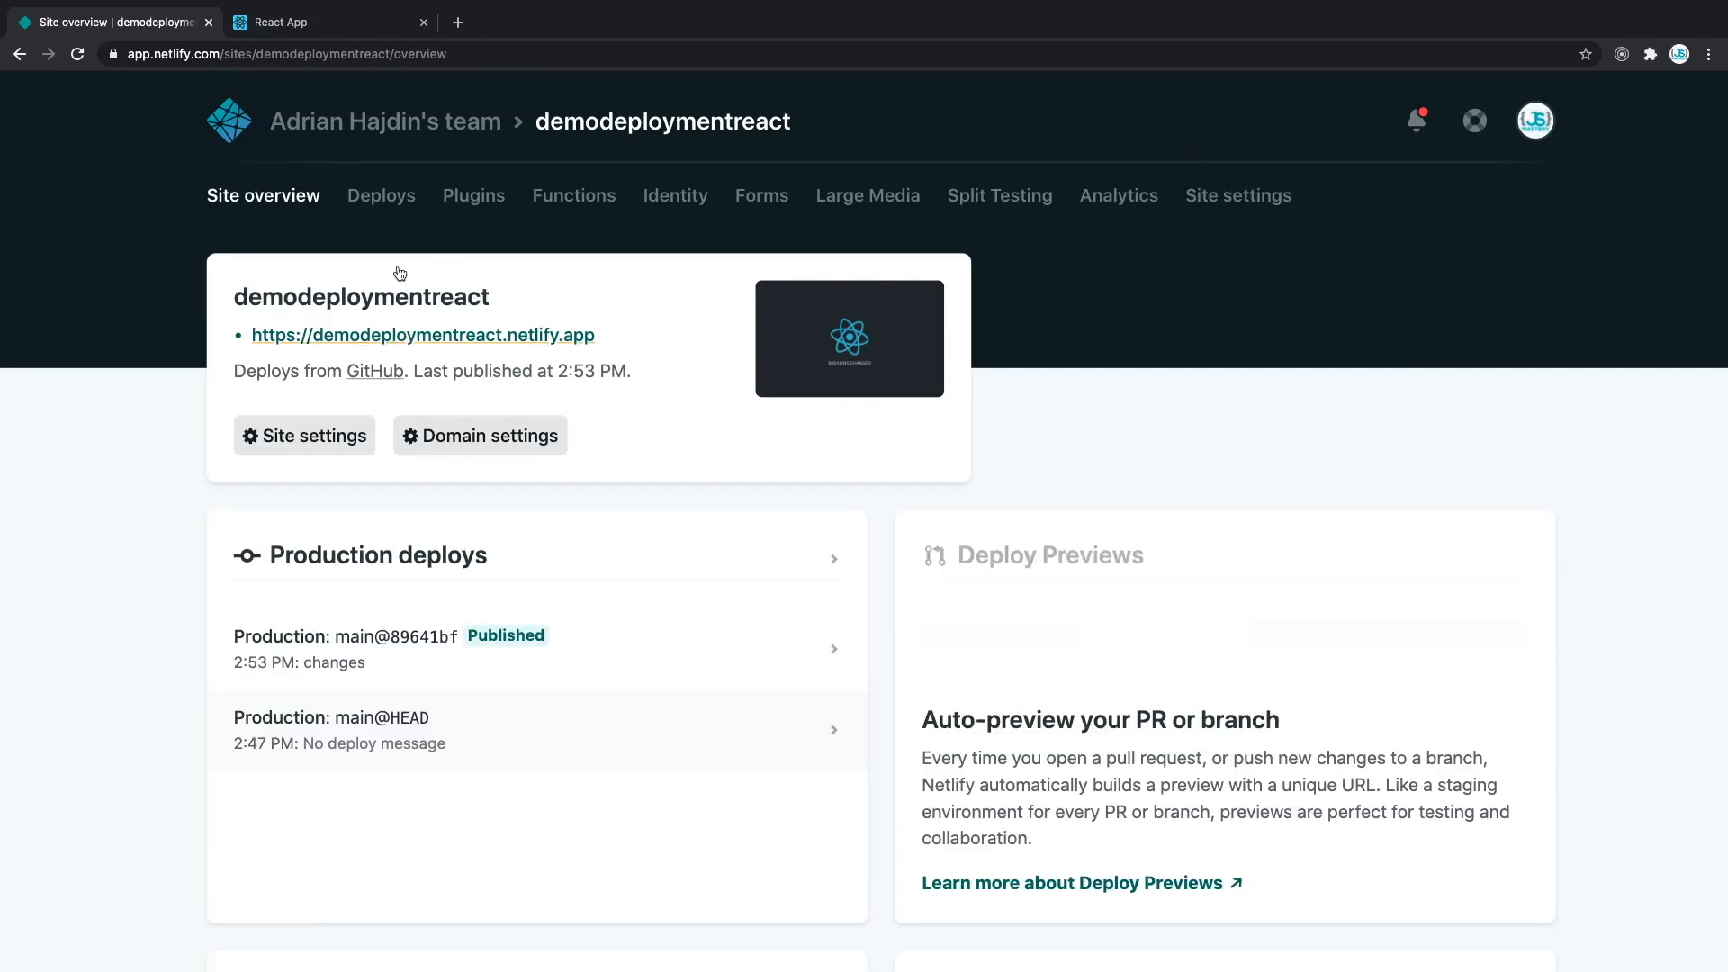
left_click(421, 335)
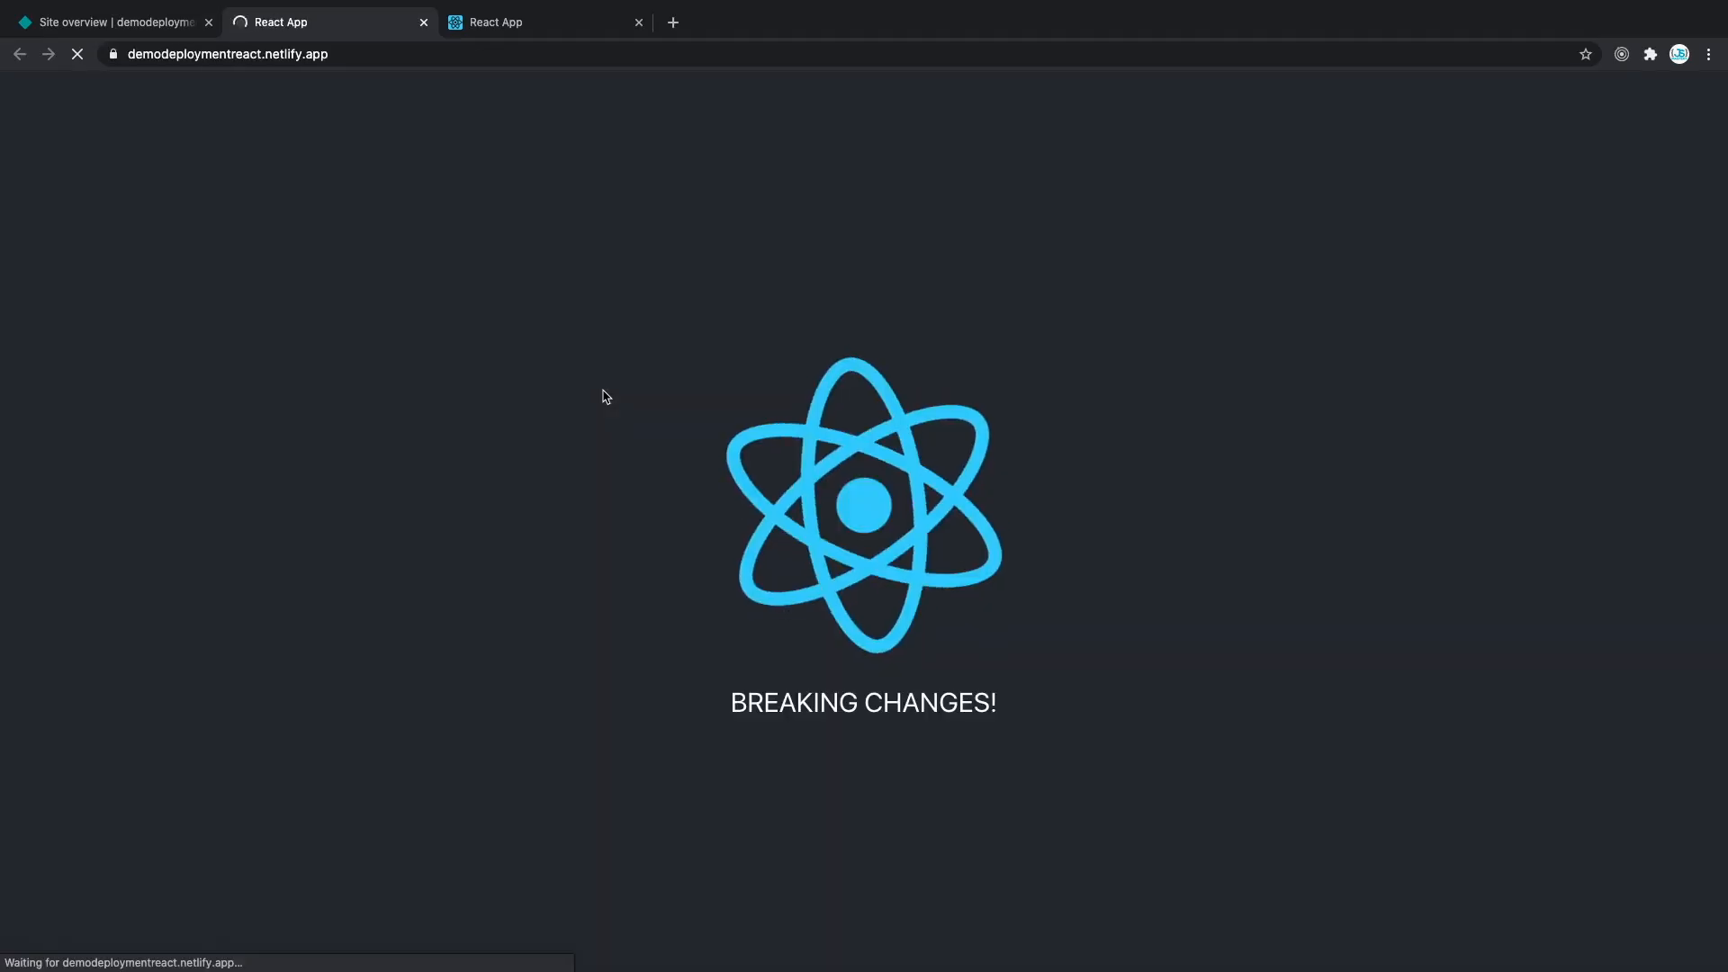